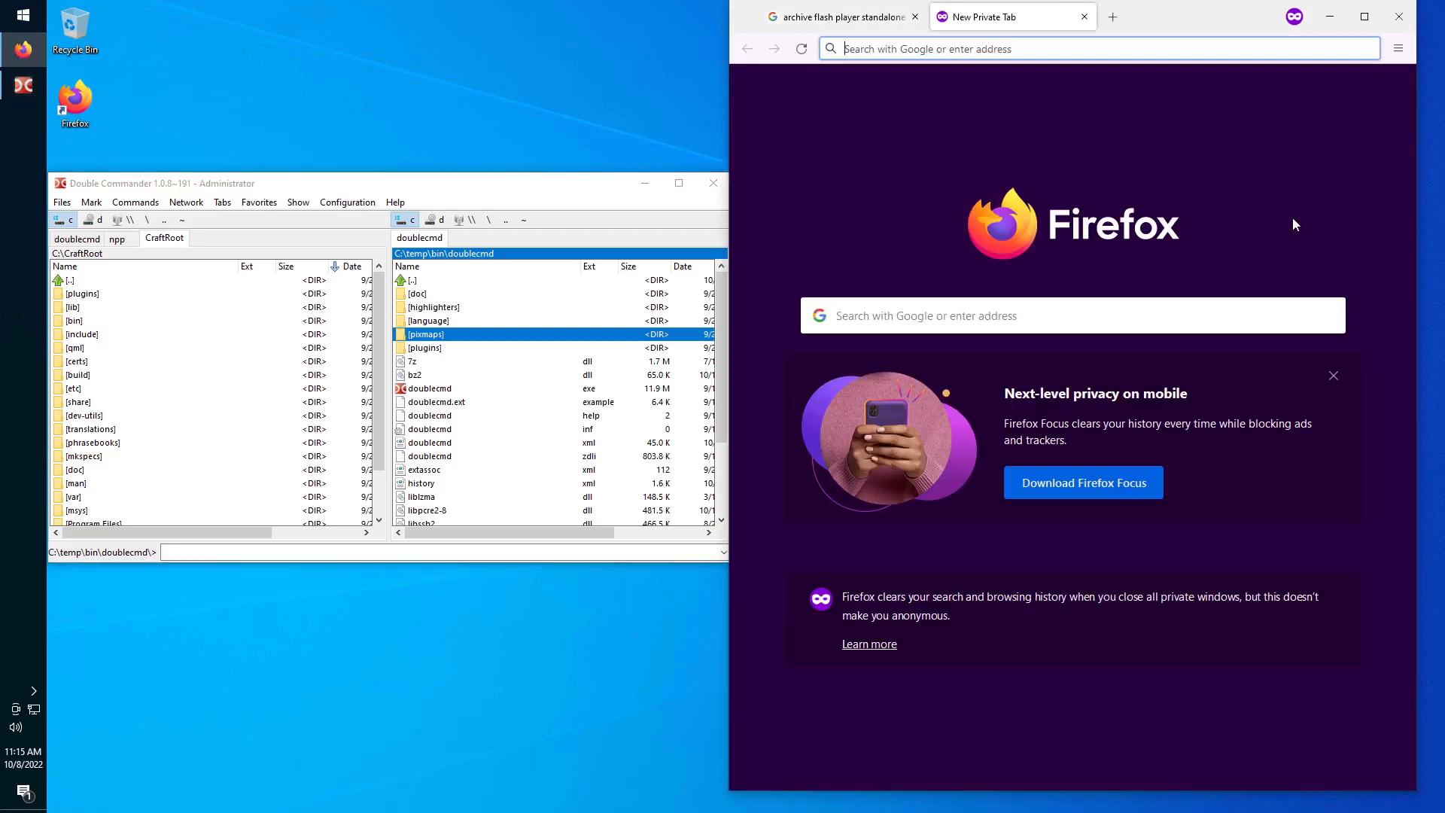
# Search 'wiki flash player', open the Wikipedia article, and scroll to Stable releases.
pyautogui.write('wiki f')
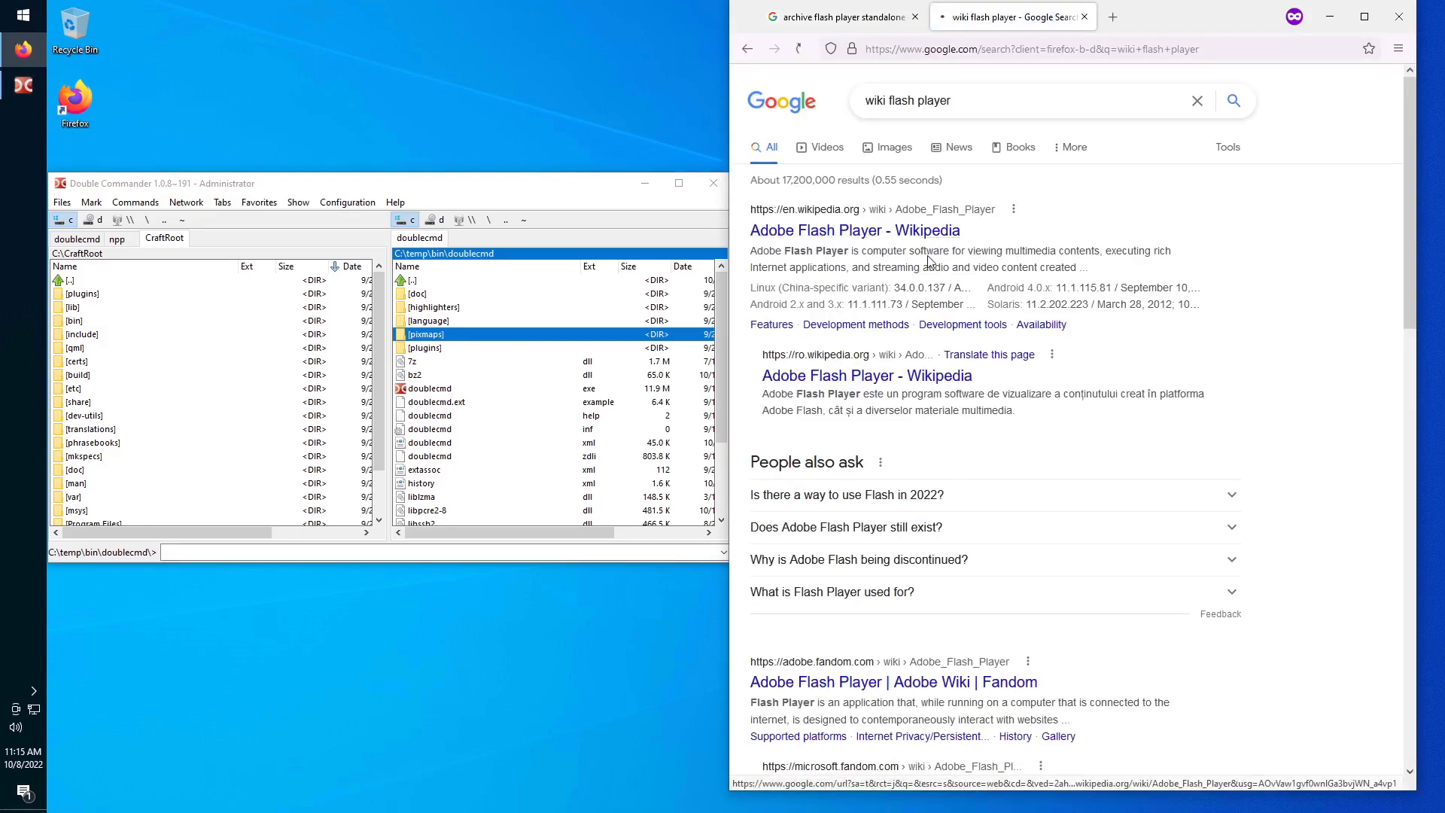
pyautogui.click(854, 230)
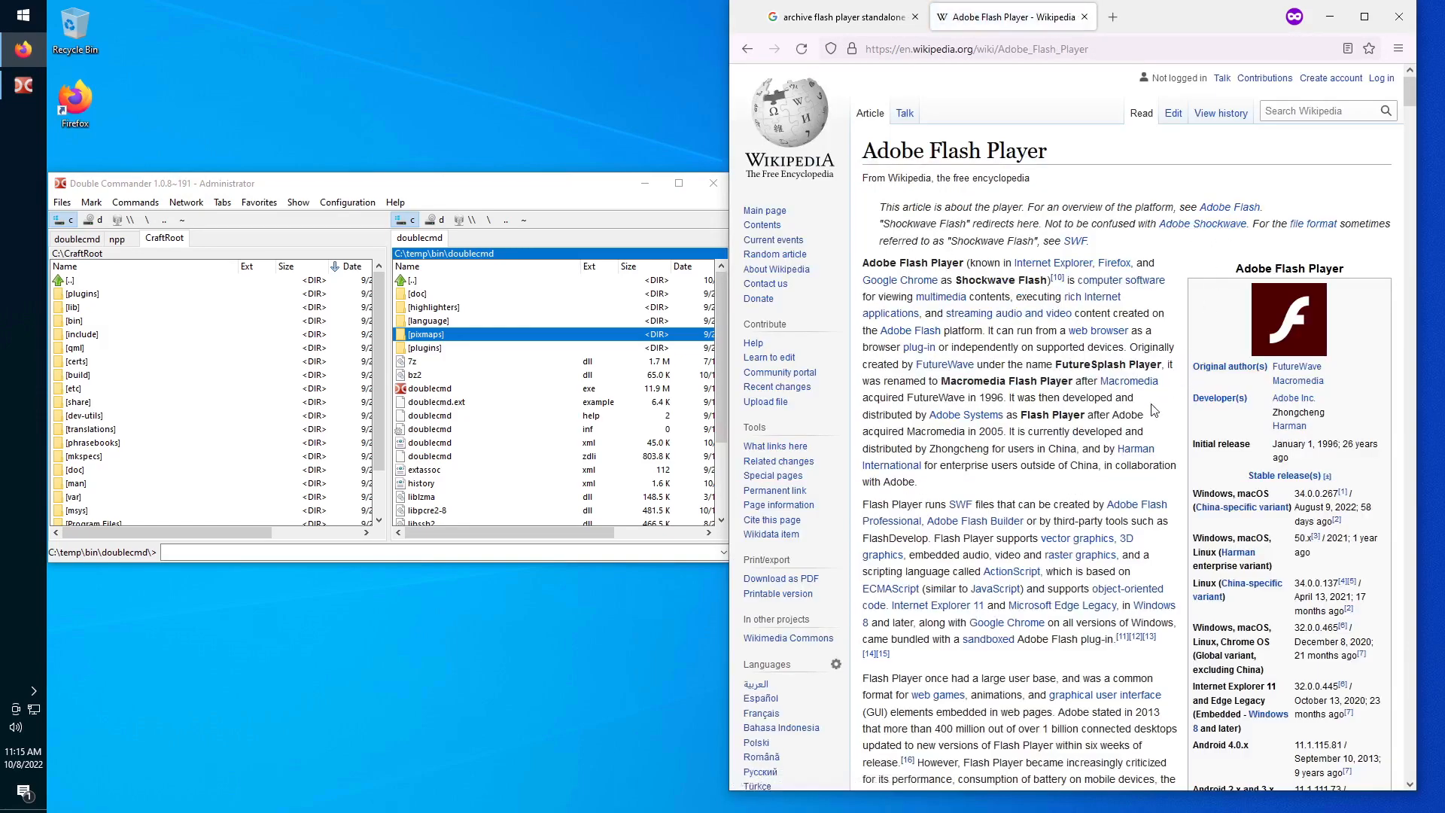
pyautogui.moveTo(1171, 381)
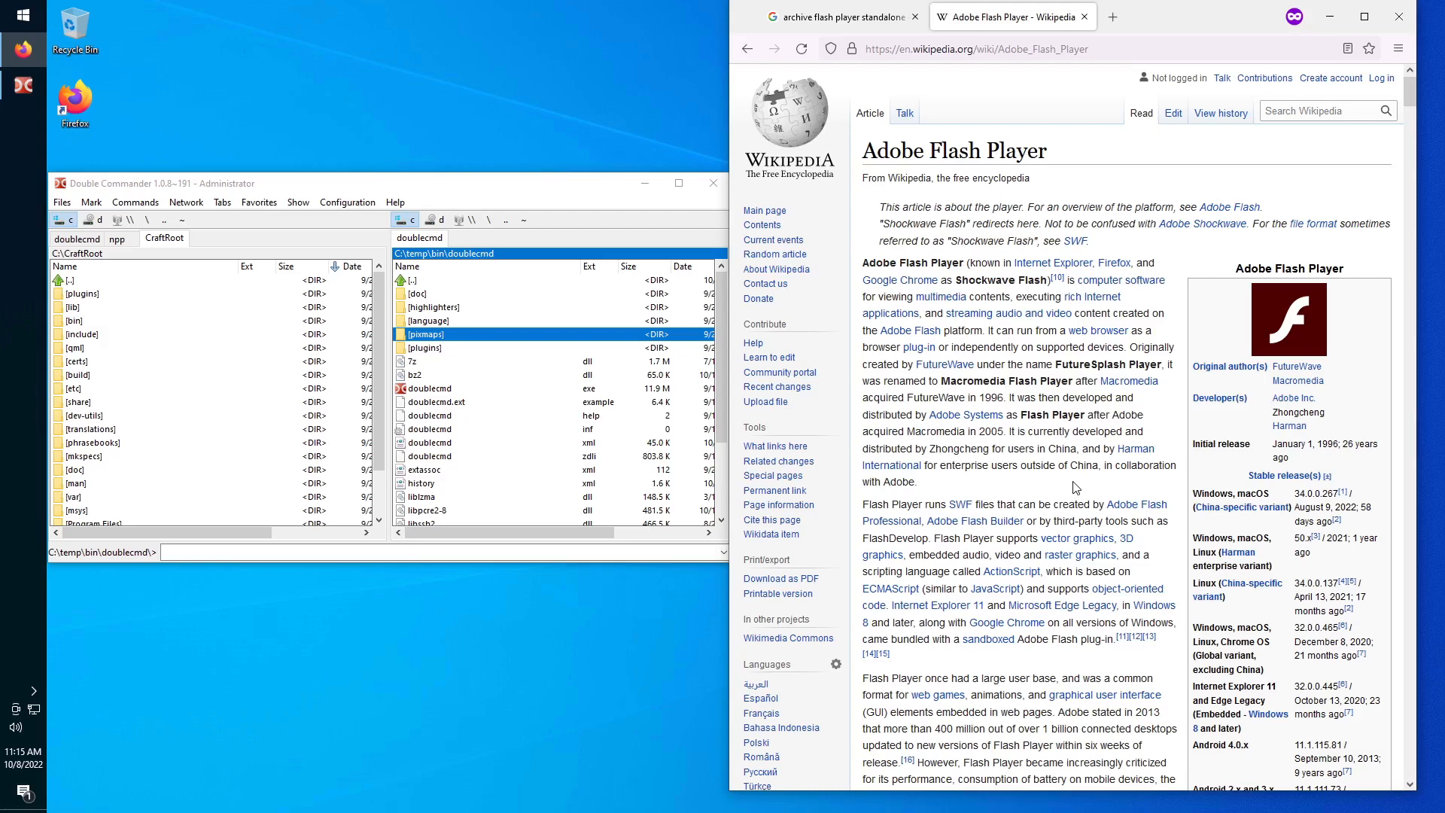
pyautogui.moveTo(1166, 560)
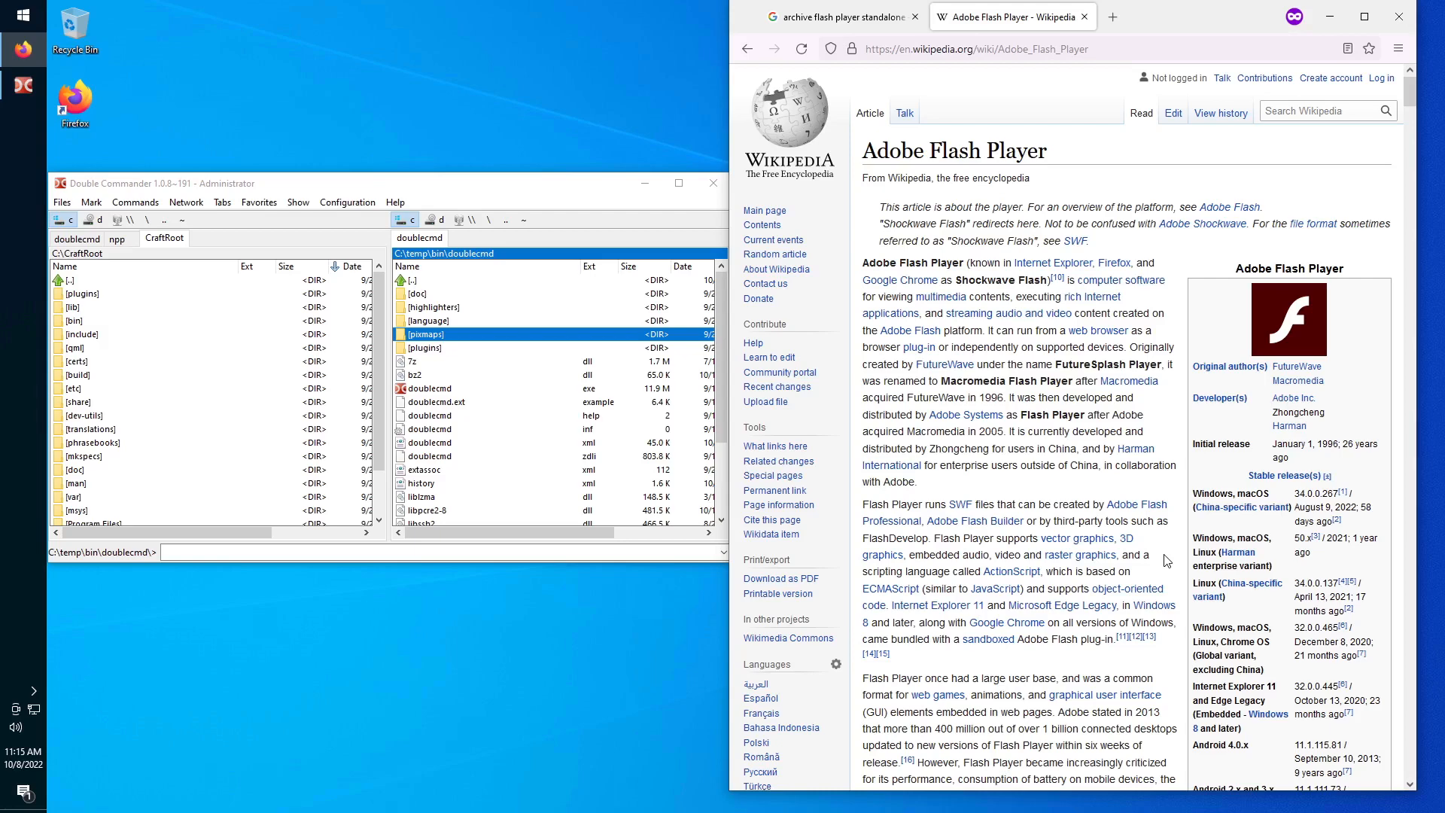
pyautogui.moveTo(1167, 611)
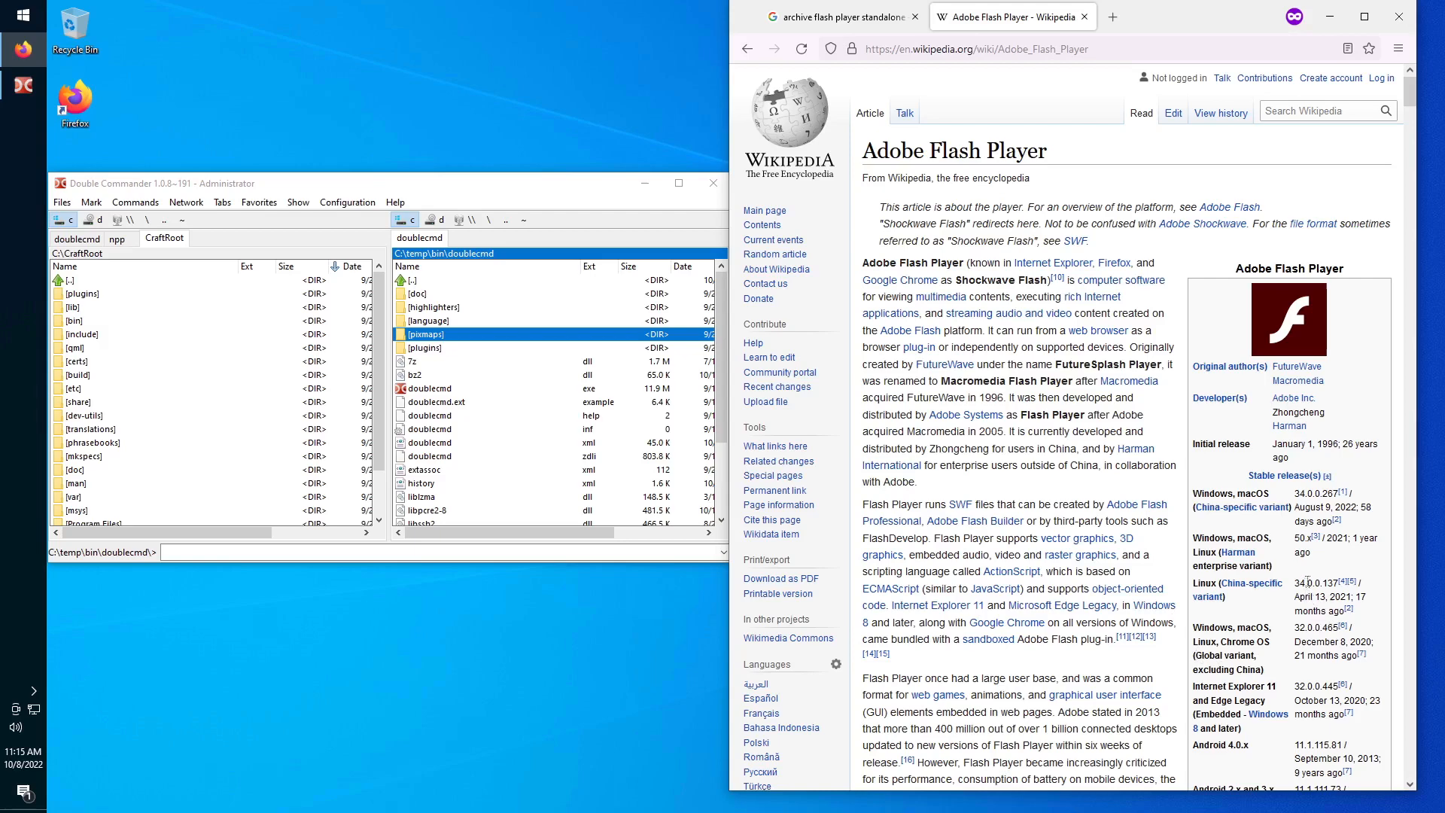
pyautogui.moveTo(1322, 671)
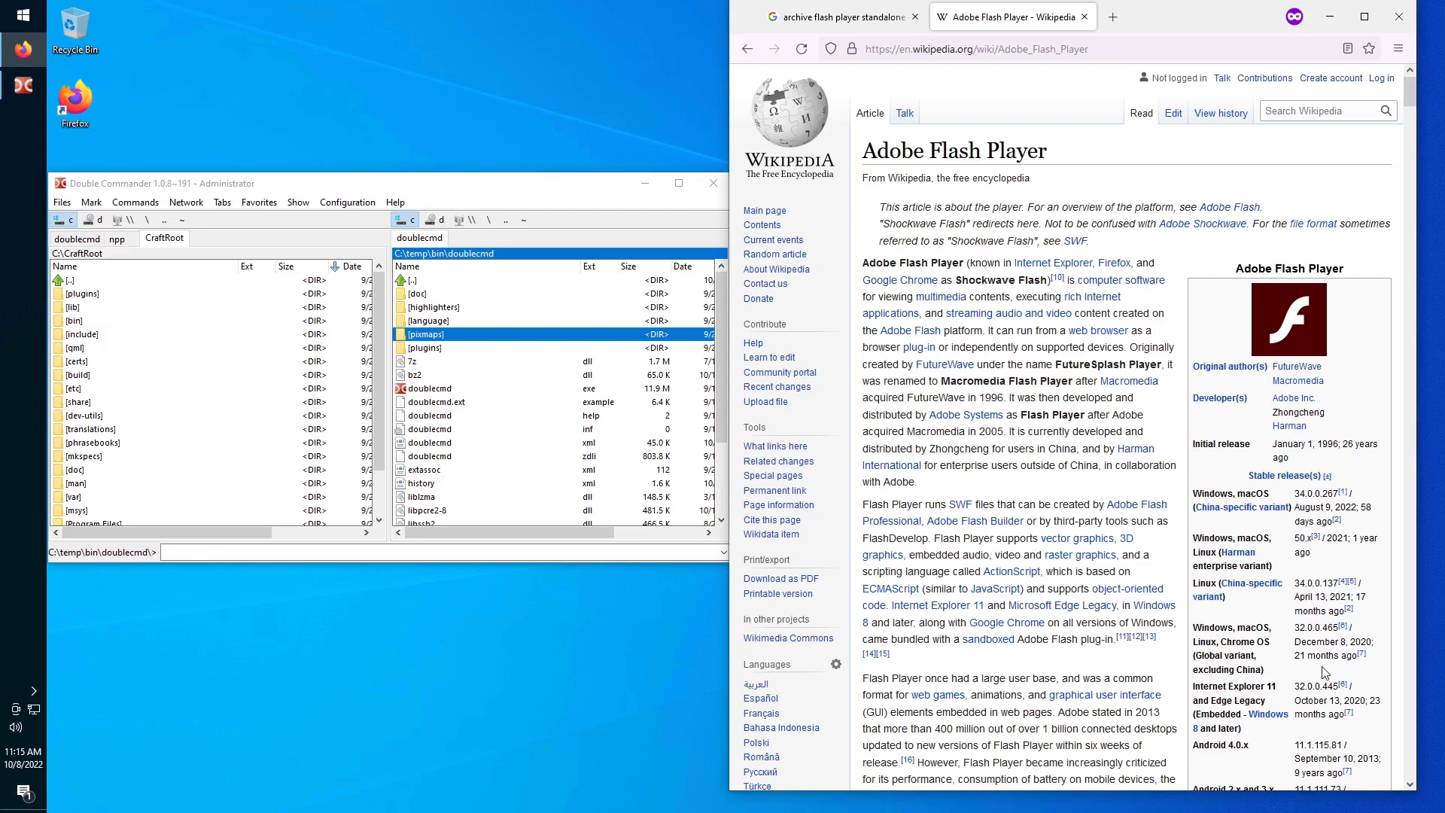
pyautogui.scroll(-3)
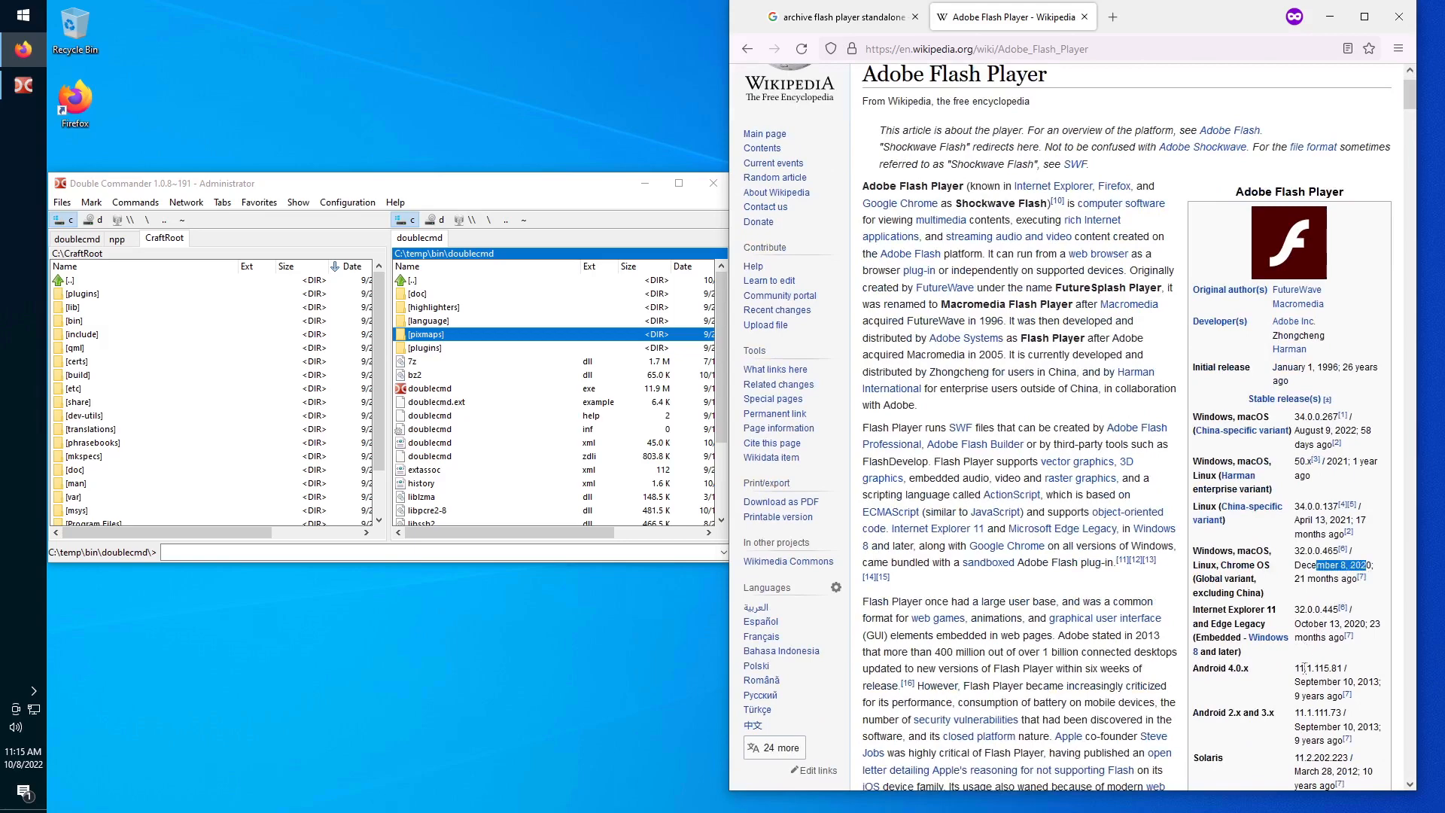
pyautogui.scroll(-3)
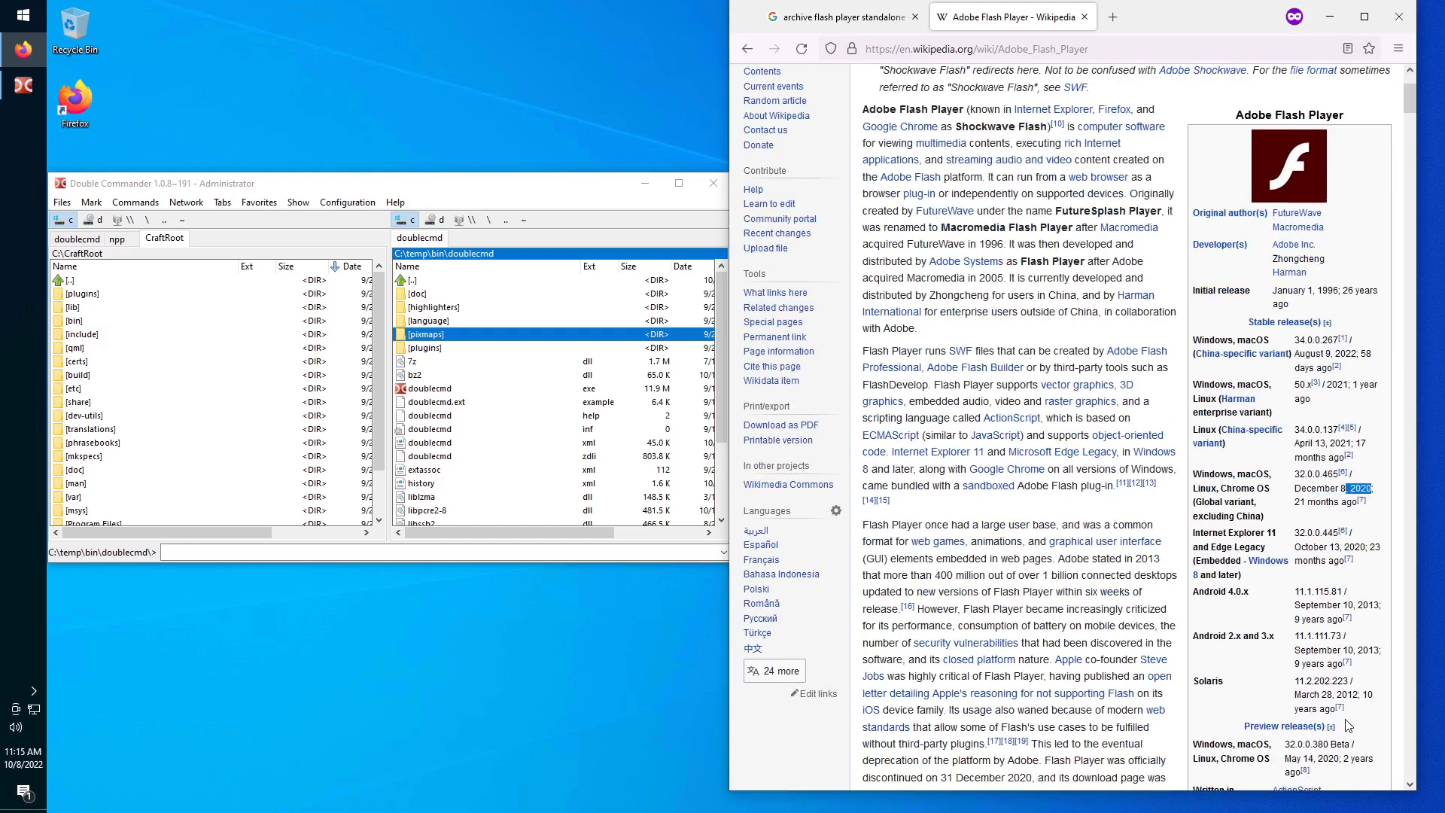
pyautogui.moveTo(1350, 662)
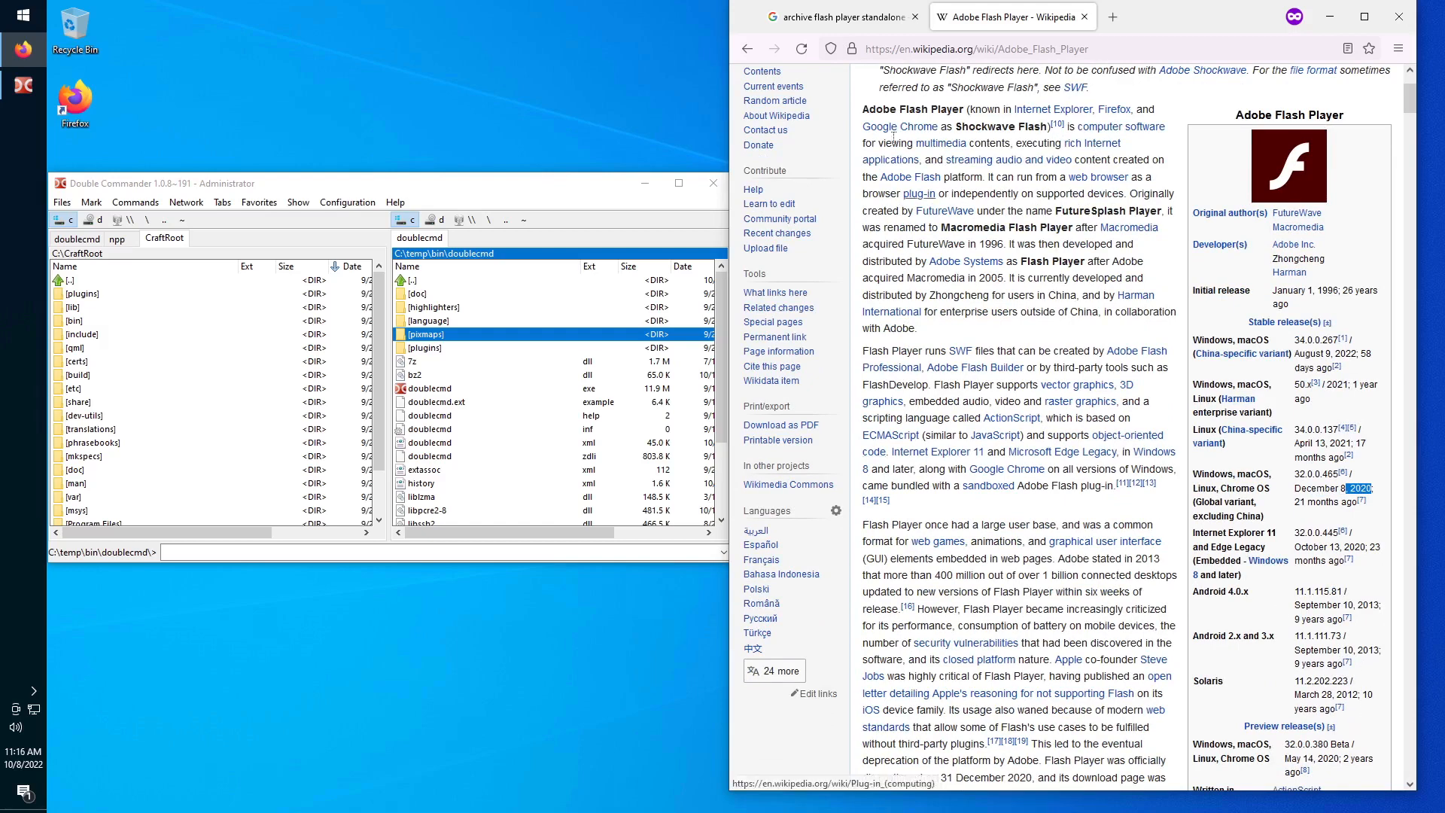
# Open the Adobe Flash Player 32 (Standalone) archive.org page from the search results.
pyautogui.click(839, 17)
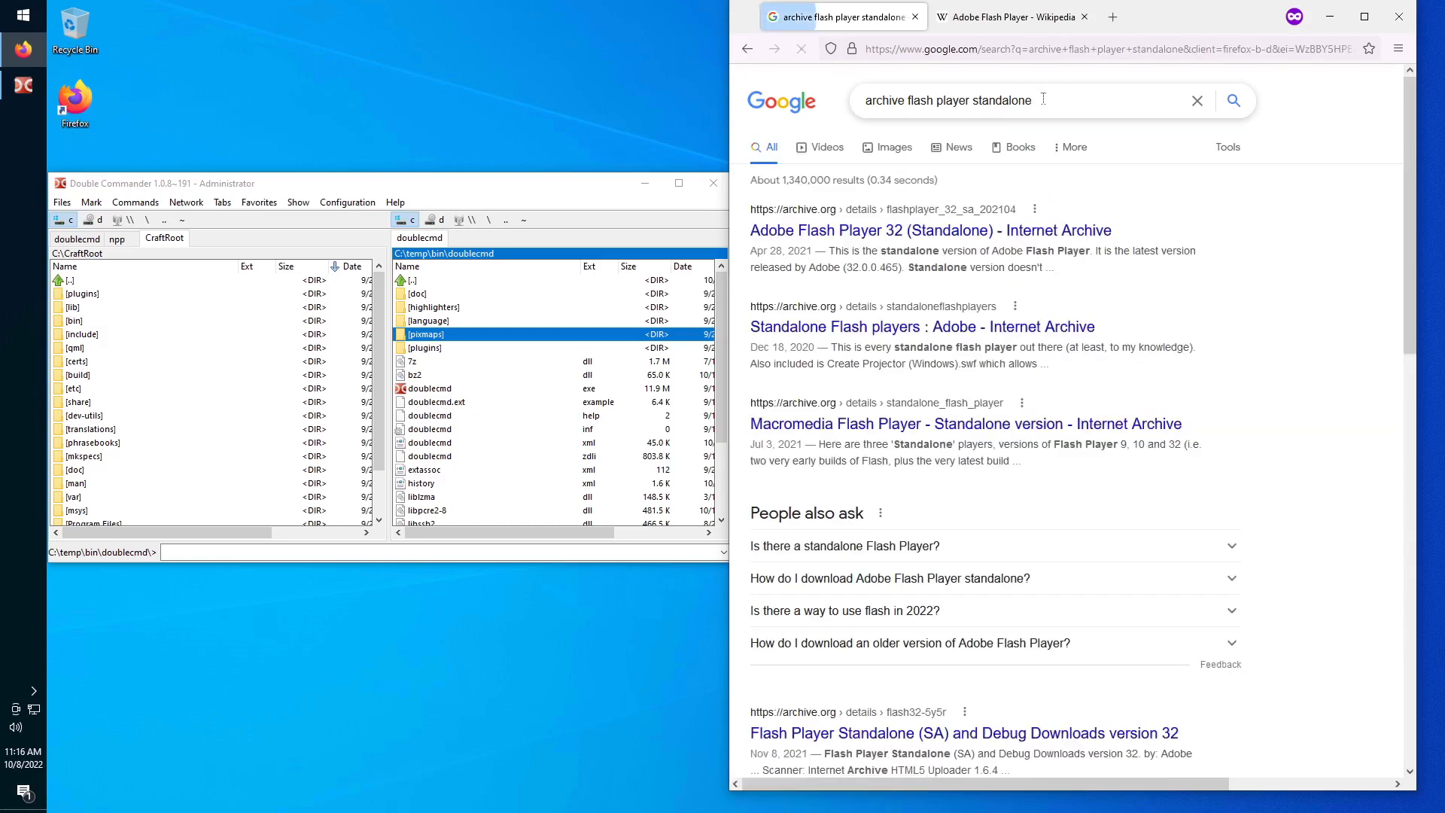
pyautogui.click(931, 230)
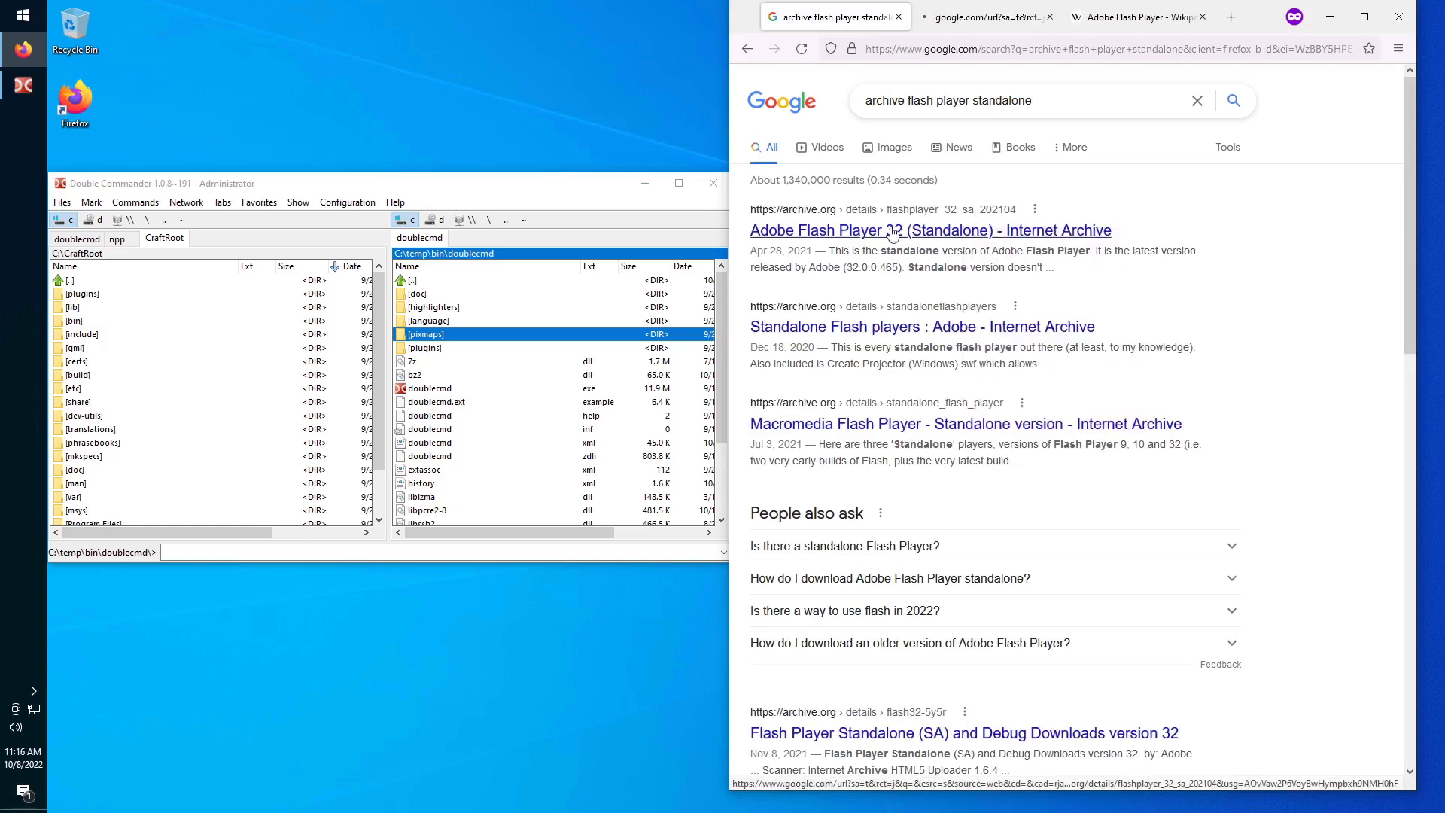
pyautogui.click(930, 230)
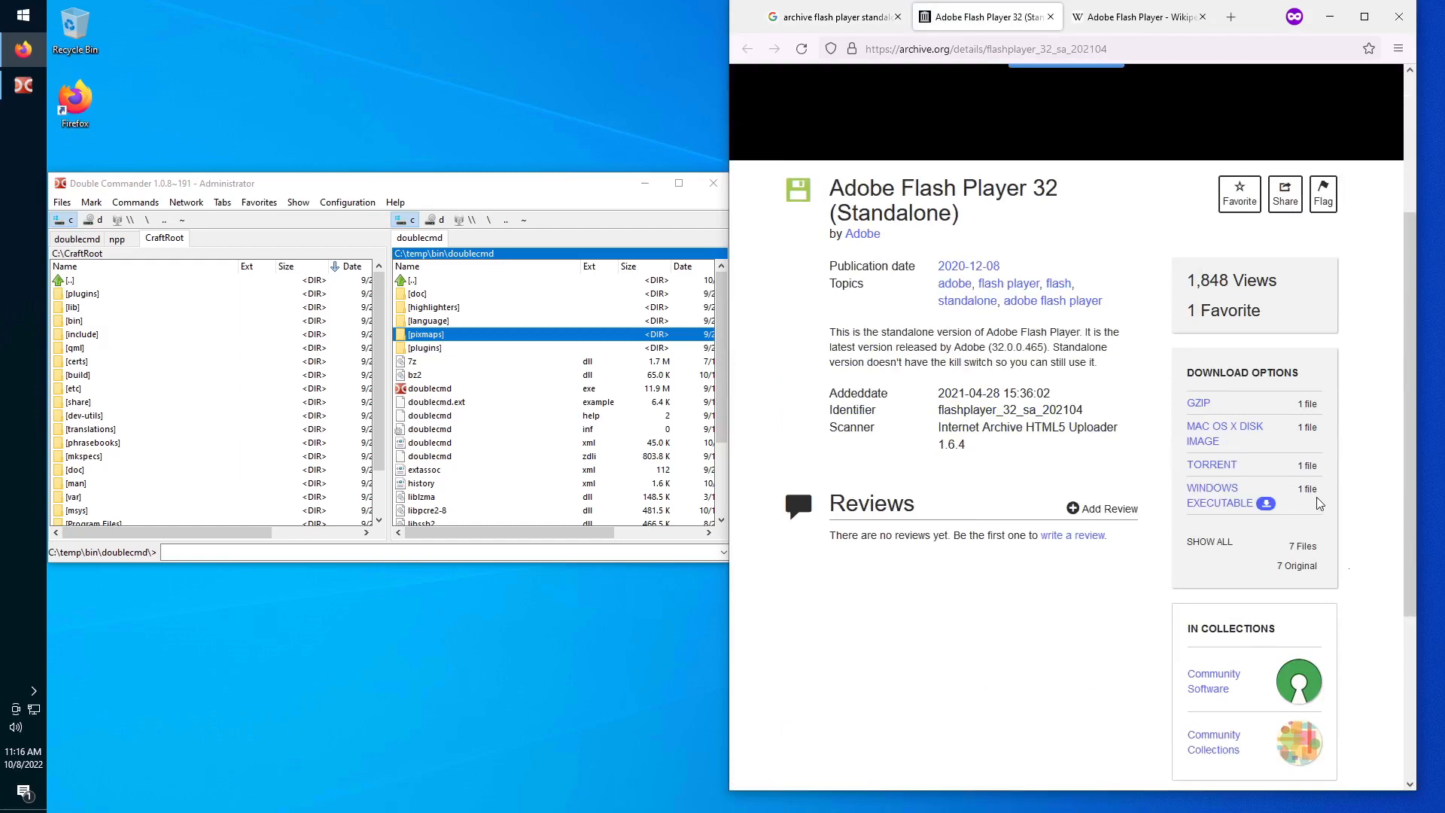
# Download the Windows executable and save it to a folder on Local Disk (C:).
pyautogui.click(1218, 495)
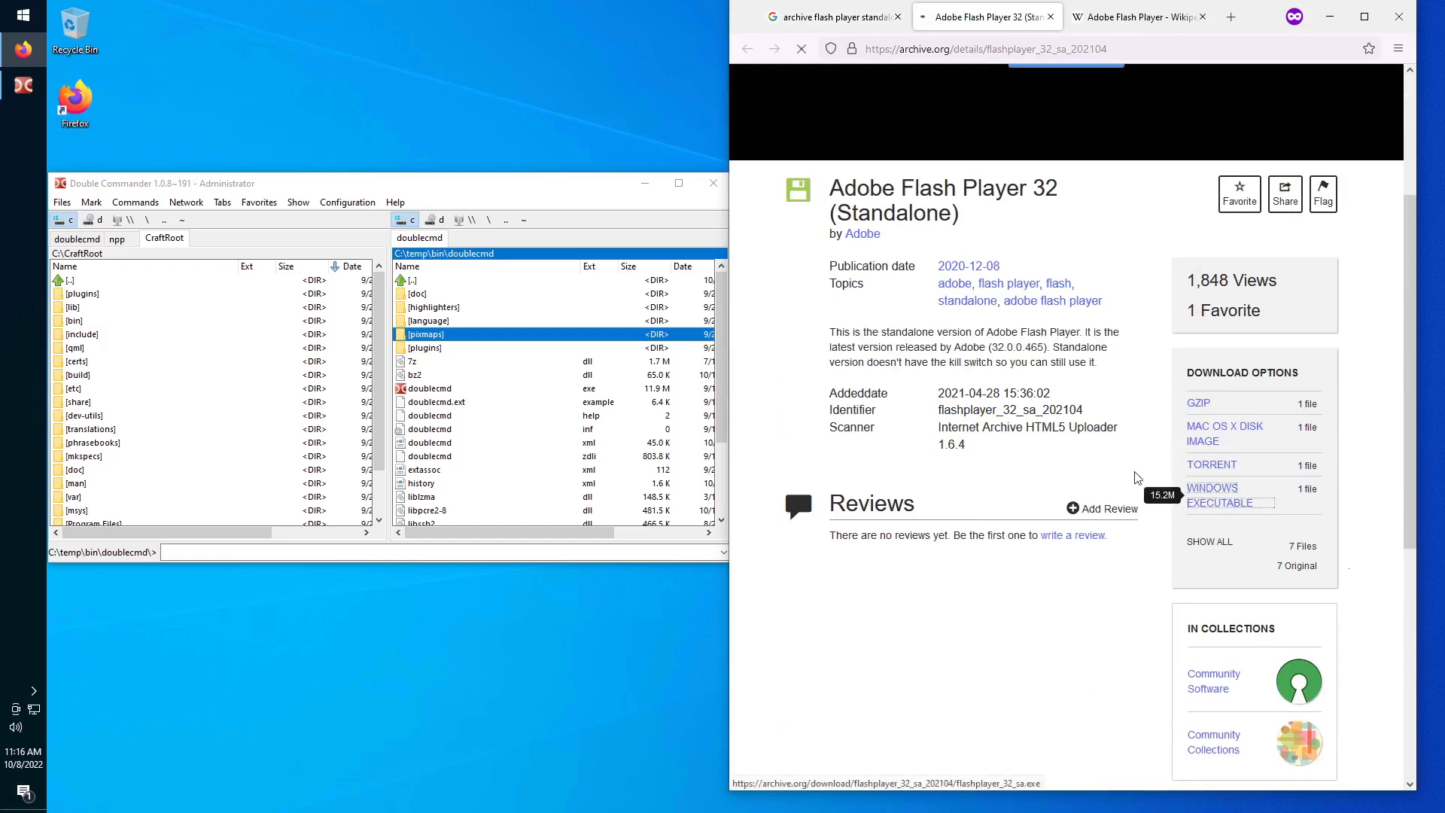
pyautogui.click(1219, 495)
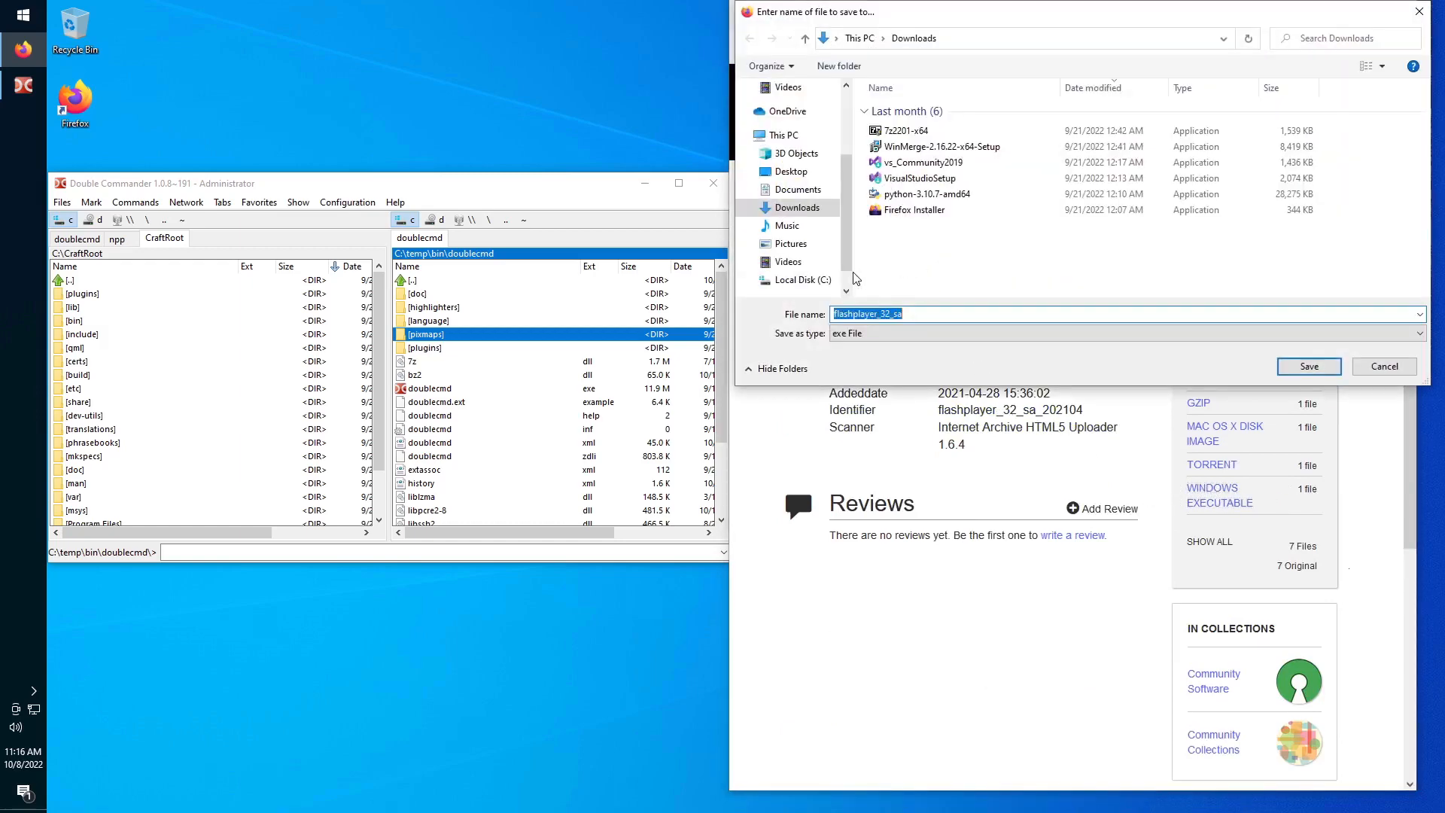
pyautogui.click(801, 279)
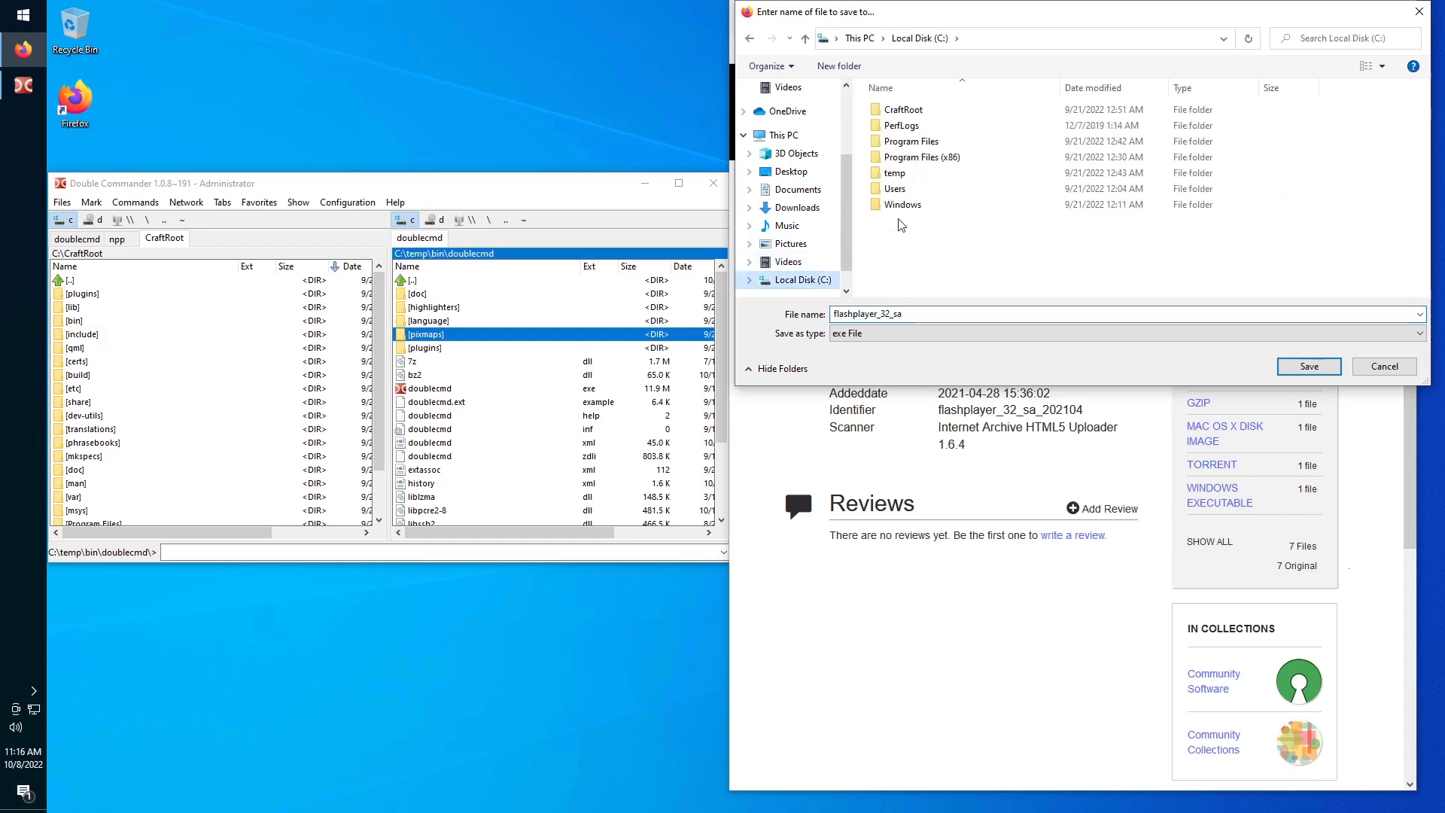
pyautogui.doubleClick(894, 173)
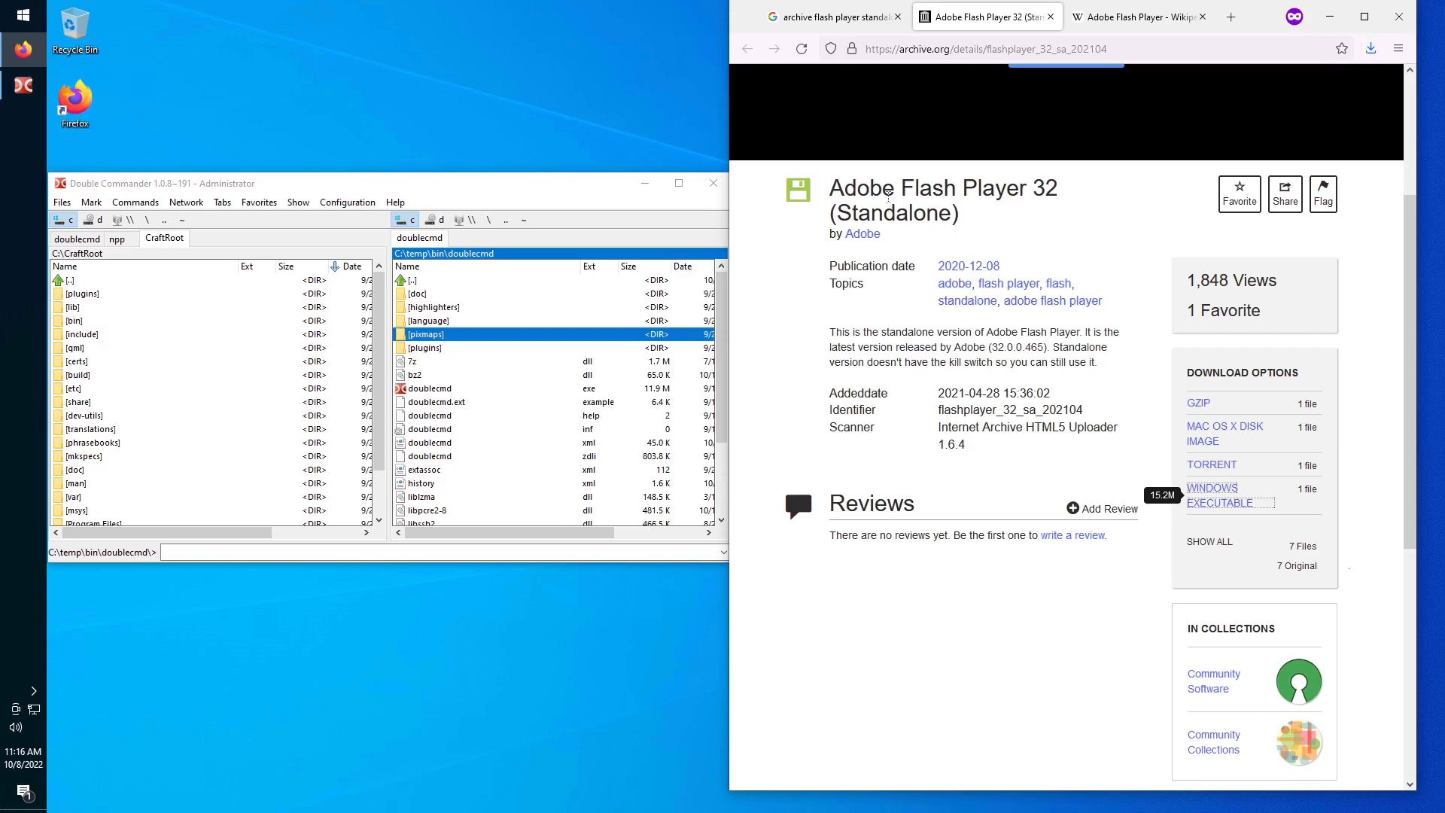
# Search 'archive thinking in c' and open the Thinking In C Internet Archive result.
pyautogui.click(829, 17)
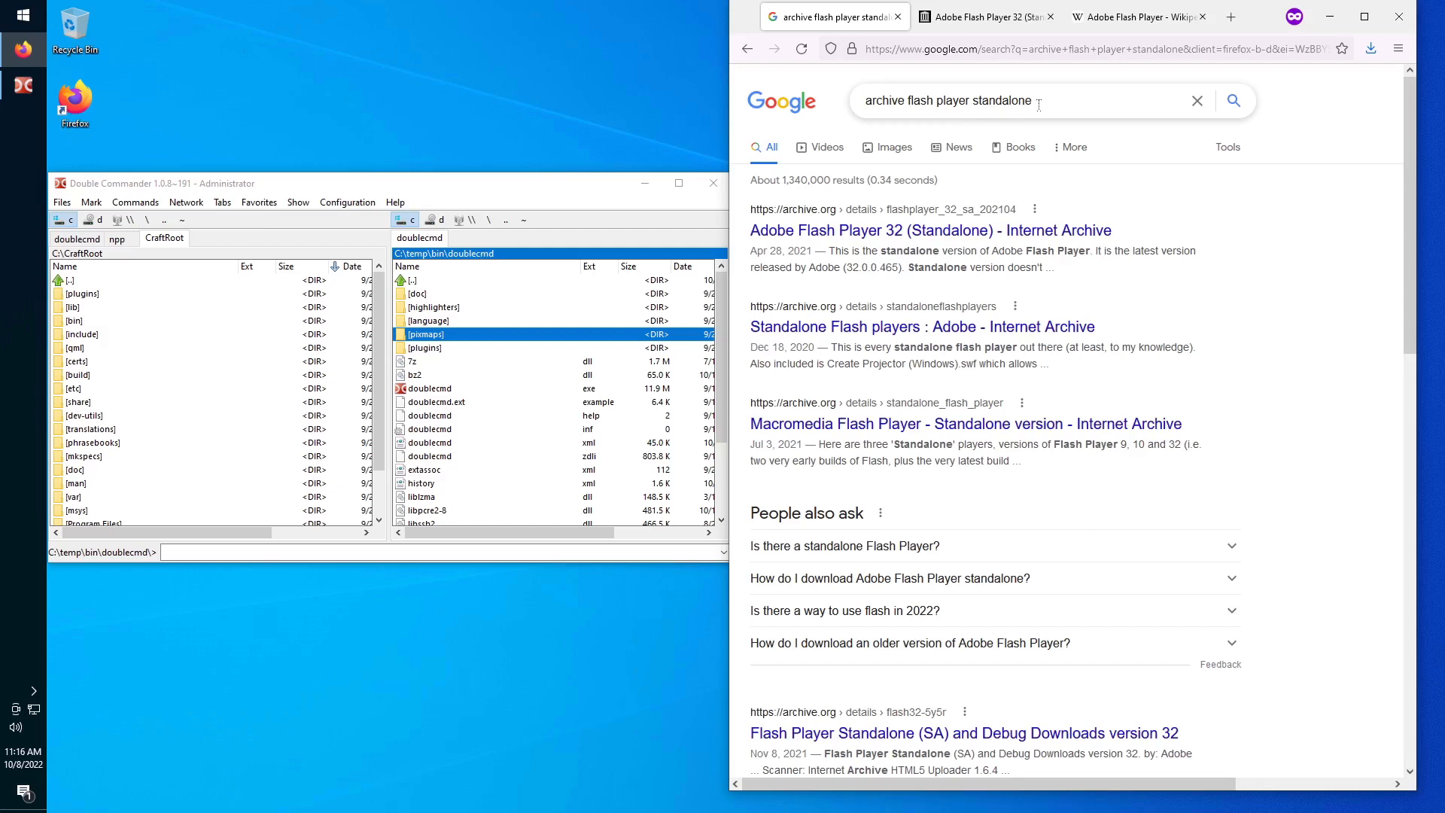
pyautogui.doubleClick(958, 100)
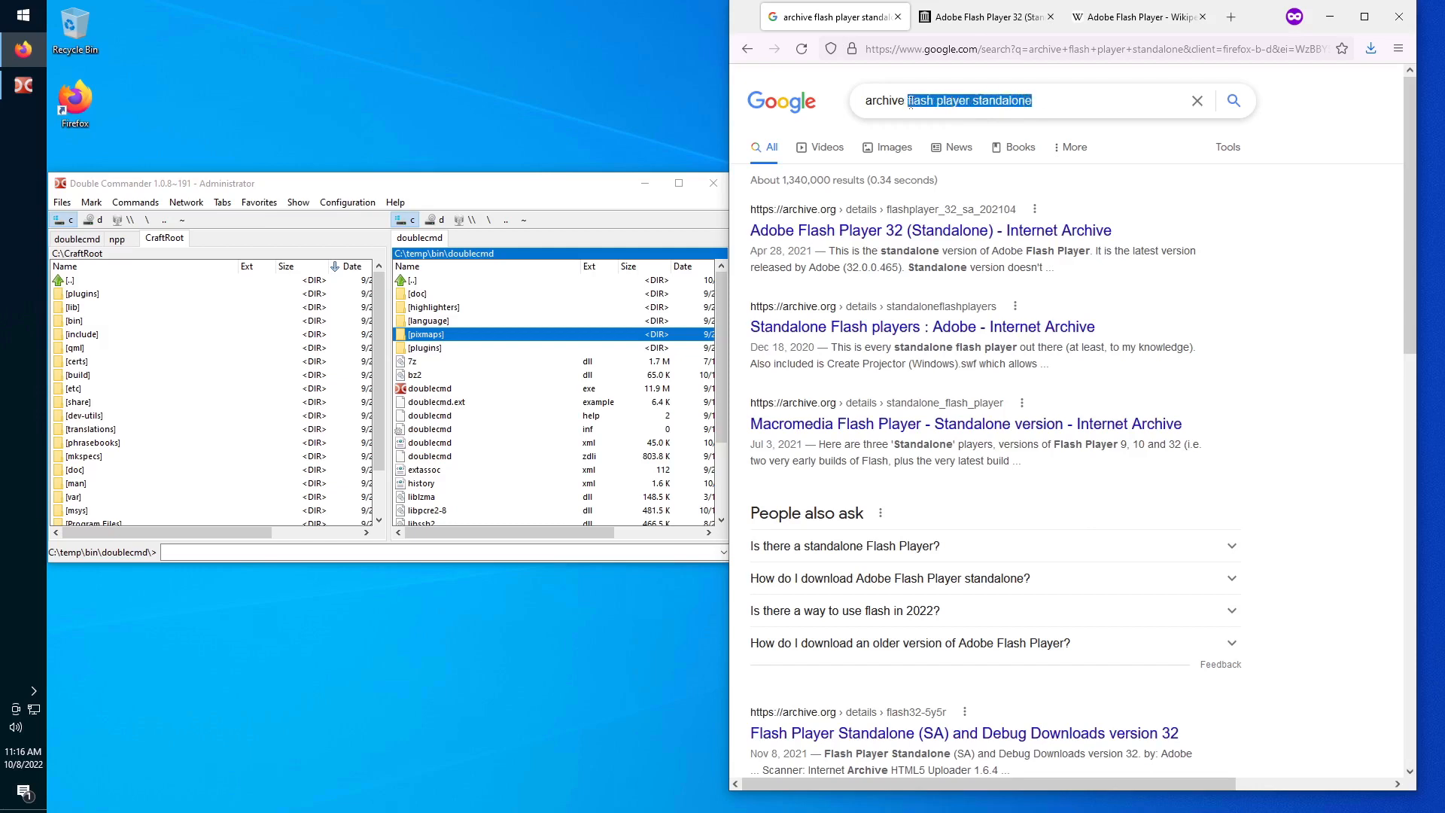
pyautogui.click(1014, 100)
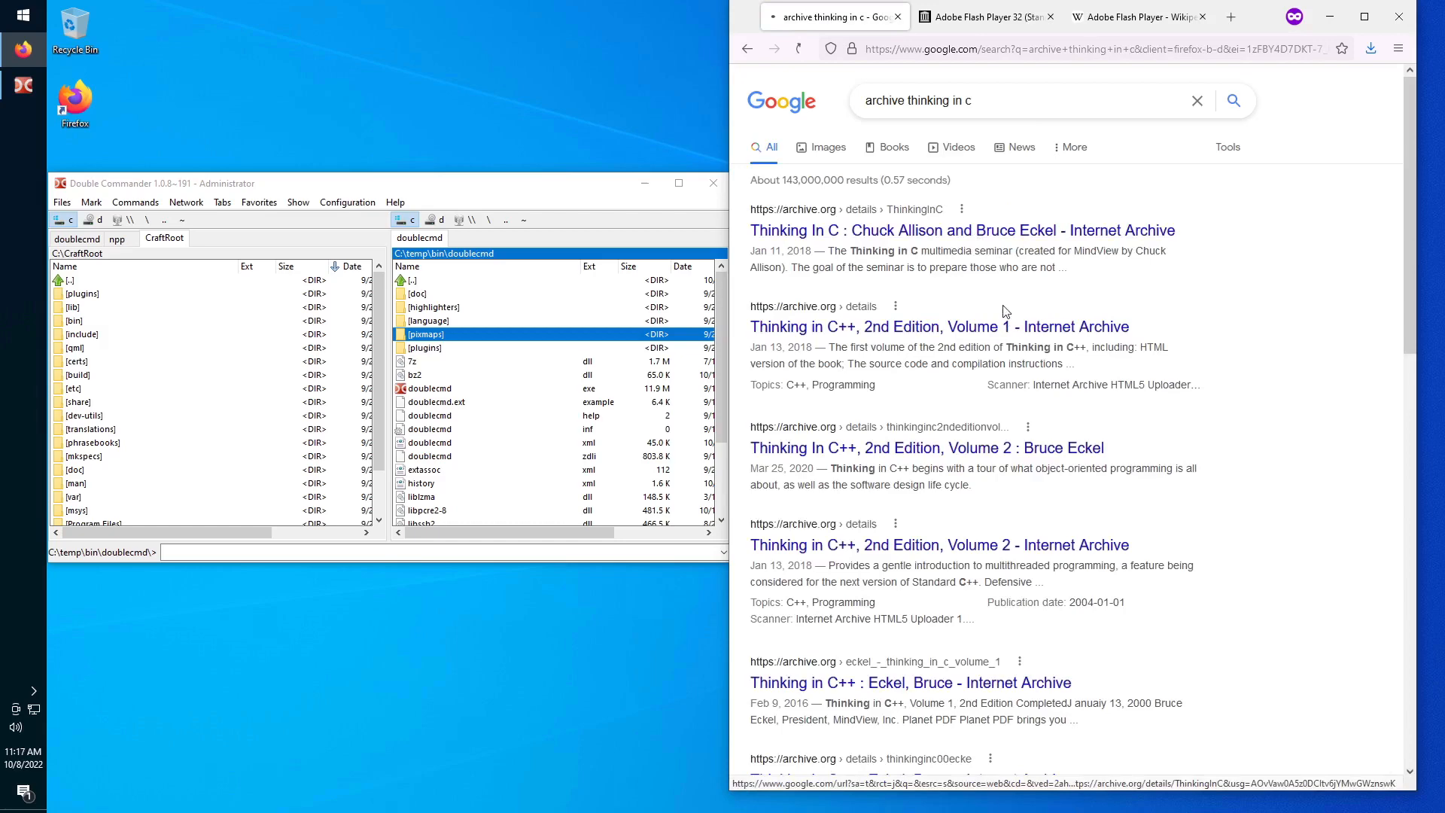
pyautogui.click(960, 229)
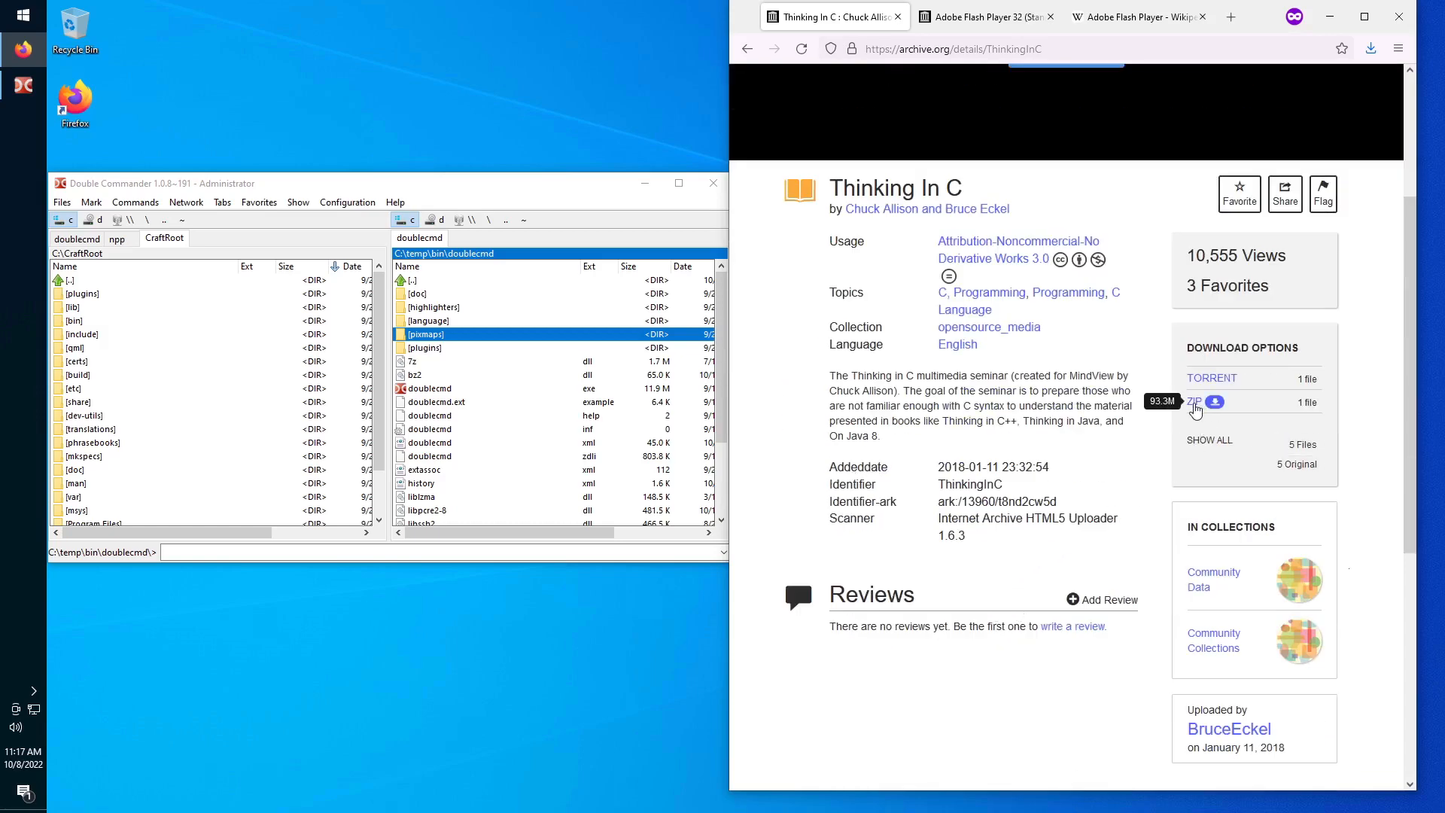
# Download ThinkingInC.zip, saving it into a newly created C:\temp\10_08 folder.
pyautogui.click(1194, 402)
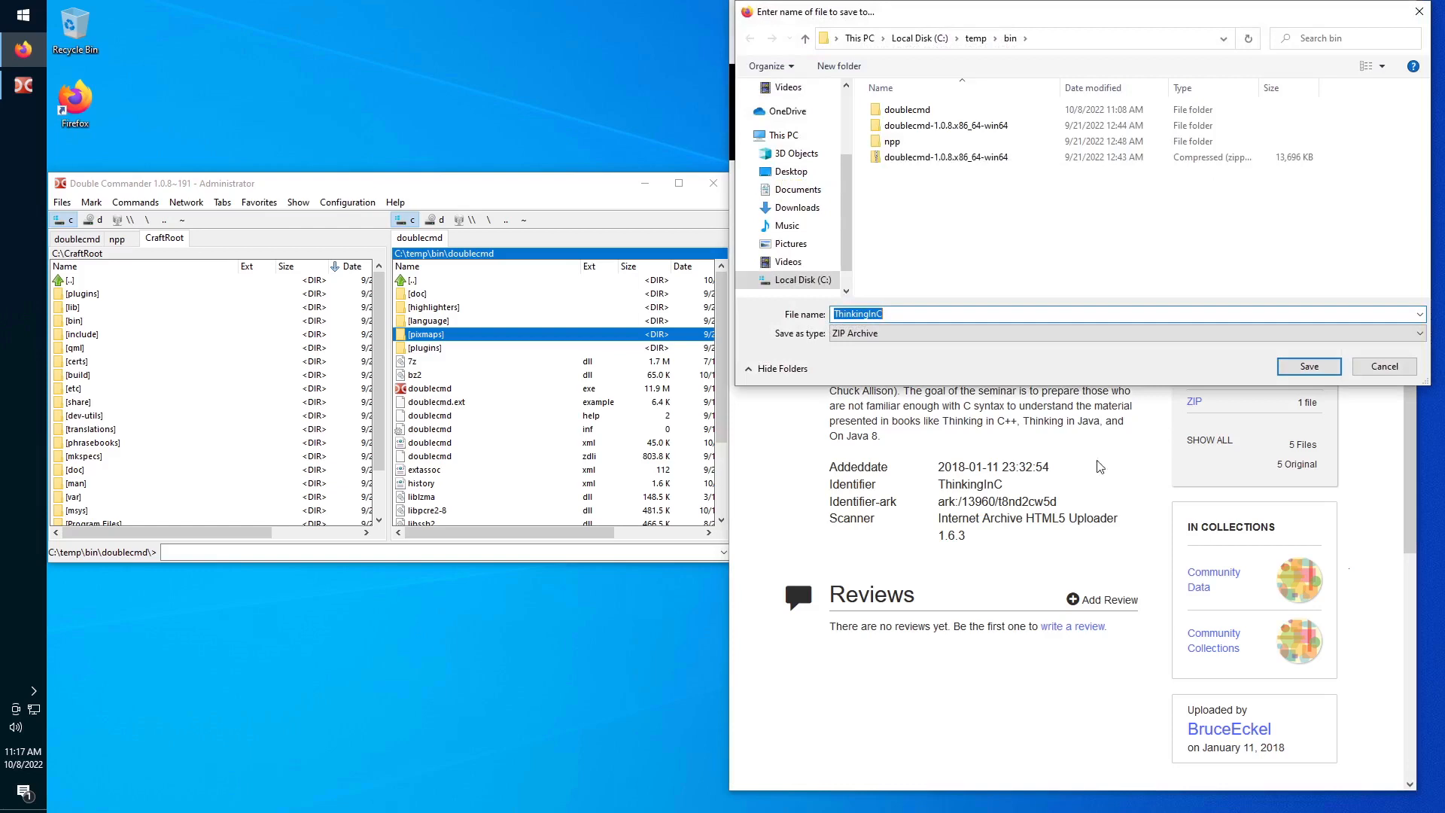
pyautogui.click(976, 38)
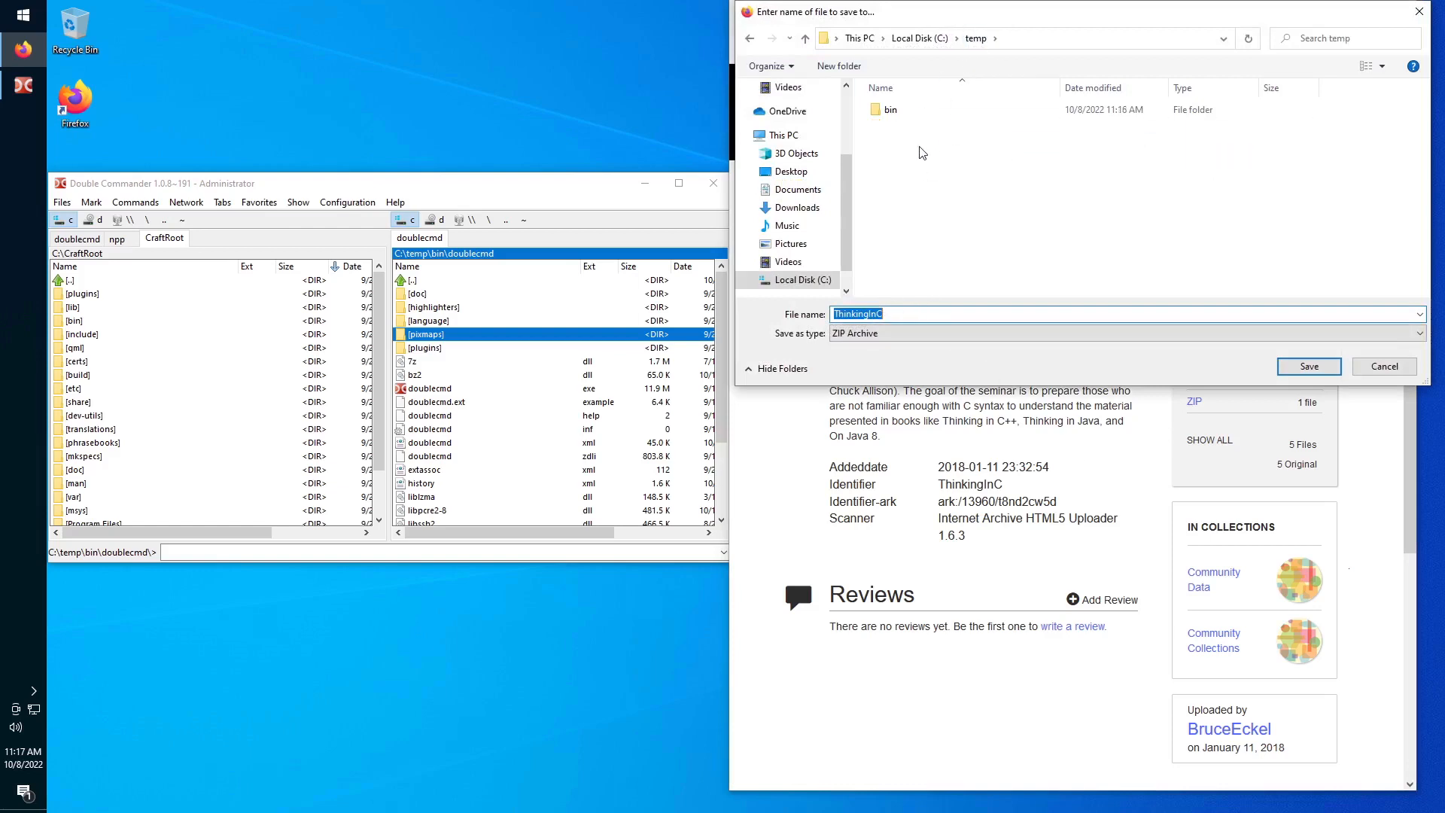
pyautogui.rightClick(921, 153)
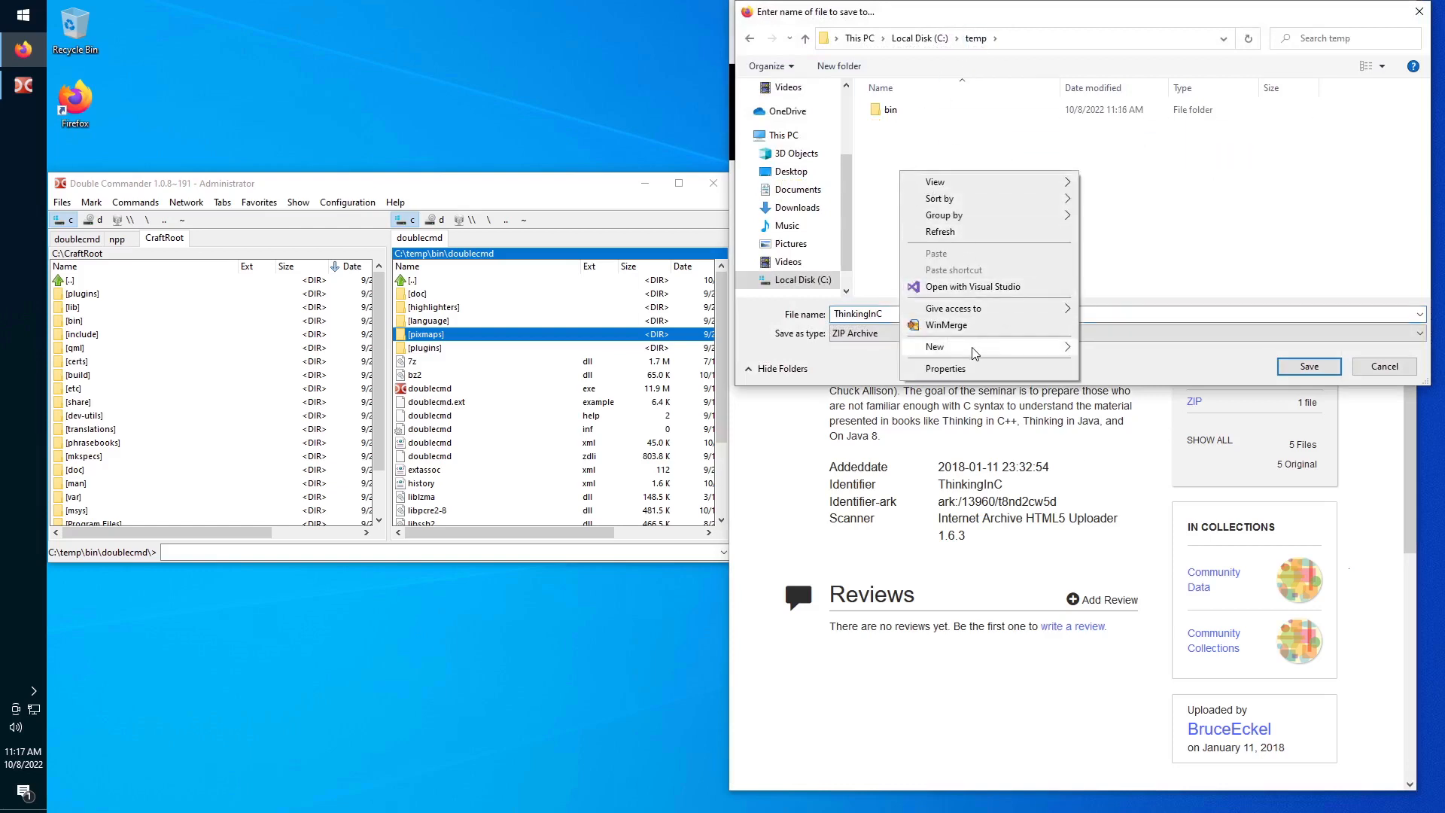
pyautogui.click(934, 346)
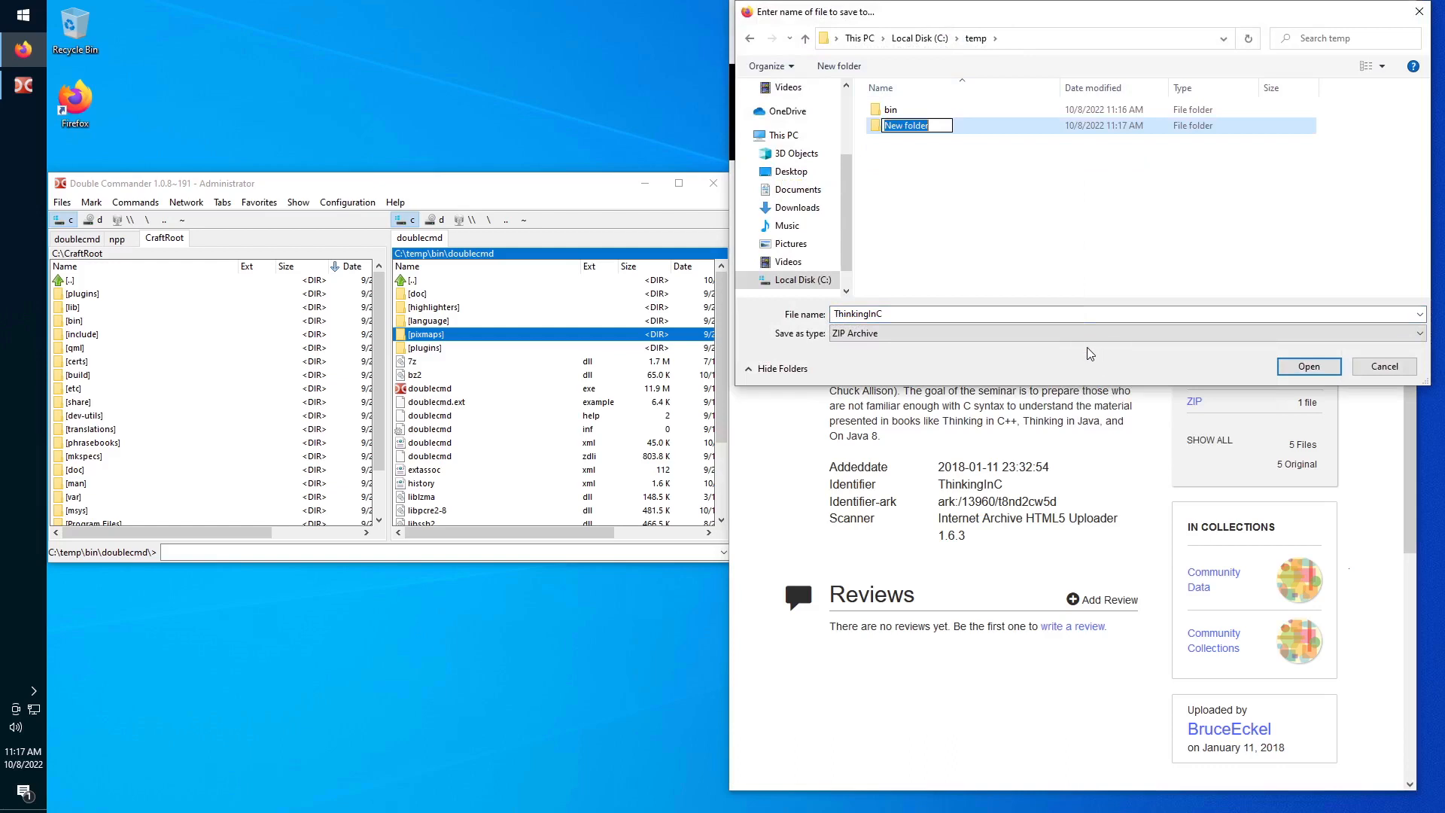
pyautogui.write('1')
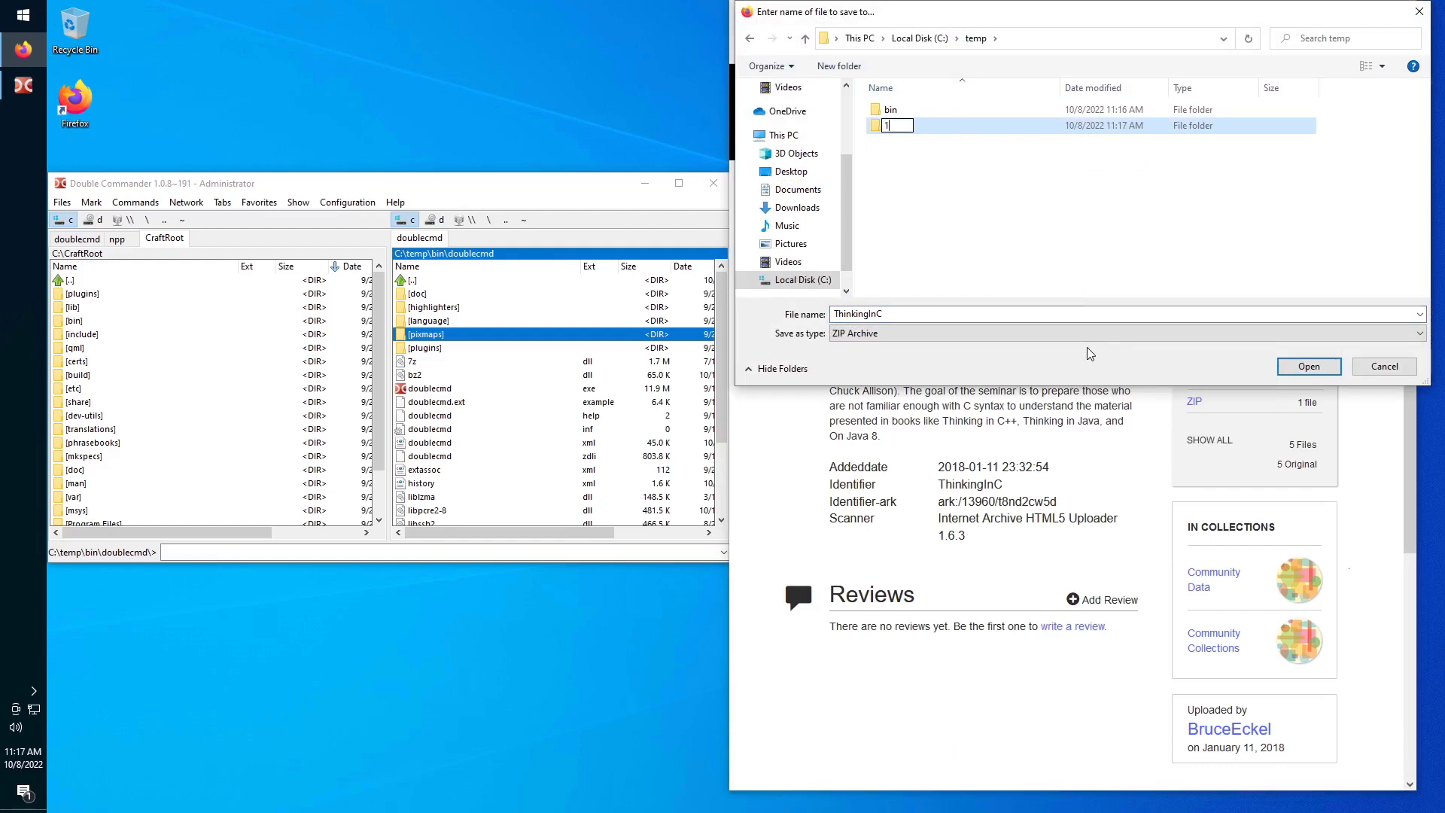
pyautogui.write('0_08')
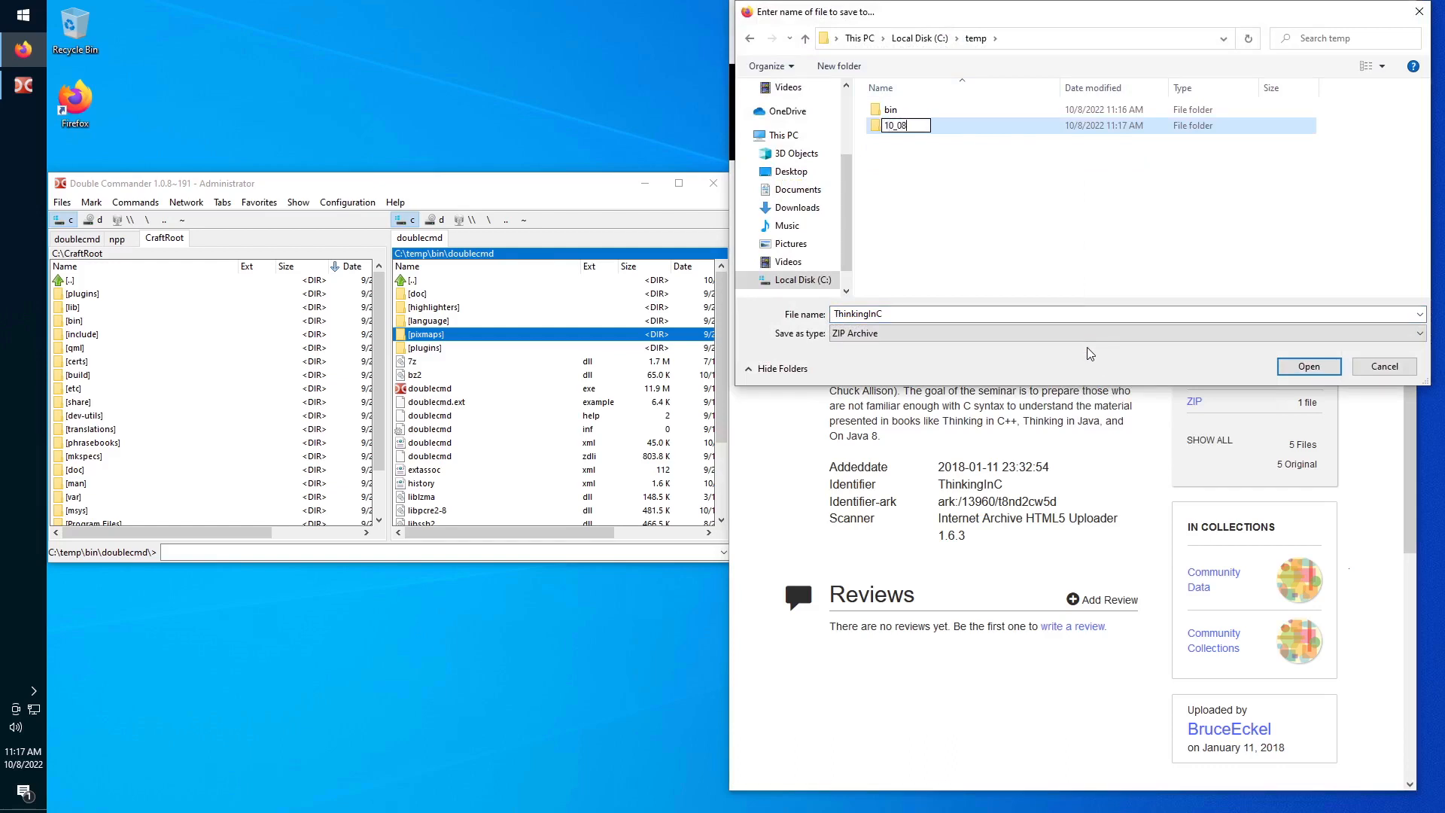
pyautogui.doubleClick(895, 124)
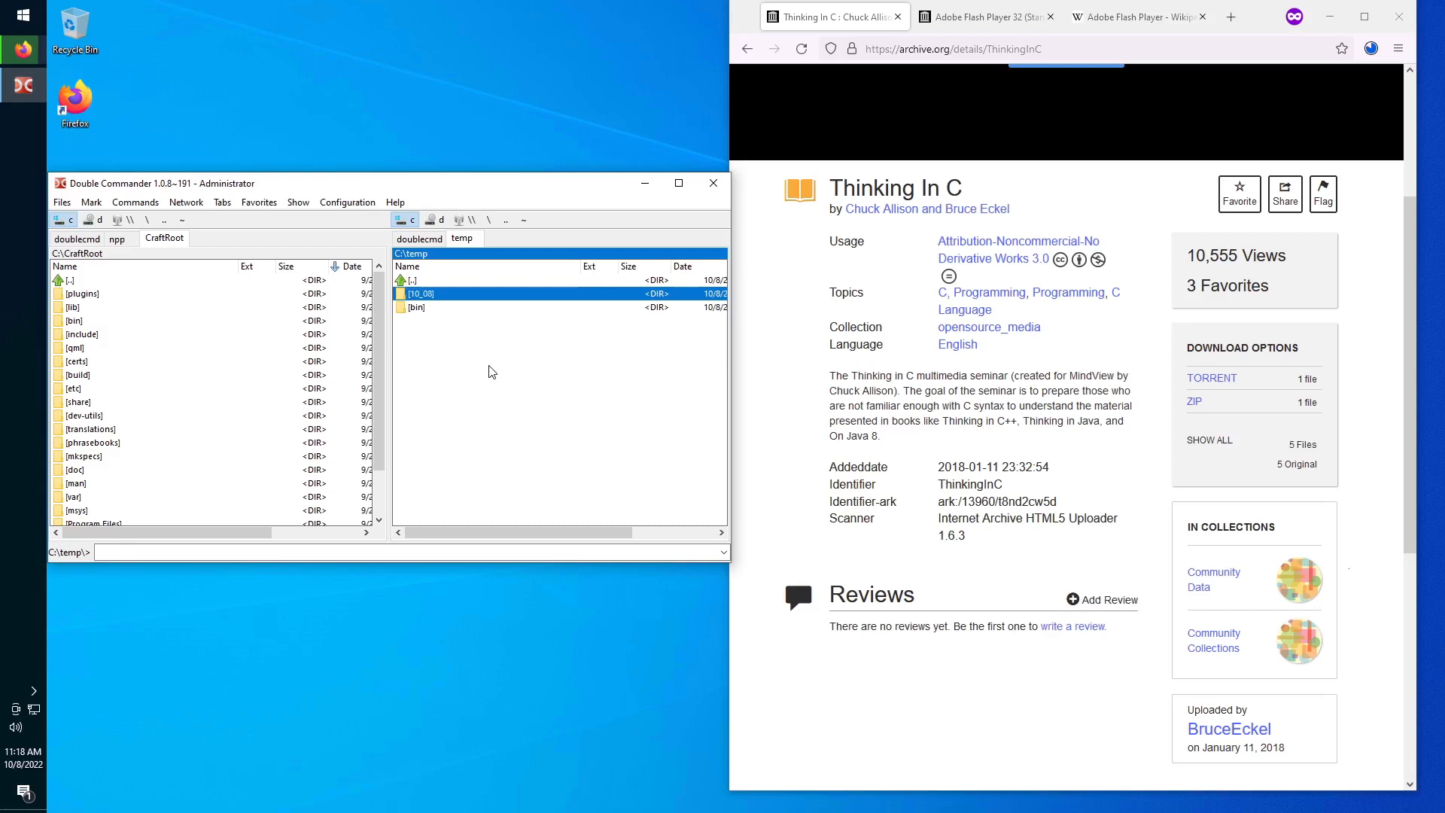
# Open 10_08 and extract ThinkingInC.zip with Extract All into a ThinkingInC folder.
pyautogui.doubleClick(422, 292)
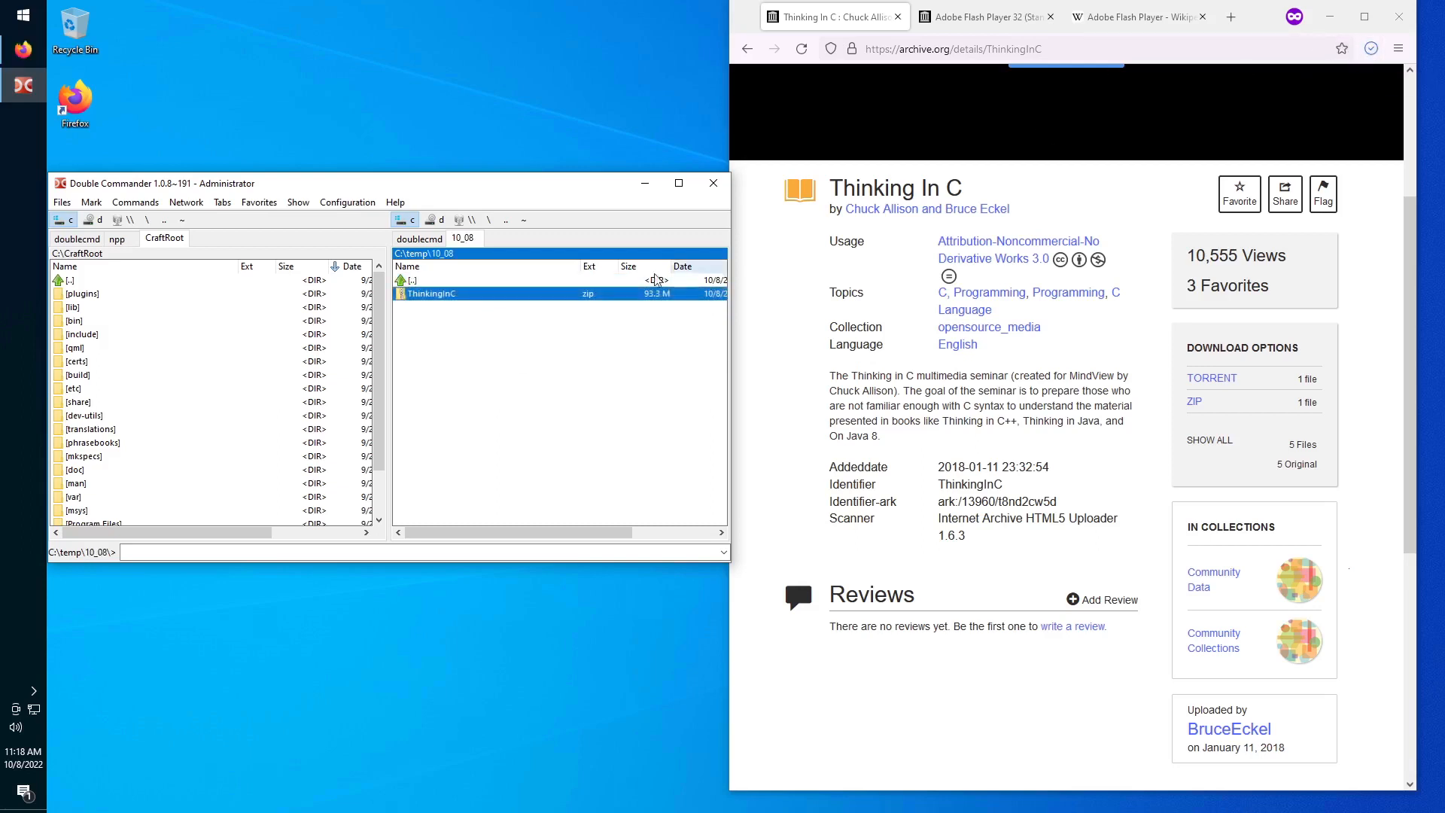
pyautogui.rightClick(430, 293)
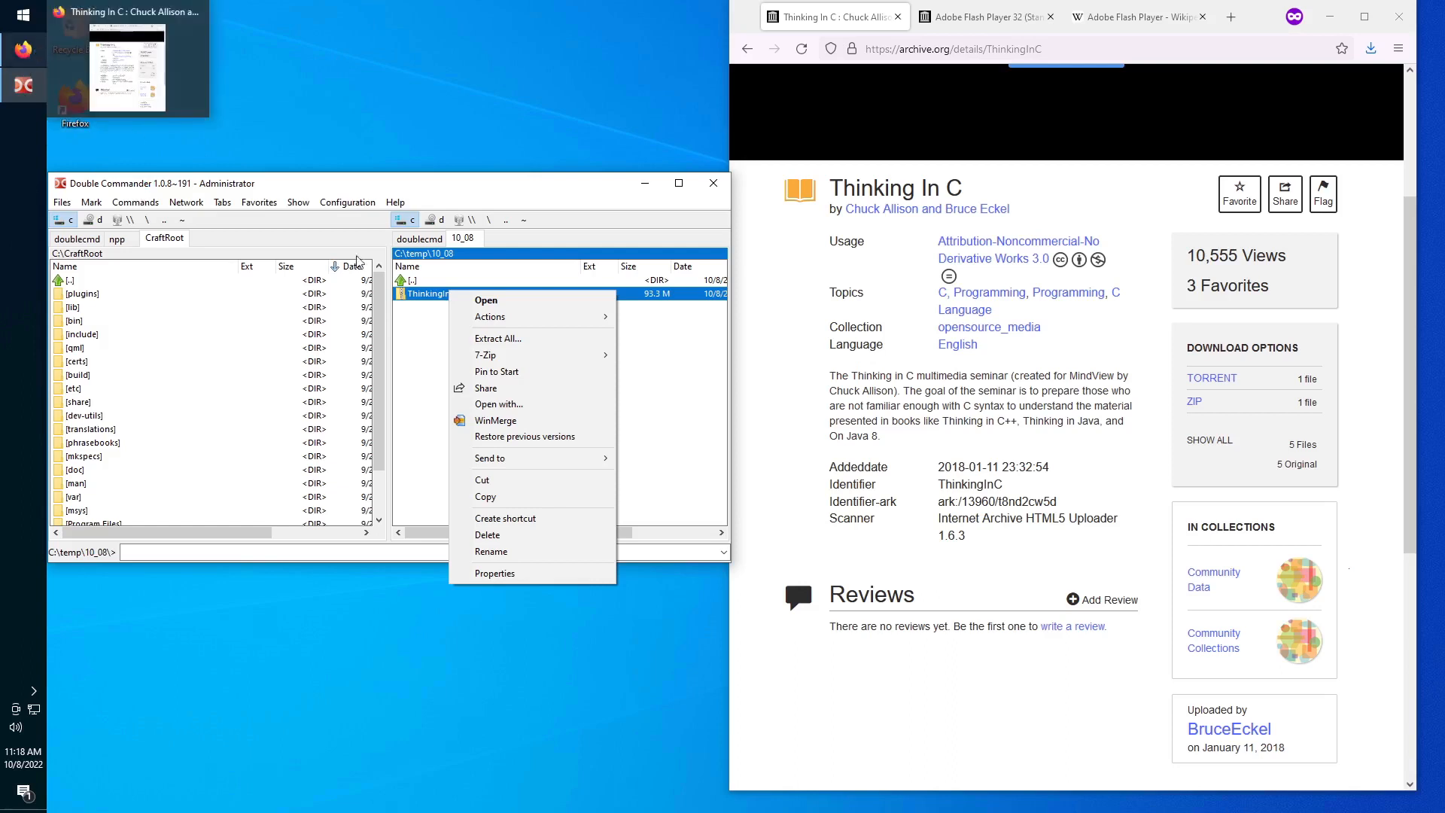
pyautogui.moveTo(488, 354)
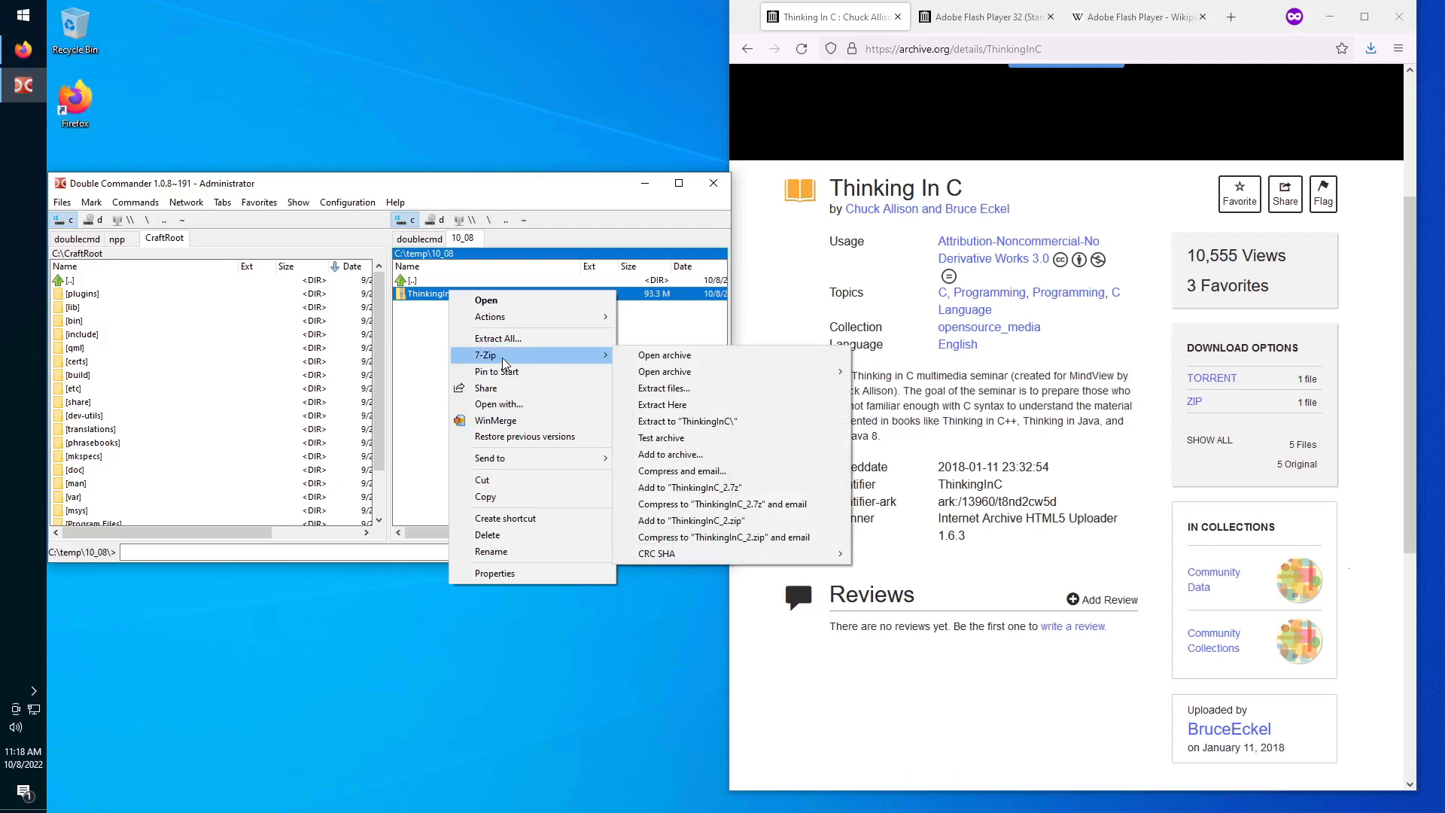
pyautogui.click(686, 421)
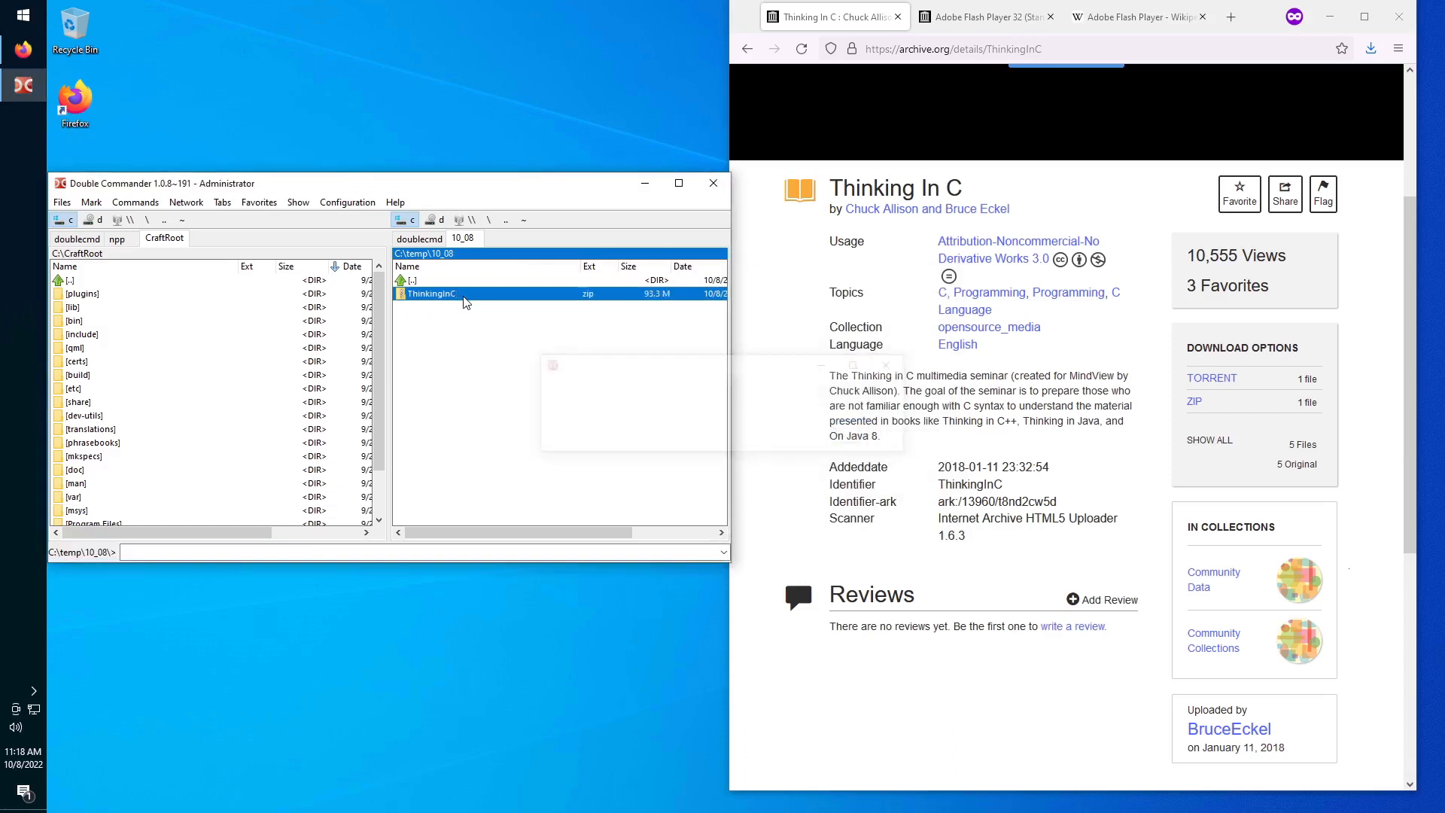
pyautogui.rightClick(430, 293)
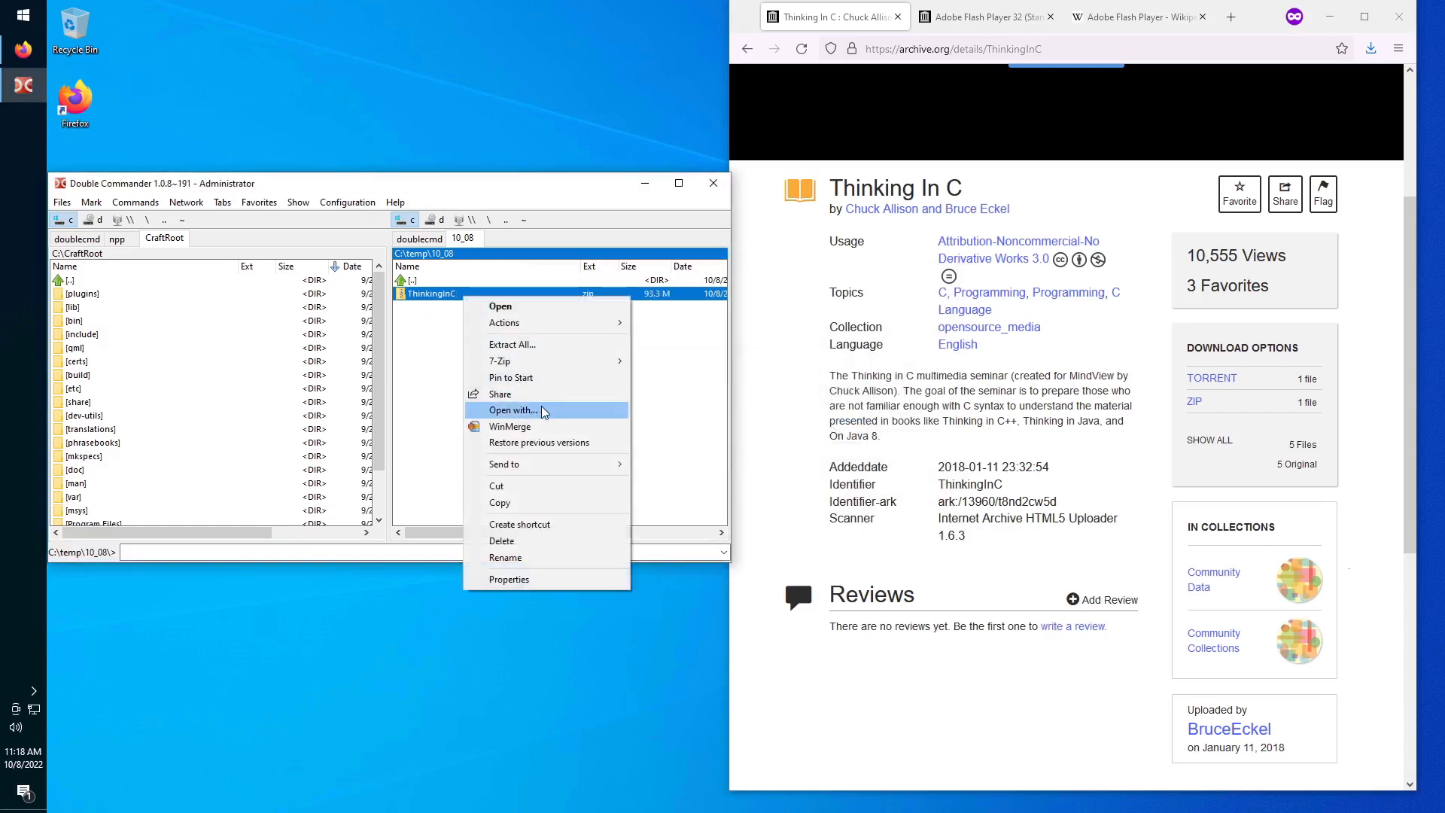
pyautogui.moveTo(512, 344)
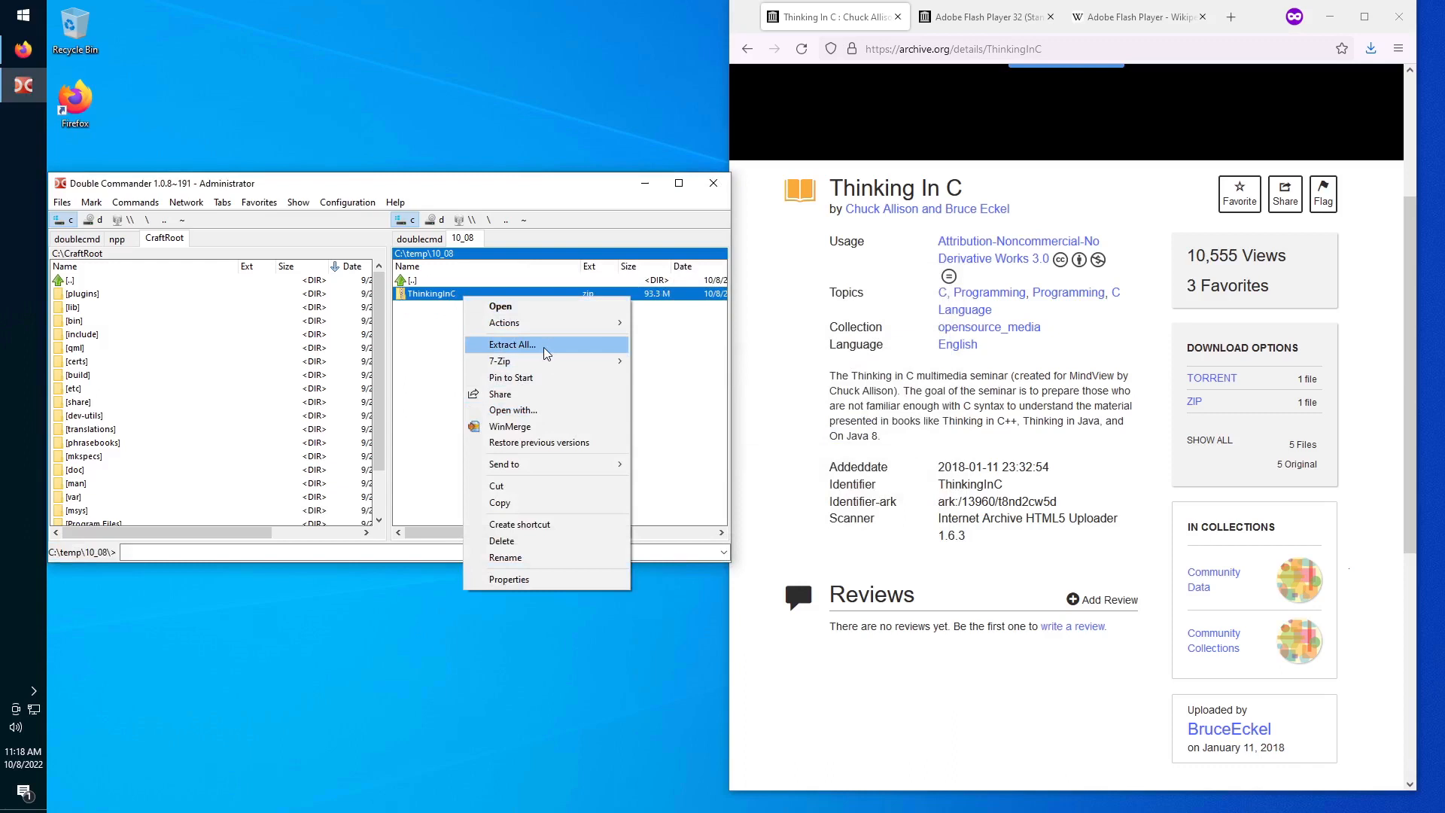
pyautogui.click(513, 344)
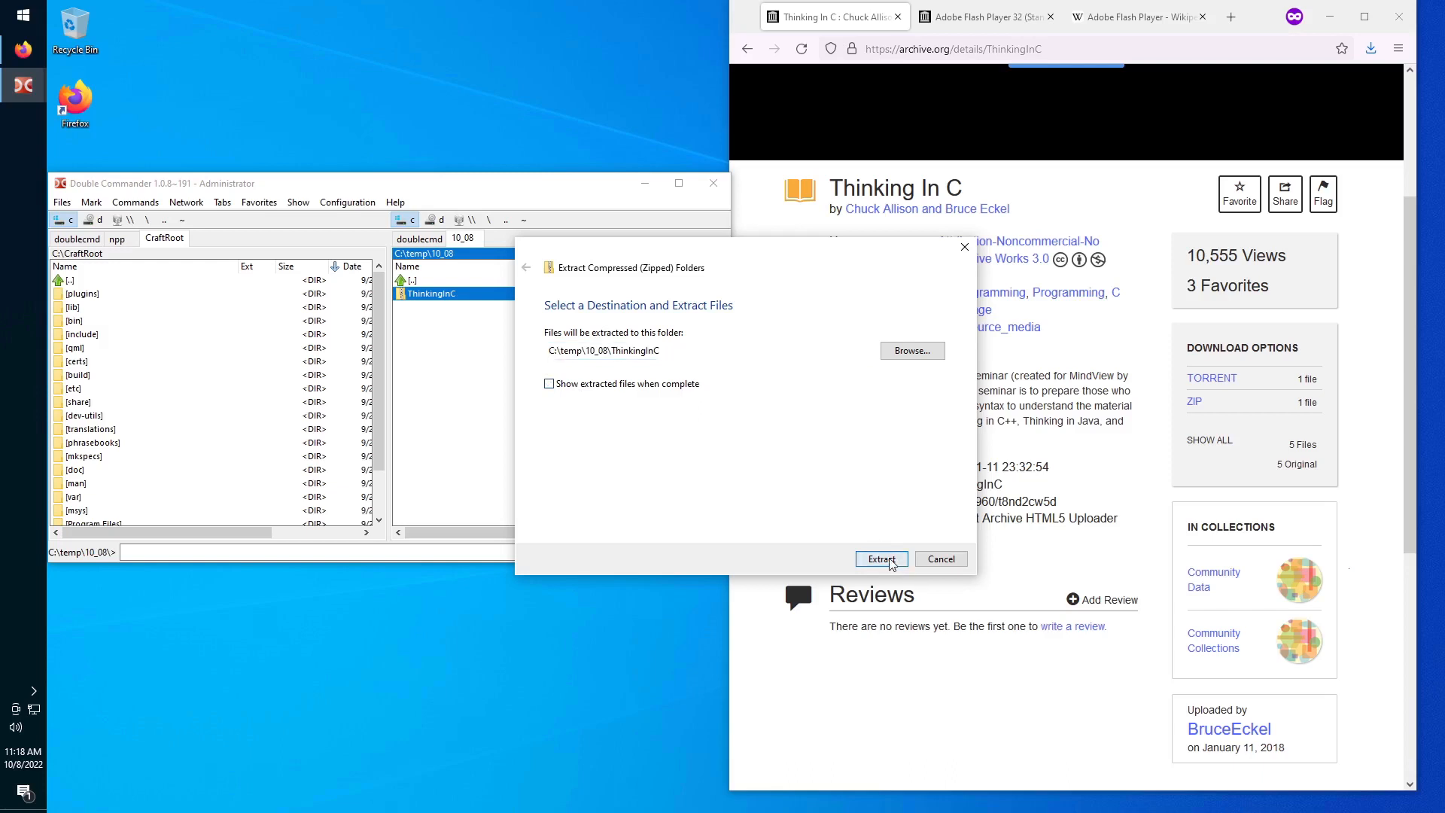
pyautogui.click(880, 558)
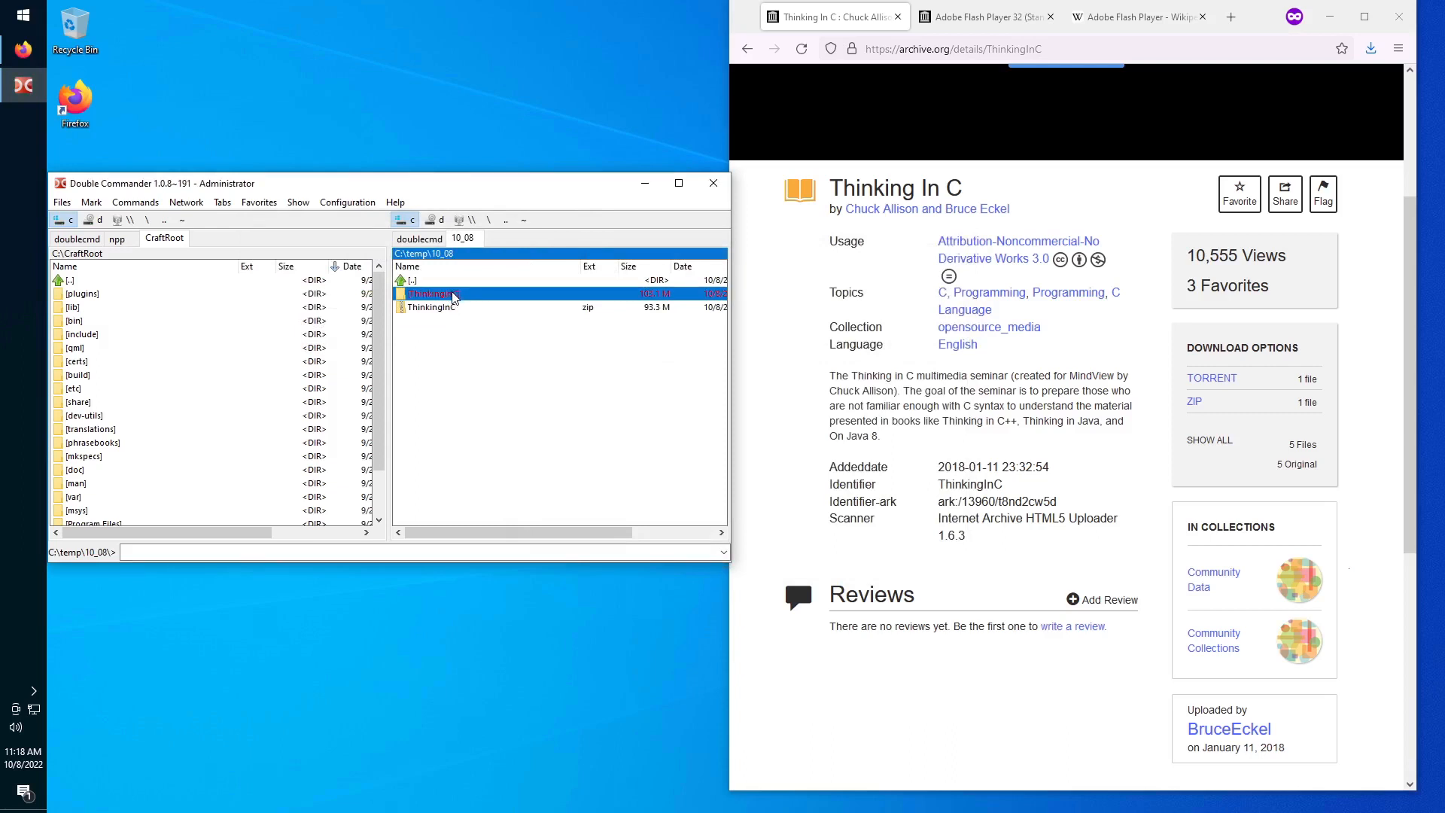
# Open ThinkingInC\index.html with Internet Explorer from the app chooser.
pyautogui.doubleClick(433, 293)
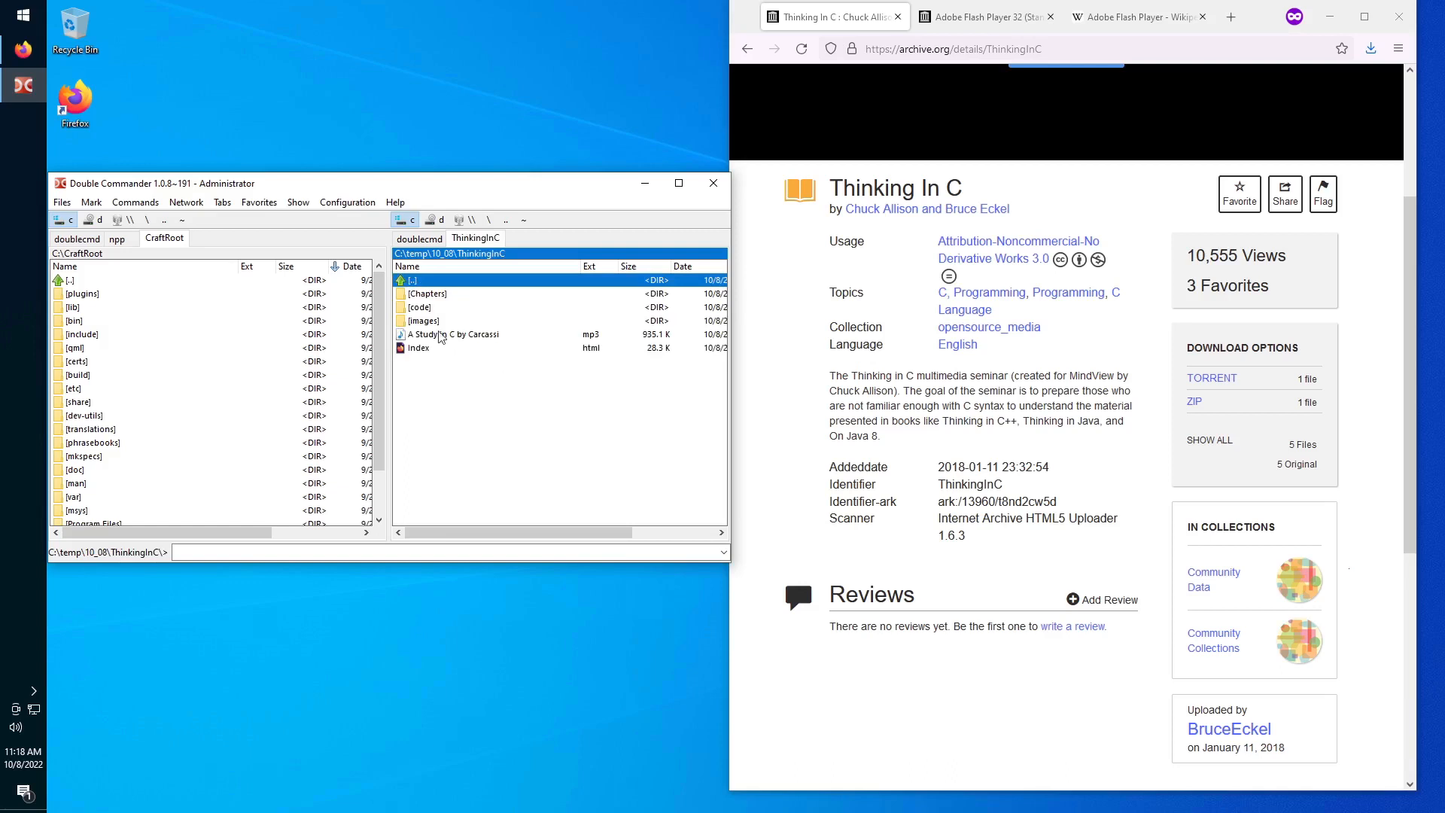
pyautogui.moveTo(421, 352)
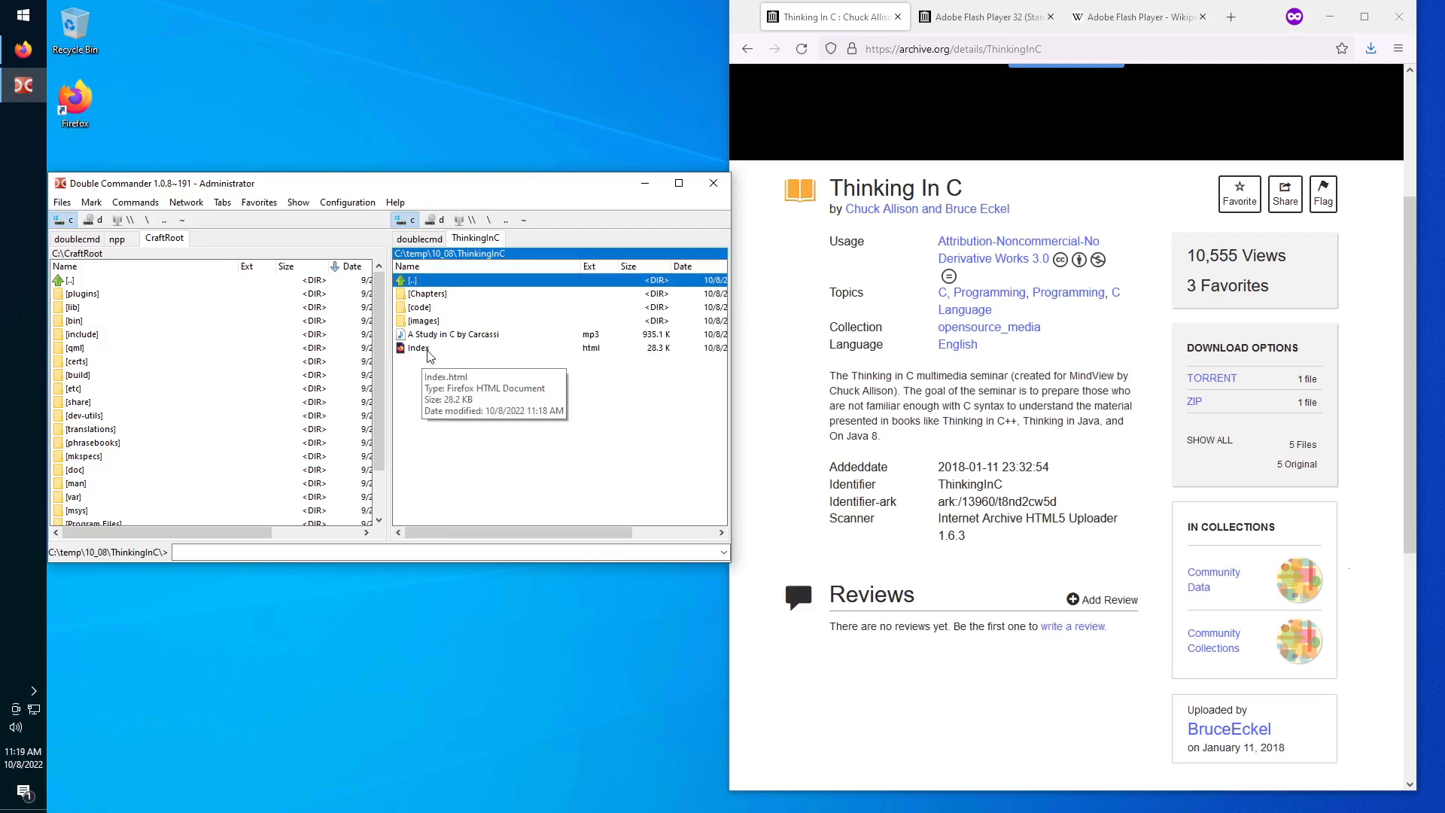
pyautogui.doubleClick(418, 348)
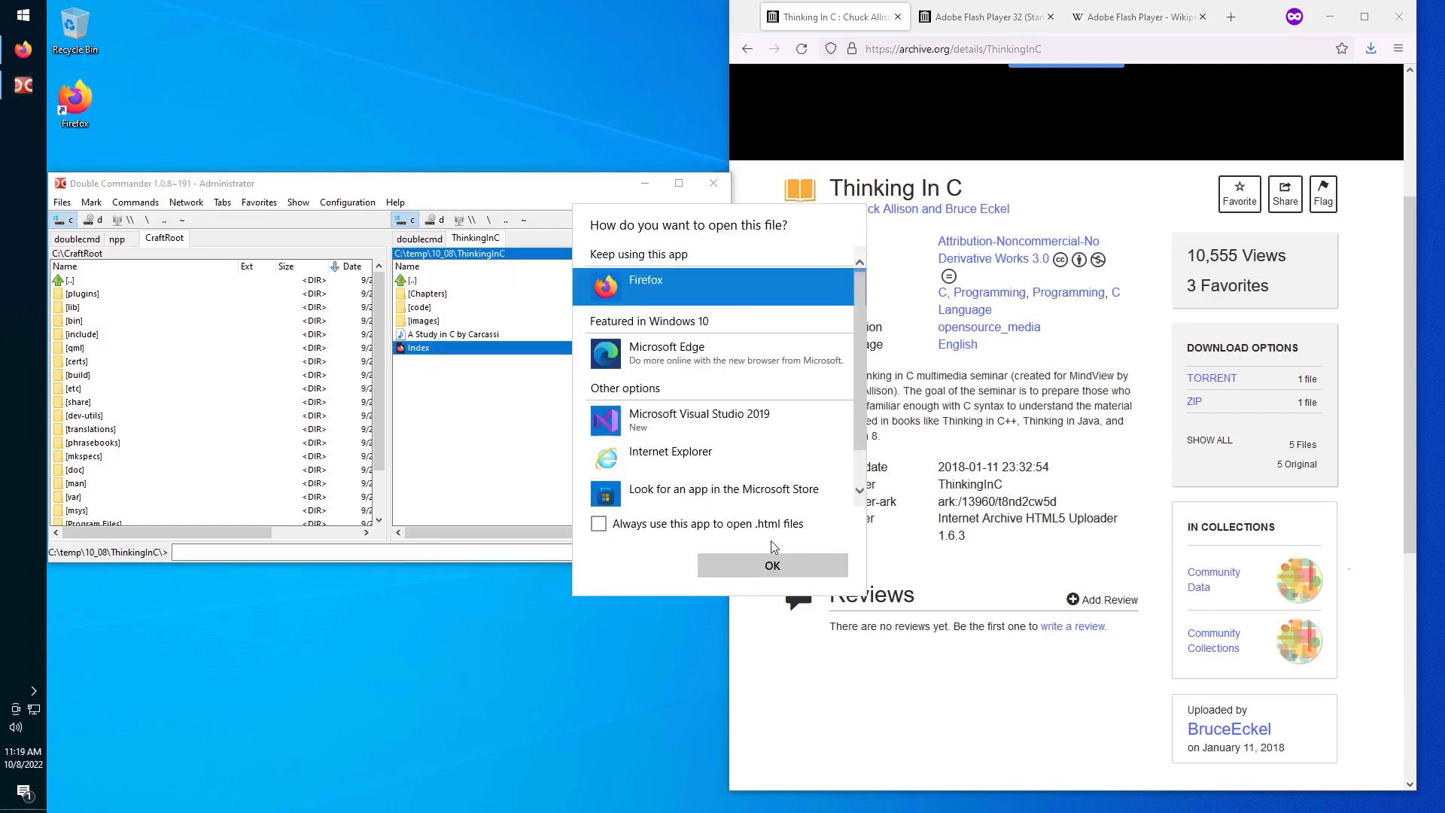
pyautogui.click(670, 452)
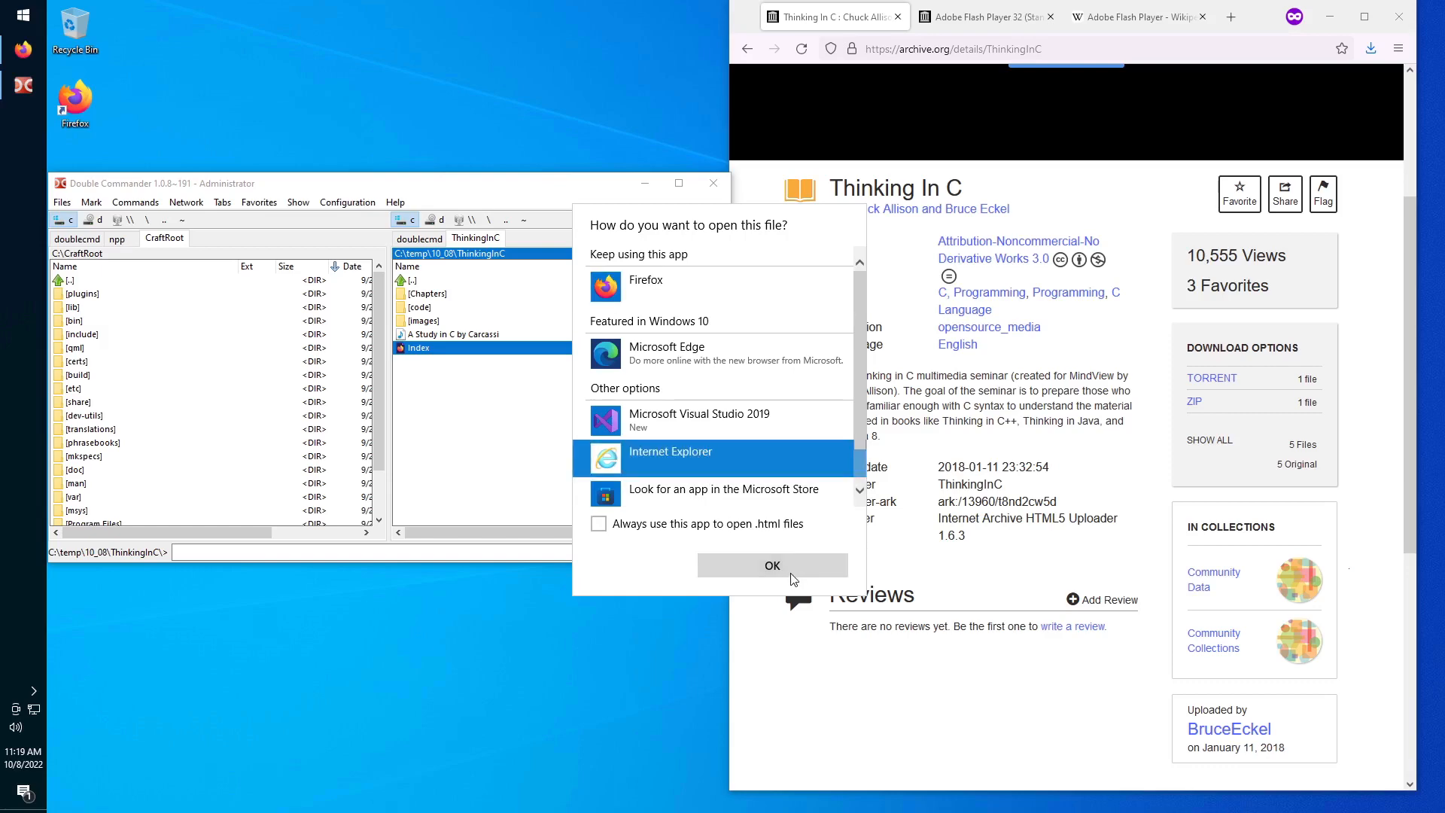
pyautogui.click(772, 565)
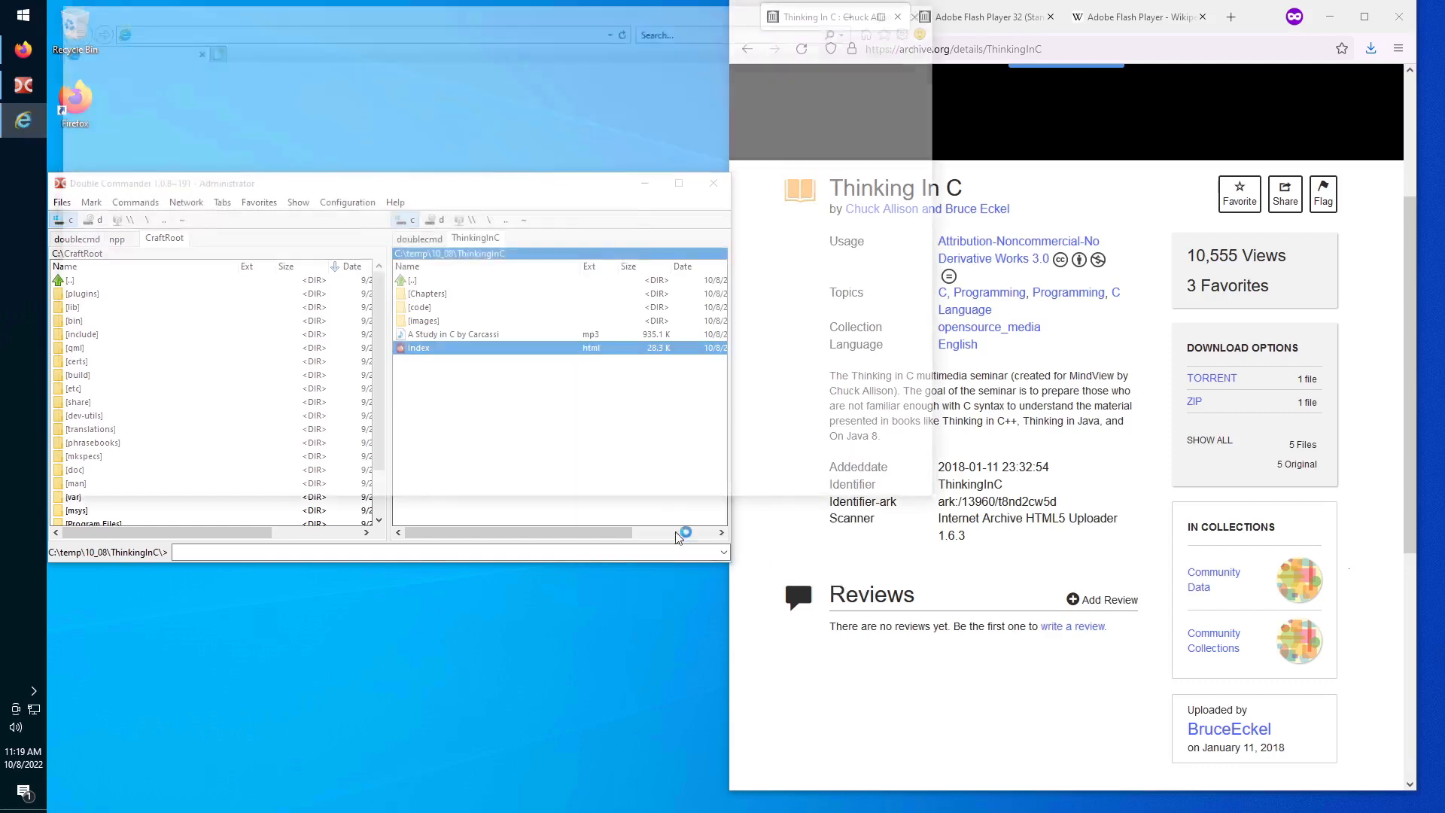
# Follow the Chapter 1 link on the index page and start its lecture.
pyautogui.doubleClick(417, 348)
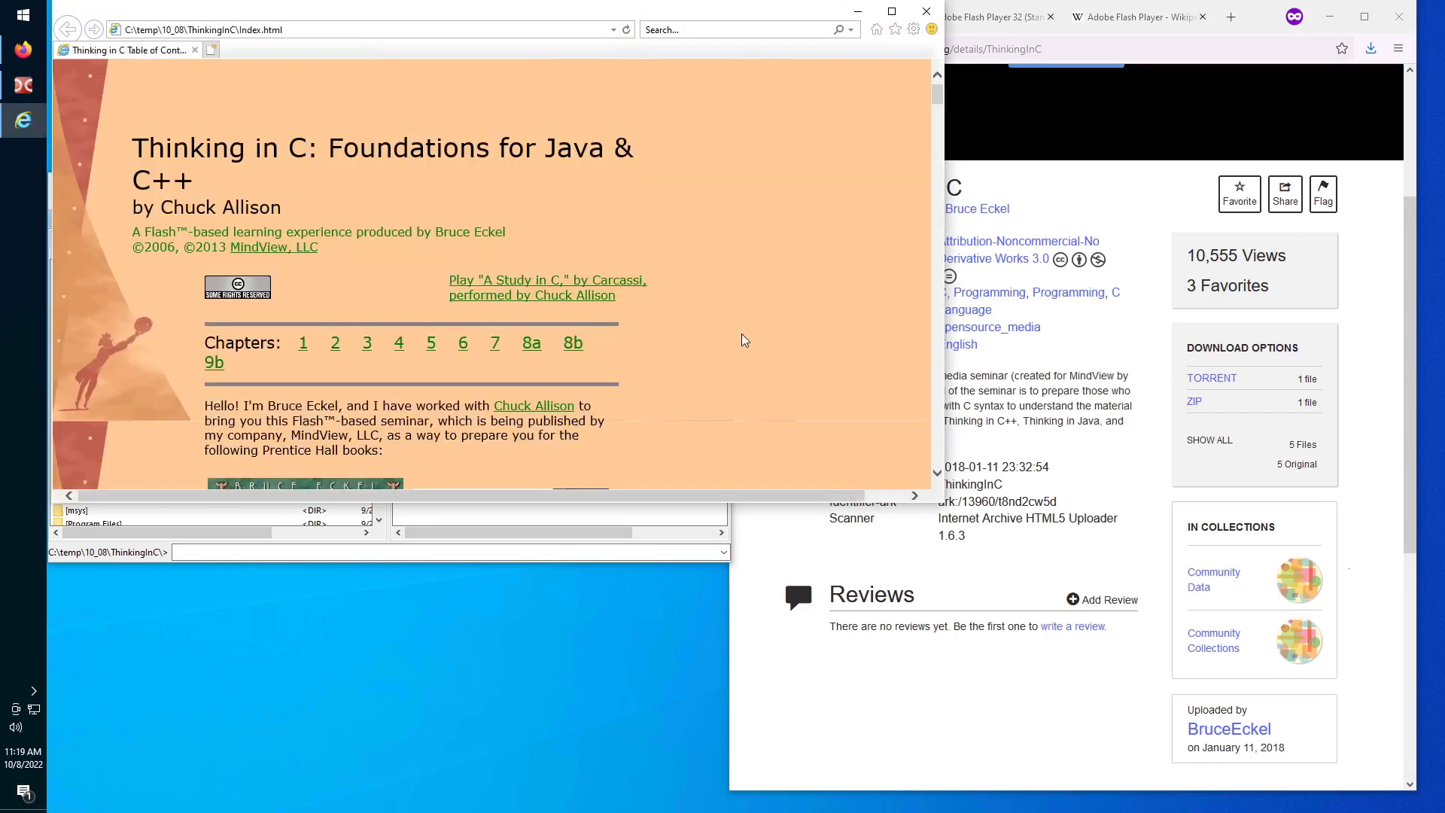
pyautogui.scroll(-3)
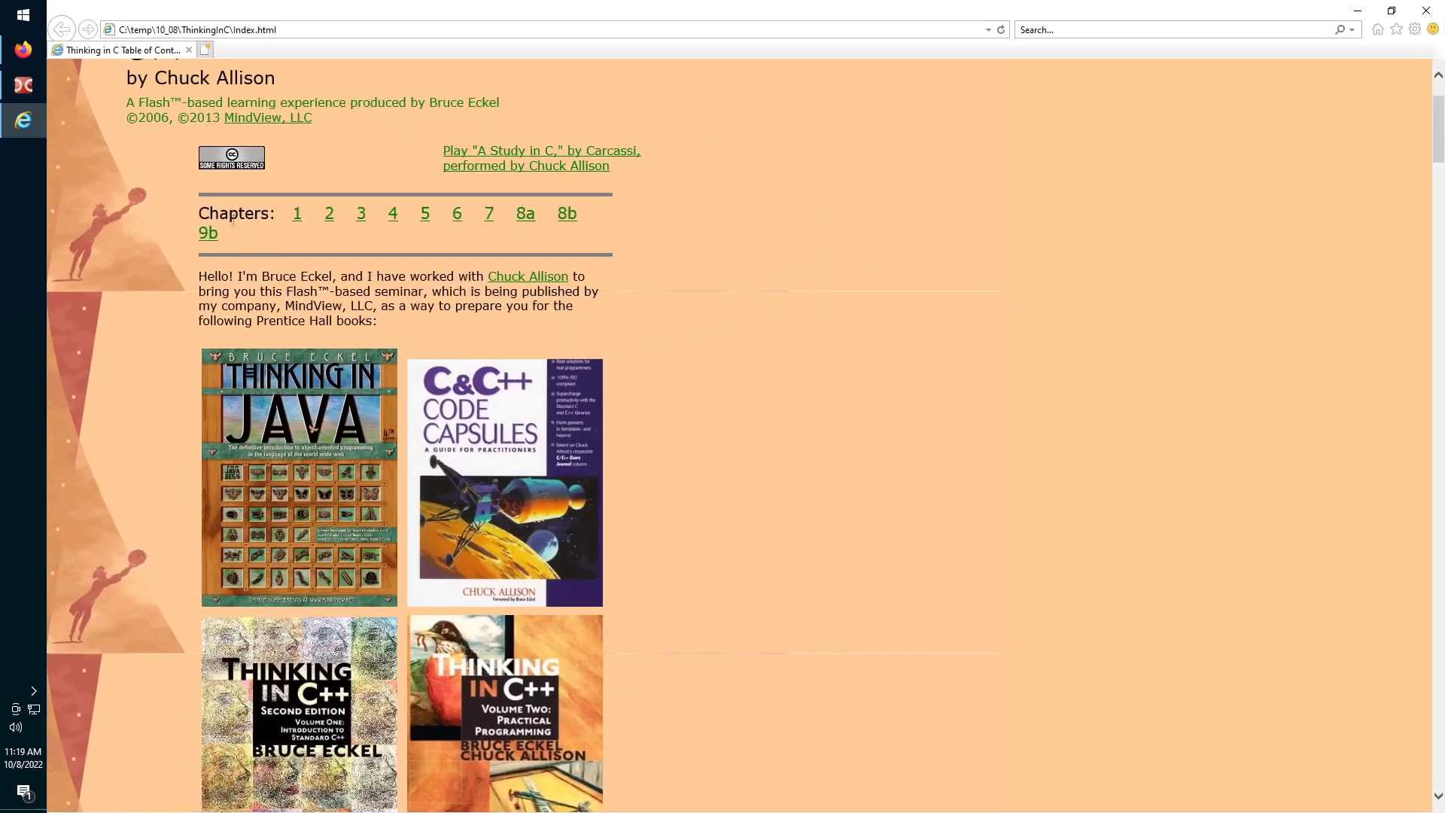
pyautogui.click(295, 213)
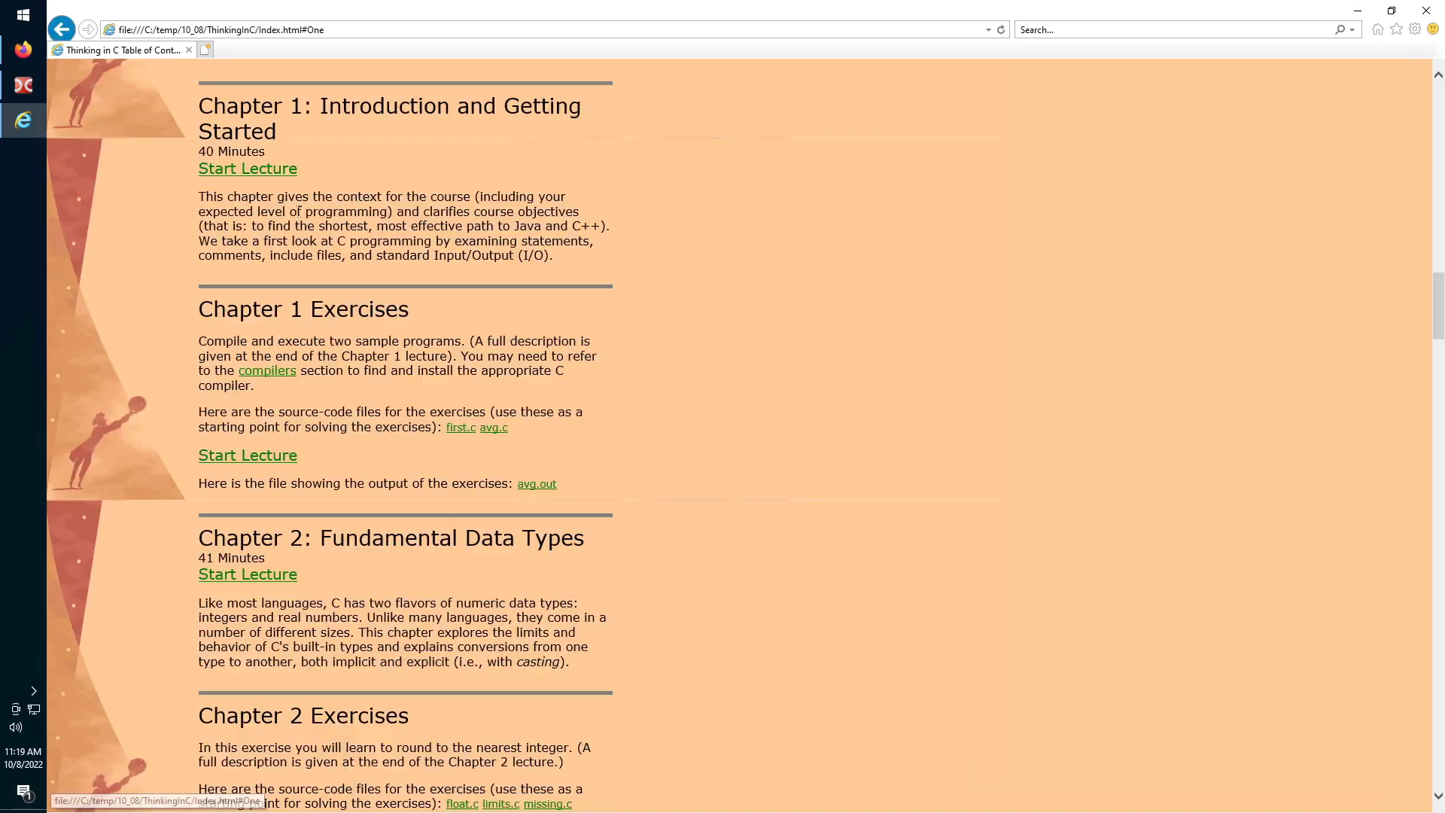
pyautogui.moveTo(246, 169)
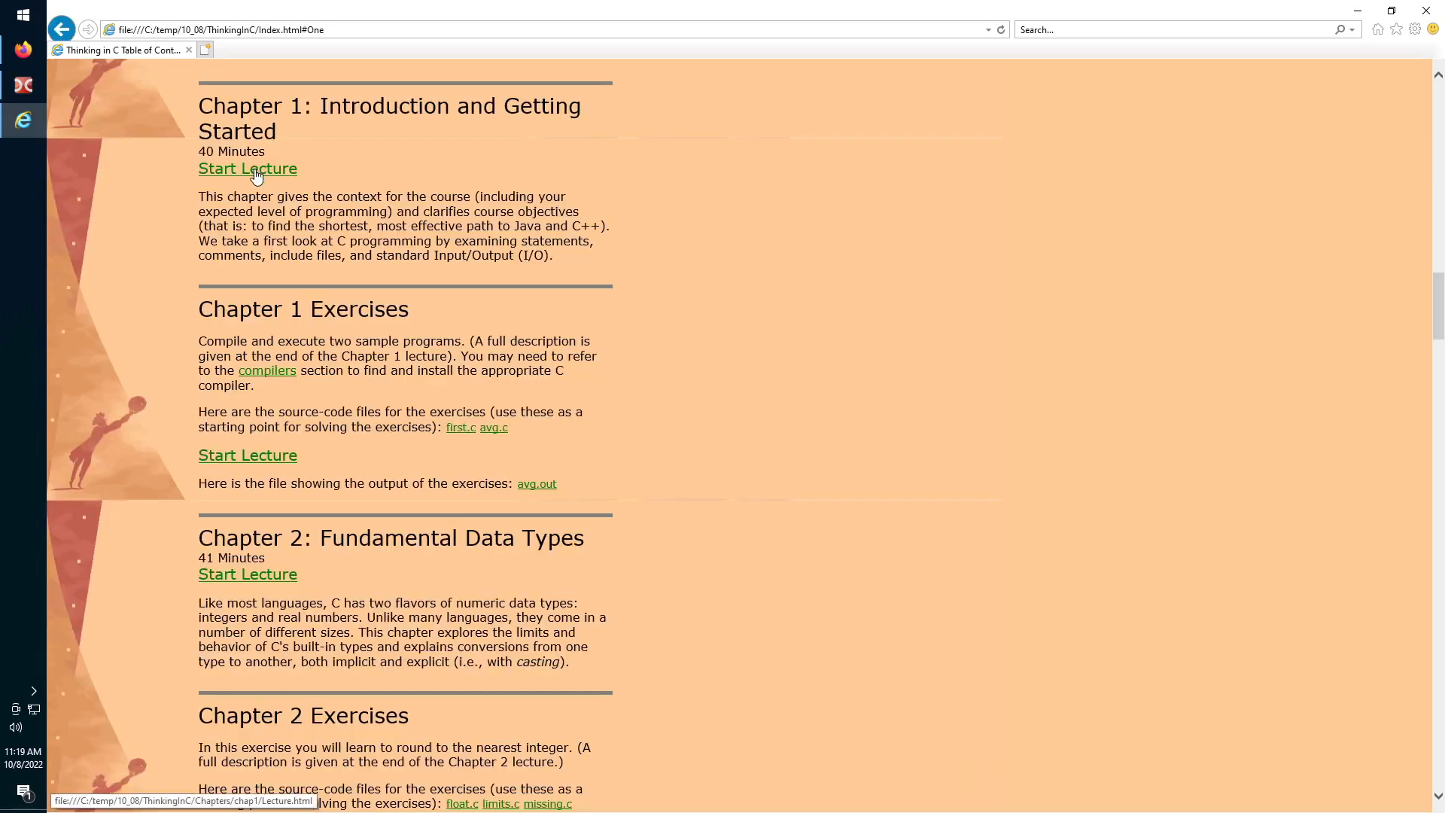
pyautogui.click(247, 169)
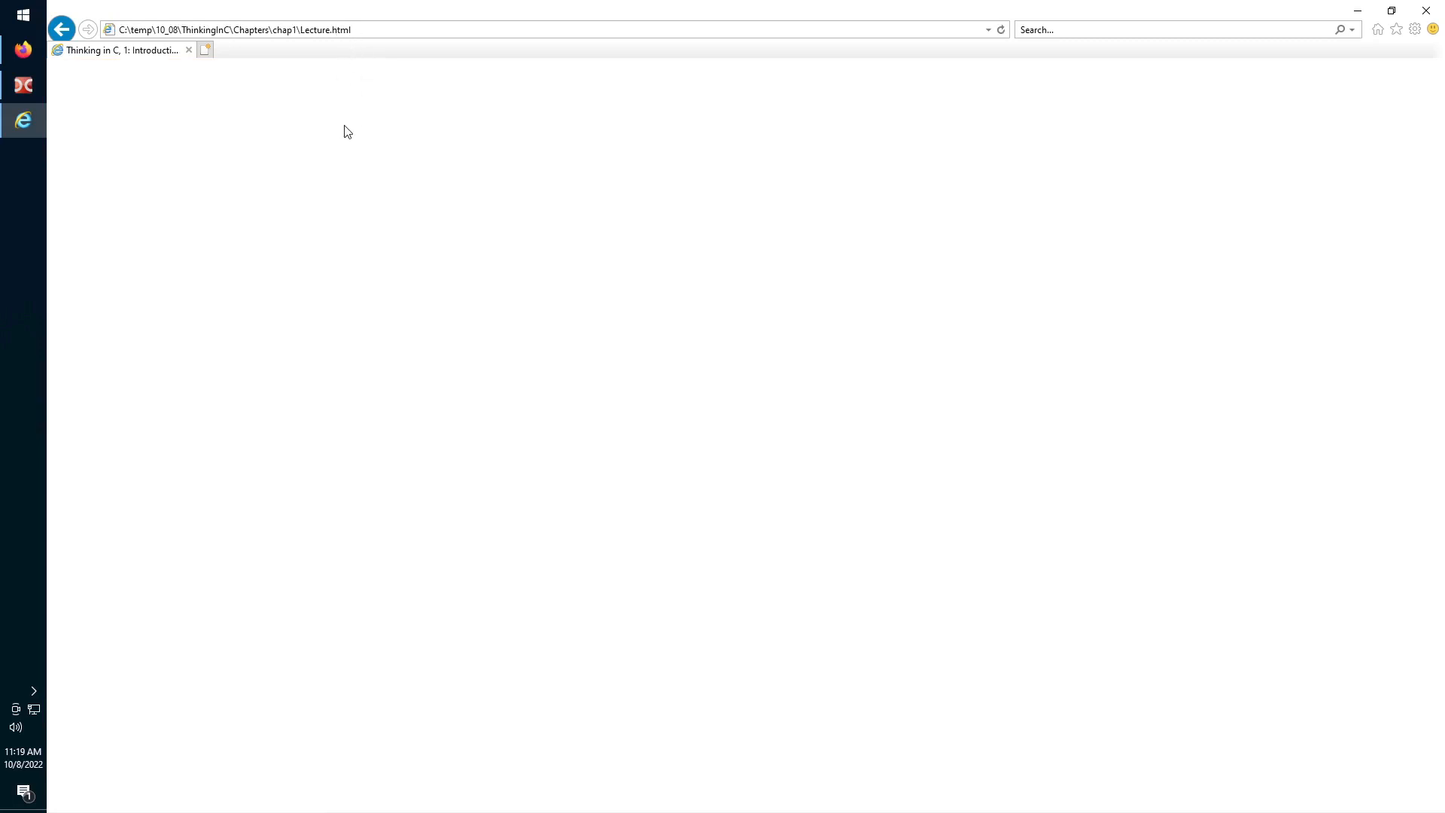
# Inspect the blank lecture page to reveal Lecture.html embedding Lecture.swf.
pyautogui.rightClick(348, 131)
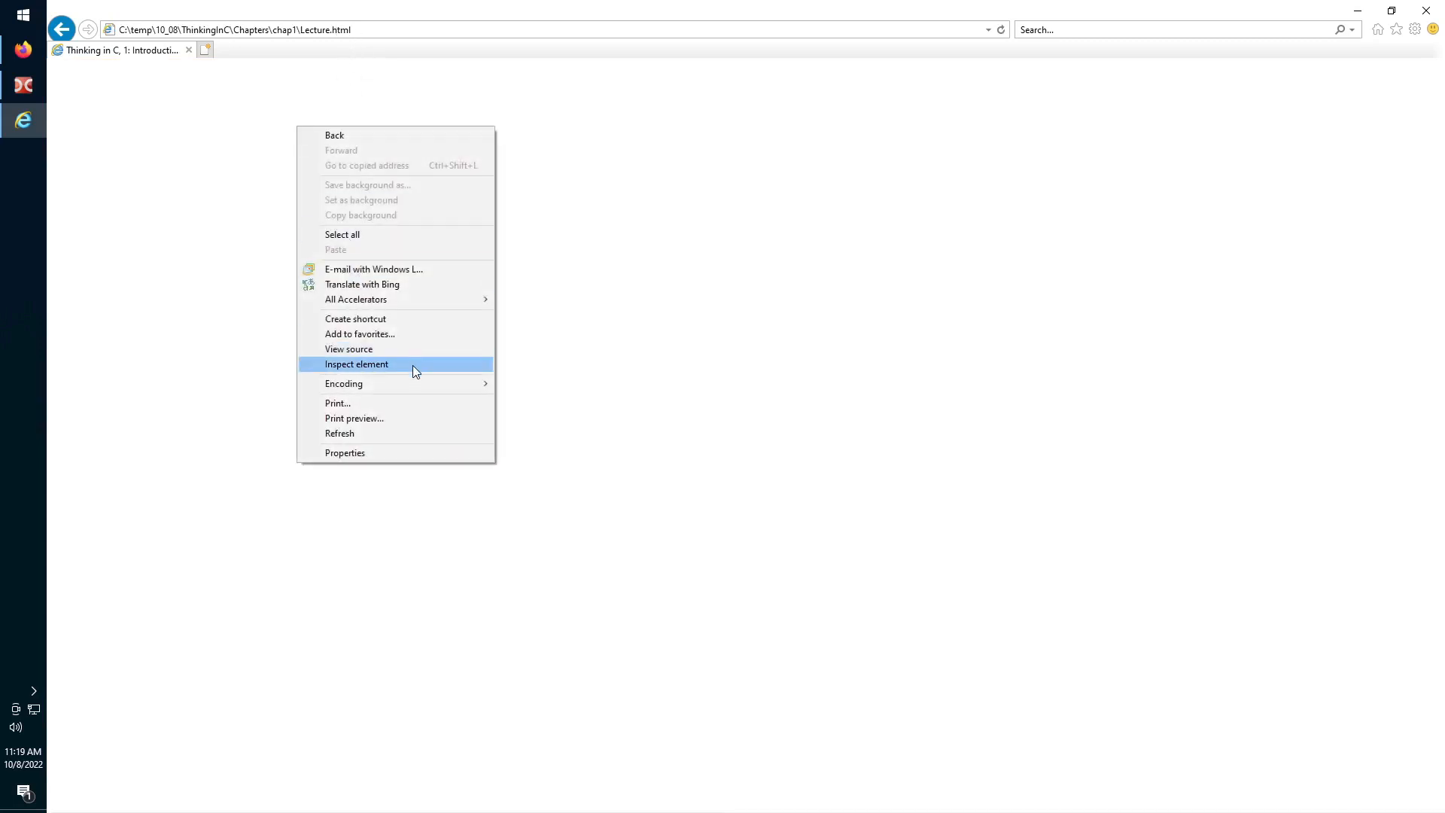
pyautogui.click(356, 363)
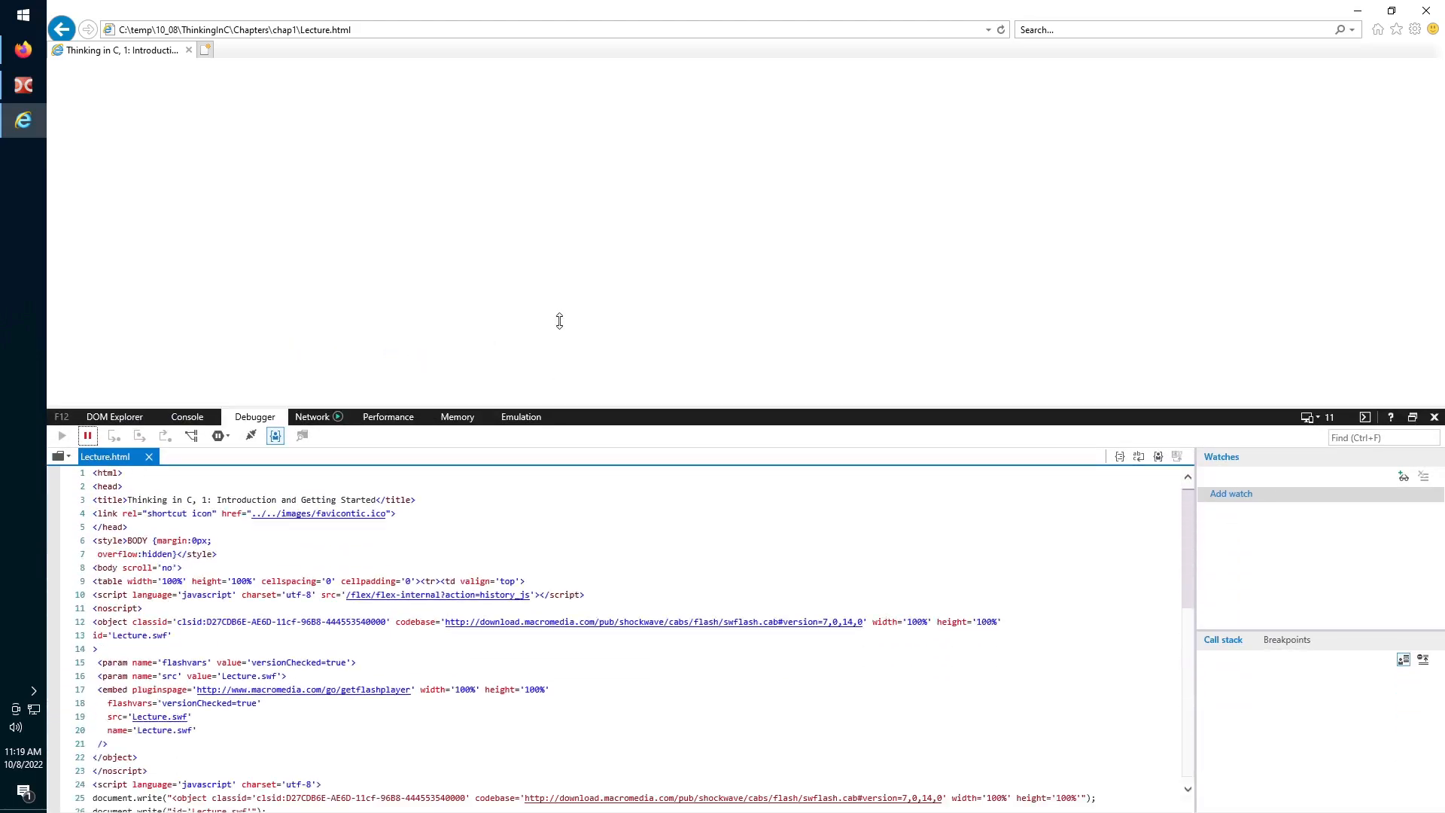
pyautogui.moveTo(582, 691)
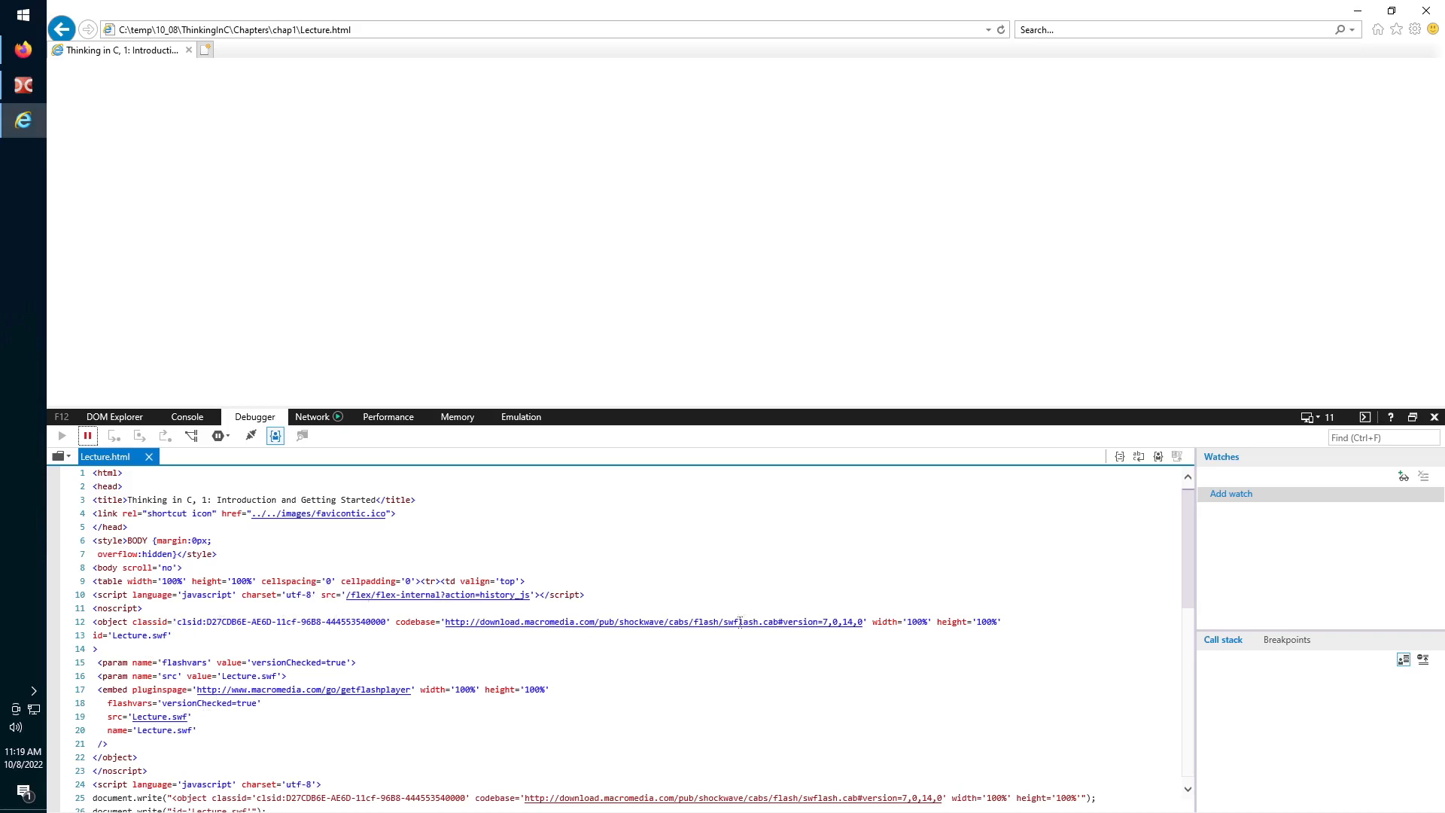
pyautogui.moveTo(737, 621)
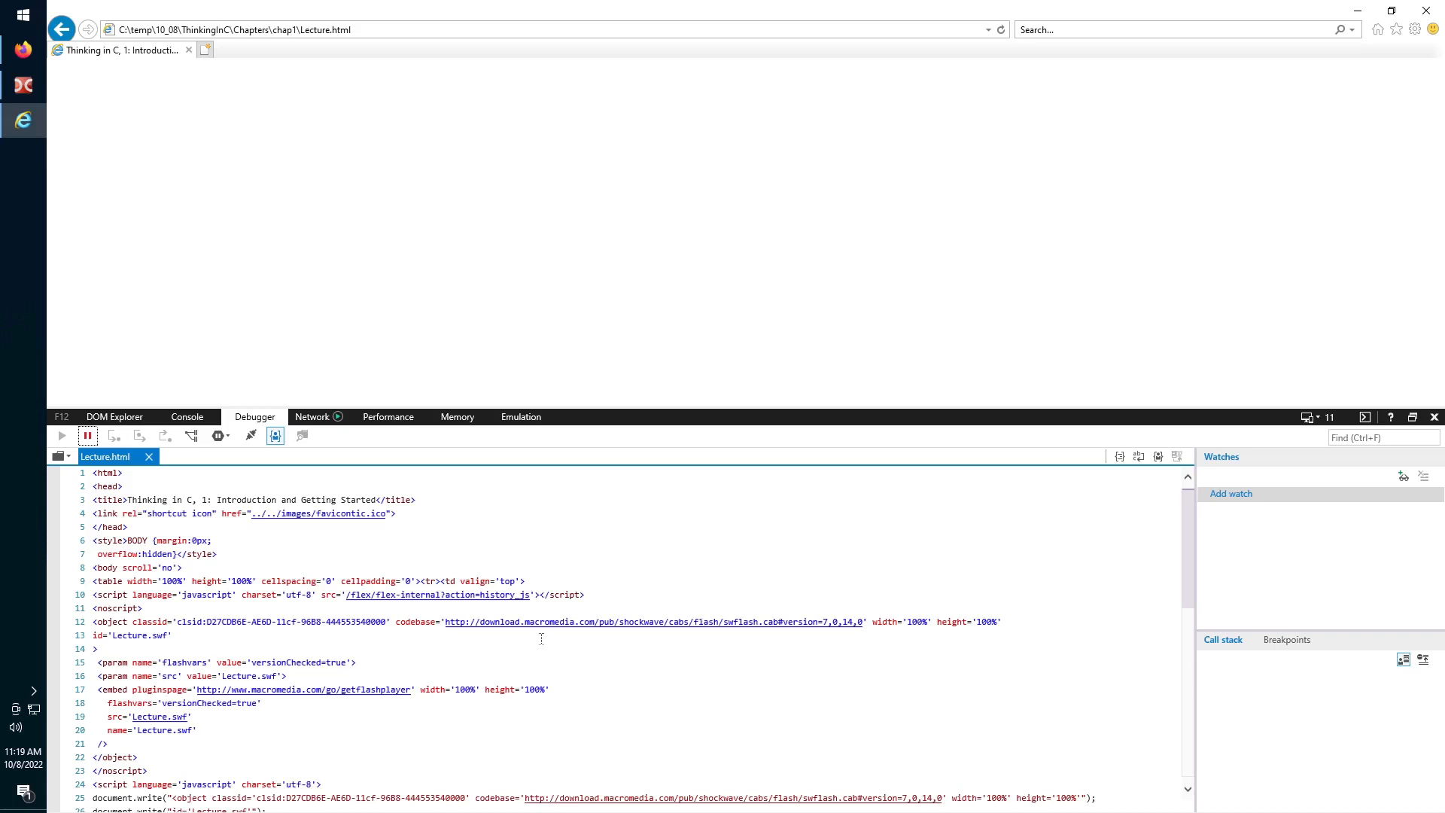
pyautogui.scroll(-3)
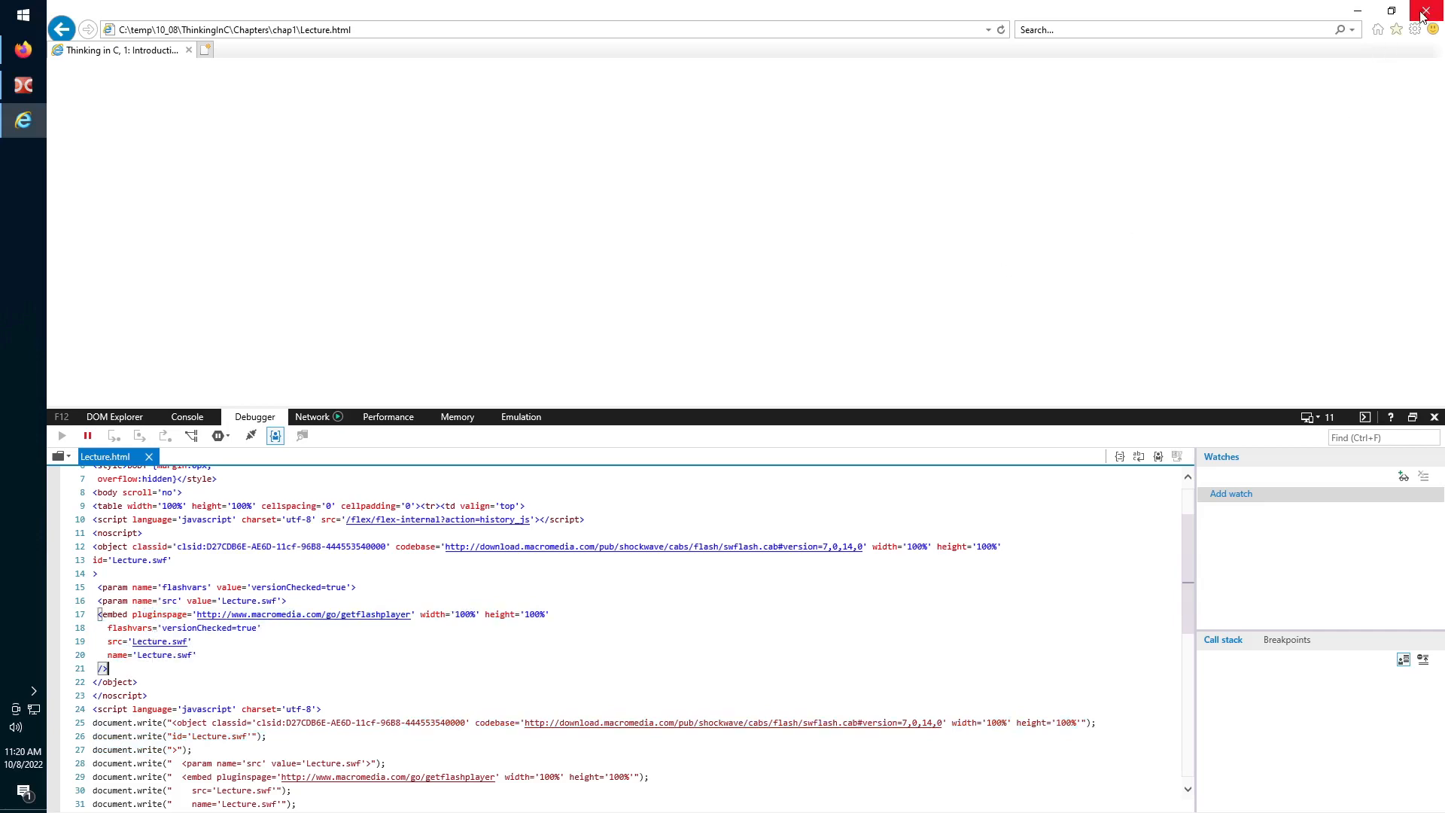
# Close Internet Explorer and open the Chapters\chap1 folder in Double Commander.
pyautogui.click(1432, 10)
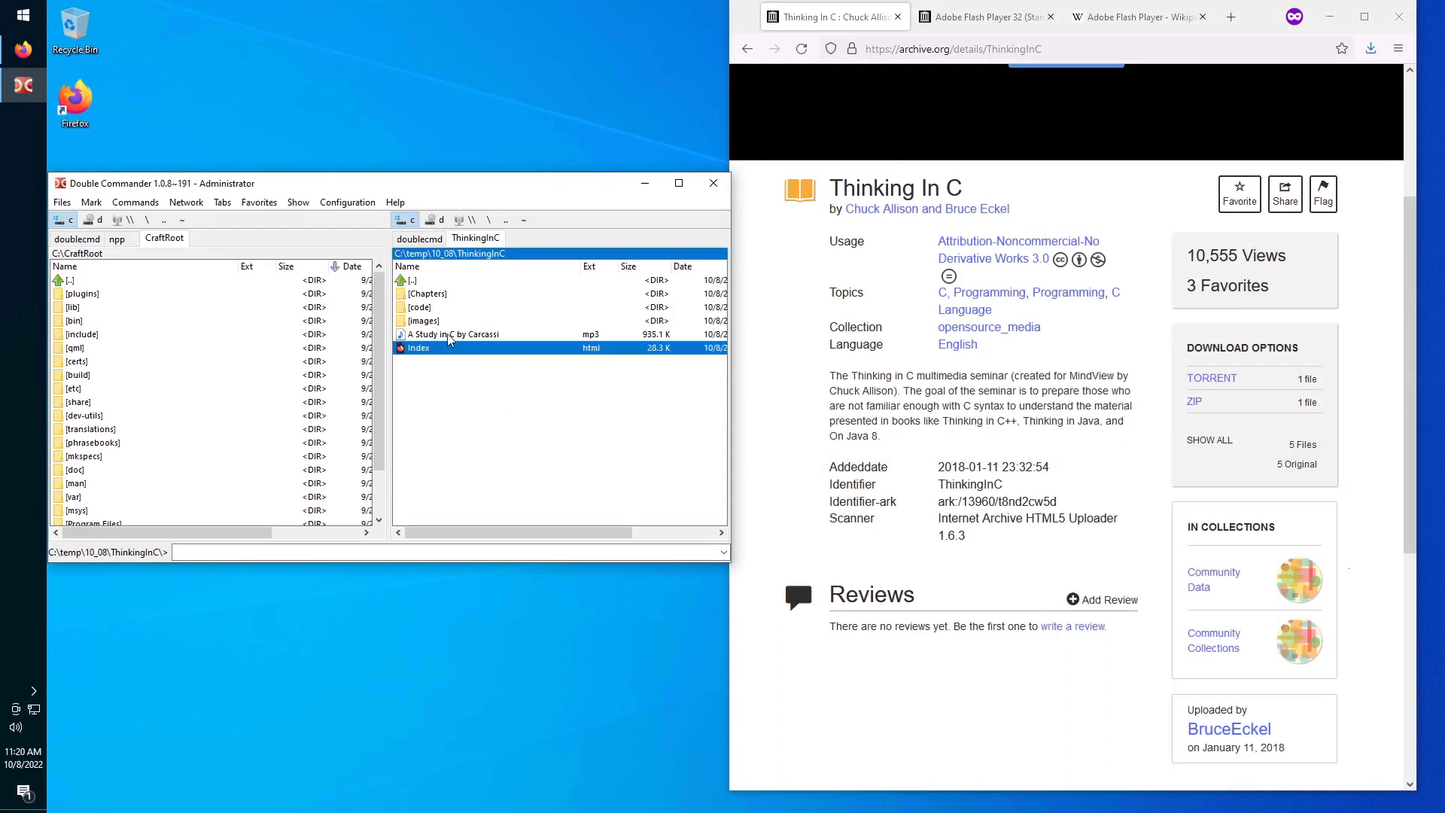
pyautogui.doubleClick(426, 292)
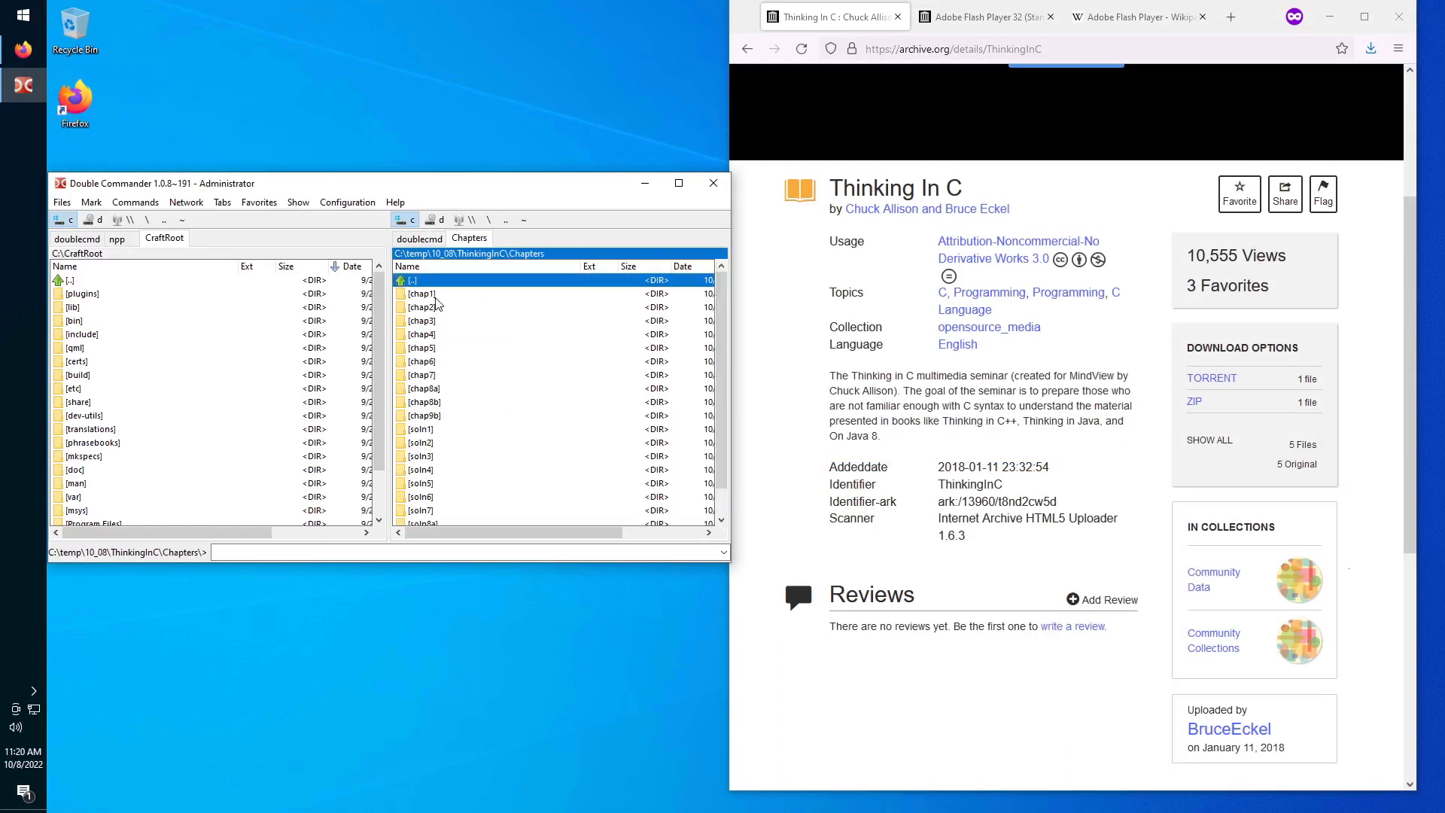
pyautogui.doubleClick(420, 293)
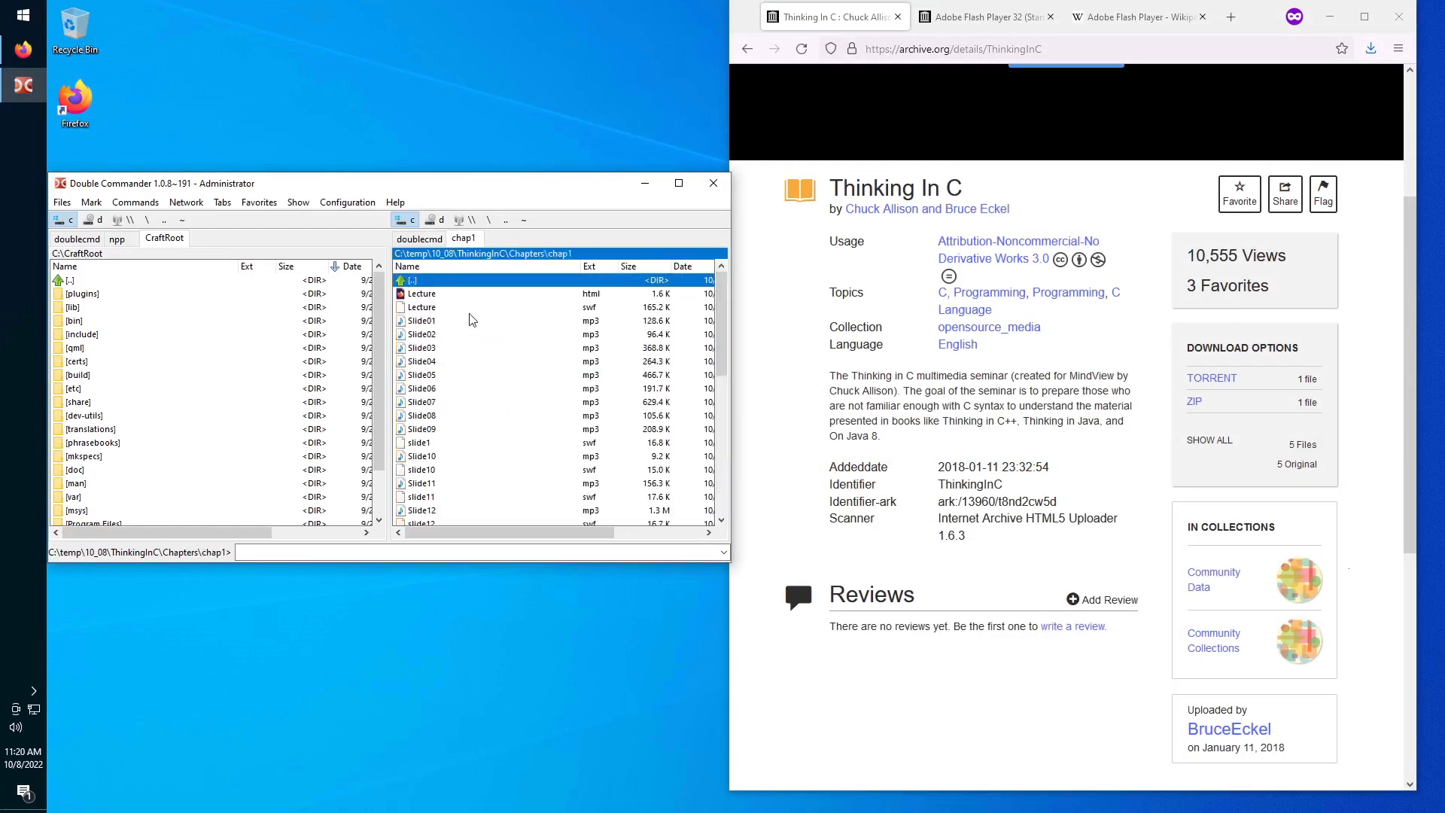
# Sort chap1 by size, largest first, and select the Lecture swf file.
pyautogui.click(629, 266)
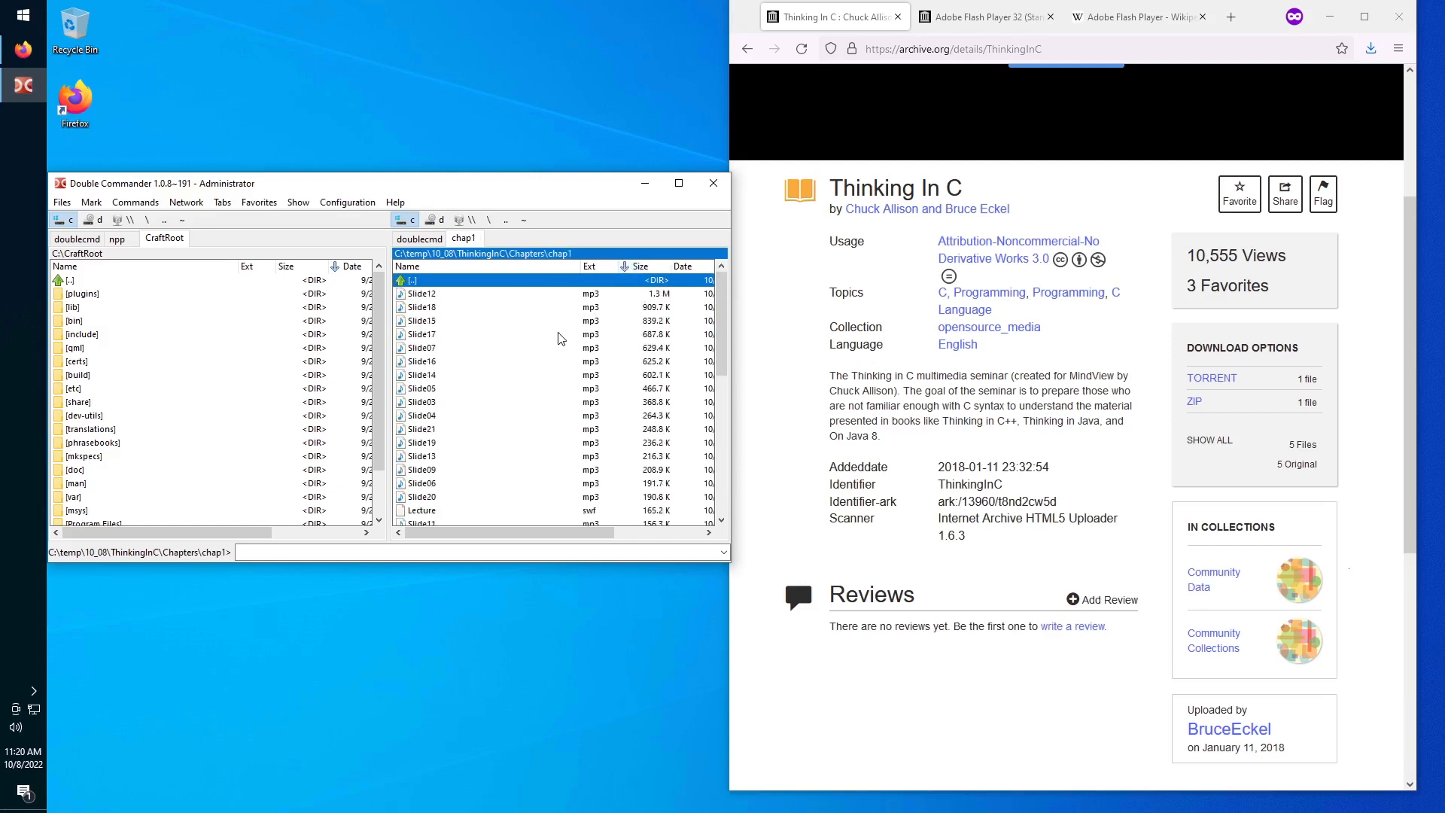
pyautogui.click(638, 266)
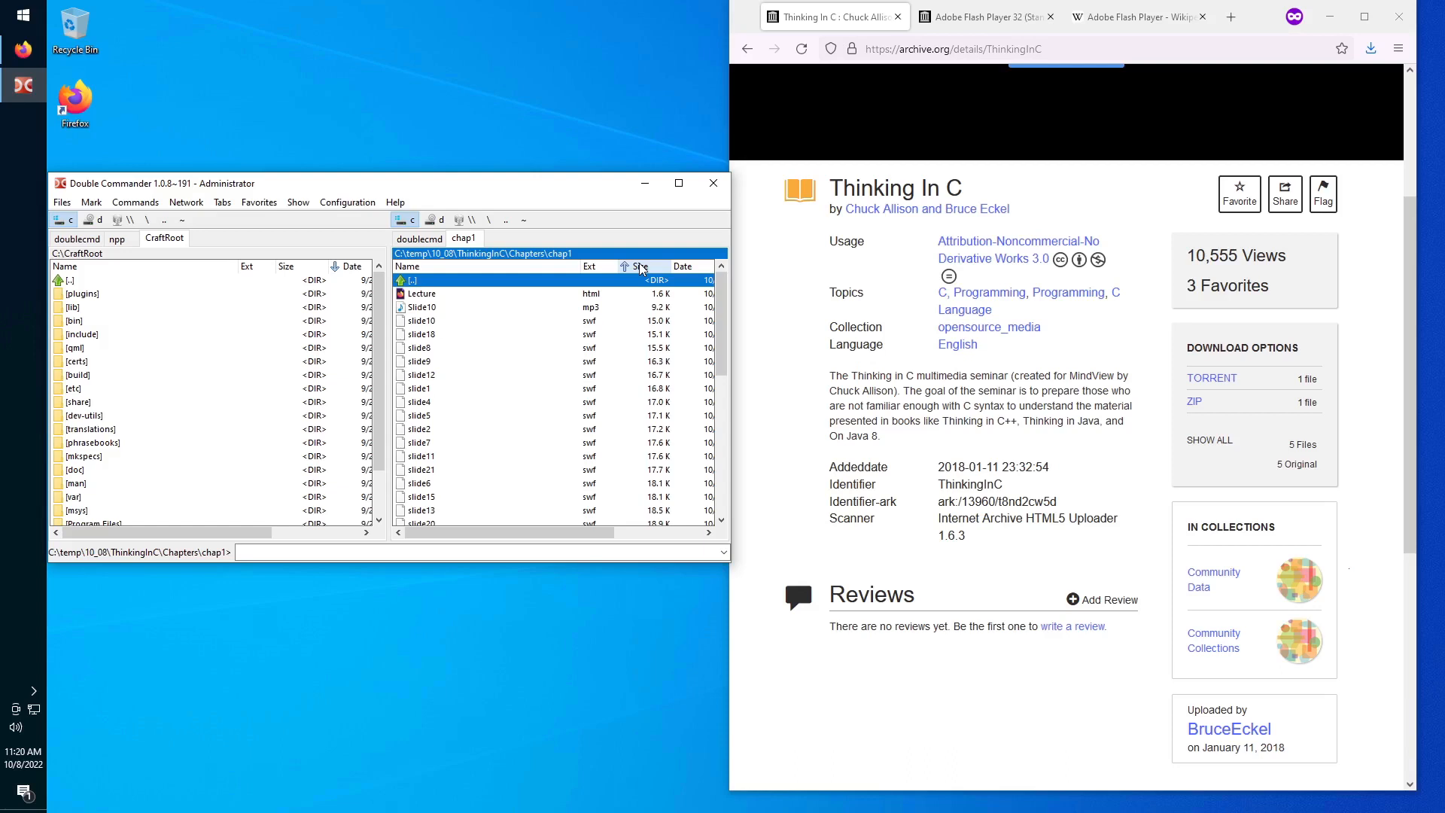
pyautogui.click(639, 266)
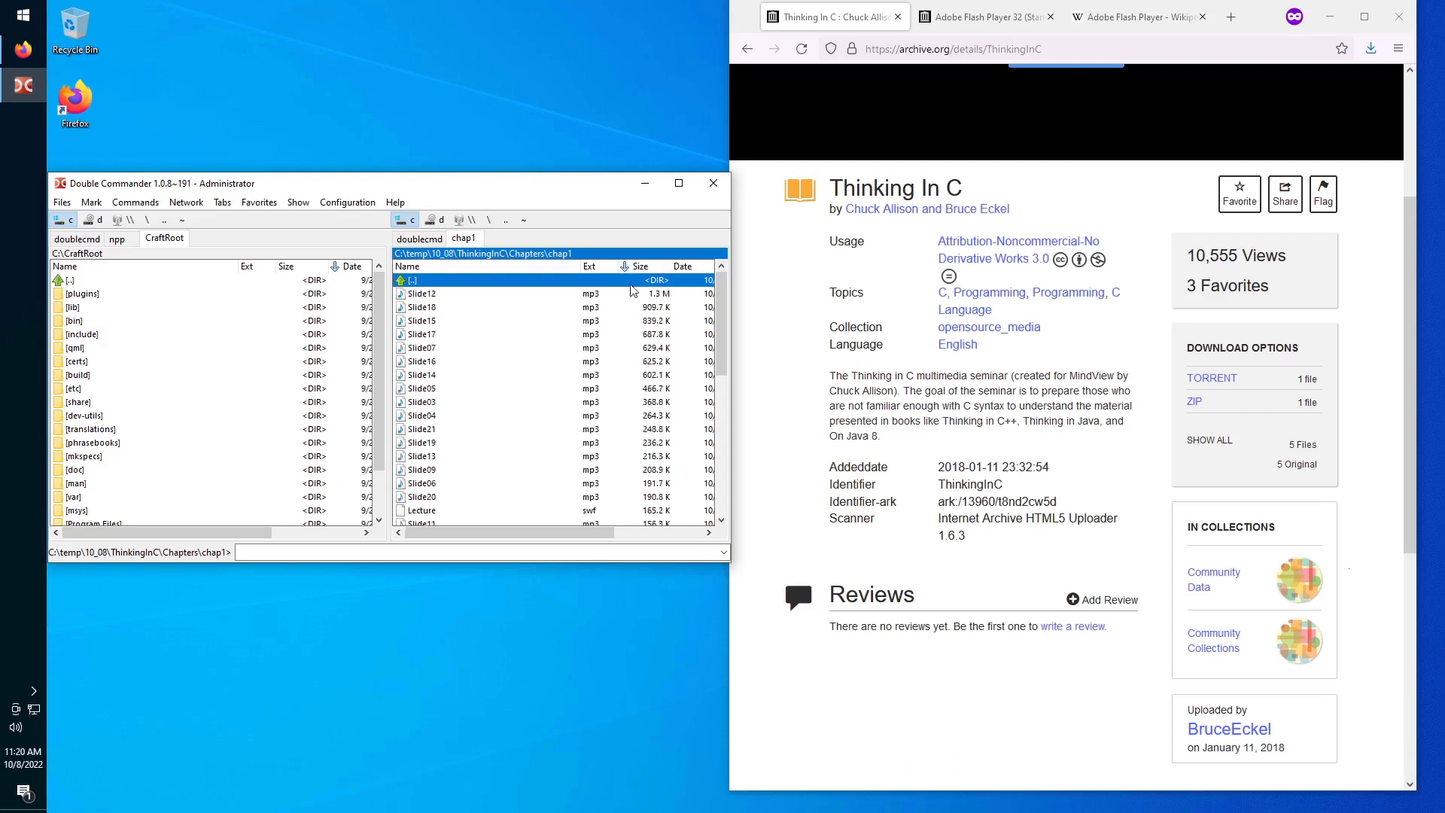
pyautogui.scroll(-3)
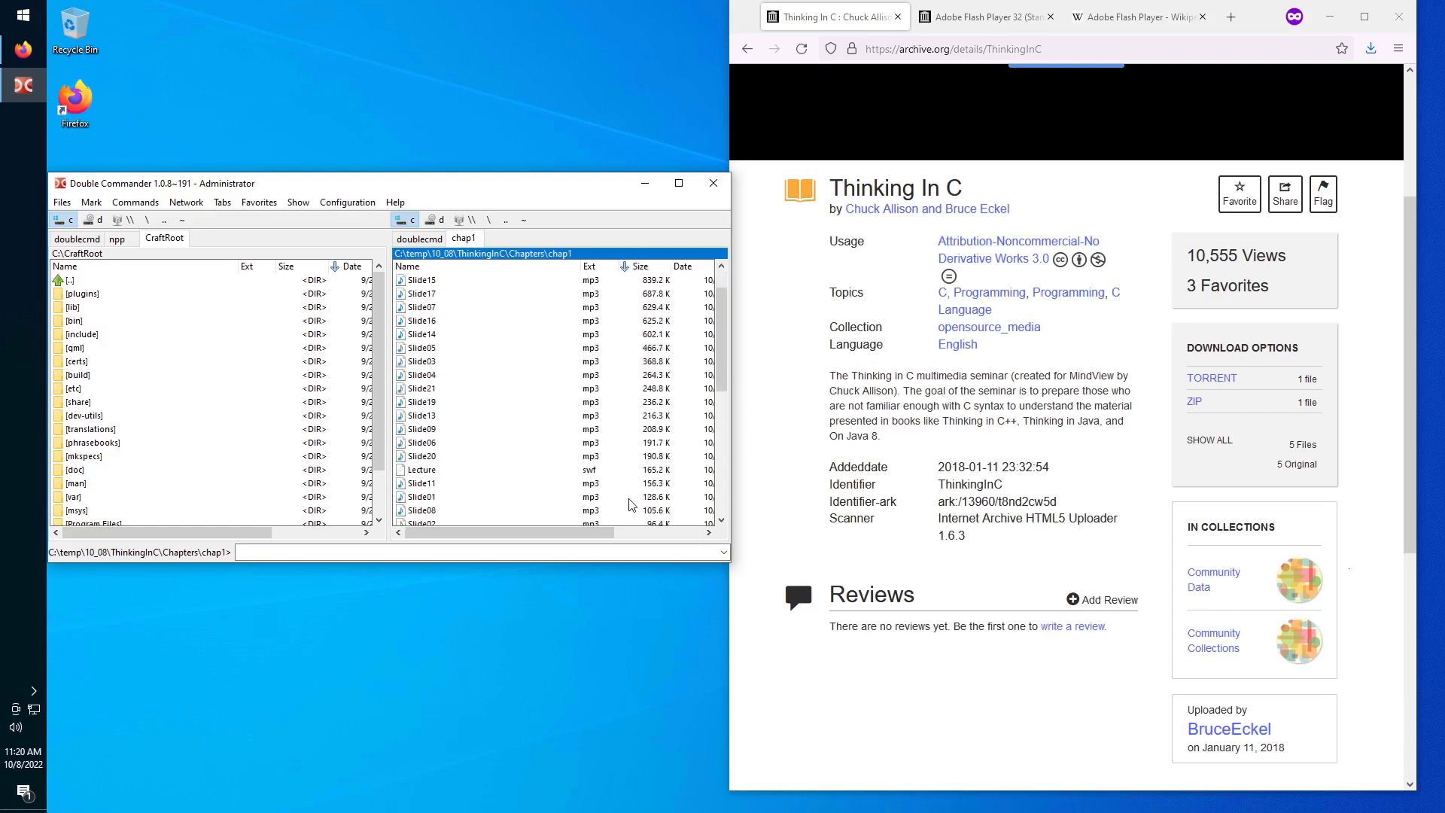
pyautogui.click(420, 469)
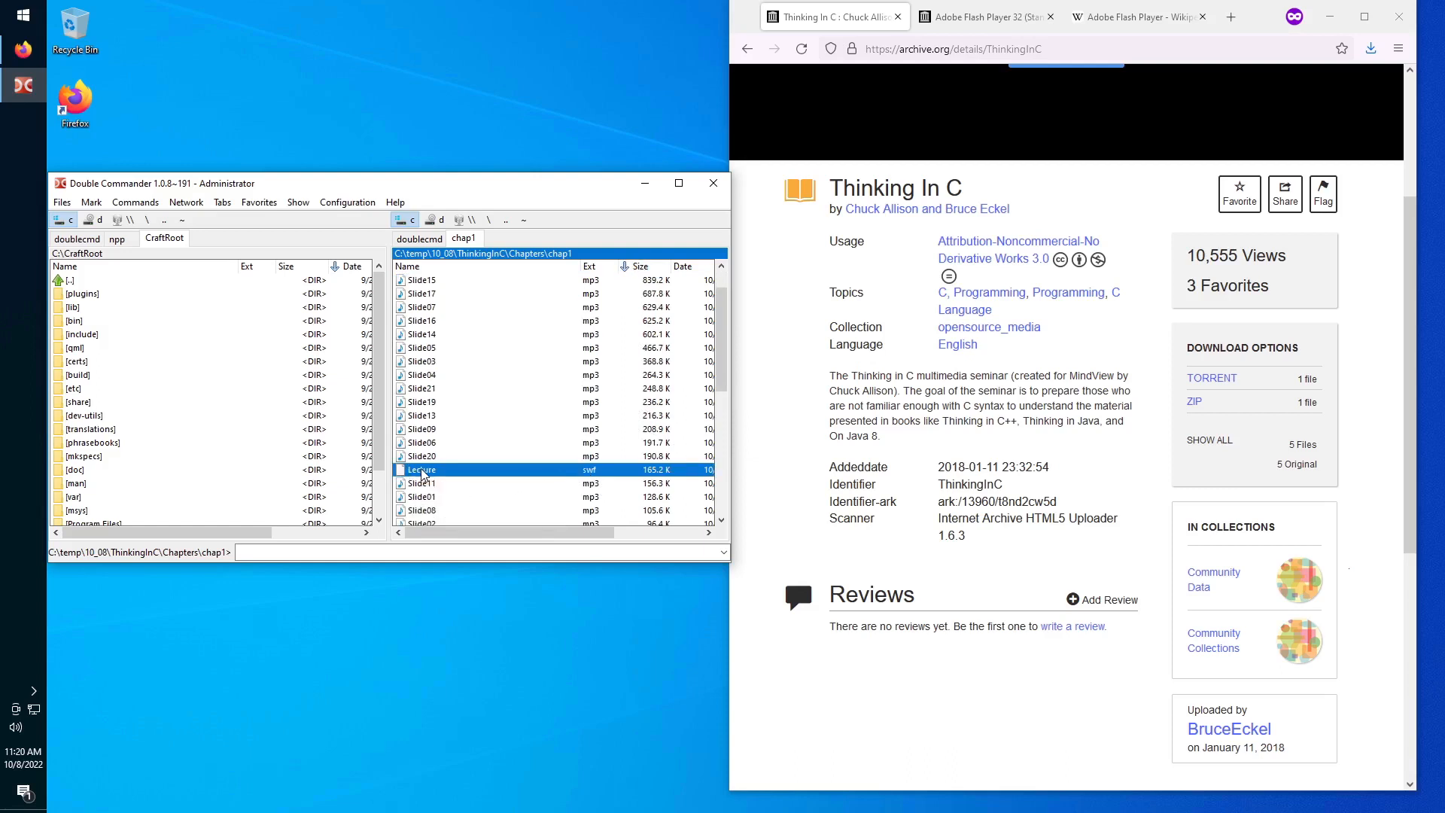
# Try opening Lecture.swf, then open the C:\temp\bin folder holding flashplayer_32_sa.exe.
pyautogui.doubleClick(420, 469)
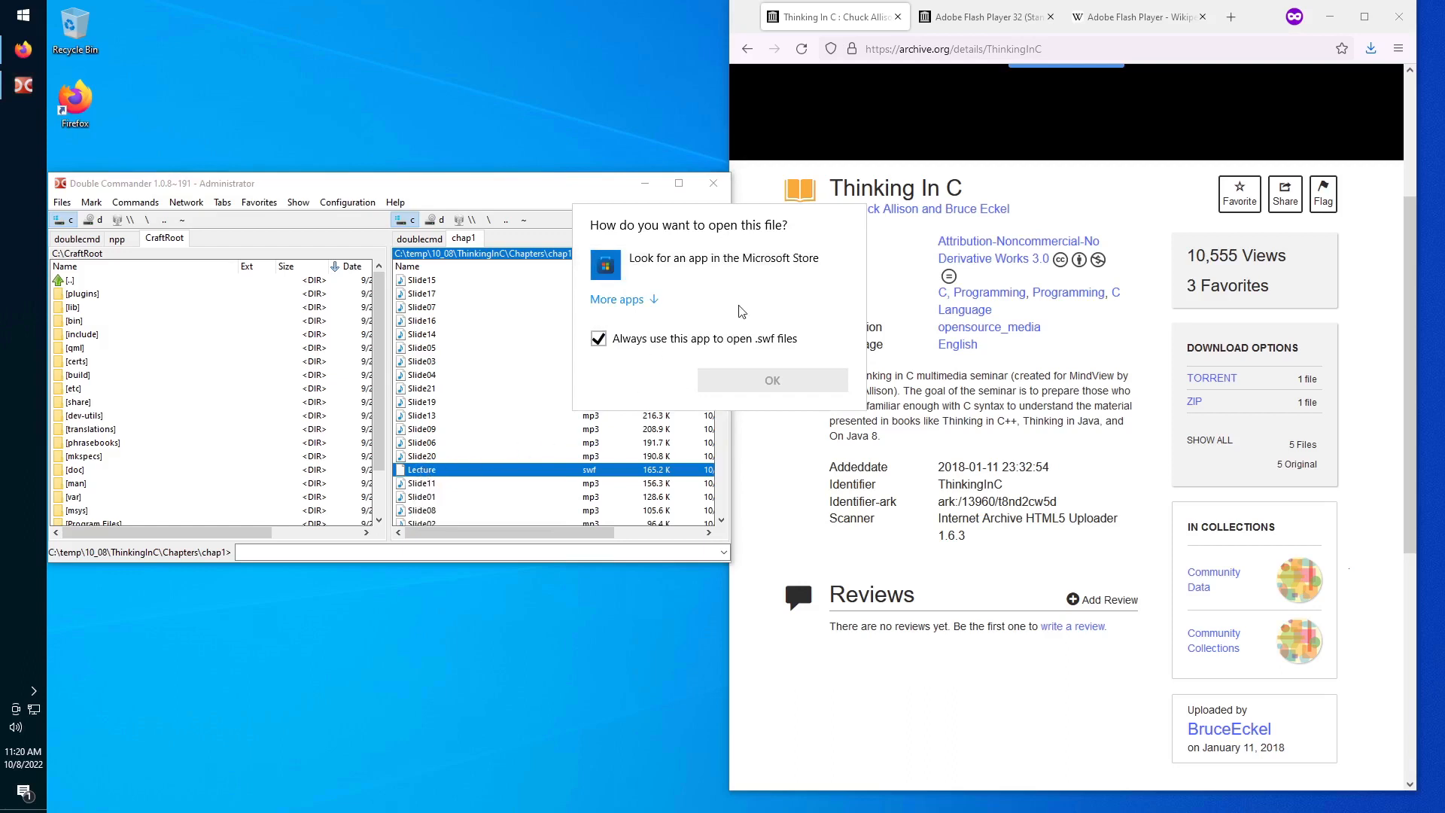
pyautogui.moveTo(754, 467)
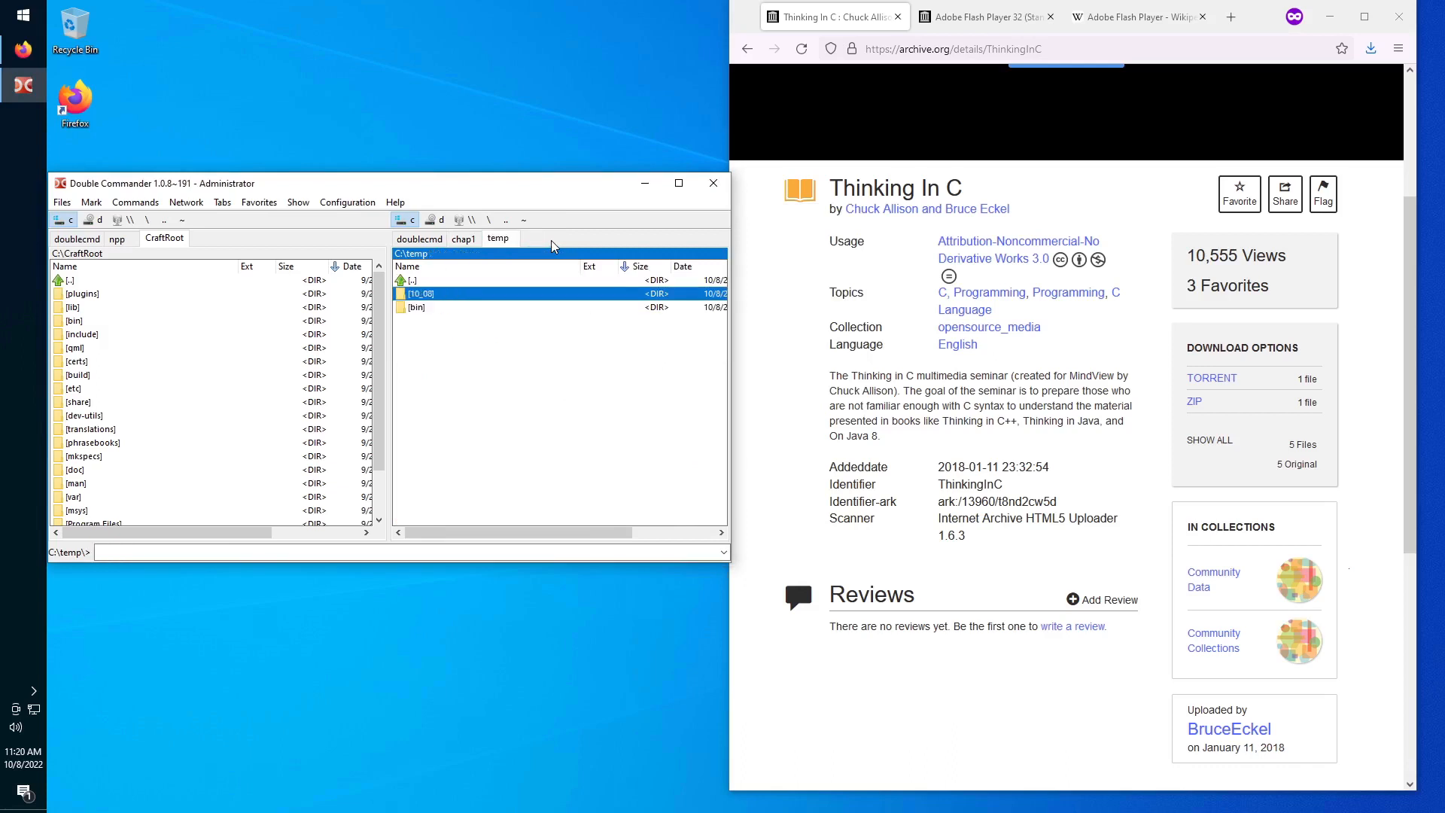
pyautogui.doubleClick(415, 307)
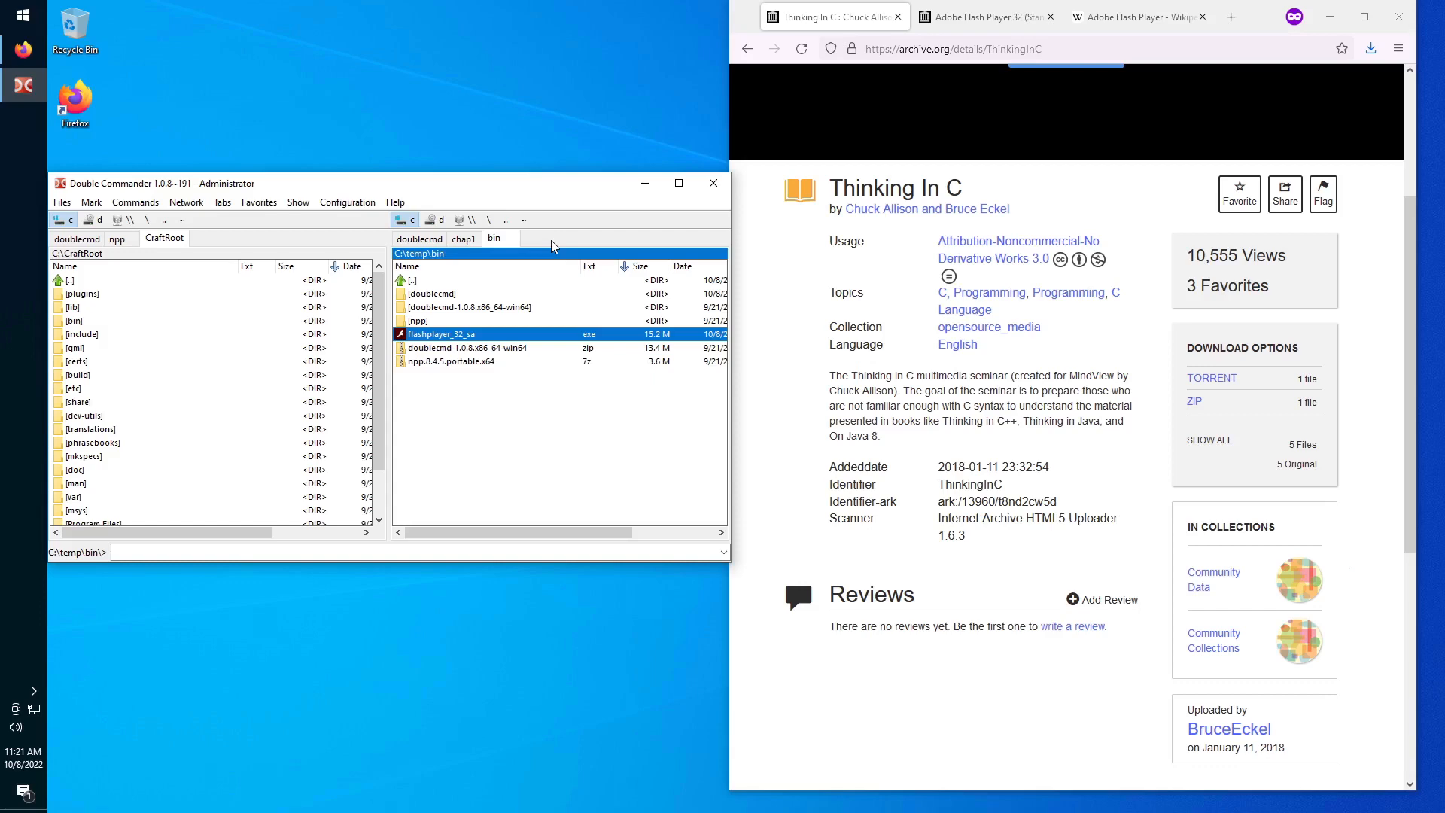
# Launch the standalone Flash Player 32, then view and dismiss its version details.
pyautogui.doubleClick(441, 333)
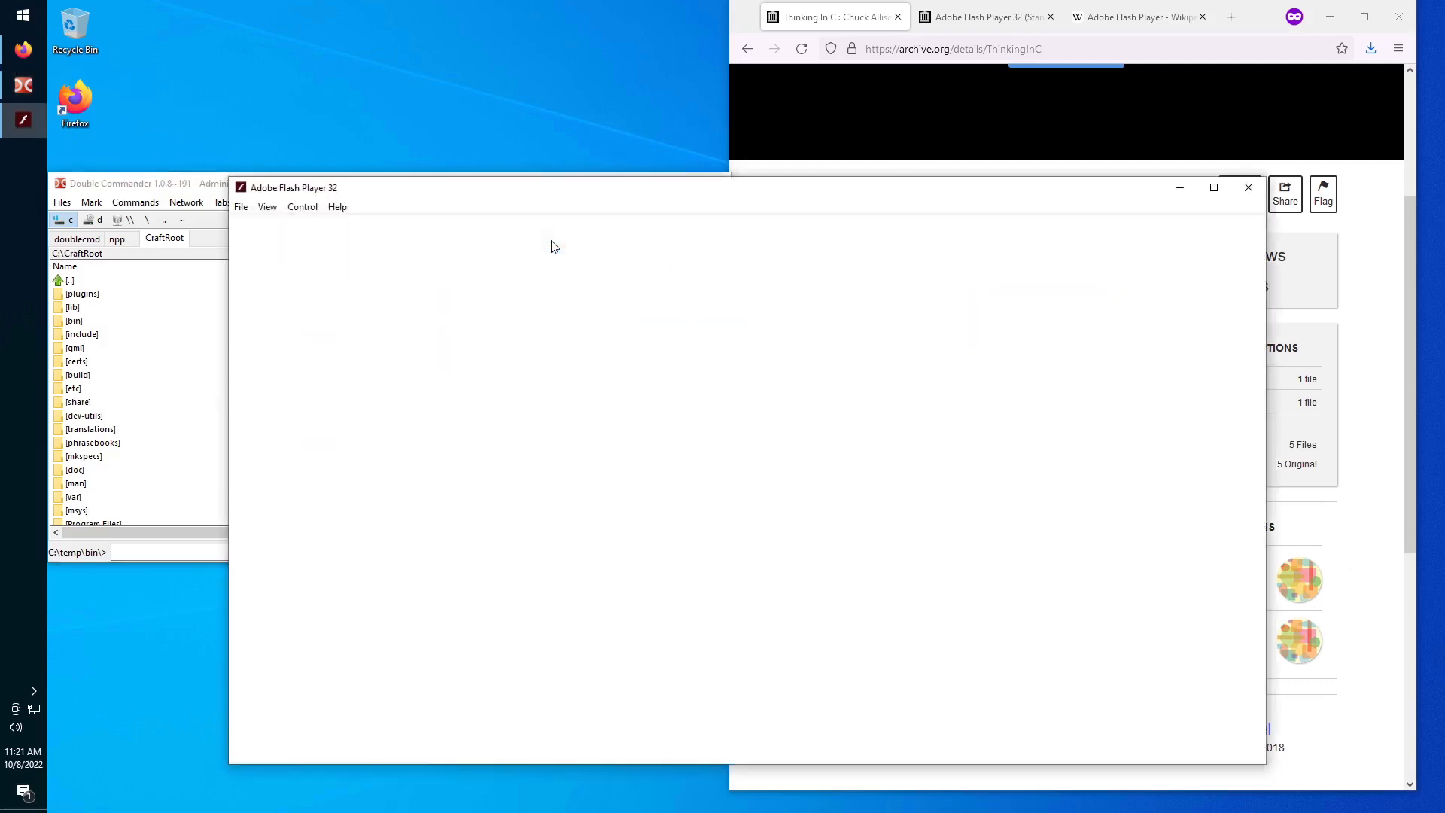
pyautogui.moveTo(1132, 262)
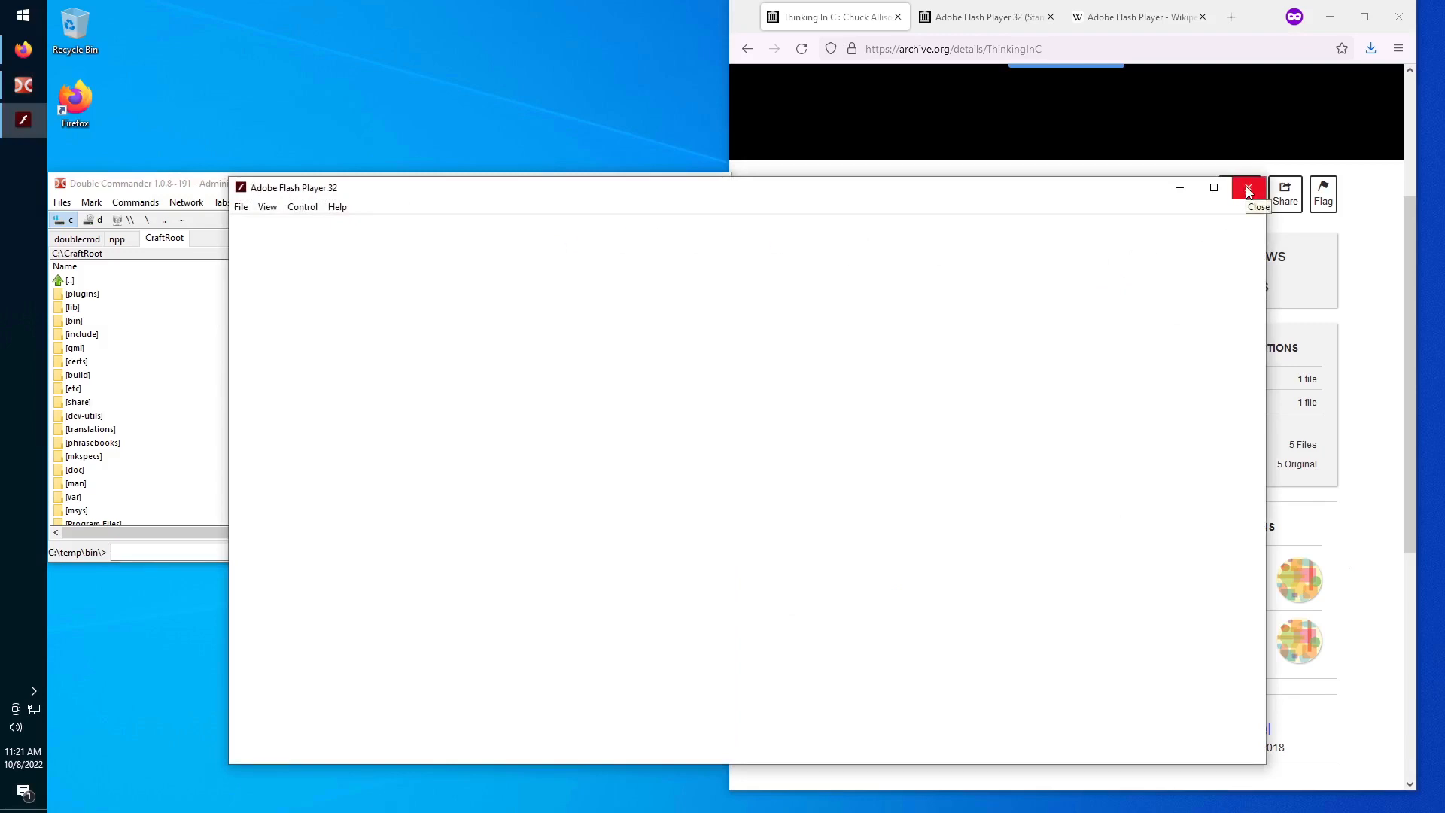
pyautogui.moveTo(378, 197)
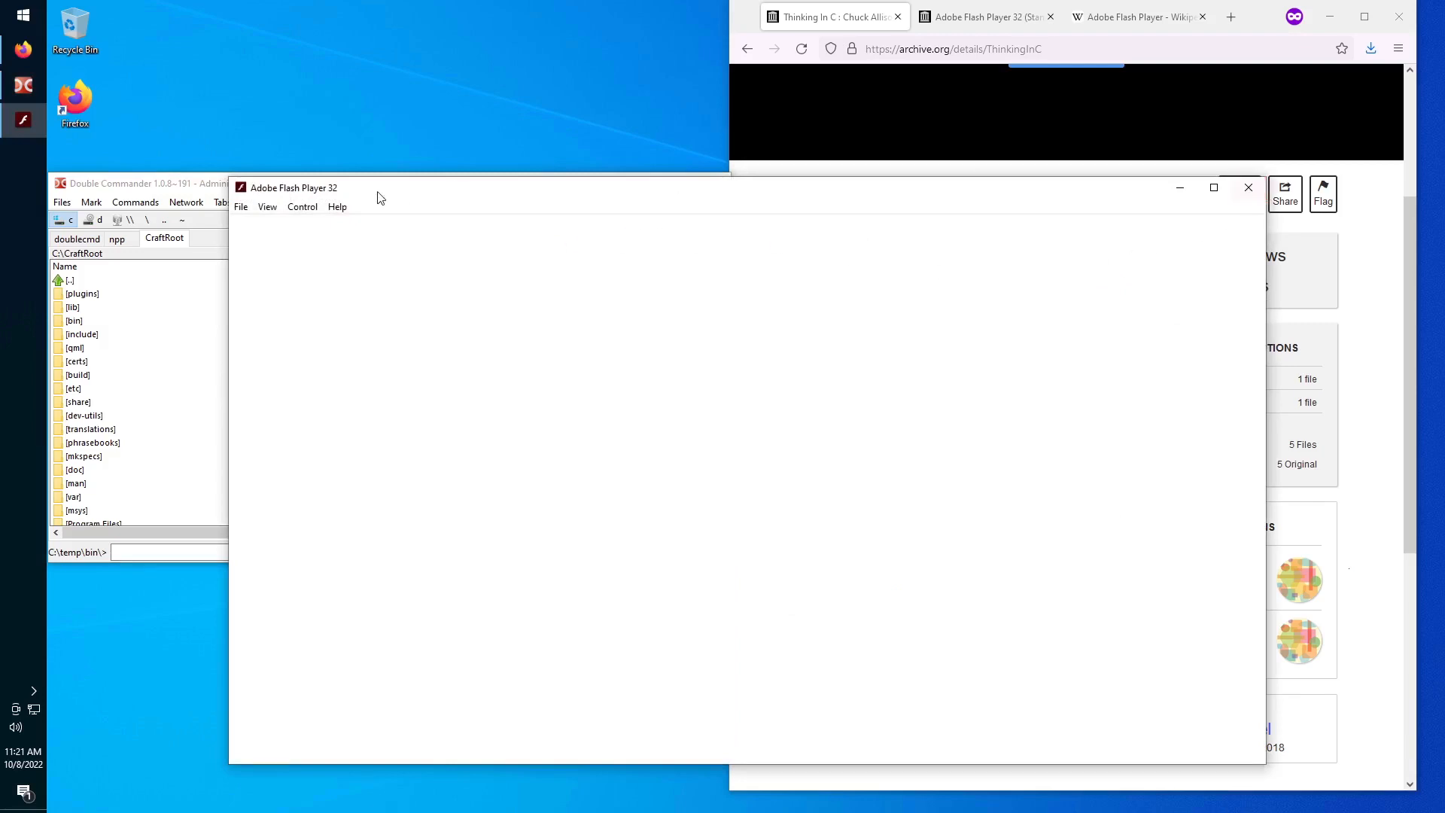
pyautogui.moveTo(464, 334)
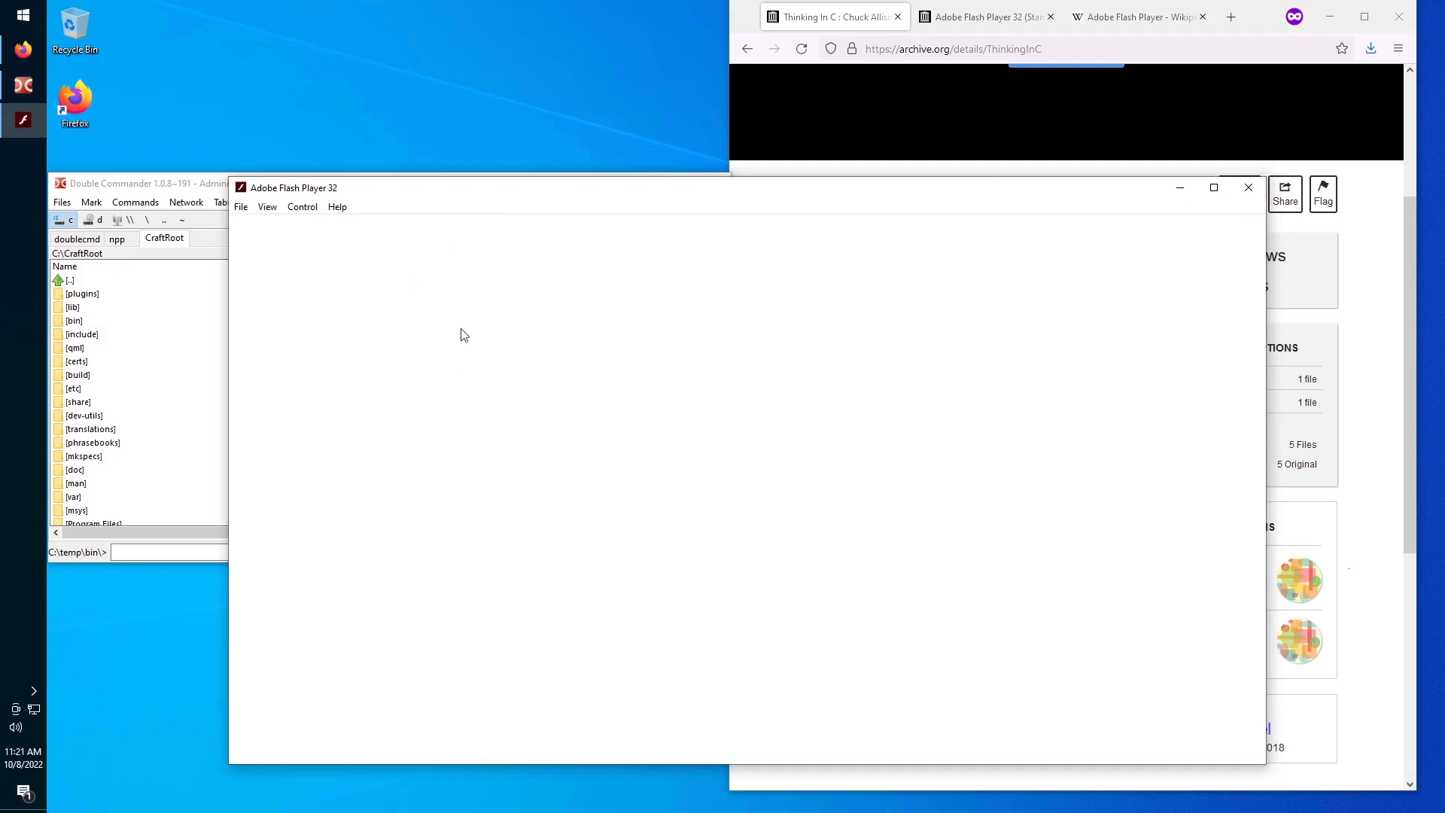
pyautogui.moveTo(1216, 535)
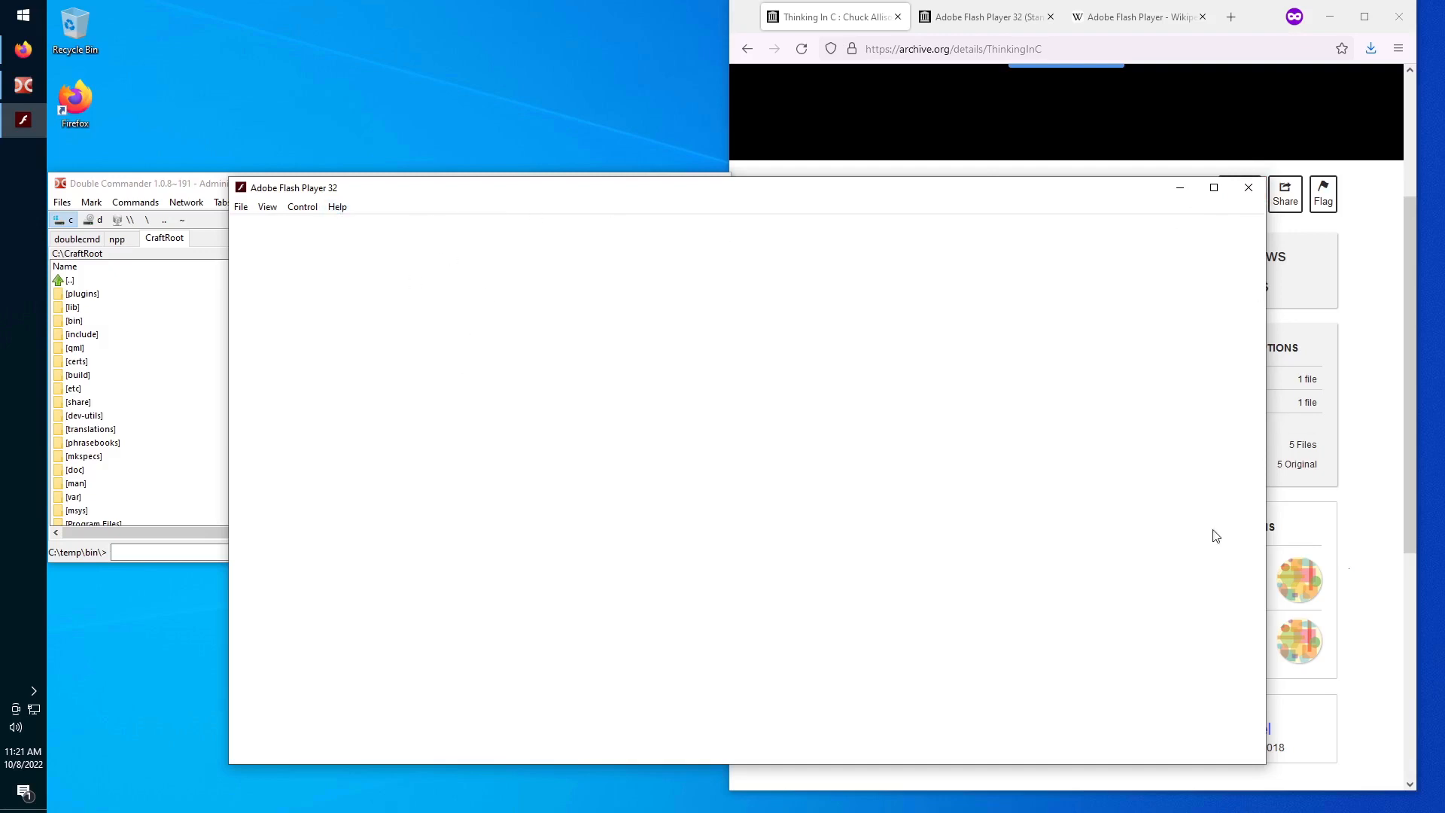
pyautogui.moveTo(359, 231)
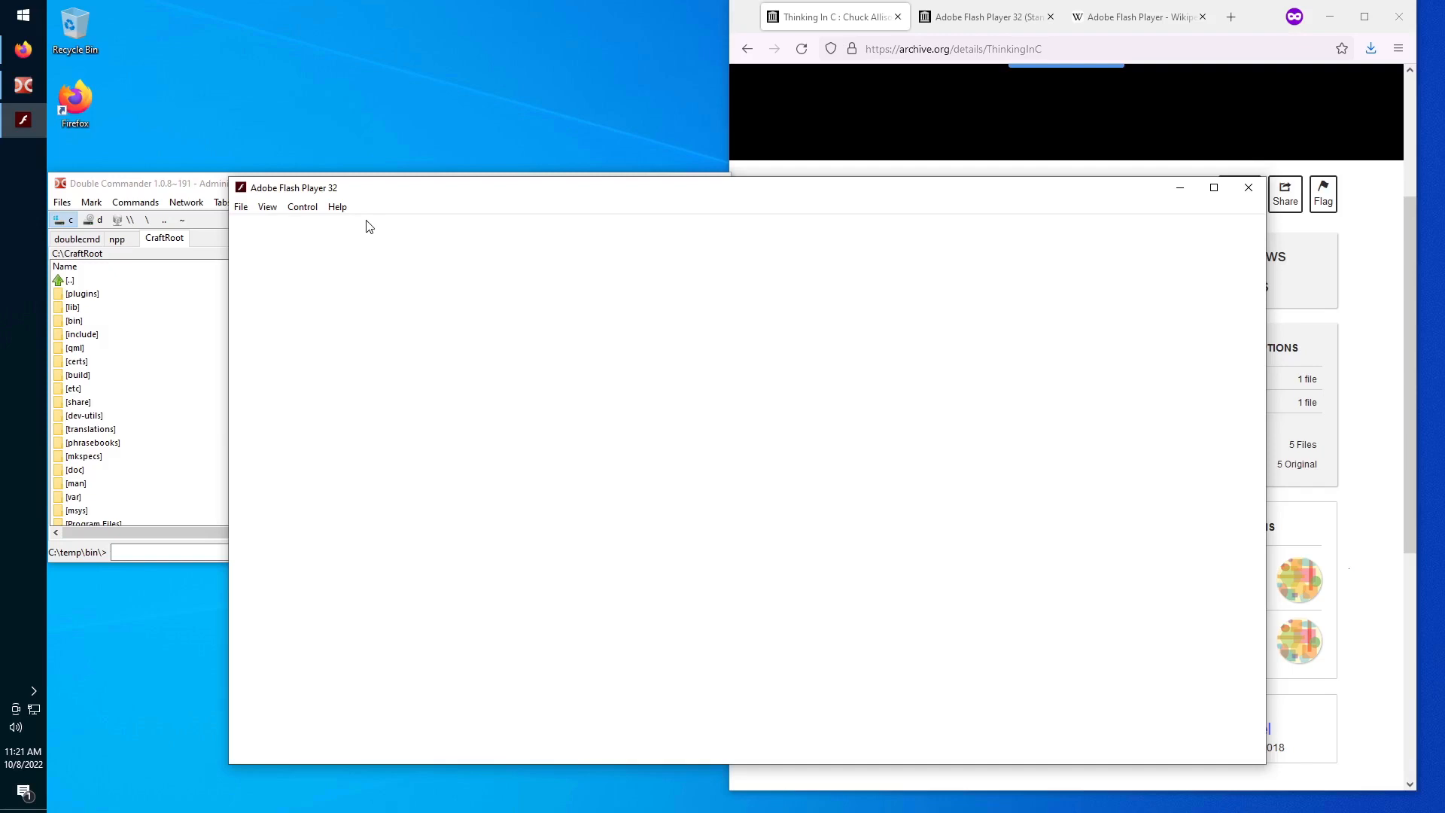
pyautogui.moveTo(364, 226)
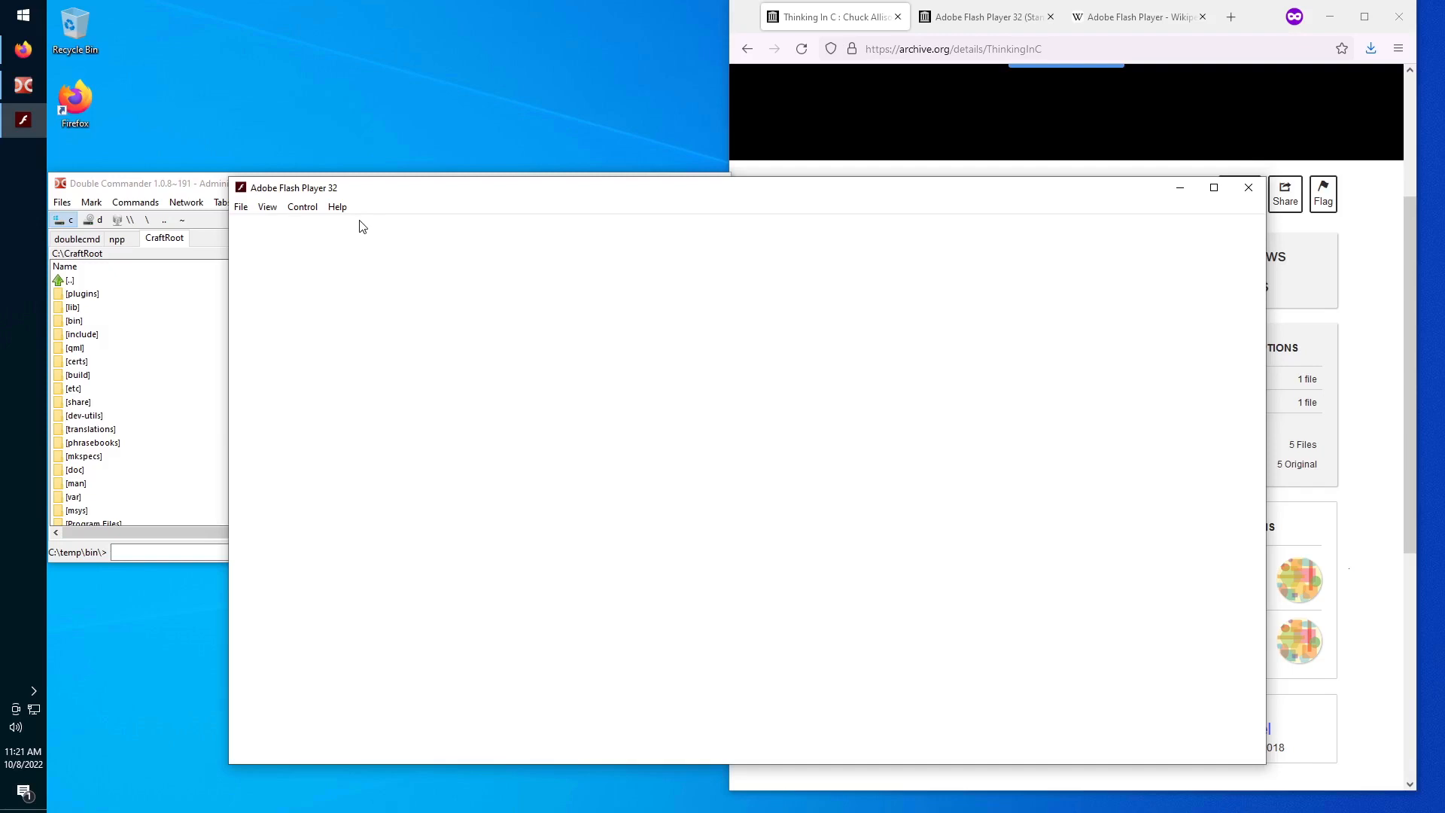
pyautogui.click(241, 206)
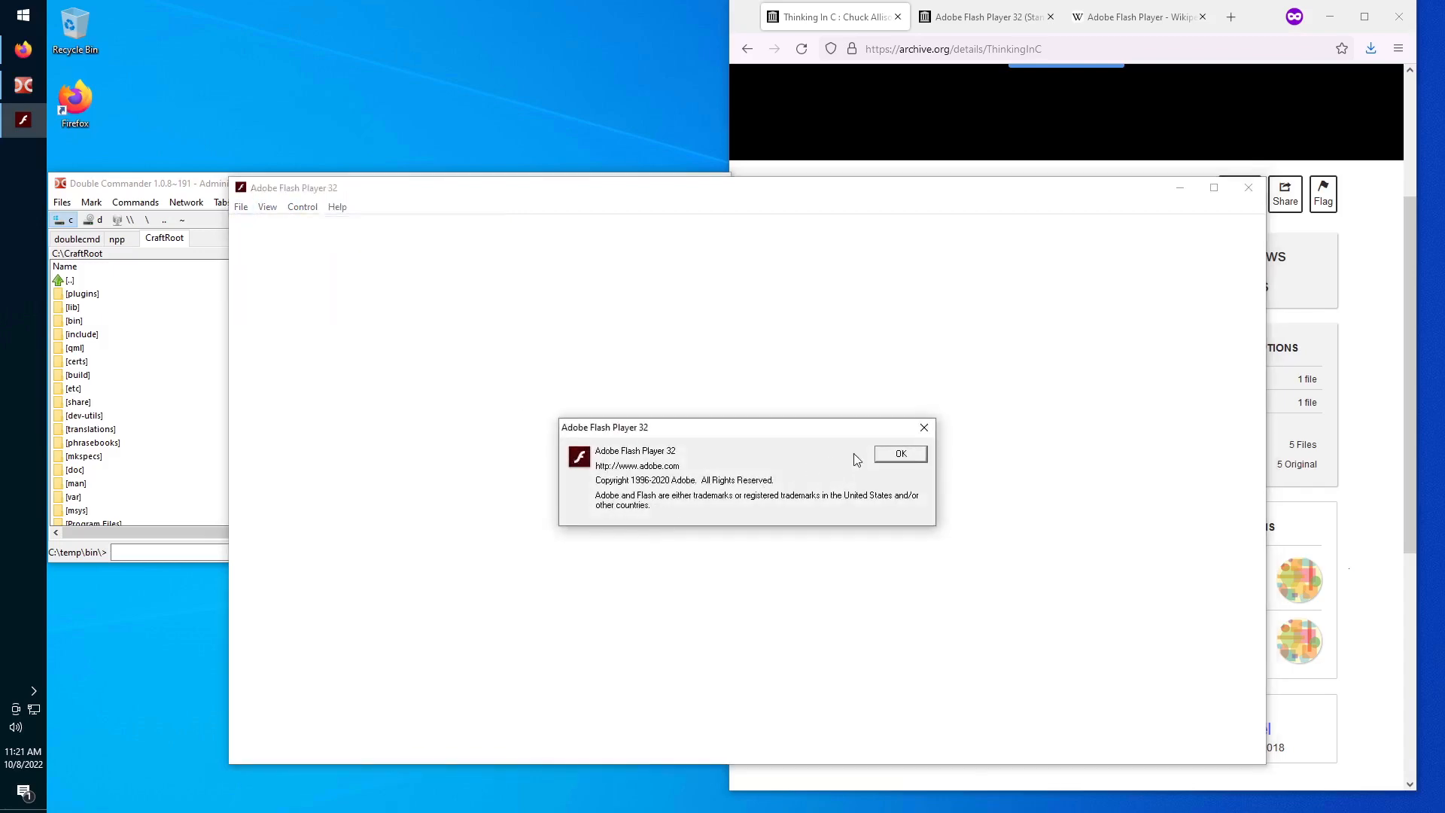
pyautogui.click(900, 453)
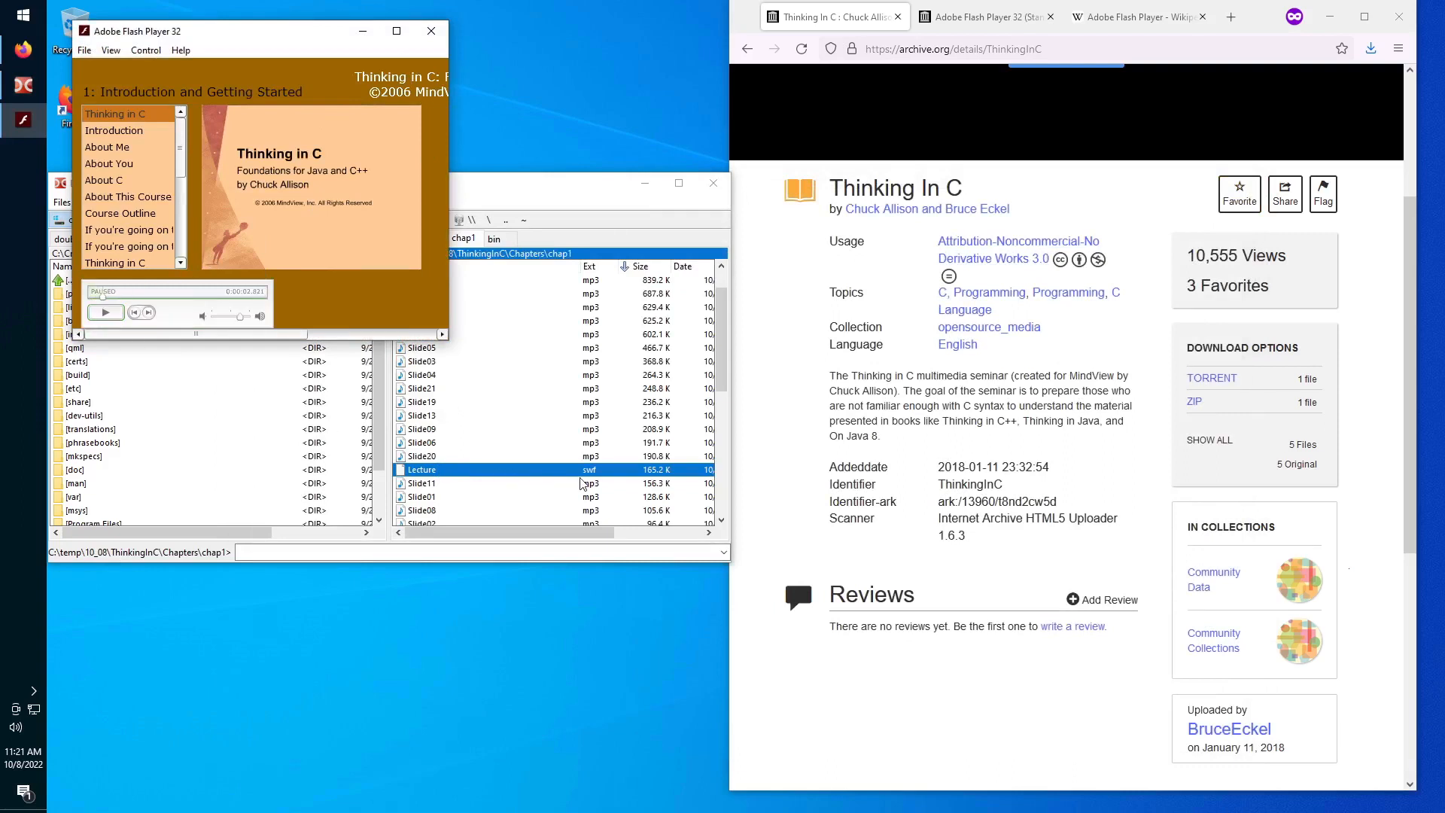
# Close the lecture player, switch to the bin folder and relaunch flashplayer_32_sa.exe.
pyautogui.click(430, 31)
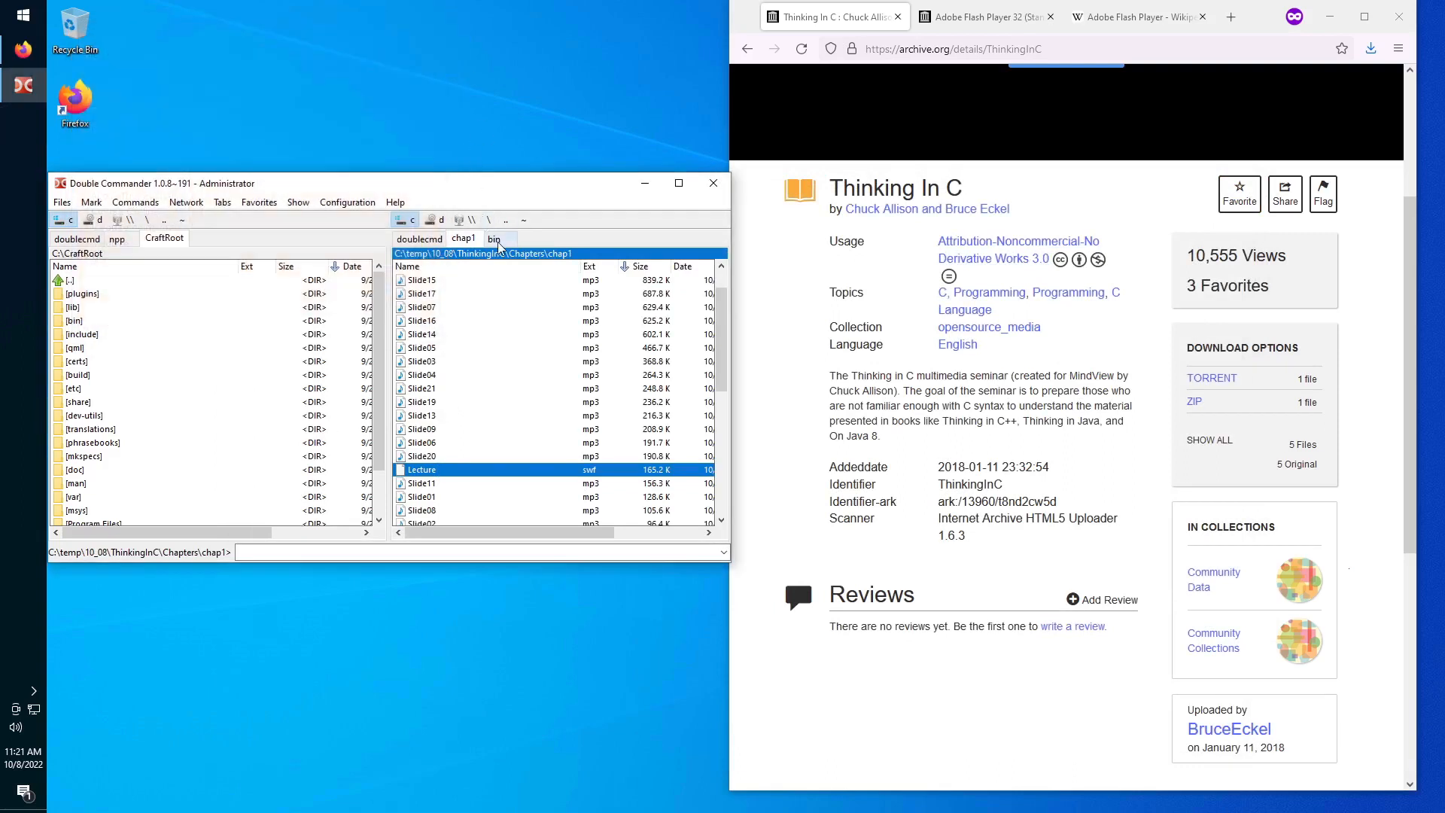
pyautogui.click(493, 239)
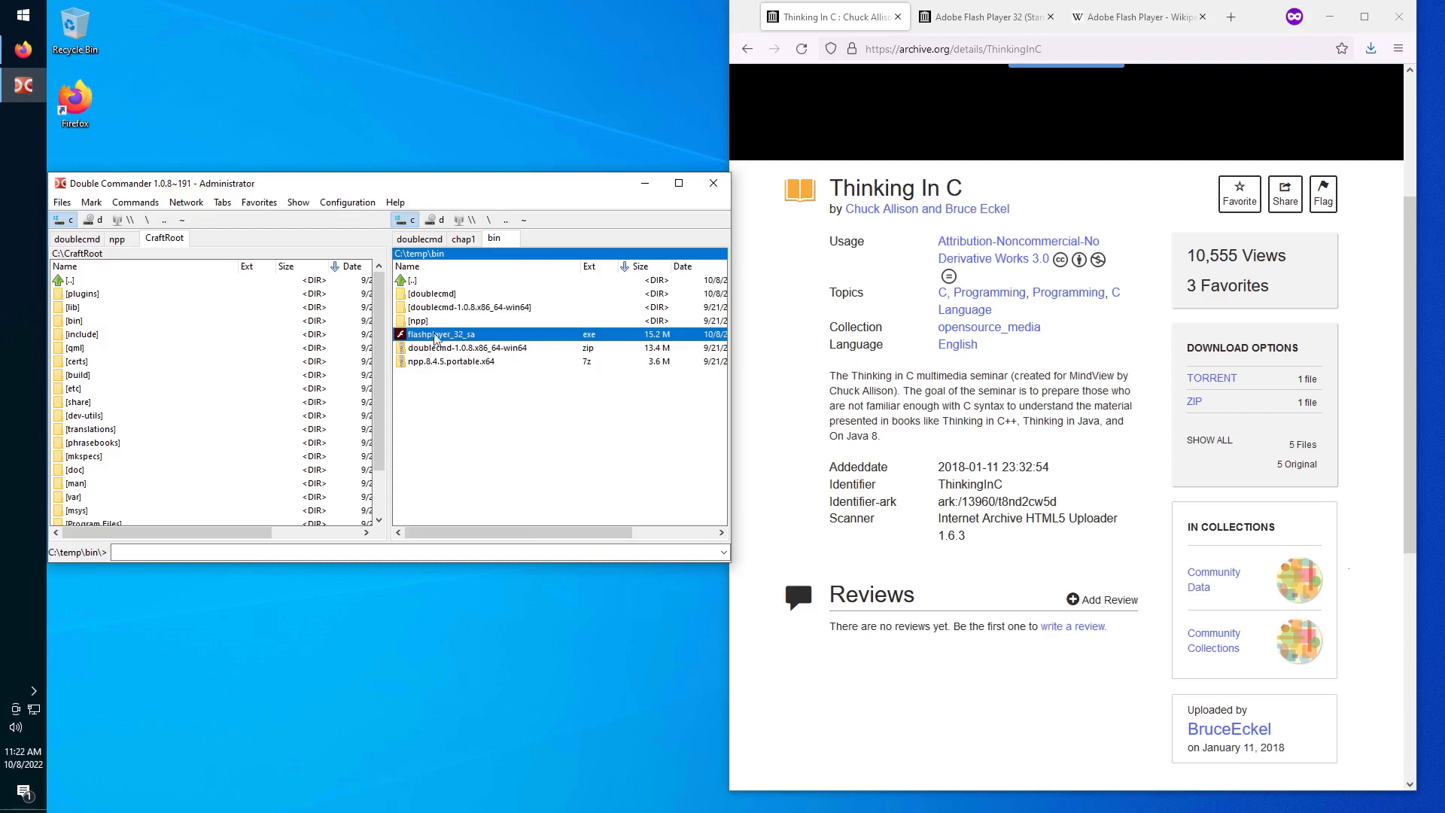
pyautogui.moveTo(522, 341)
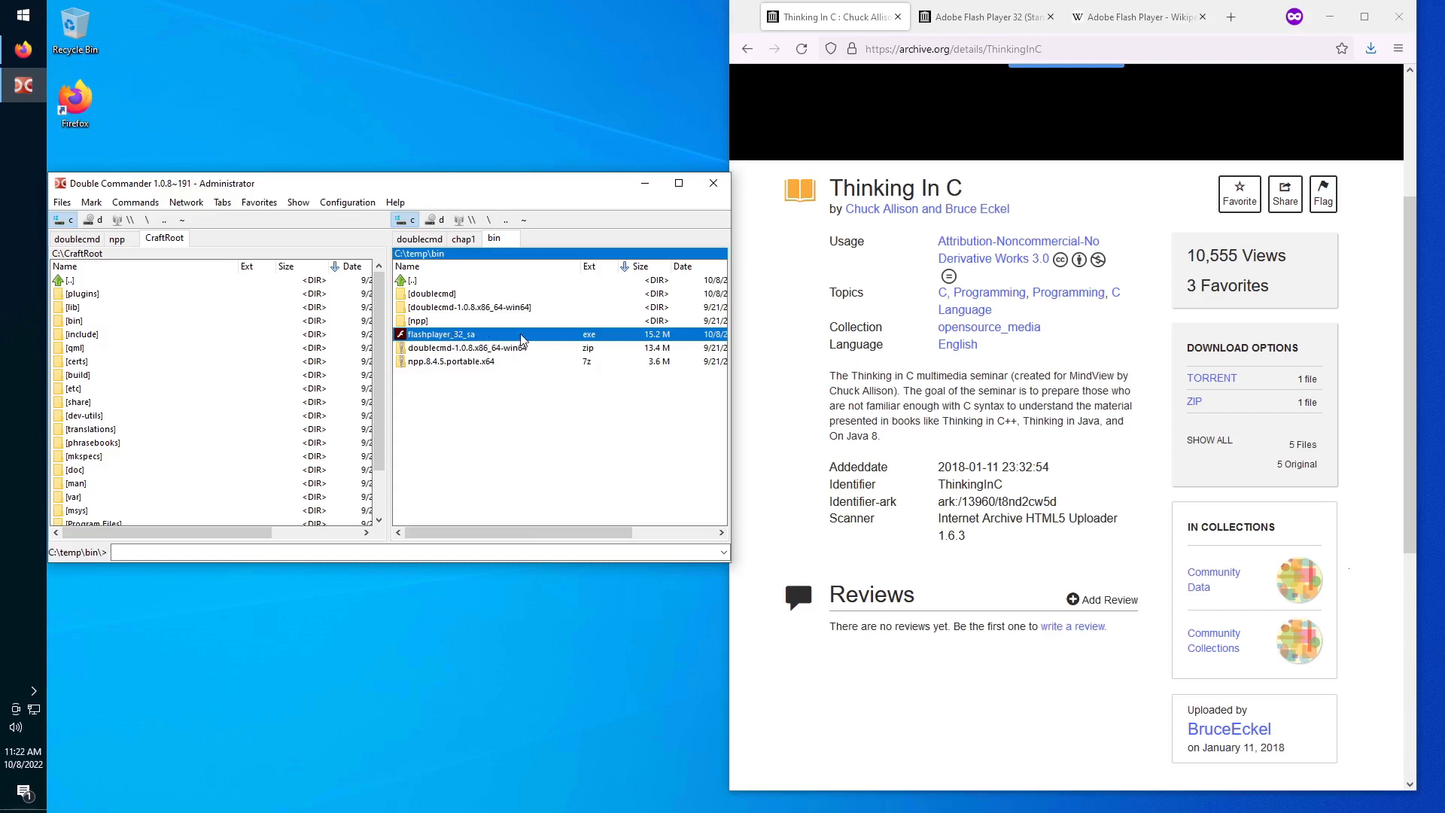
pyautogui.doubleClick(429, 293)
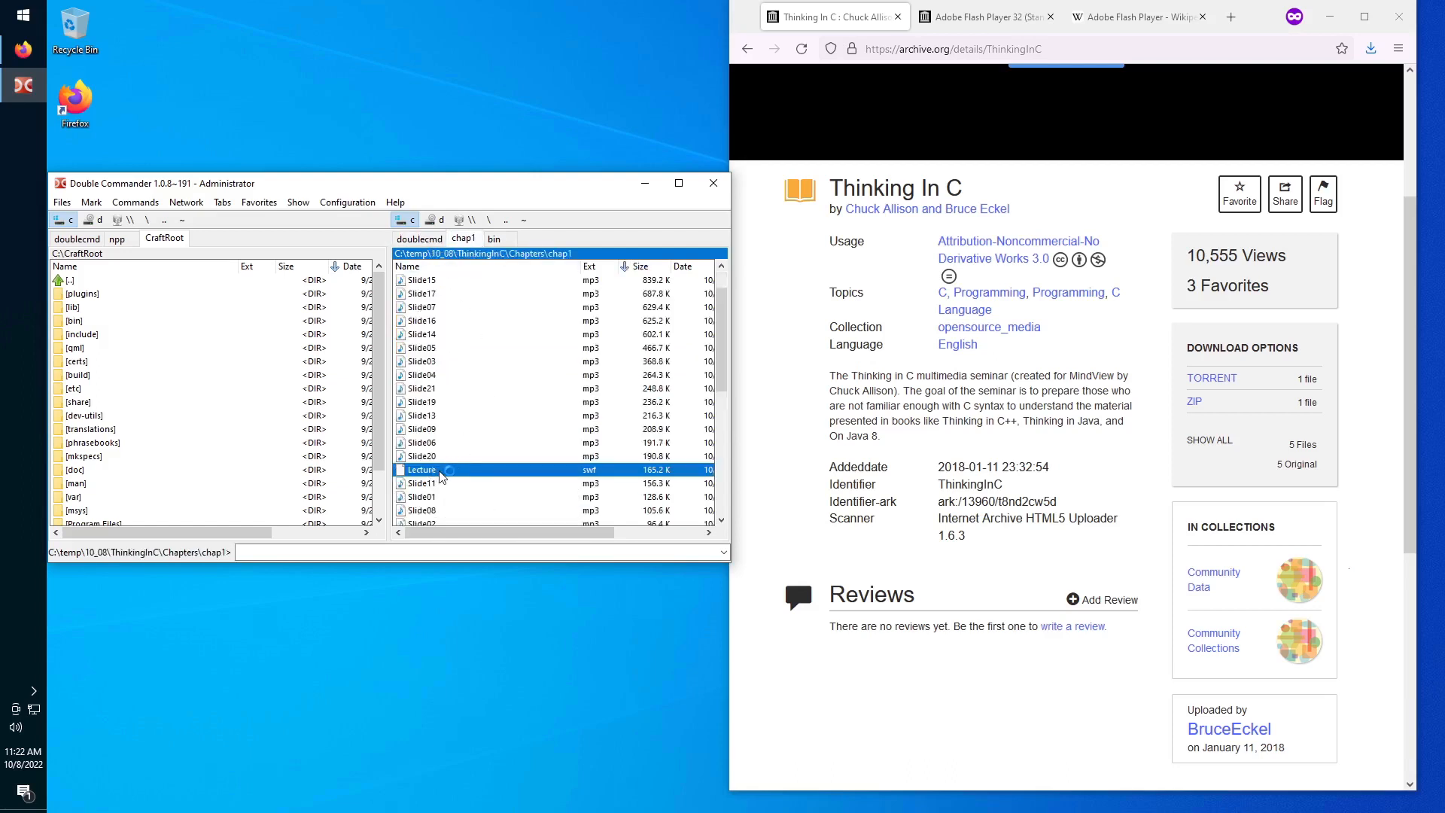
pyautogui.doubleClick(421, 469)
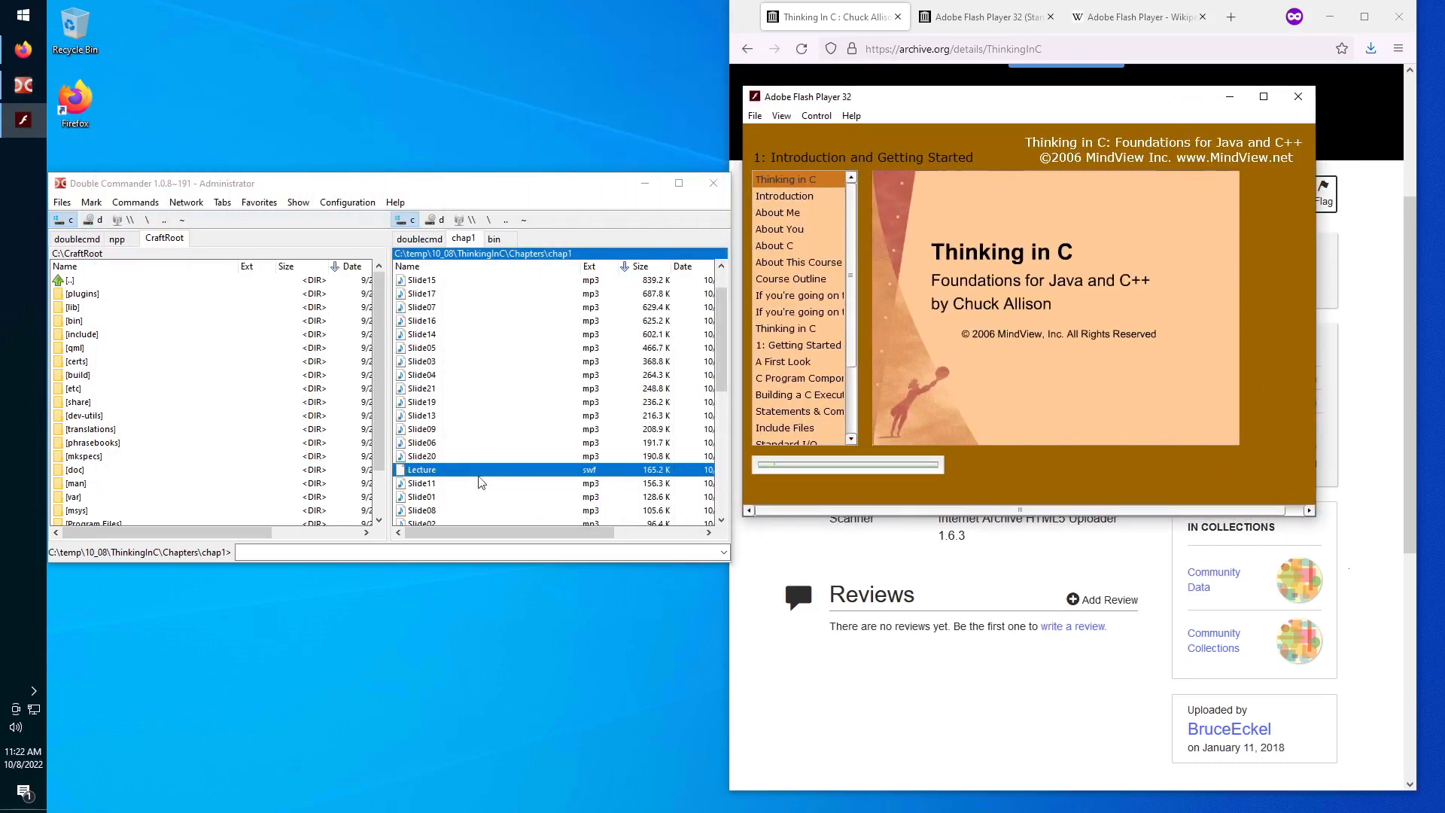
pyautogui.moveTo(595, 479)
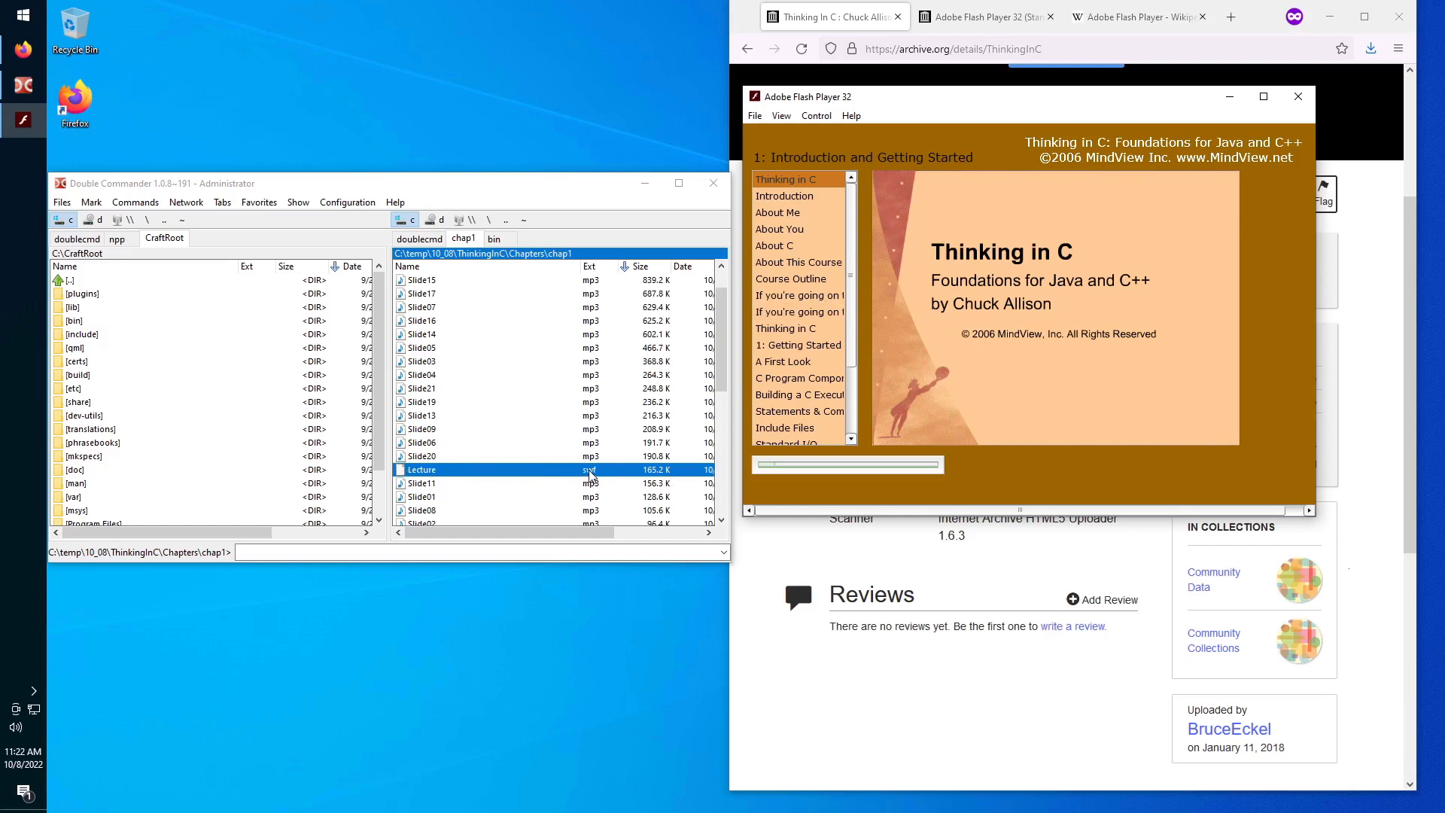
pyautogui.click(493, 238)
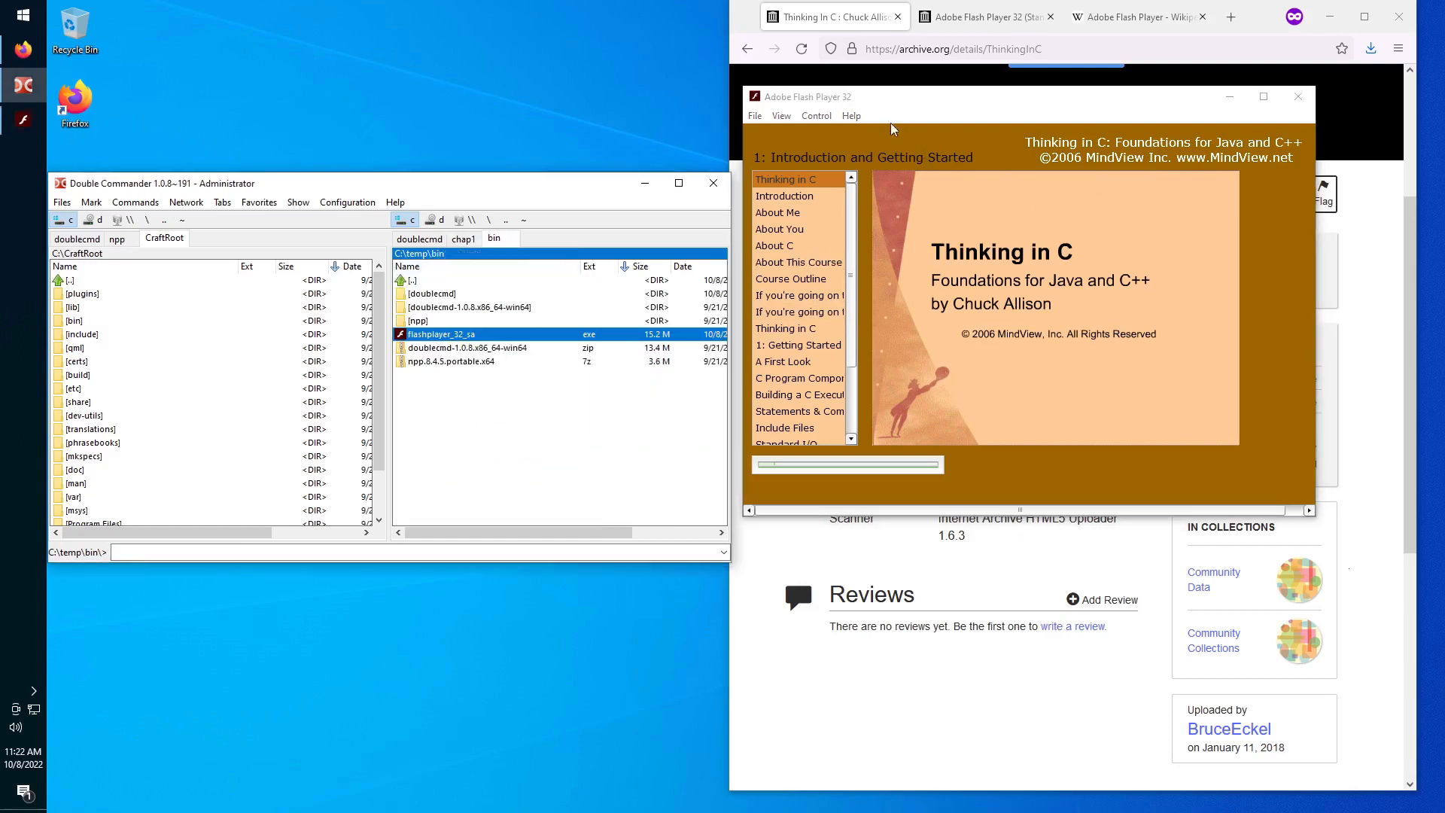
pyautogui.click(850, 116)
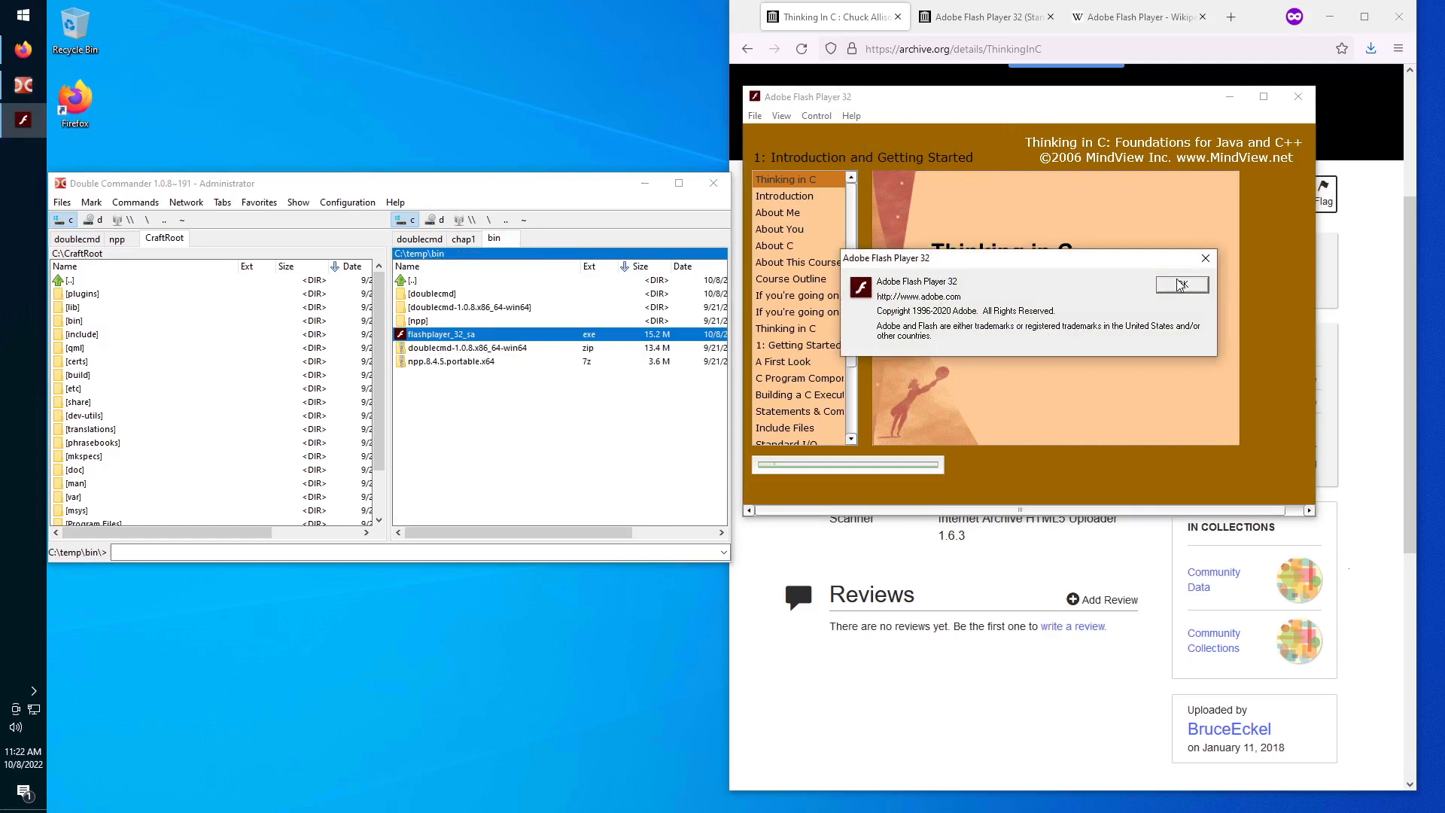
pyautogui.click(1183, 283)
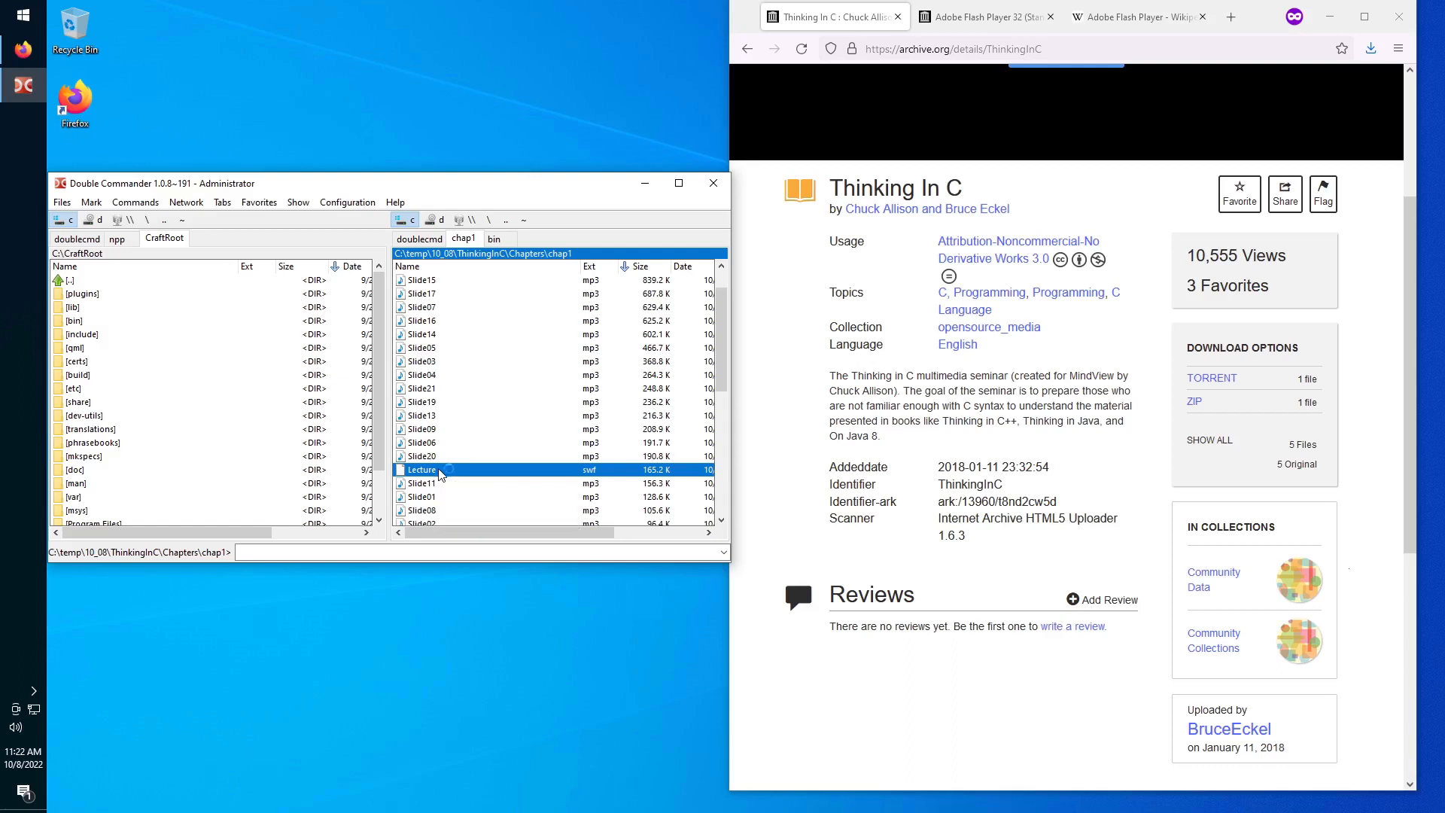
# Reopen Lecture.swf and jump through the About Me, Introduction and Include Files slides.
pyautogui.doubleClick(421, 468)
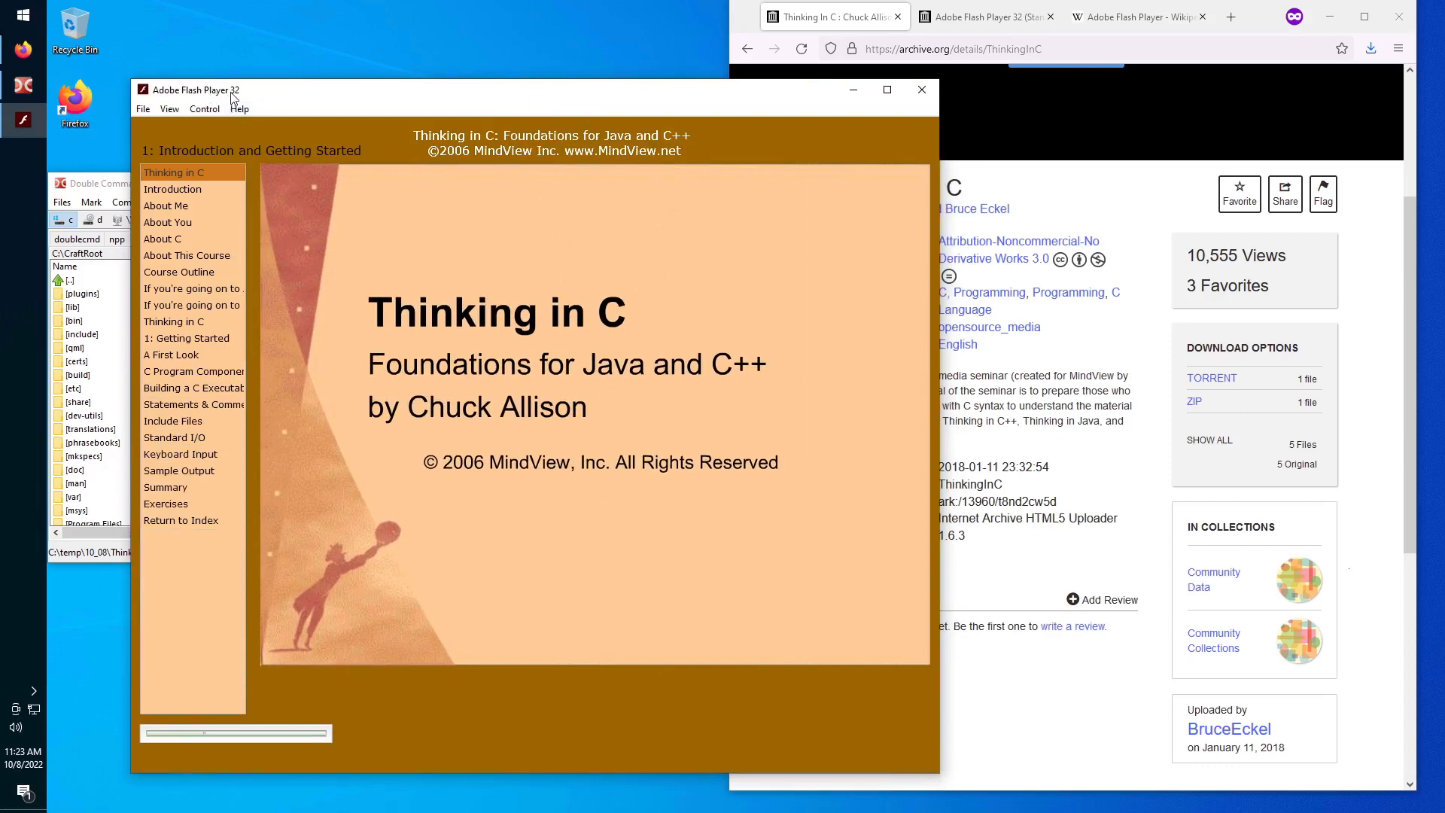
pyautogui.moveTo(443, 567)
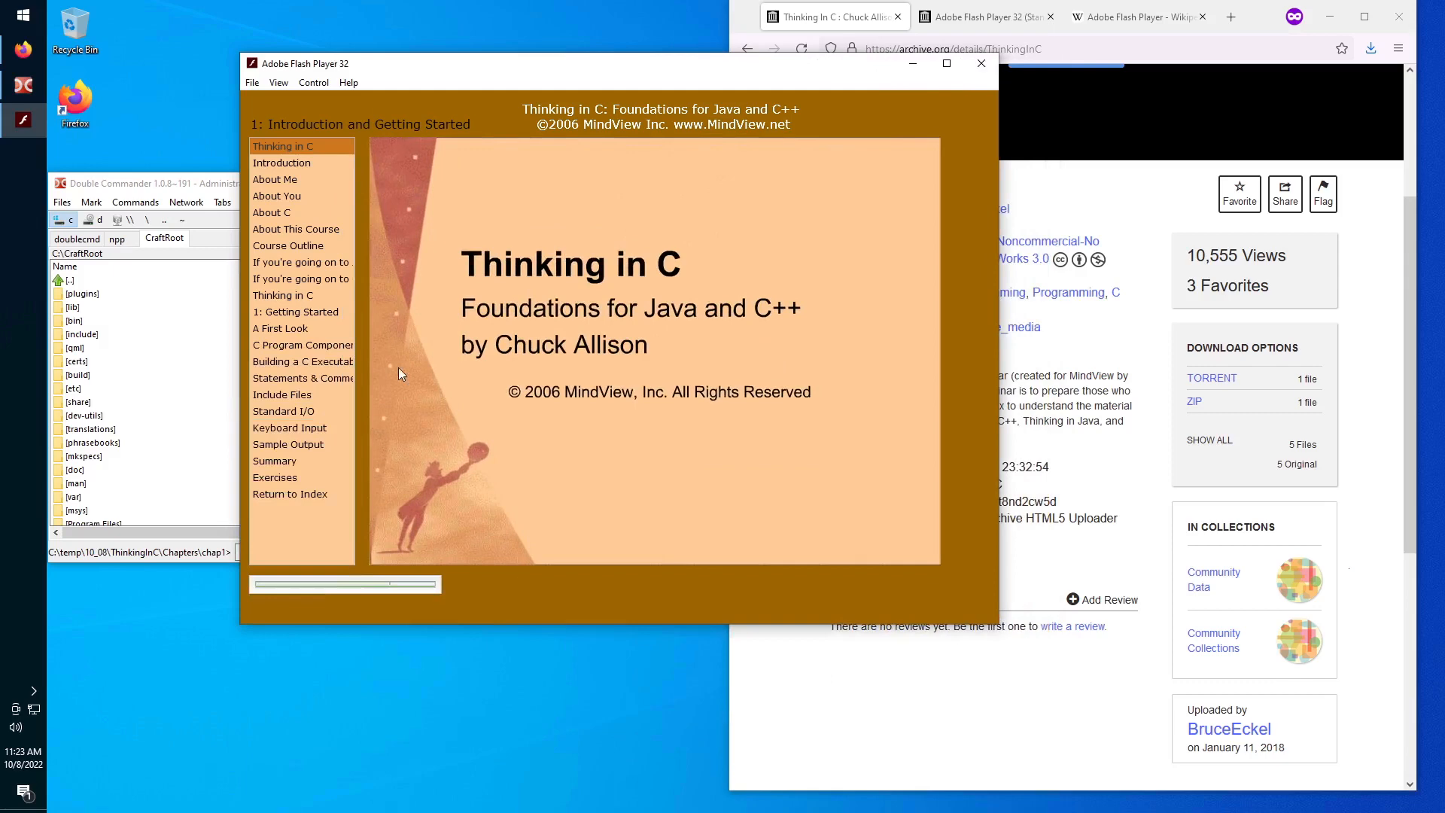
pyautogui.click(275, 179)
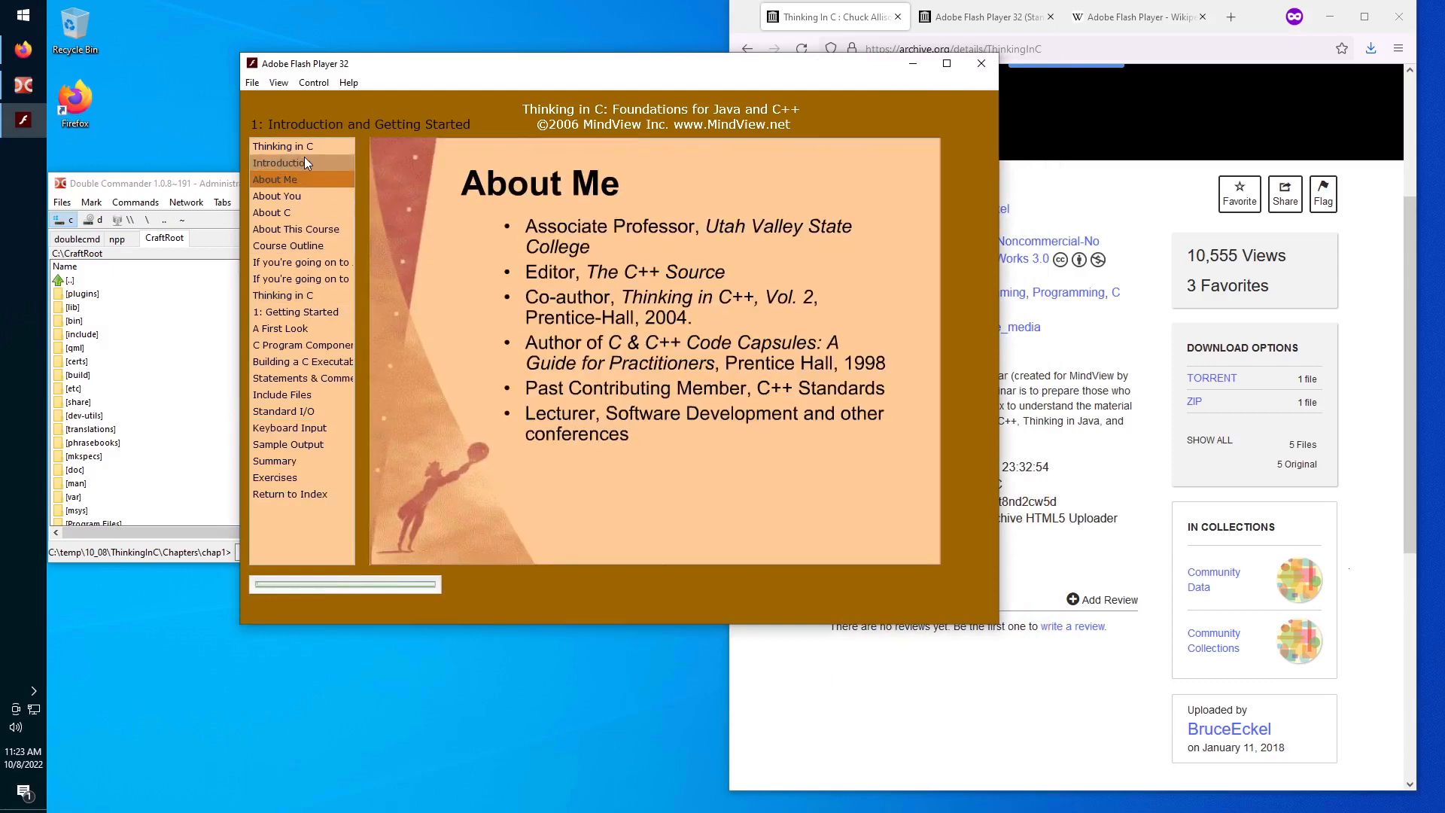
pyautogui.click(276, 196)
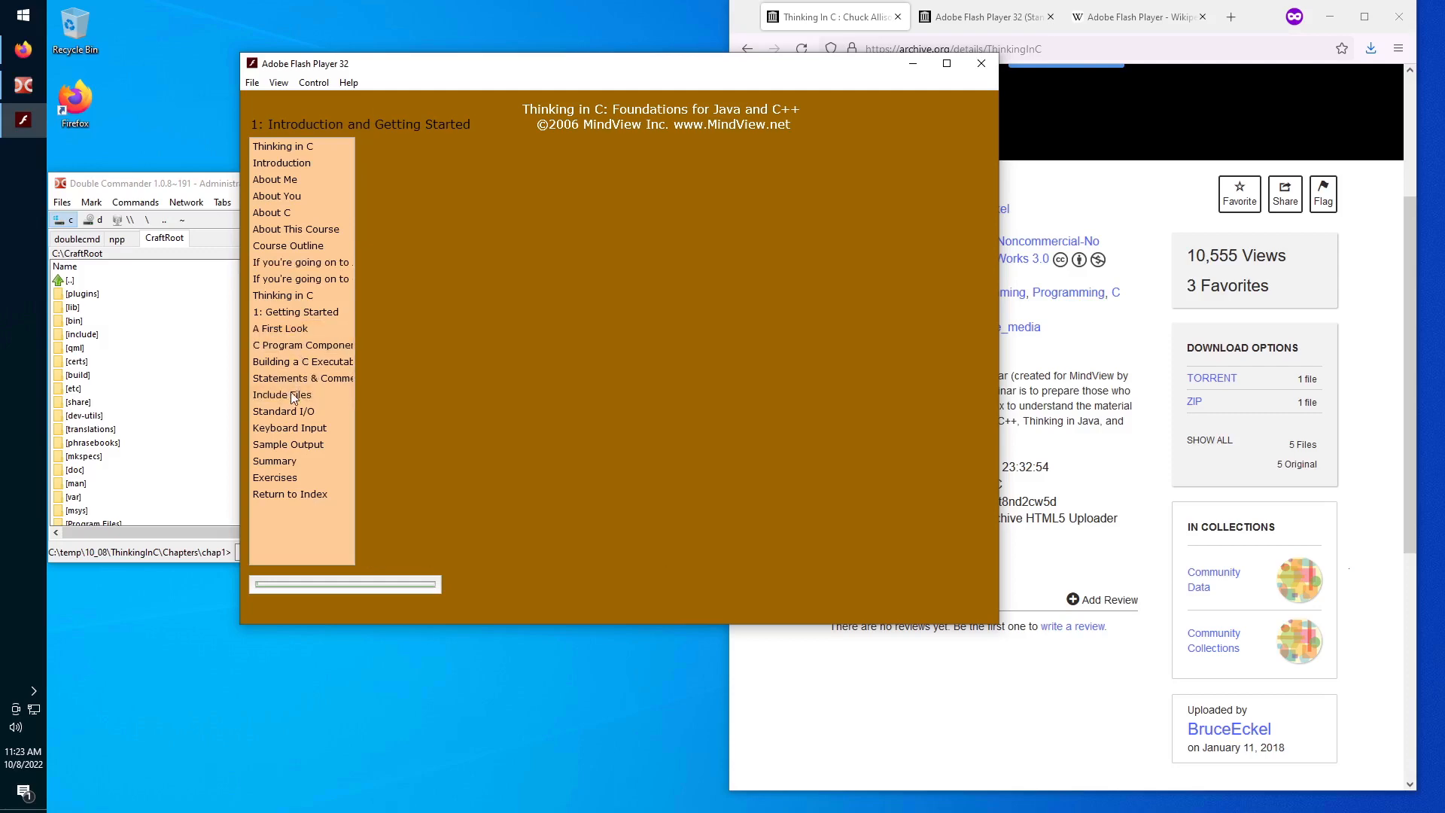
pyautogui.click(282, 394)
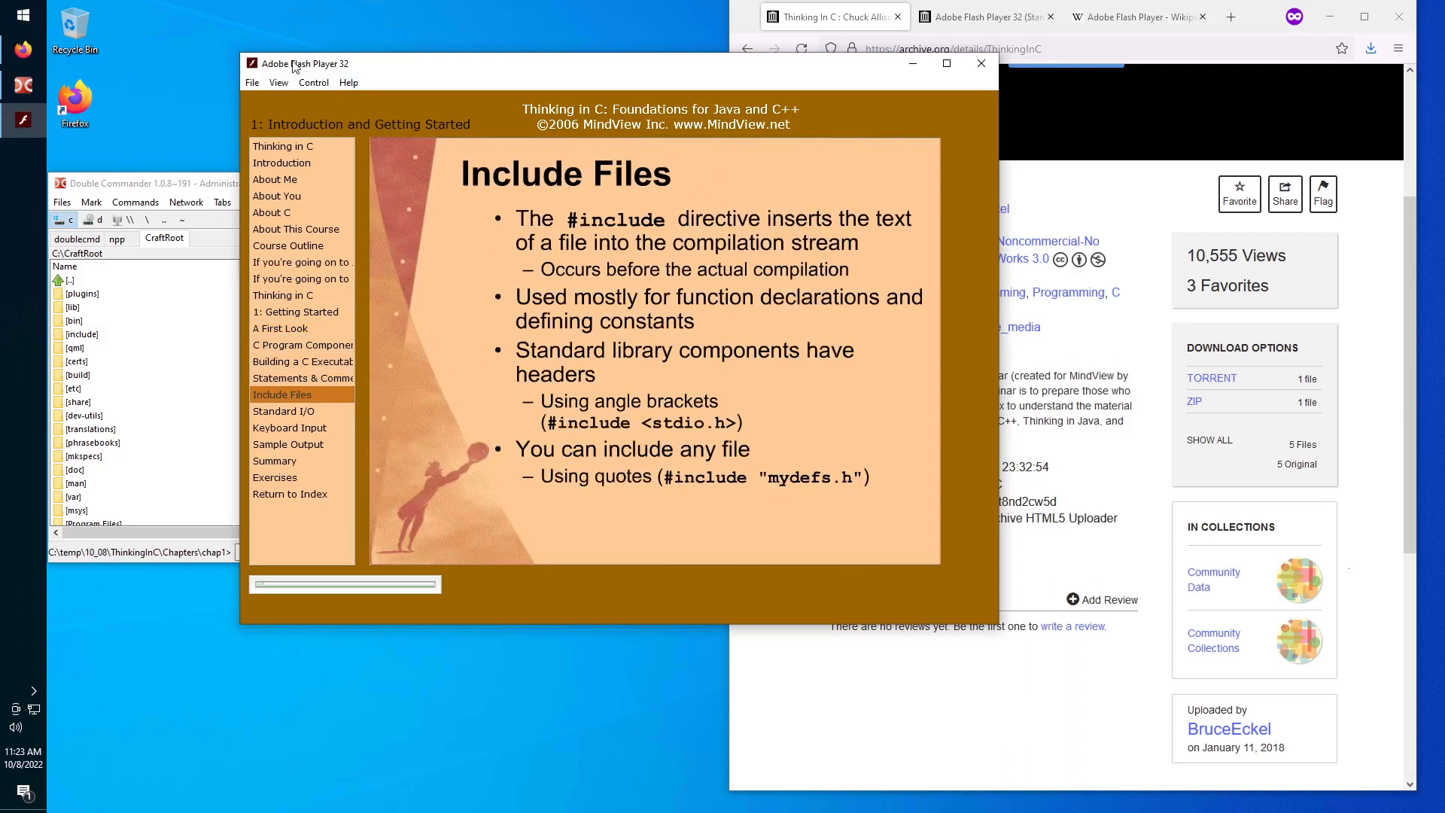
pyautogui.moveTo(334, 72)
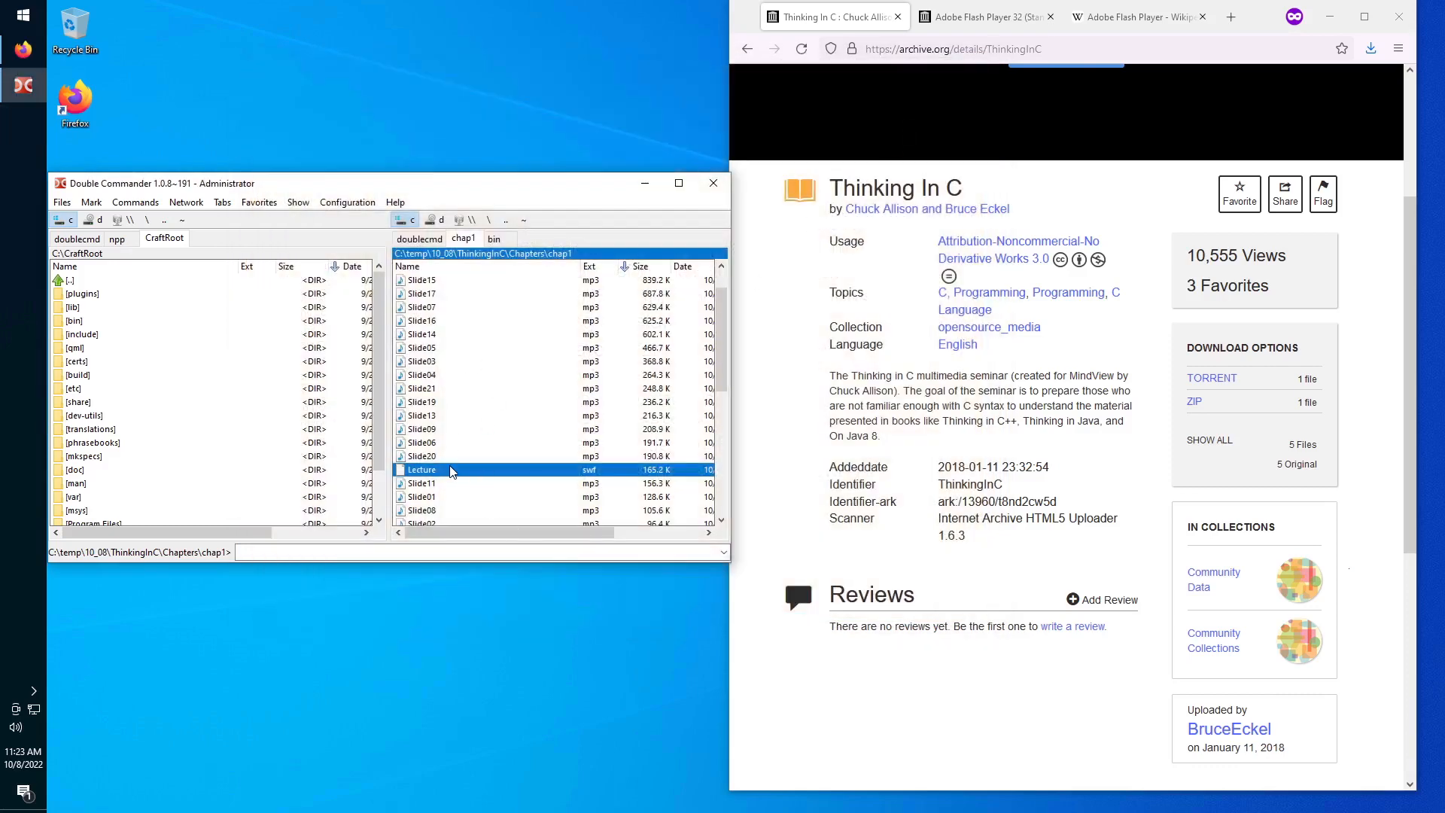
pyautogui.moveTo(445, 476)
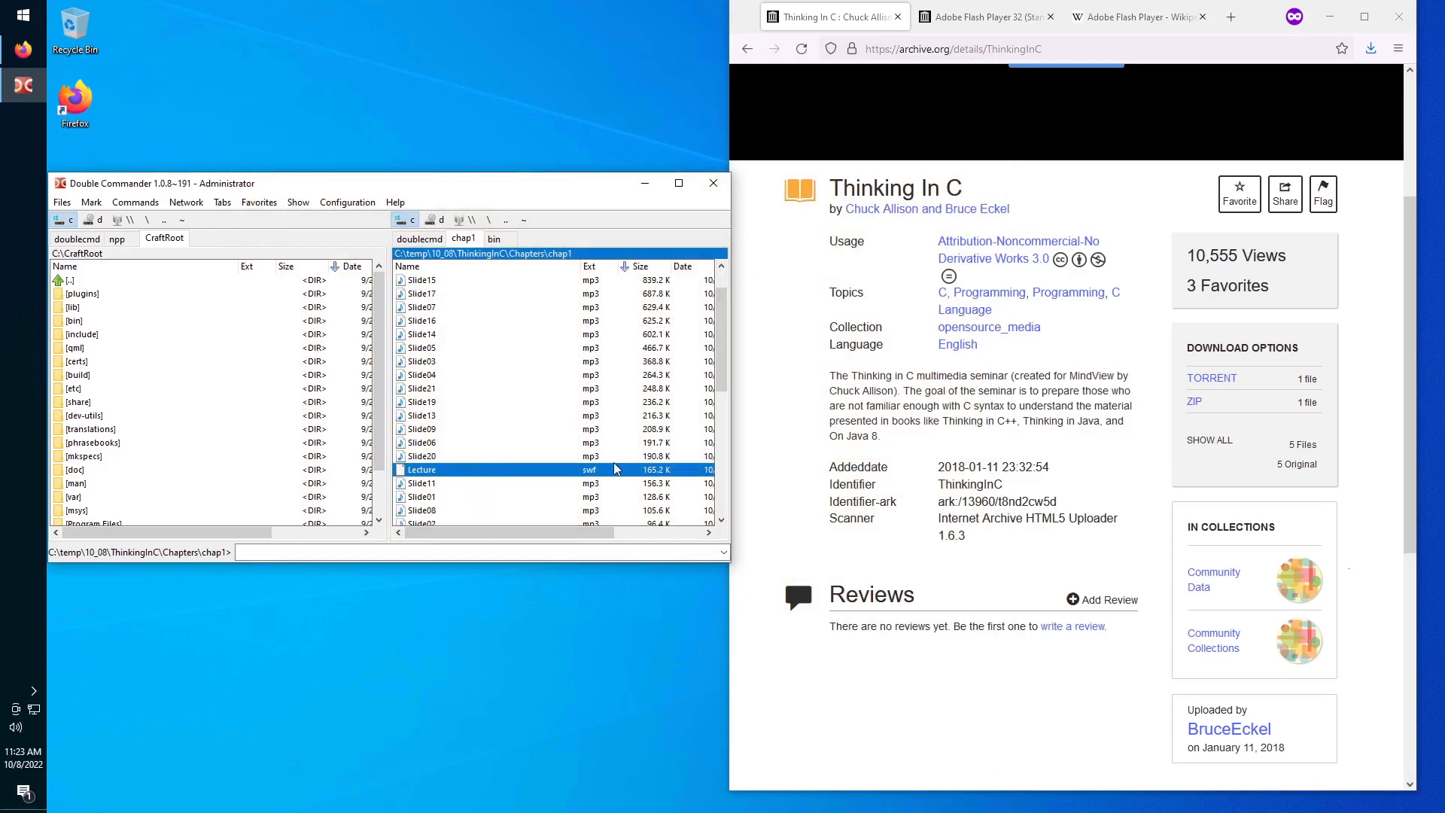
pyautogui.moveTo(588, 469)
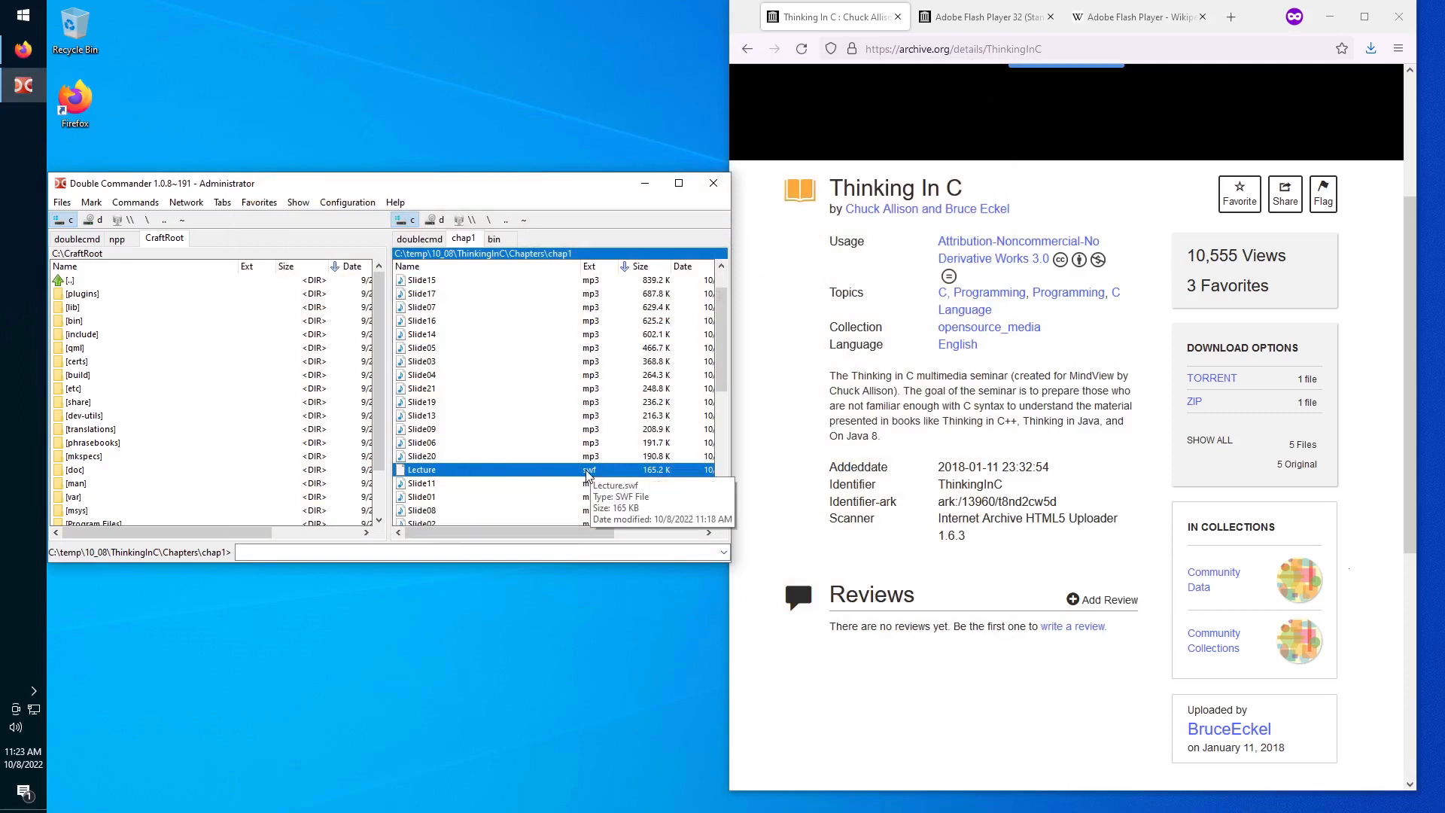
# Show the bin folder and launch flashplayer_32_sa.exe.
pyautogui.click(493, 239)
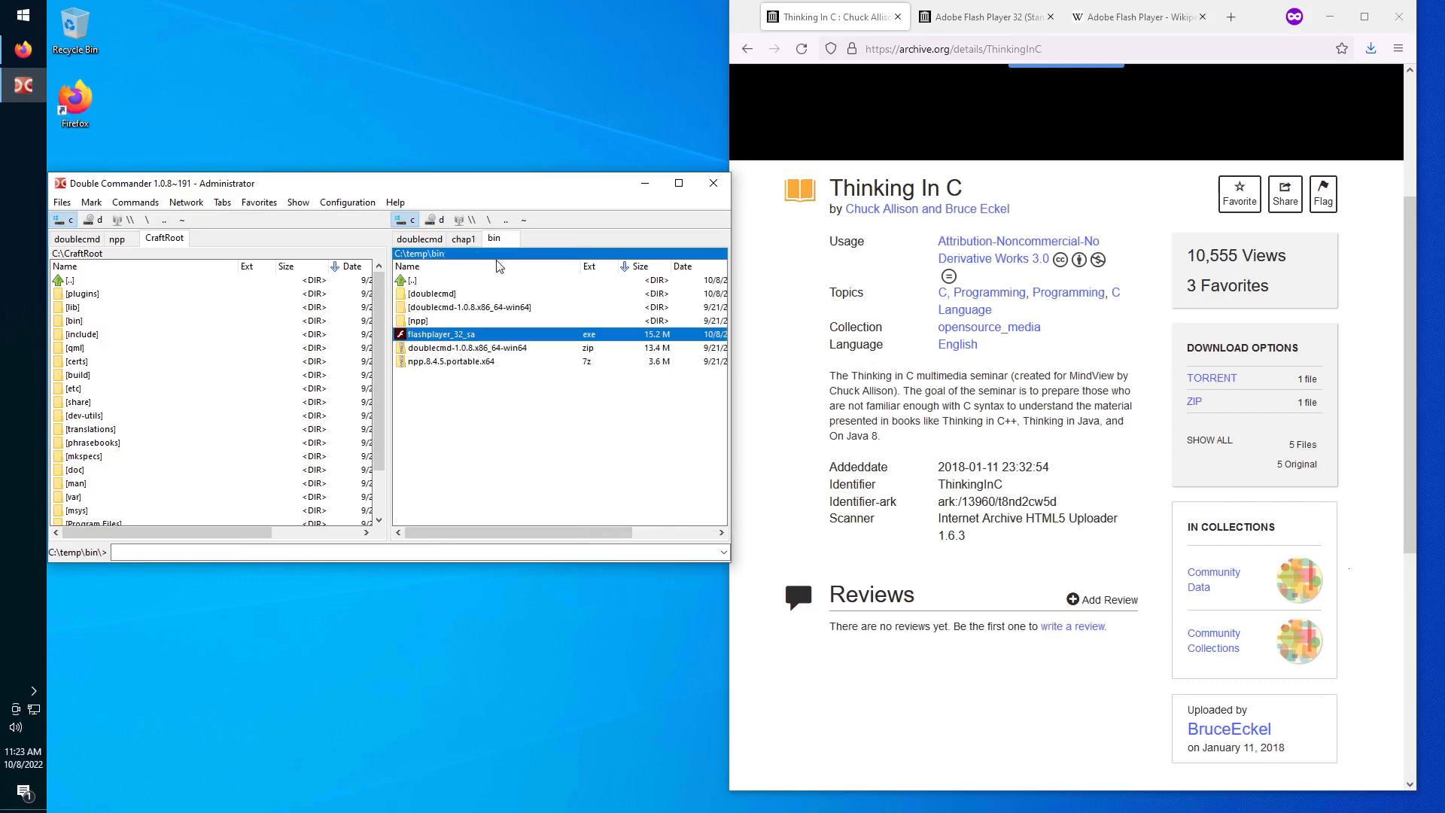
pyautogui.moveTo(442, 333)
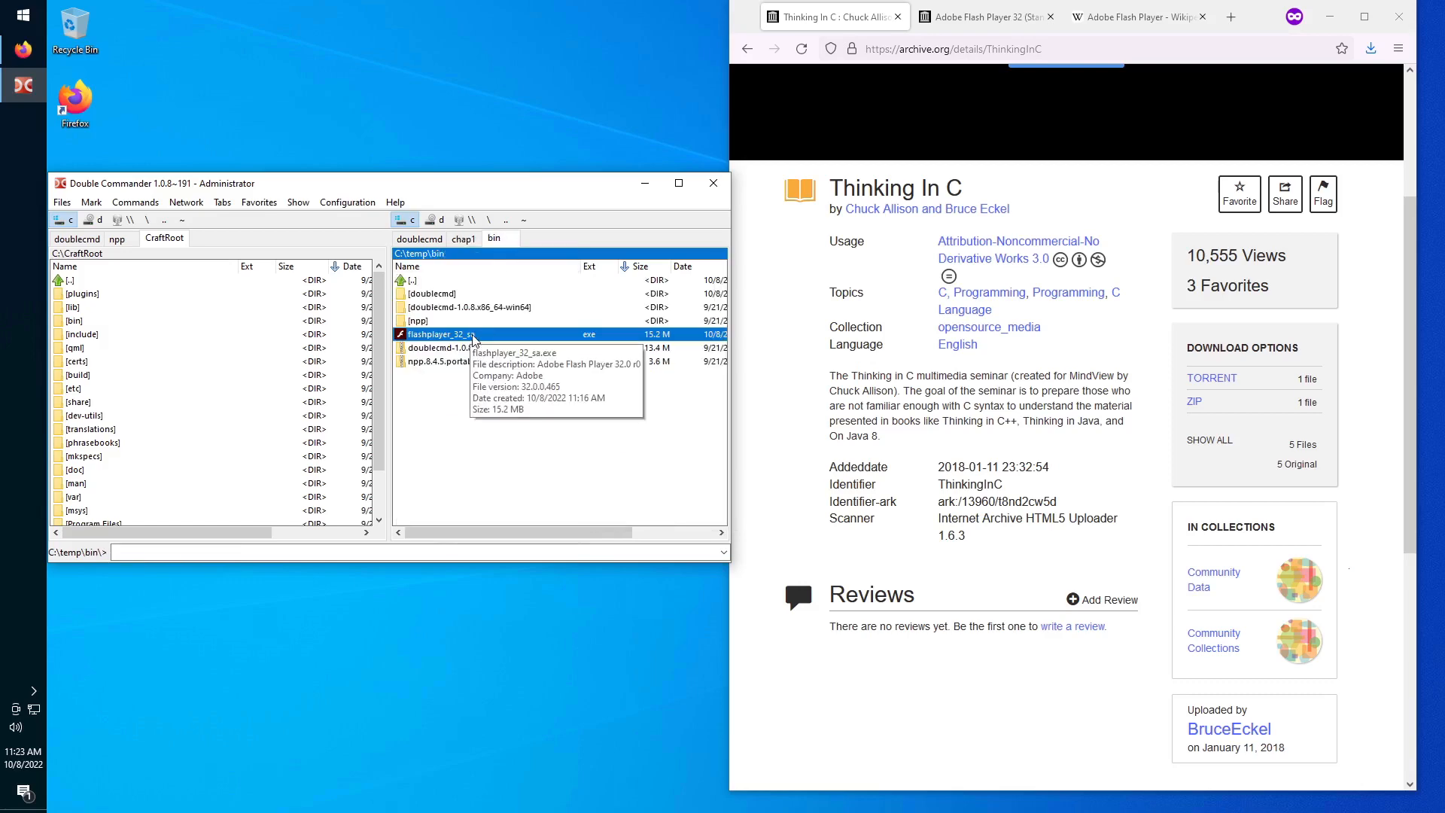
pyautogui.doubleClick(442, 333)
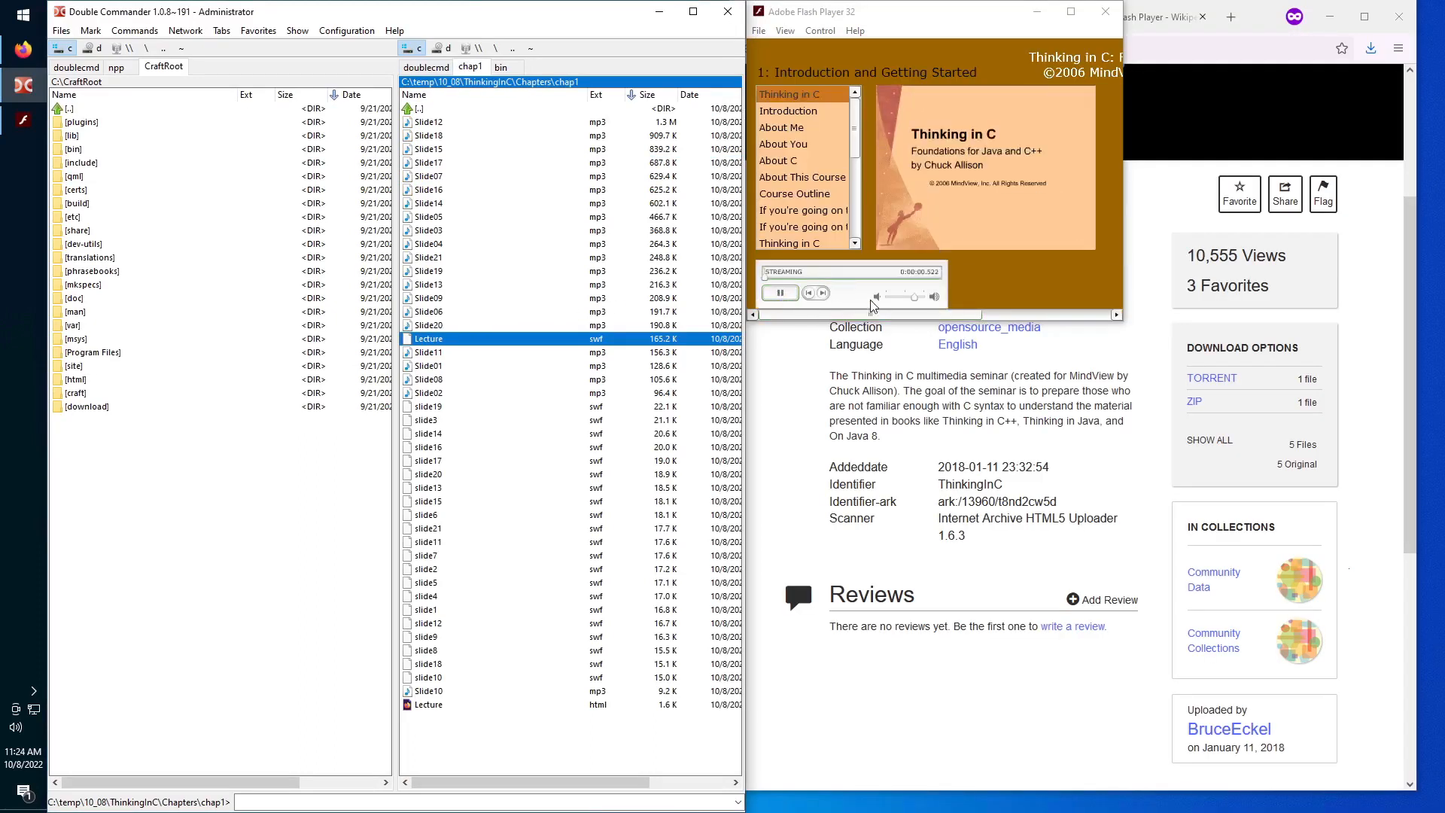
# Load the chap1 Lecture.swf movie through the File > Open dialog's browsed path.
pyautogui.click(758, 30)
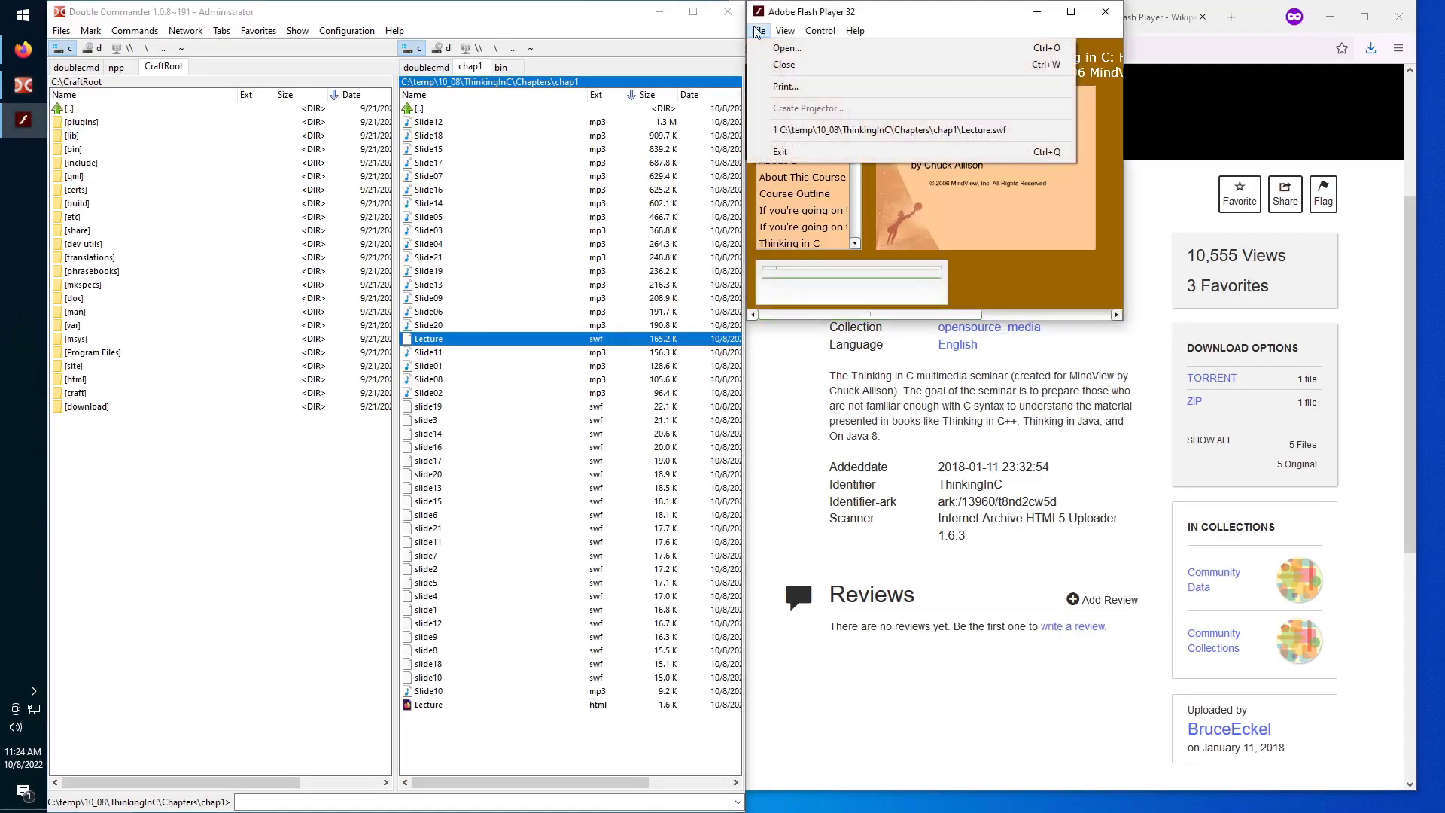
pyautogui.moveTo(784, 49)
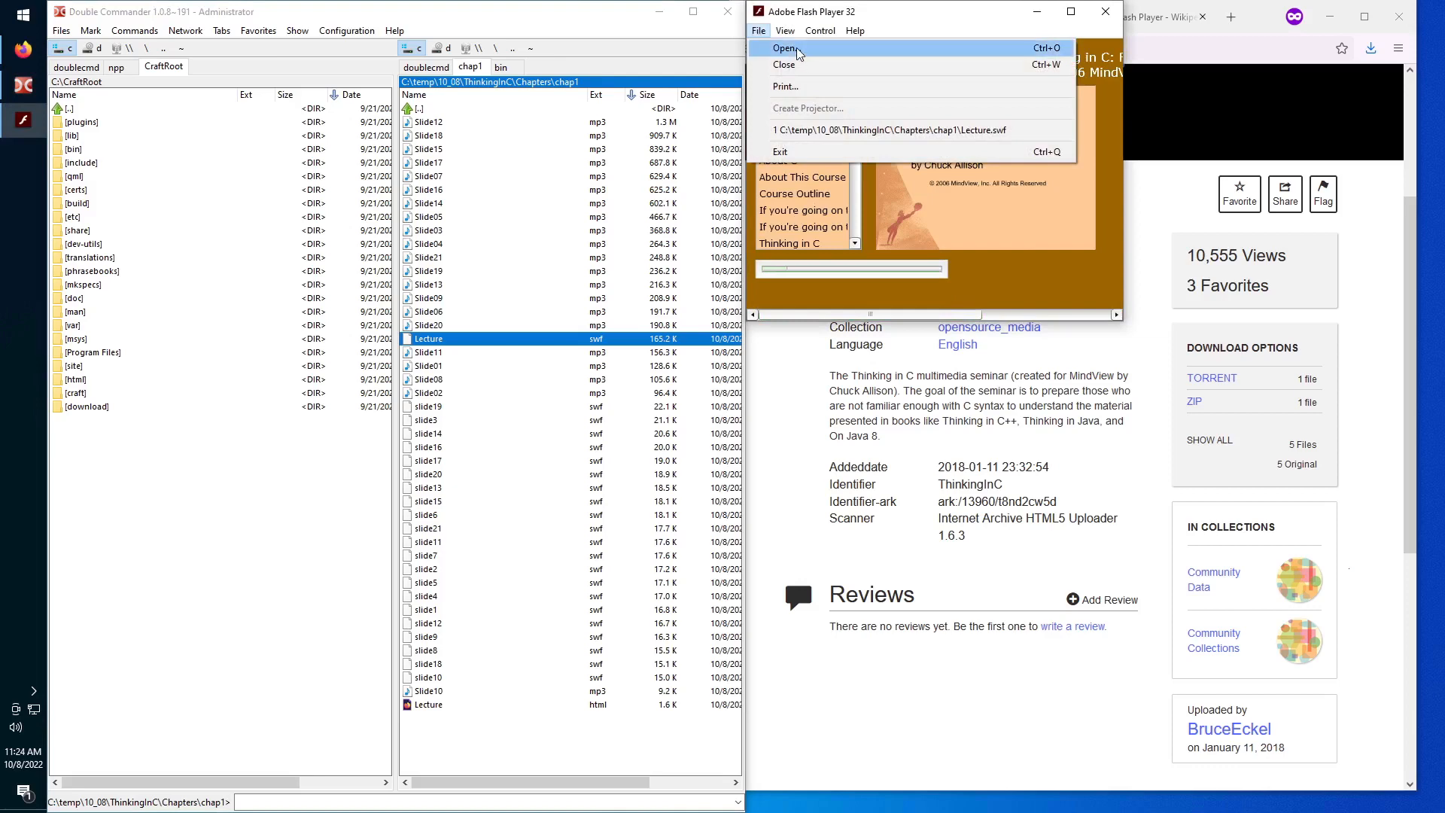
pyautogui.click(784, 48)
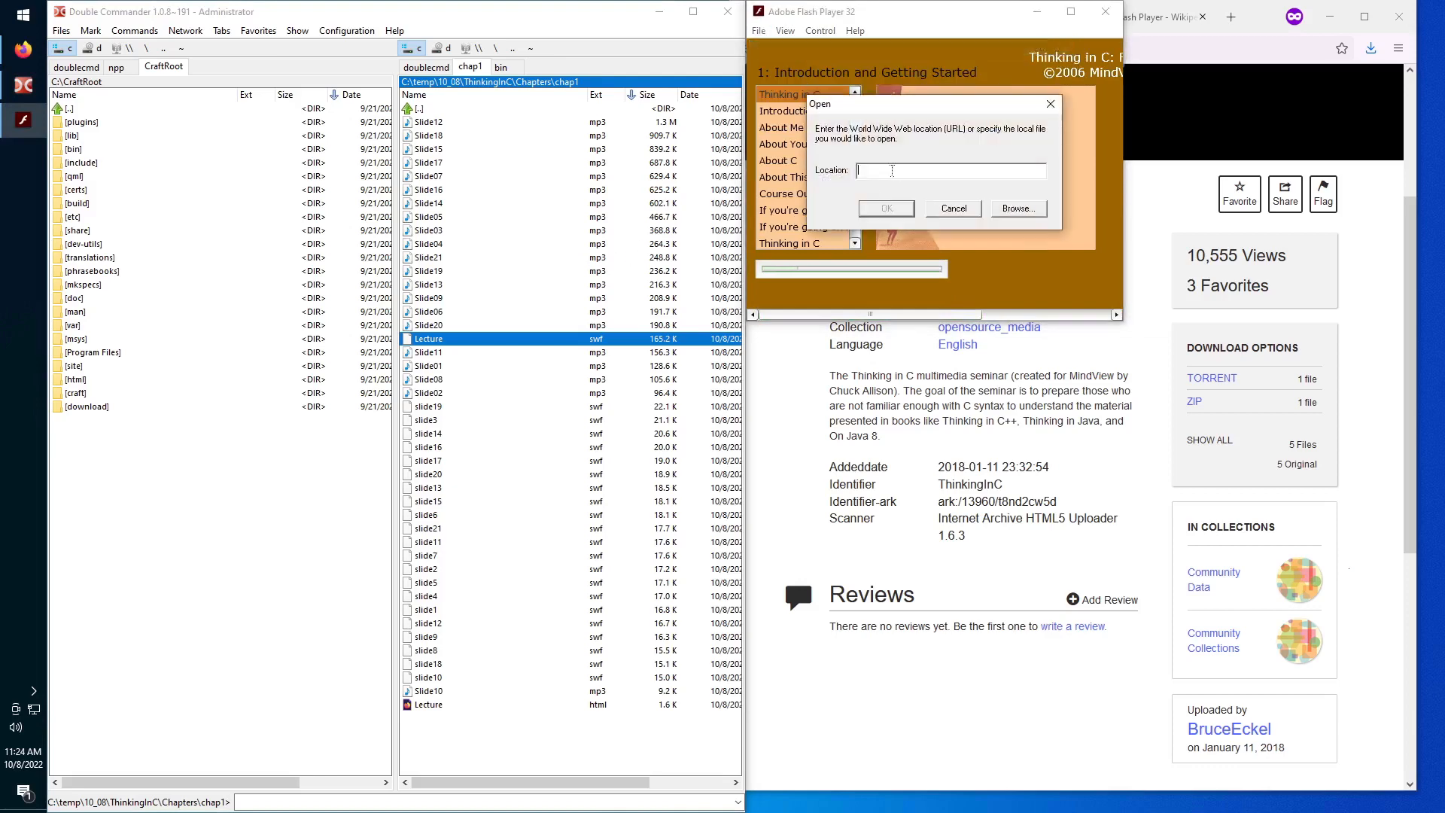
pyautogui.click(1017, 208)
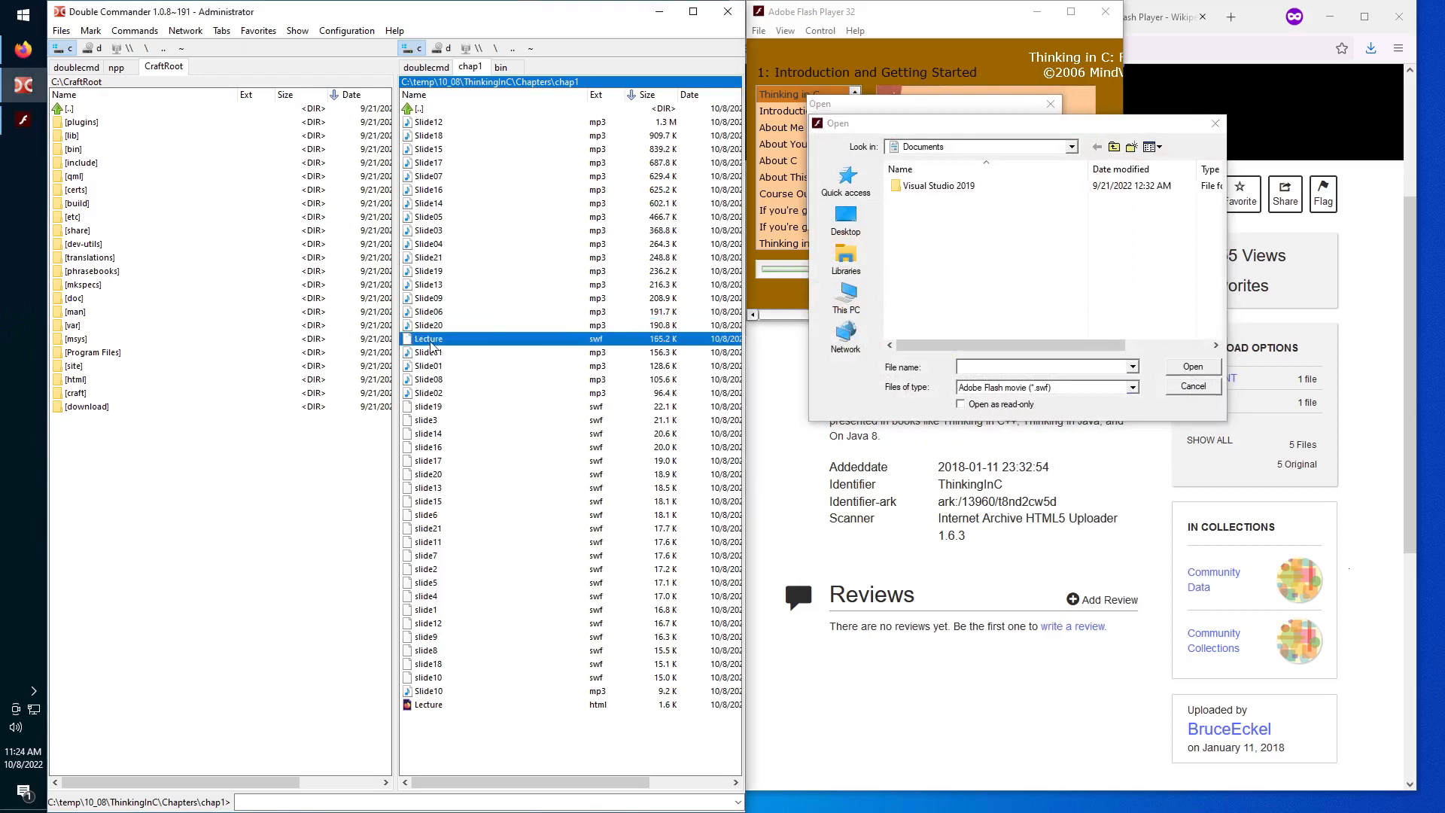
pyautogui.moveTo(427, 338)
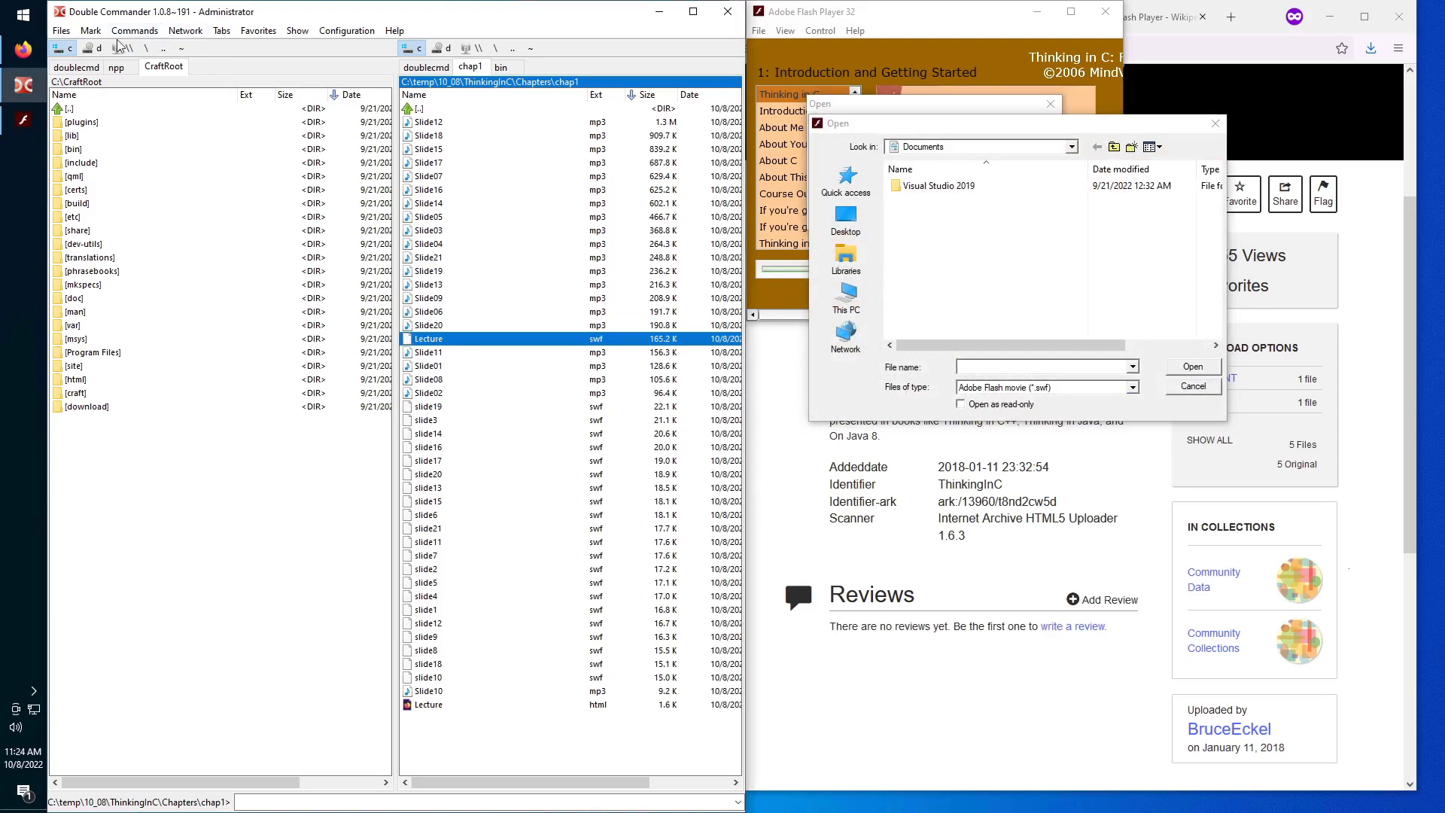
pyautogui.click(90, 30)
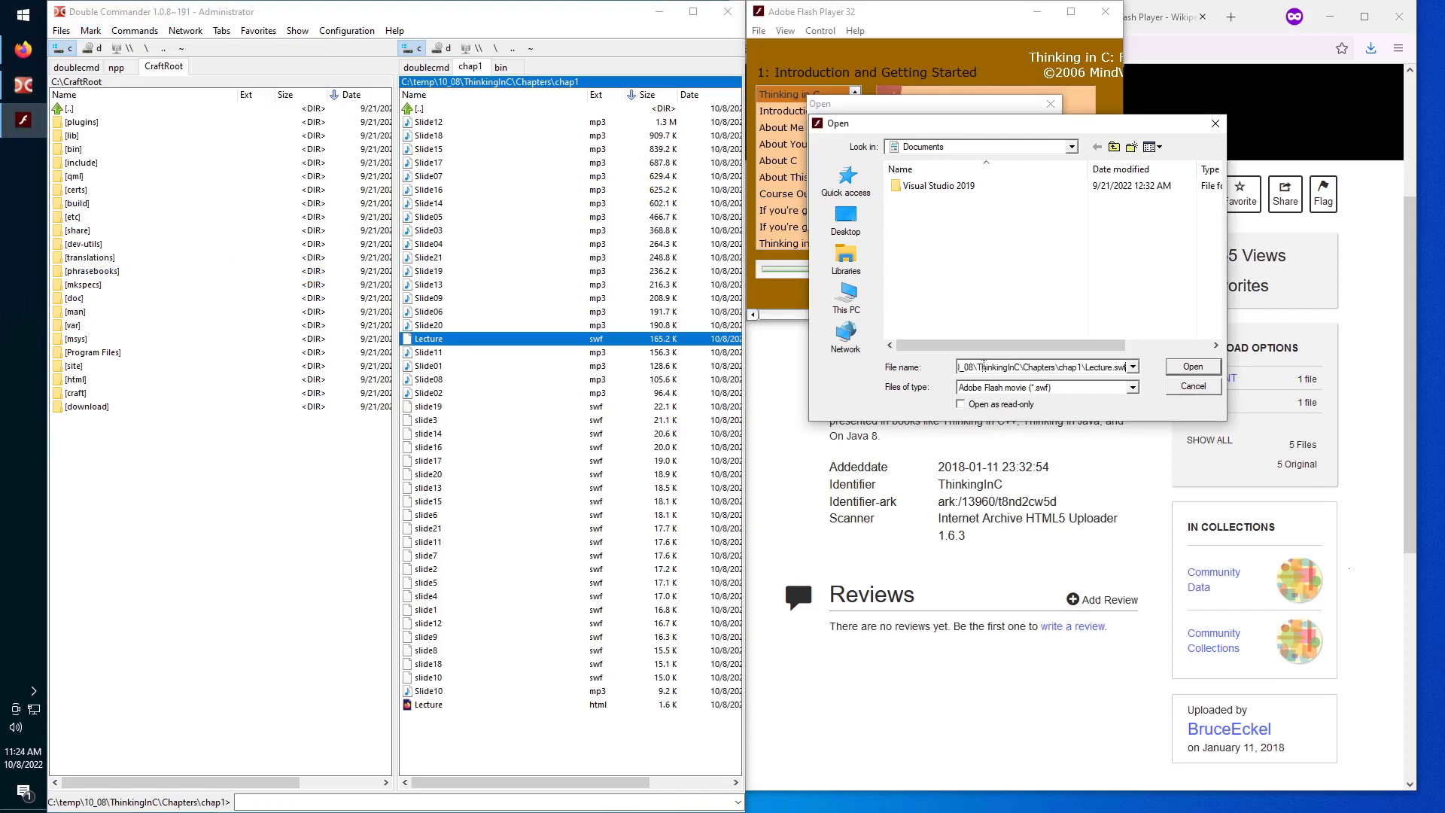
pyautogui.click(1191, 365)
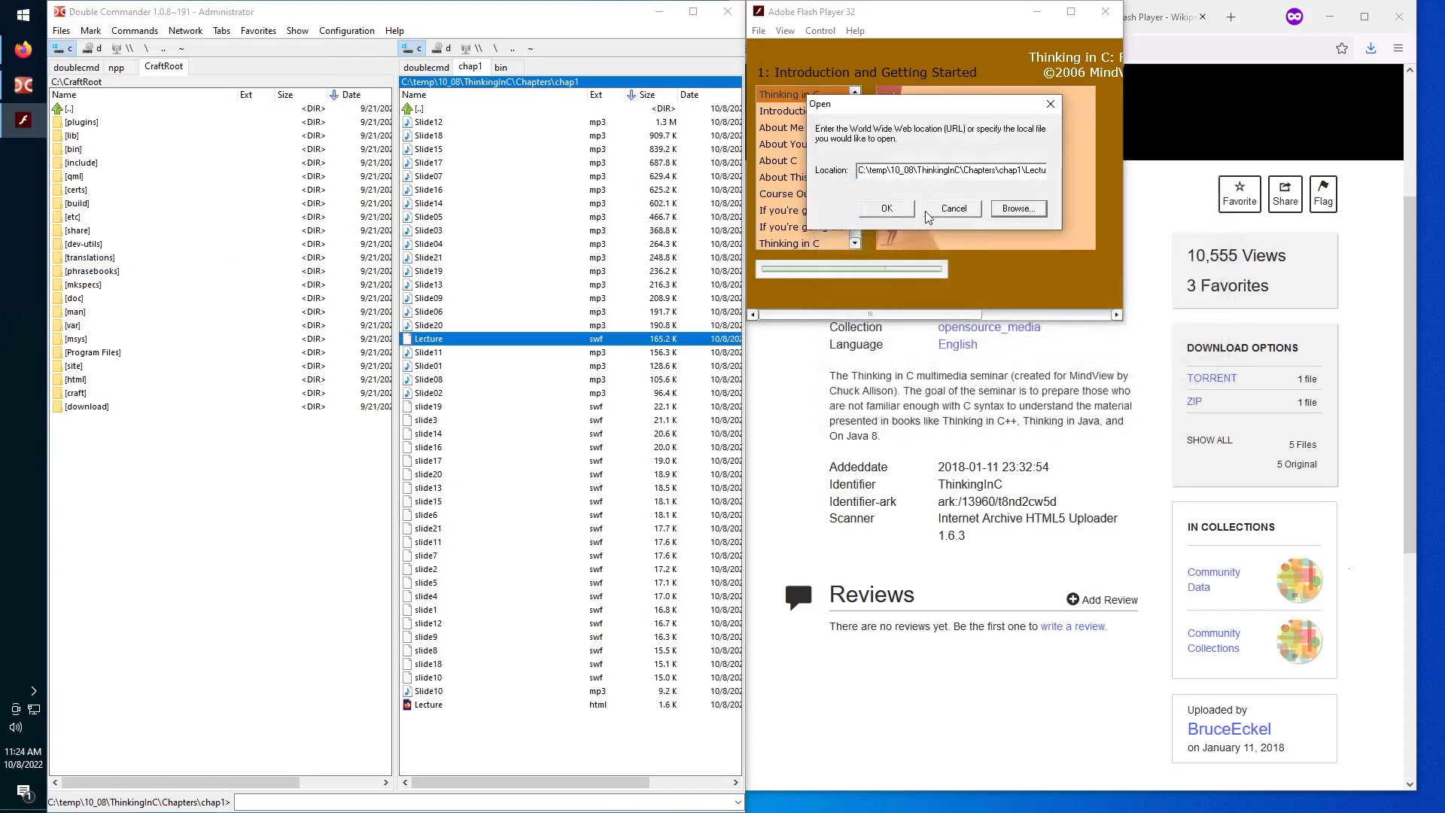
pyautogui.click(886, 207)
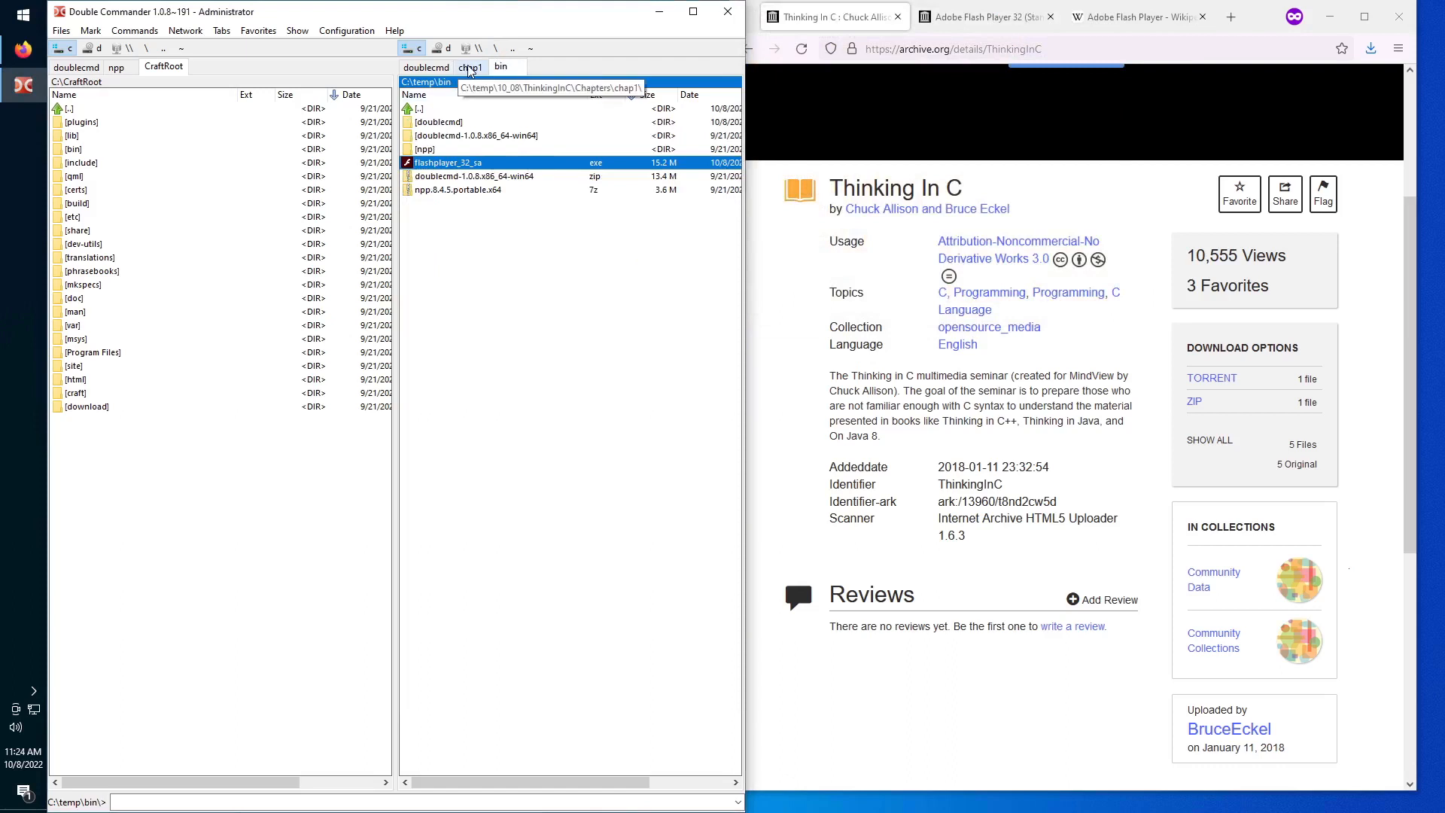
# Flip between the chap1 and bin tabs, ending on chap1 with Lecture.swf highlighted.
pyautogui.click(468, 66)
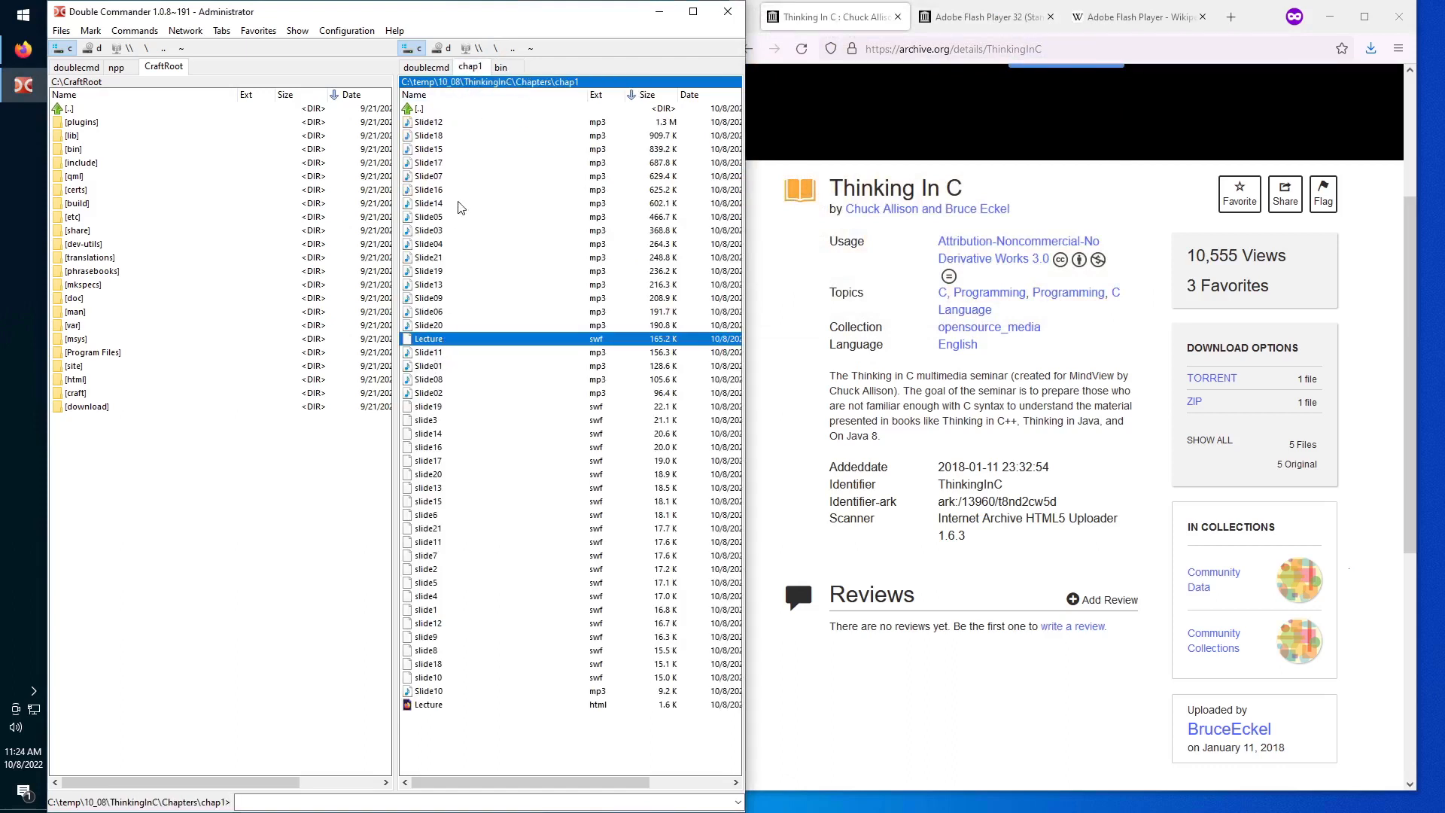
pyautogui.click(501, 66)
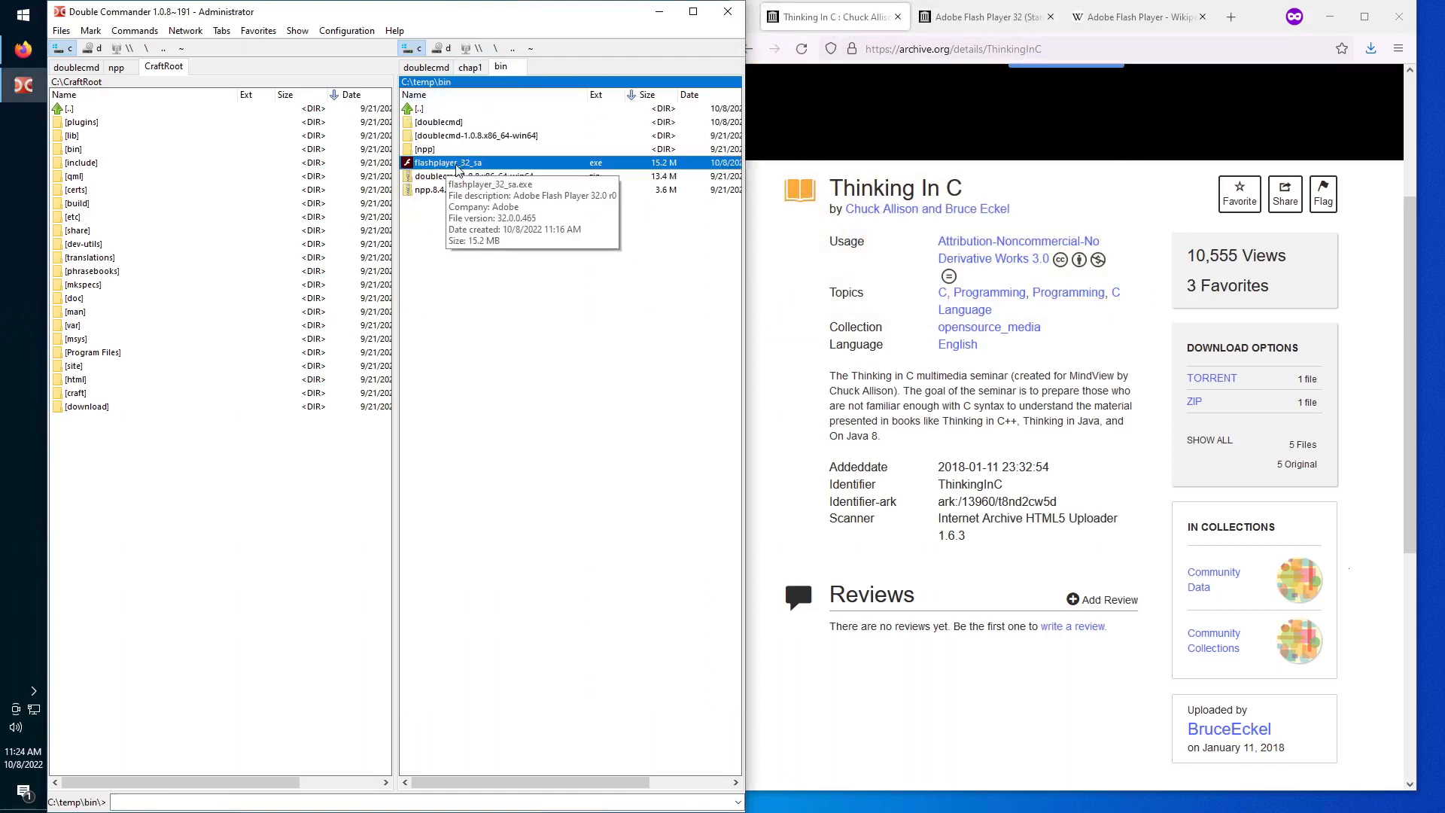
pyautogui.click(470, 66)
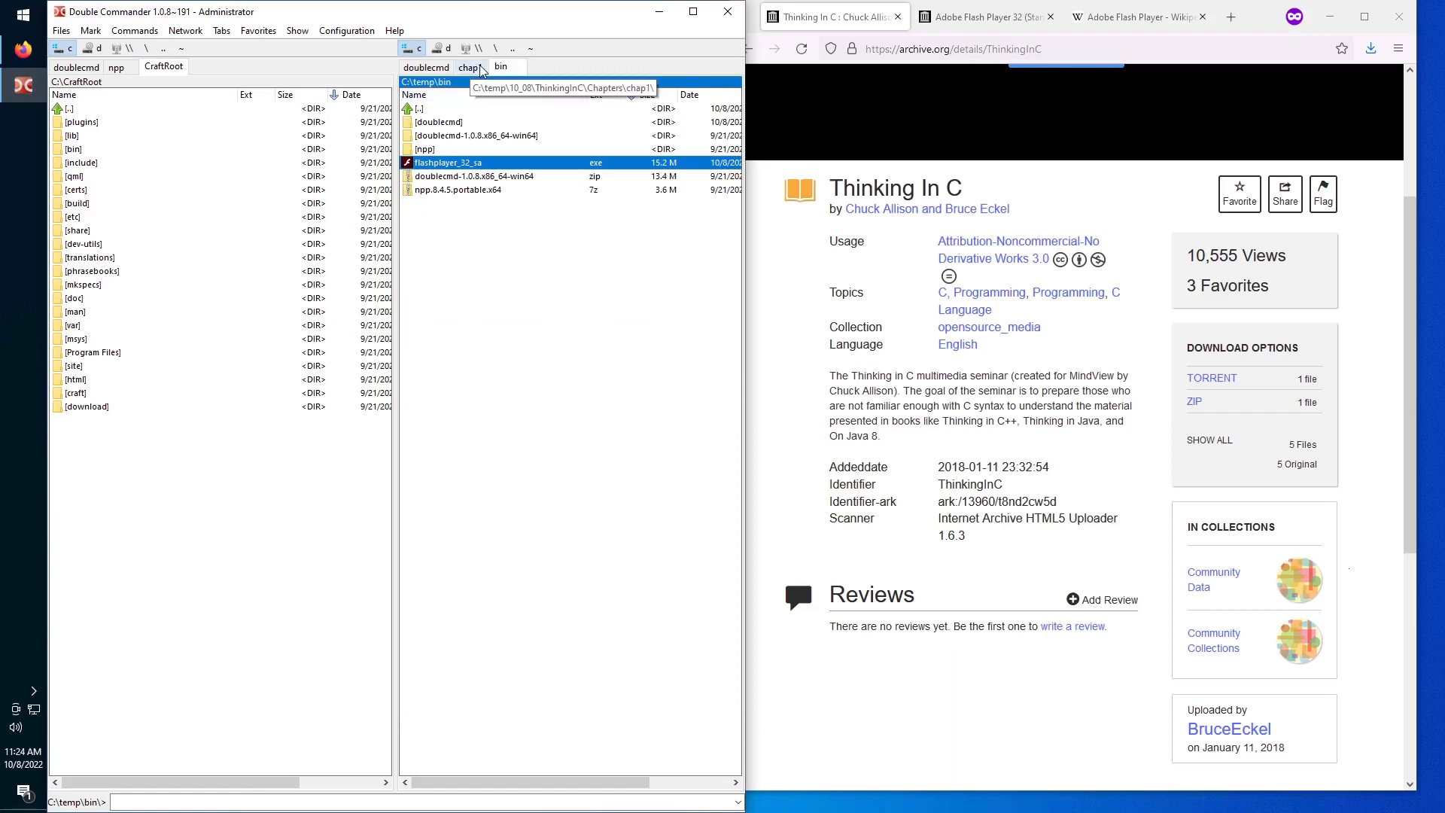
pyautogui.click(469, 66)
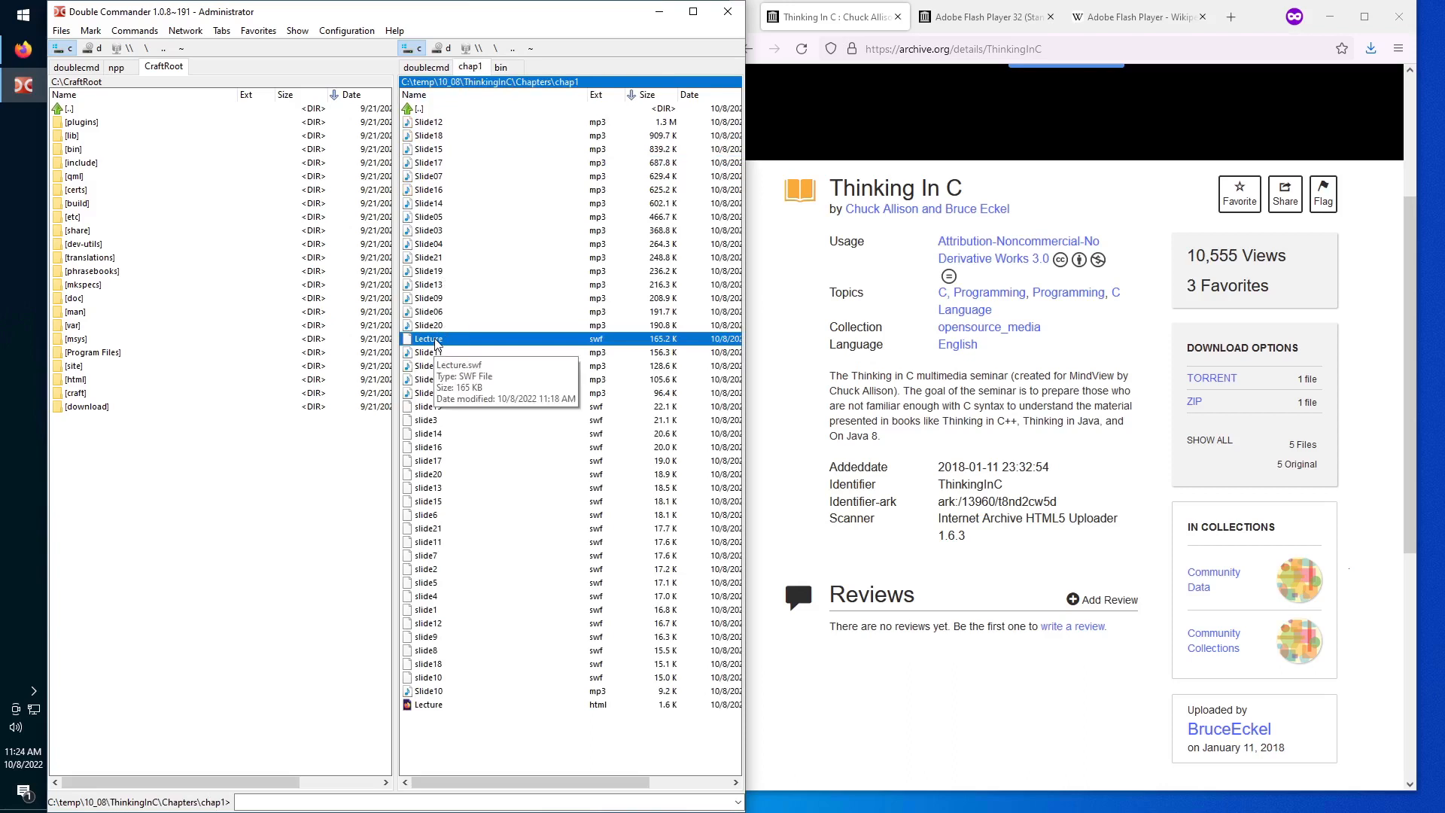
pyautogui.moveTo(1005, 111)
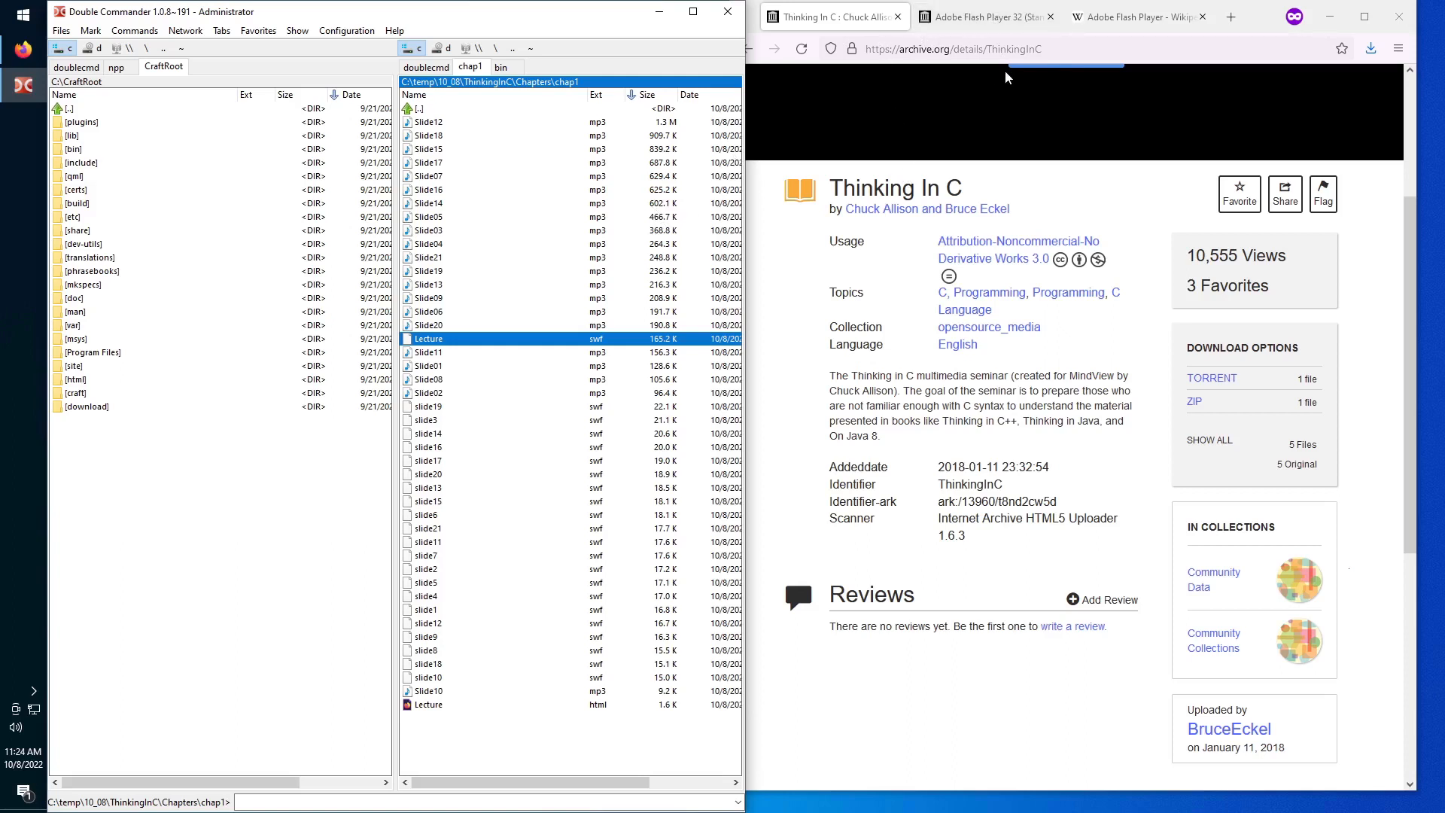
pyautogui.moveTo(239, 316)
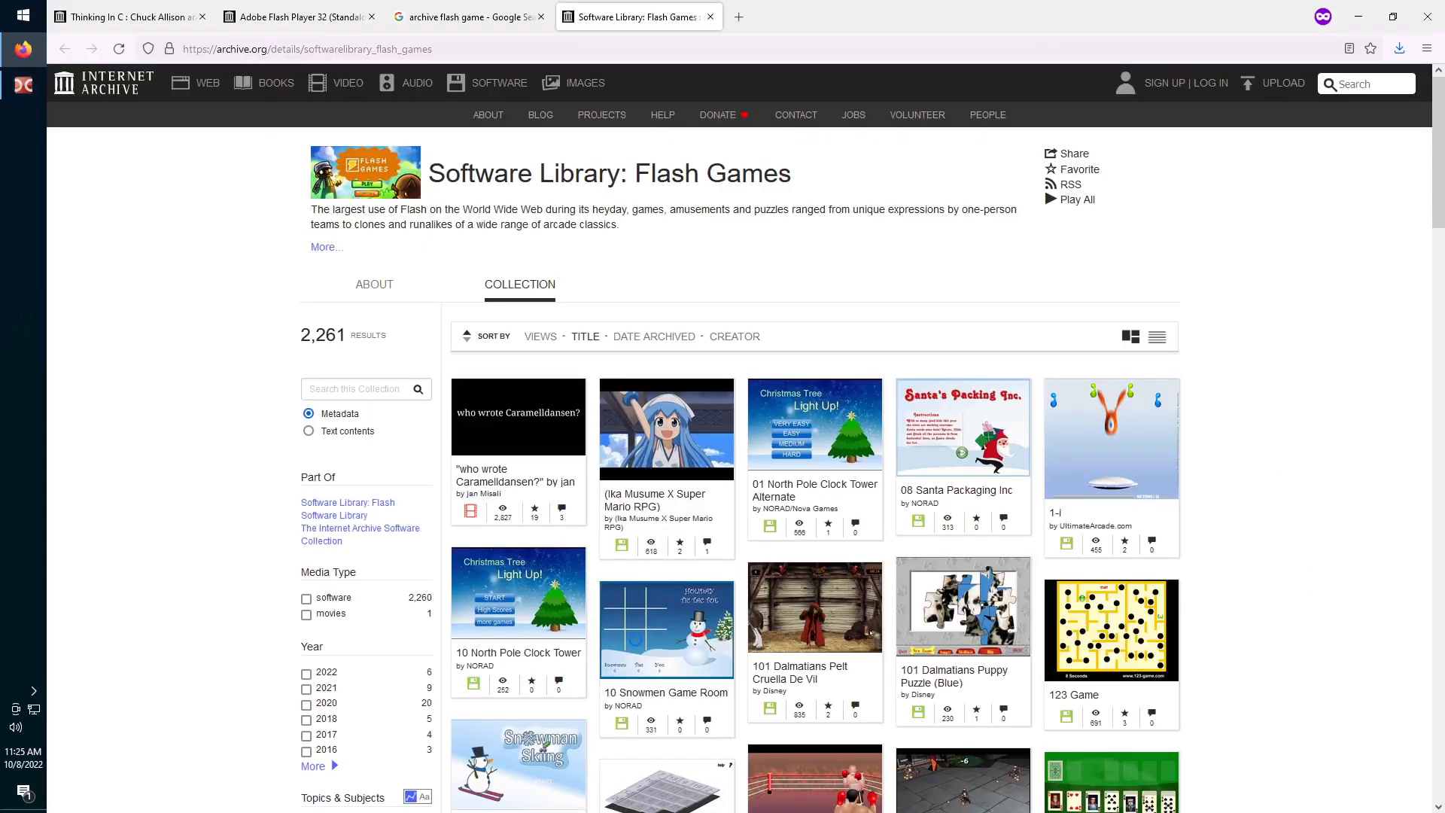
# Return from the Google results to the Flash Games collection and scroll its game grid.
pyautogui.click(465, 16)
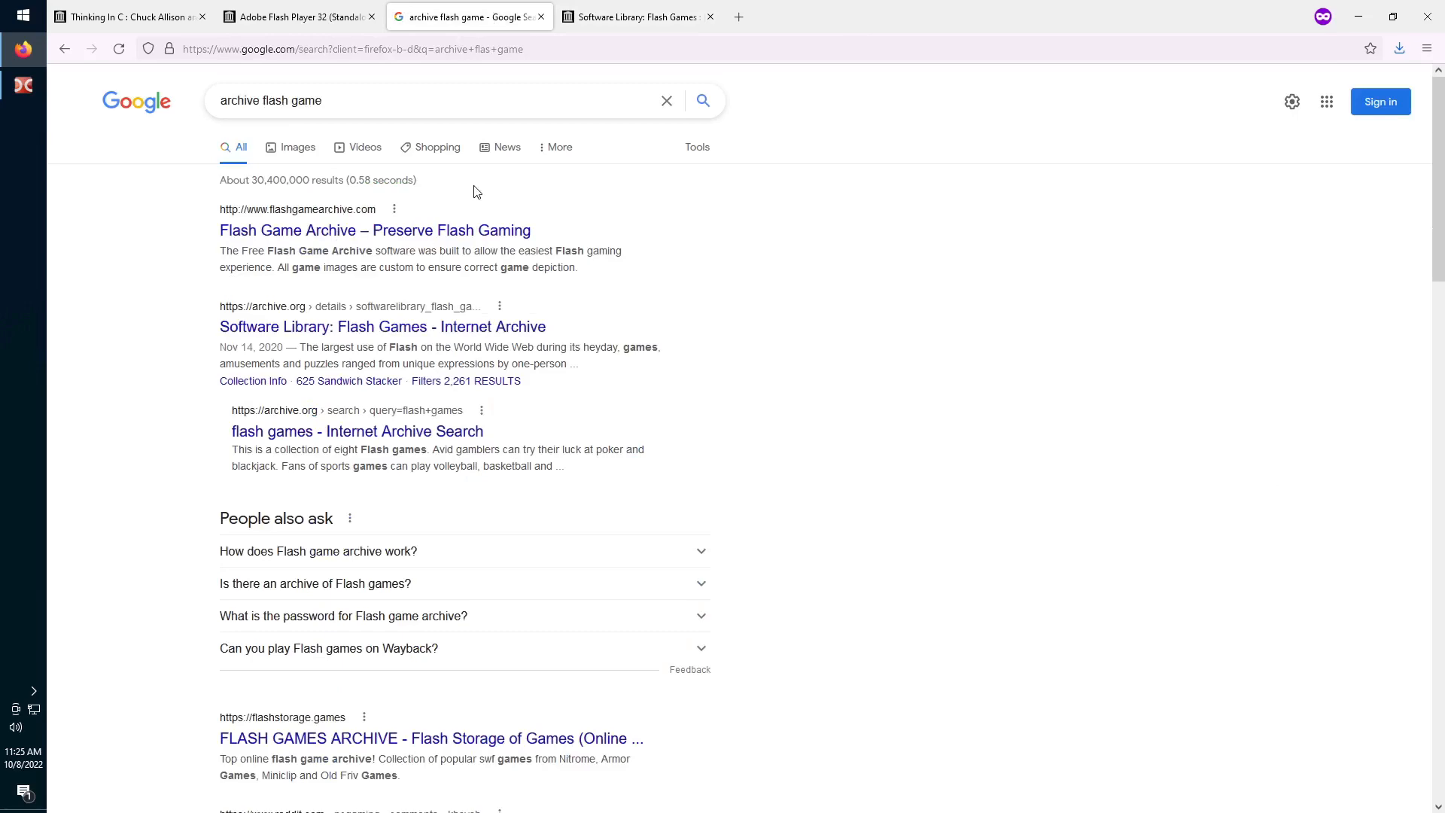
pyautogui.click(636, 16)
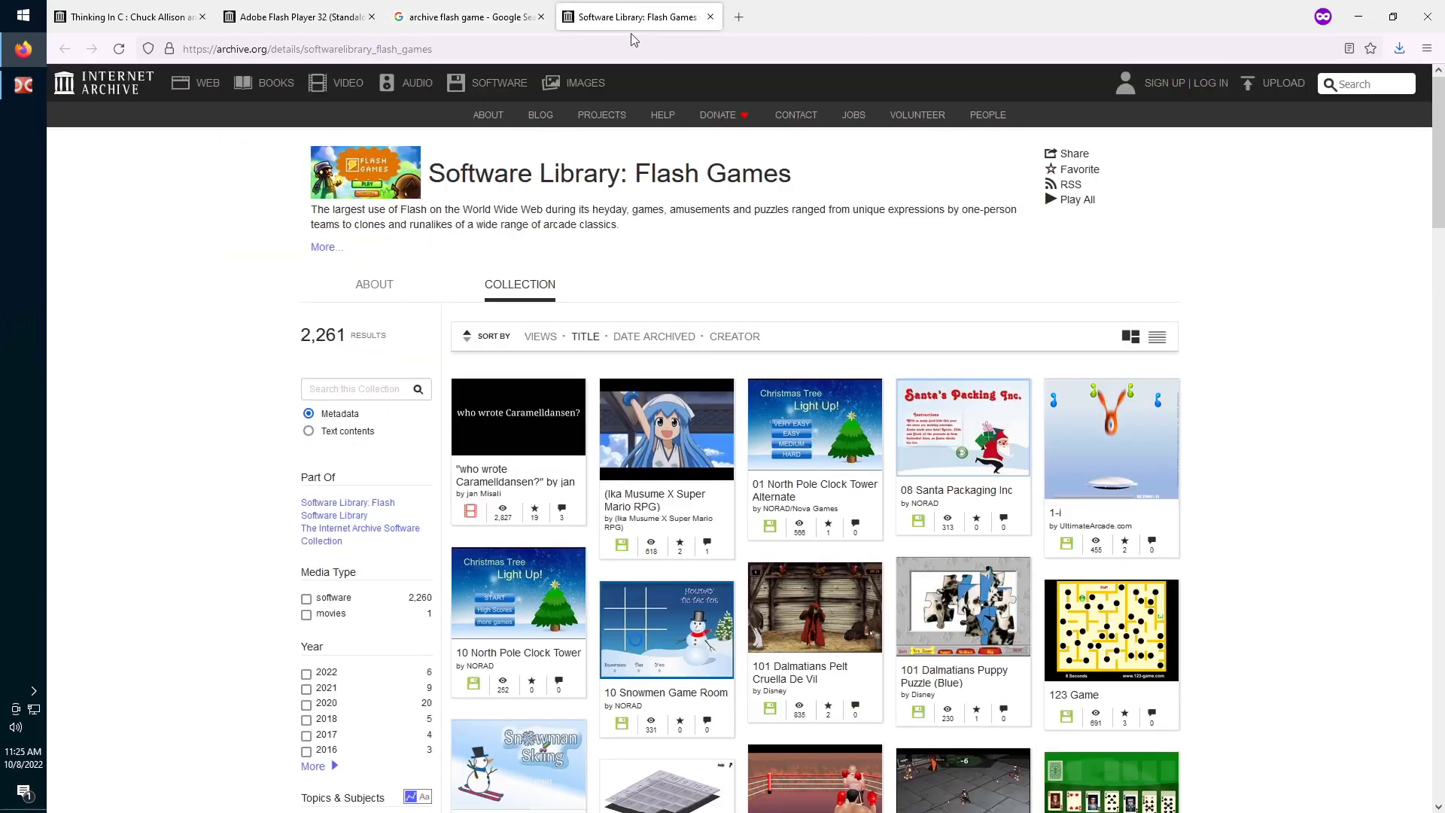
pyautogui.moveTo(927, 286)
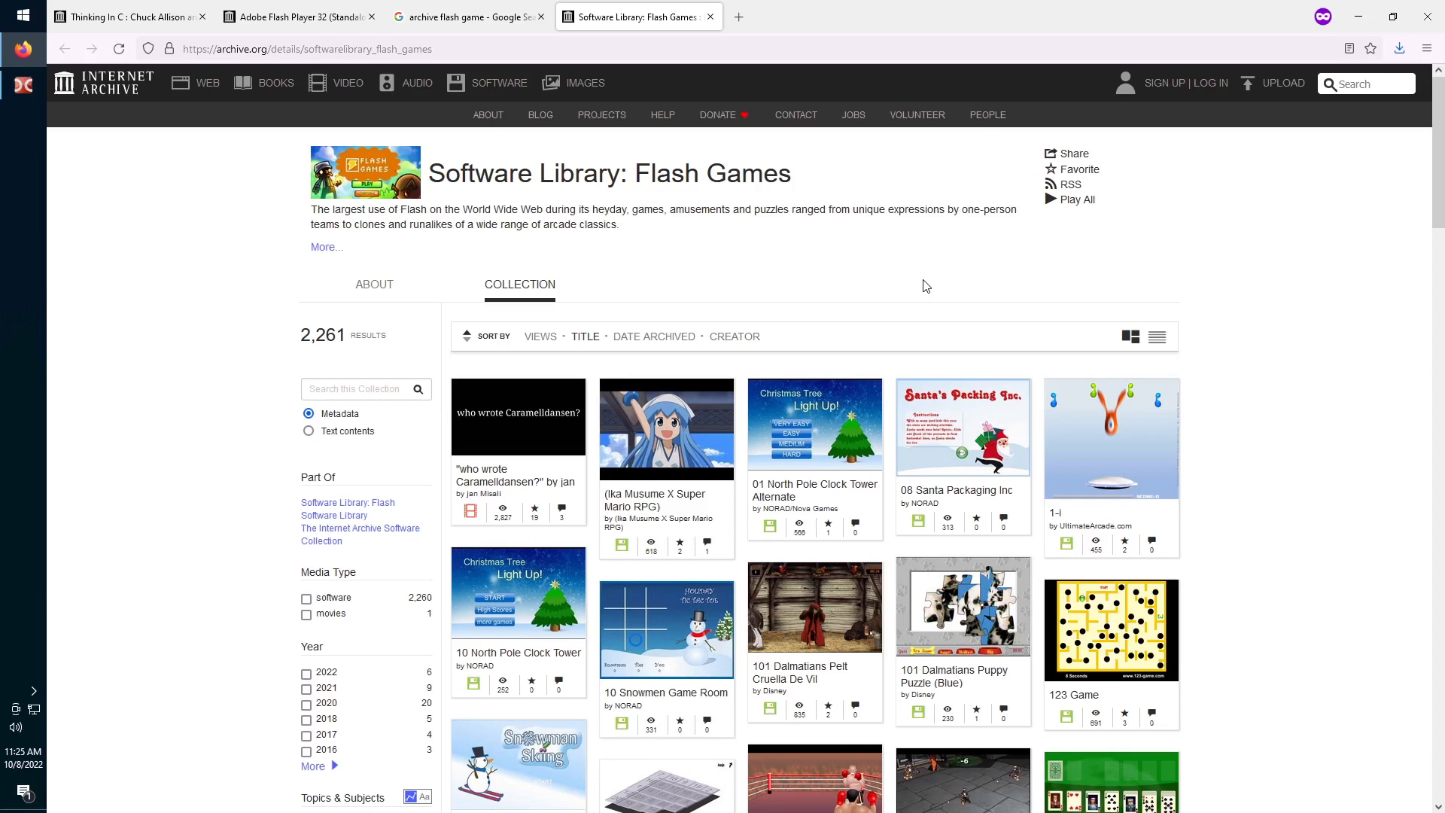
pyautogui.moveTo(1282, 446)
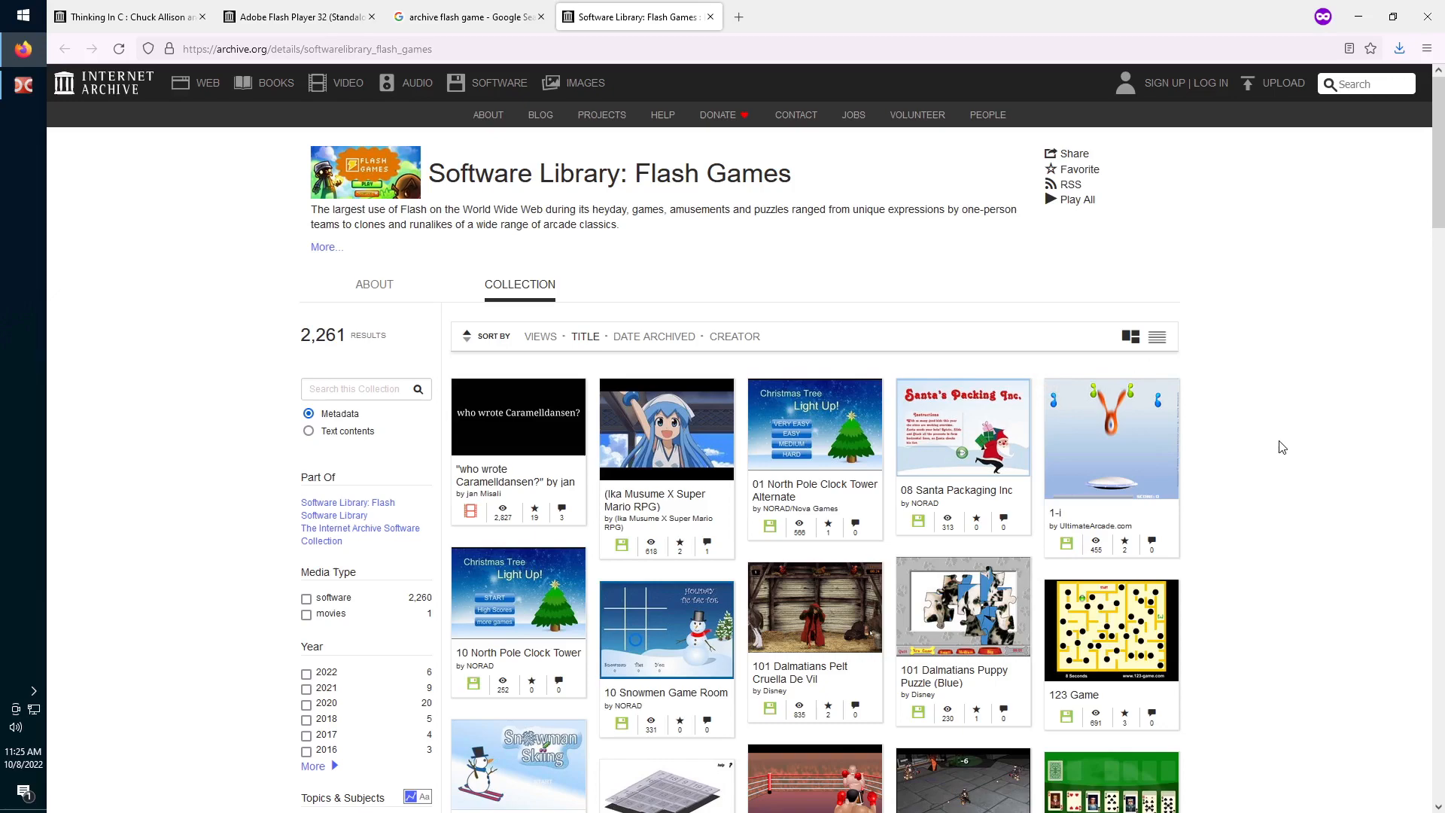
pyautogui.scroll(-3)
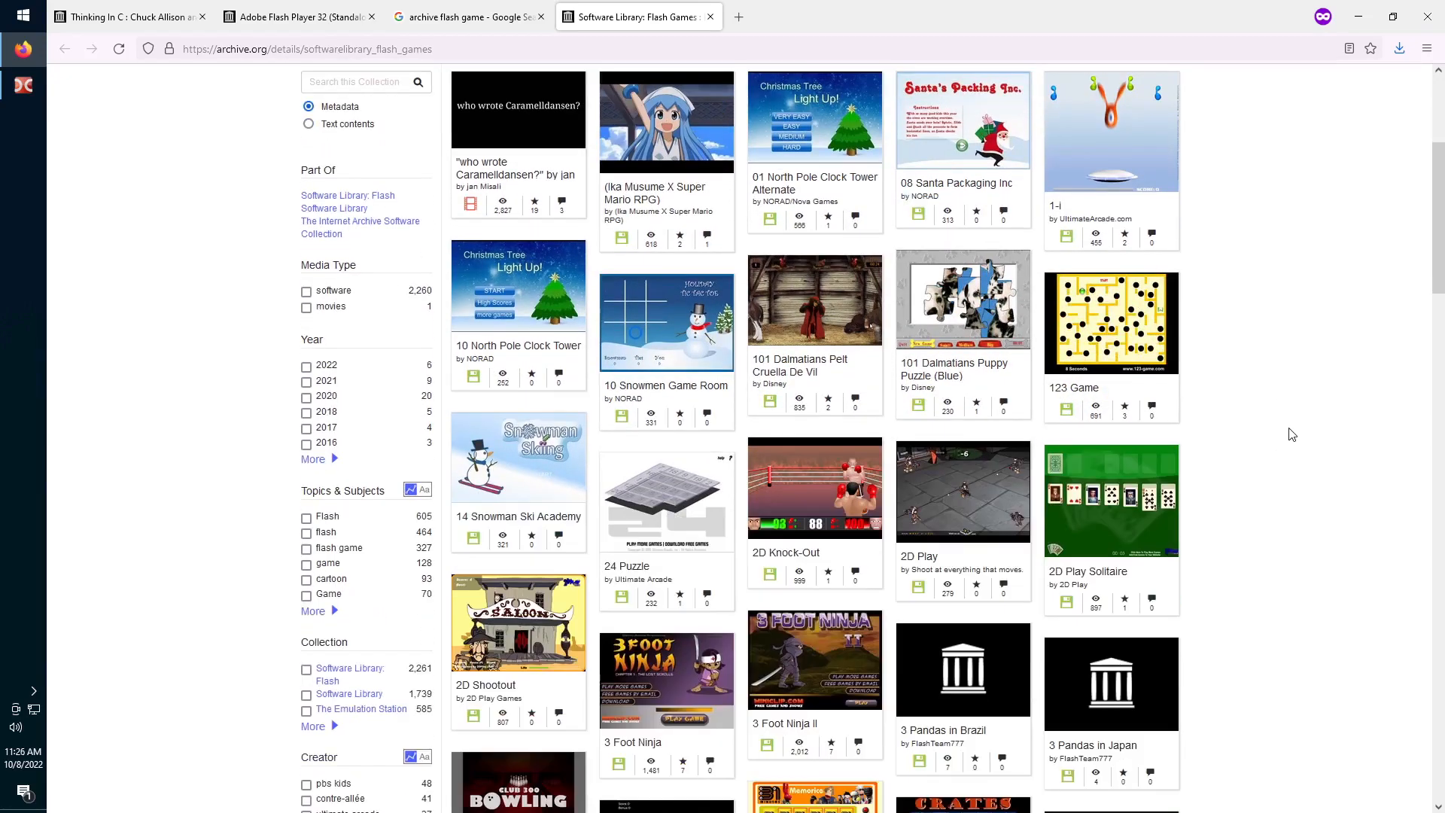
pyautogui.scroll(-3)
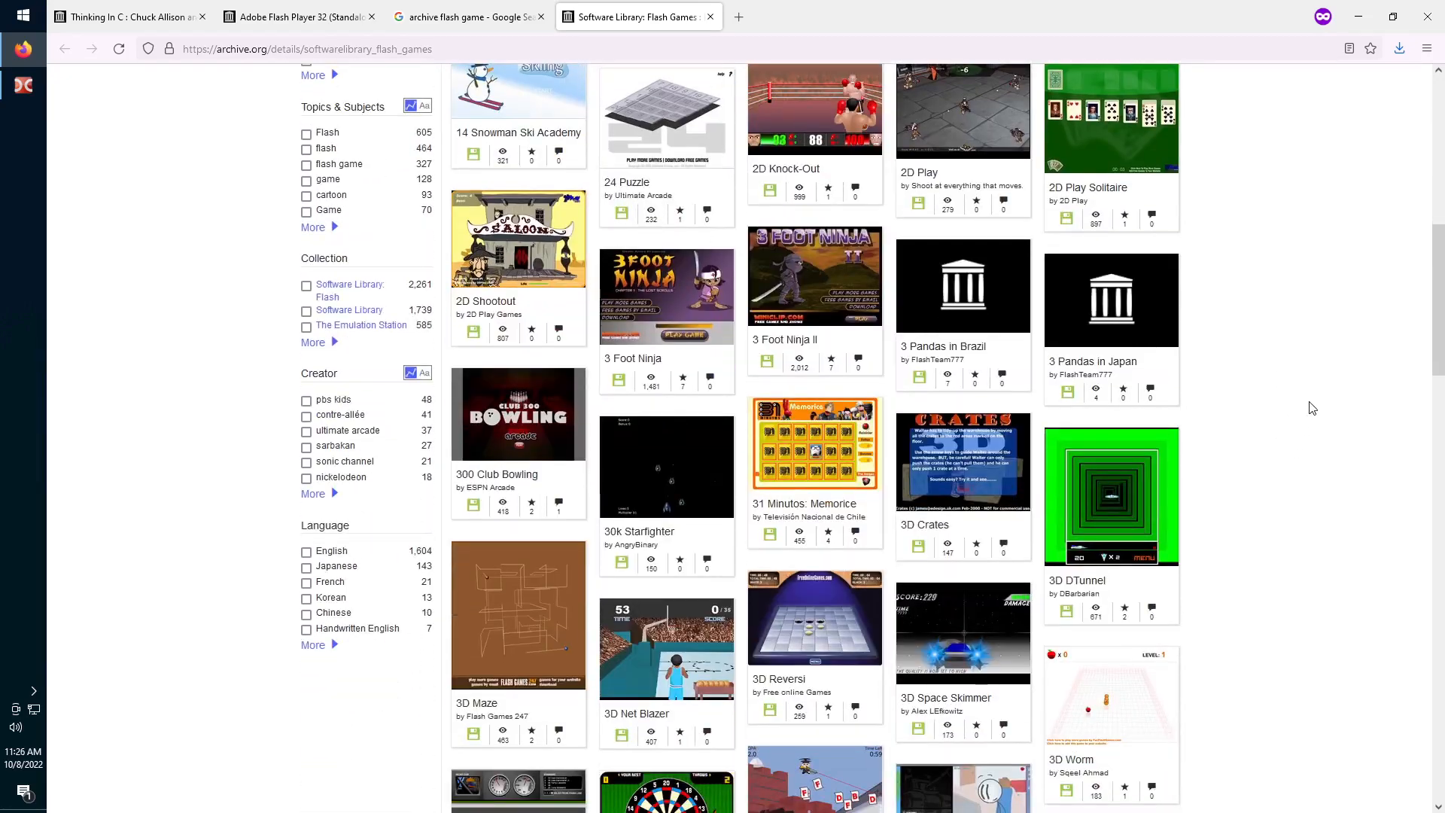
pyautogui.scroll(-3)
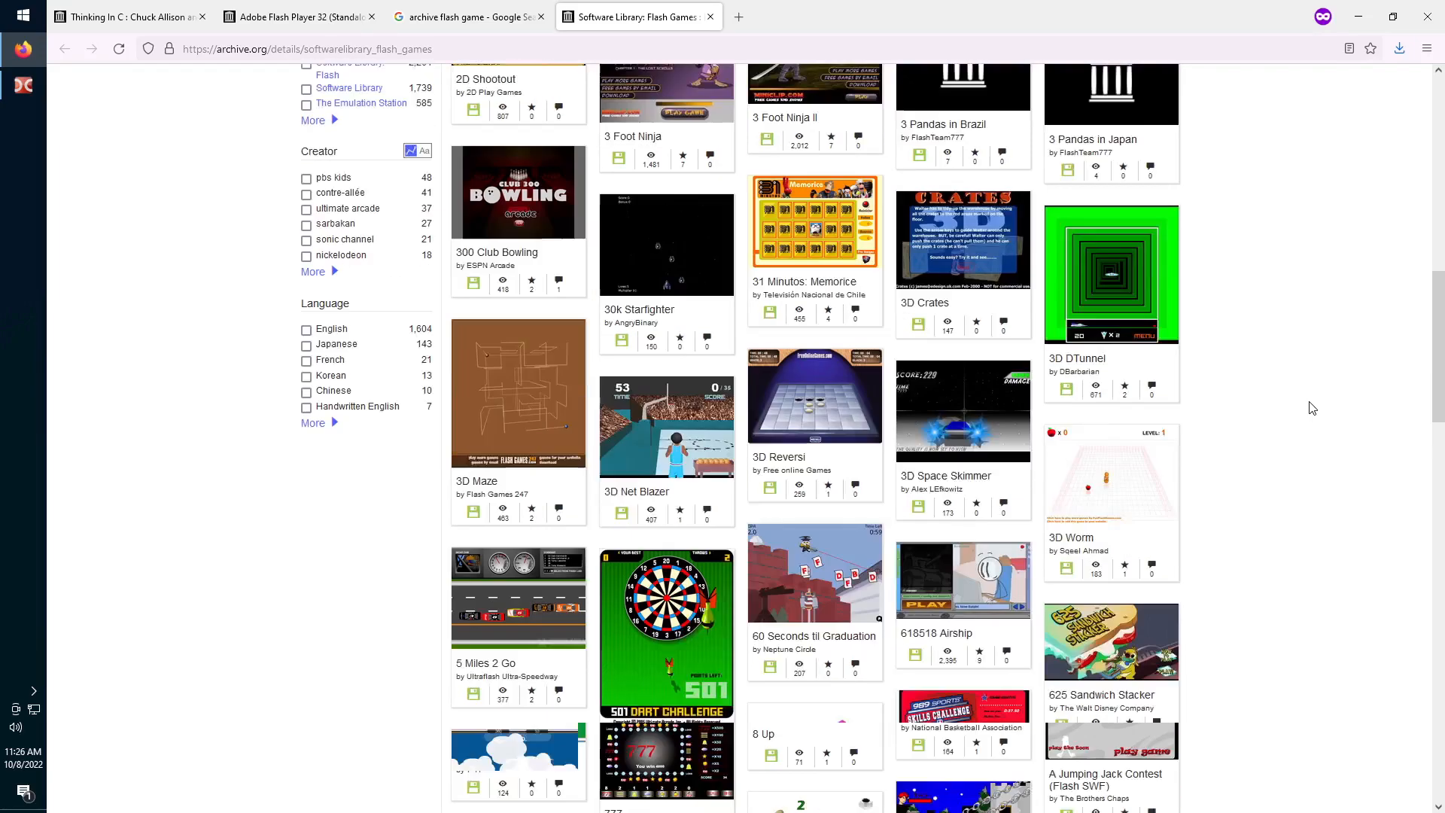
pyautogui.scroll(3)
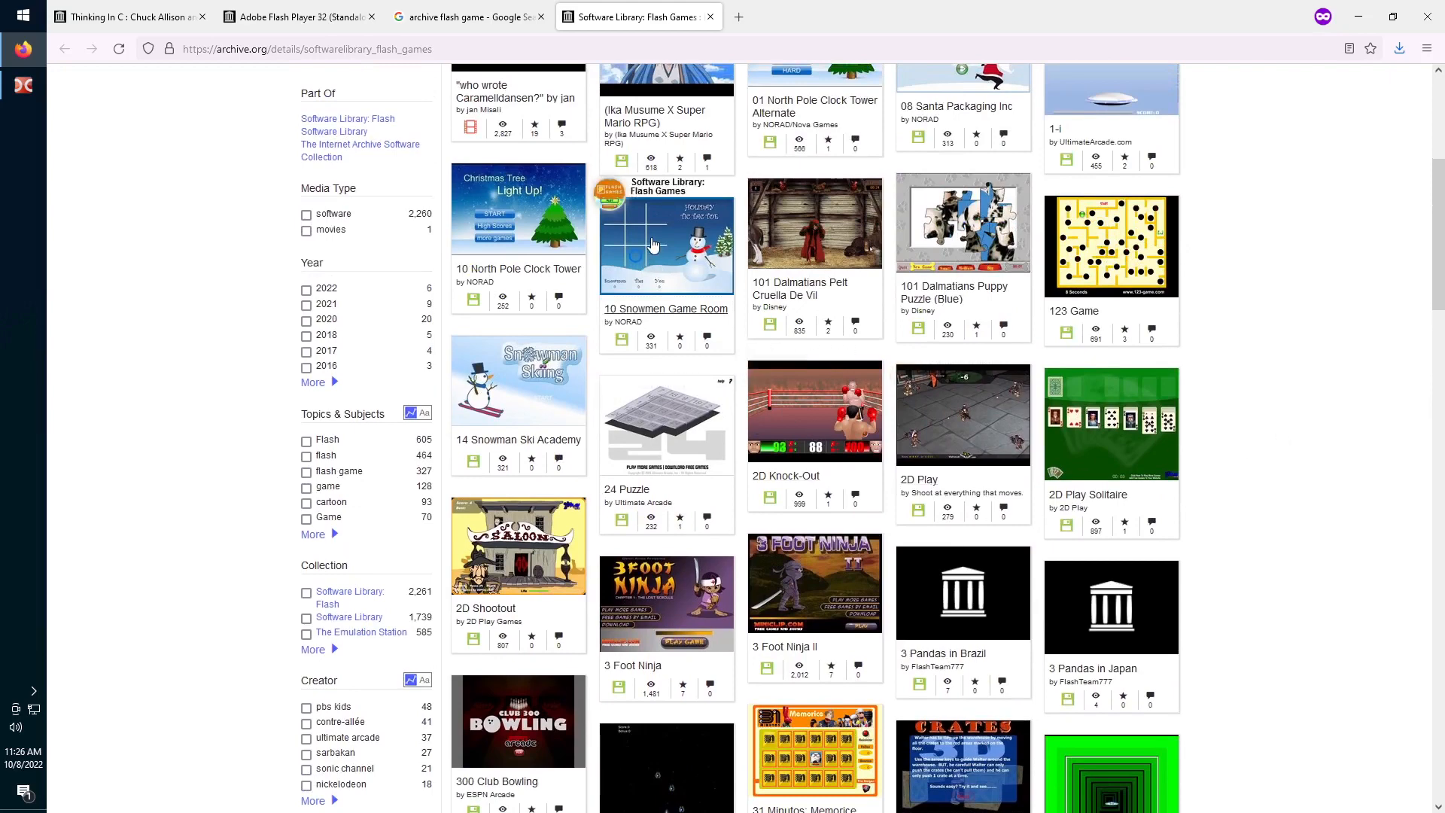
# Open the 10 Snowmen Game Room page in a new tab and save its Shockwave Flash file to 10_08.
pyautogui.rightClick(665, 242)
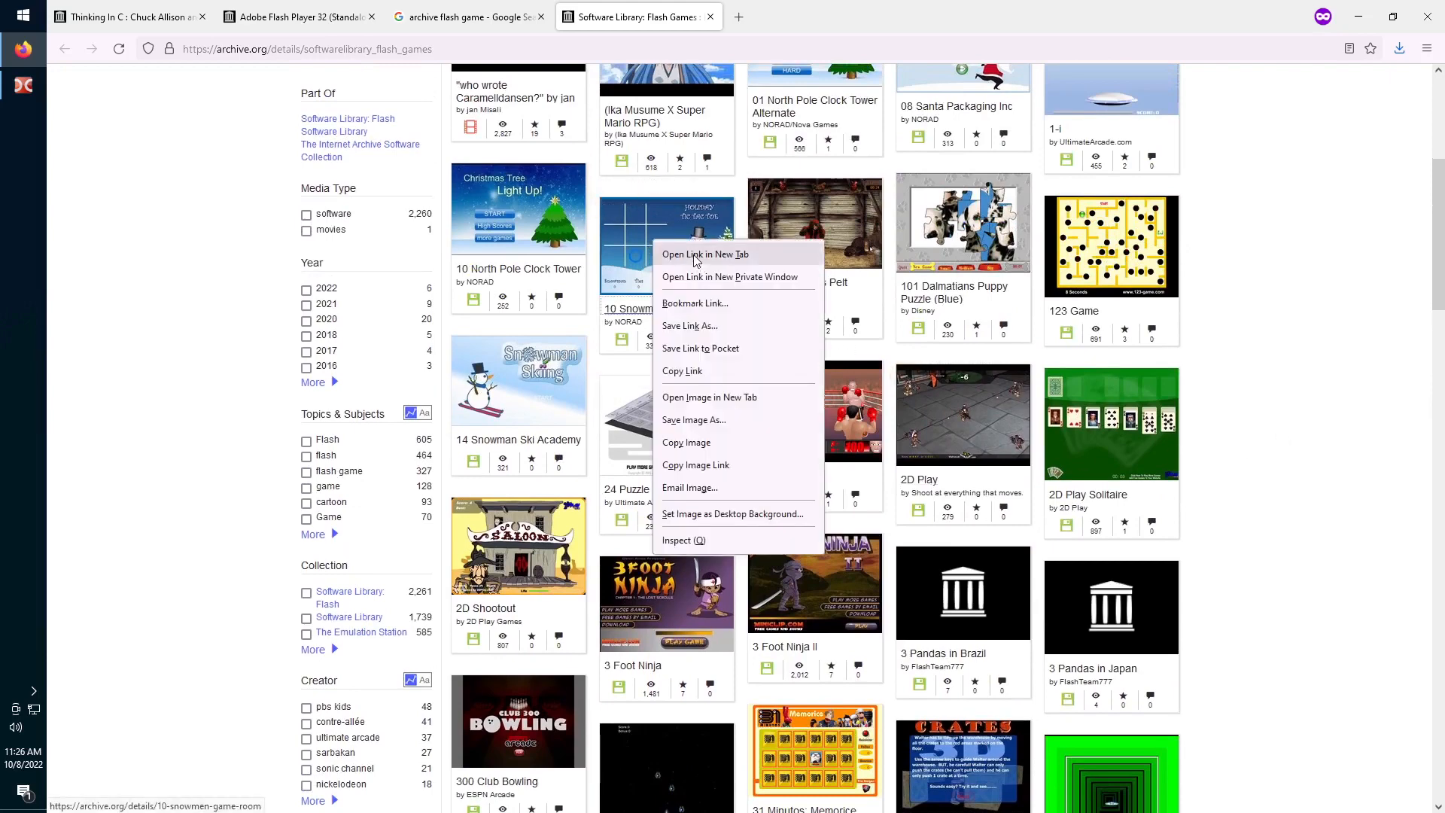
pyautogui.click(705, 254)
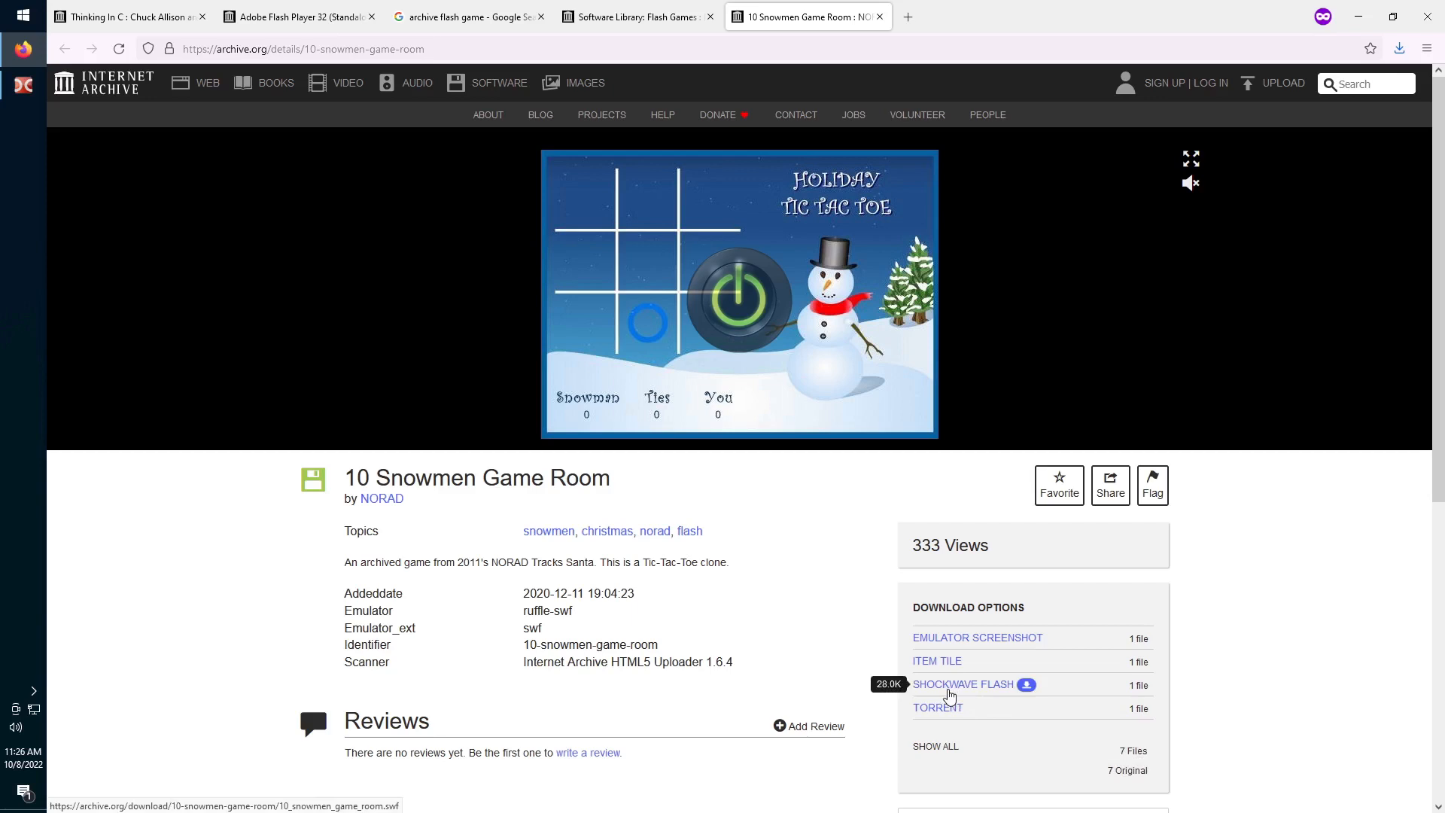
pyautogui.click(962, 684)
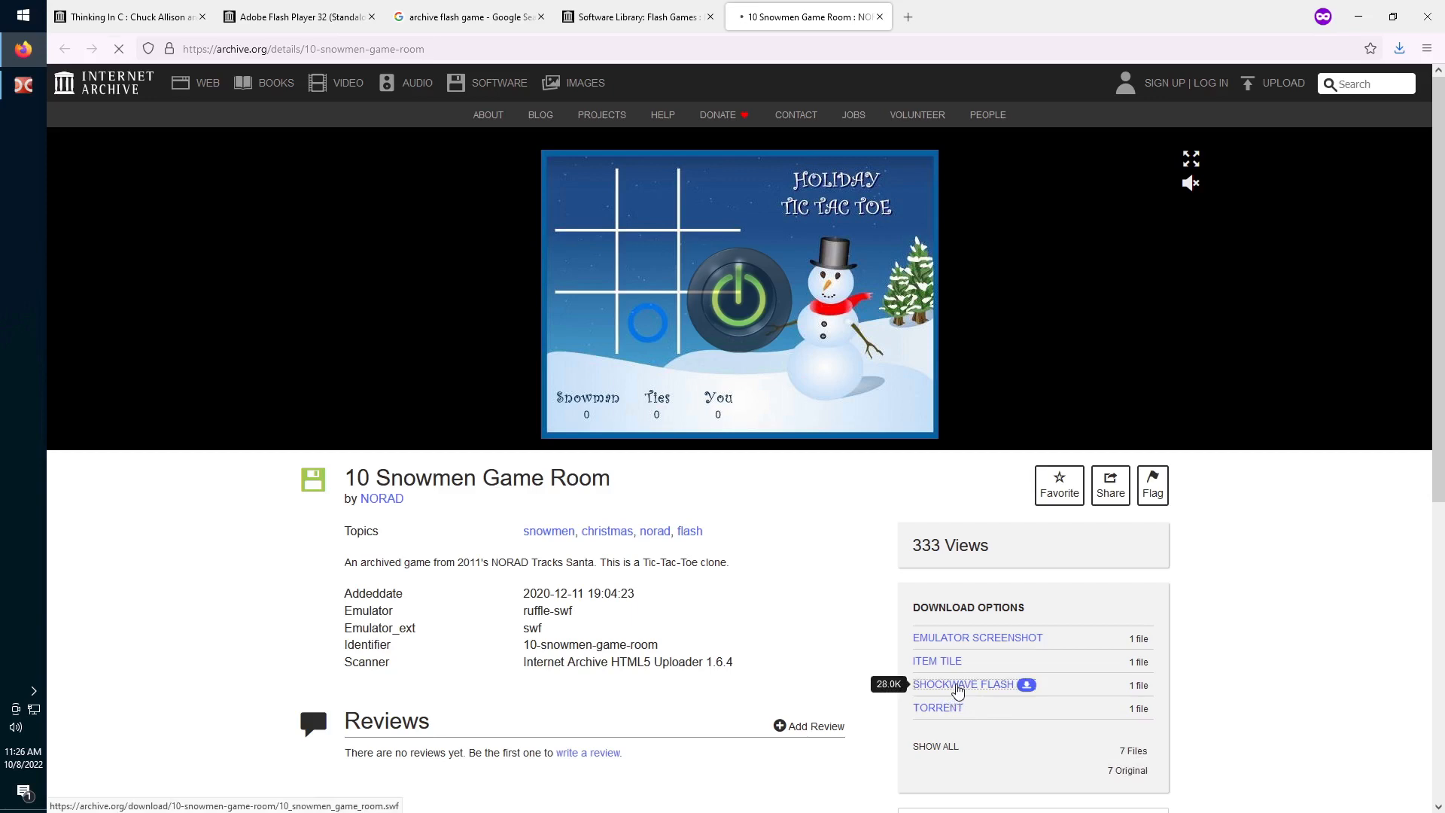
pyautogui.click(963, 684)
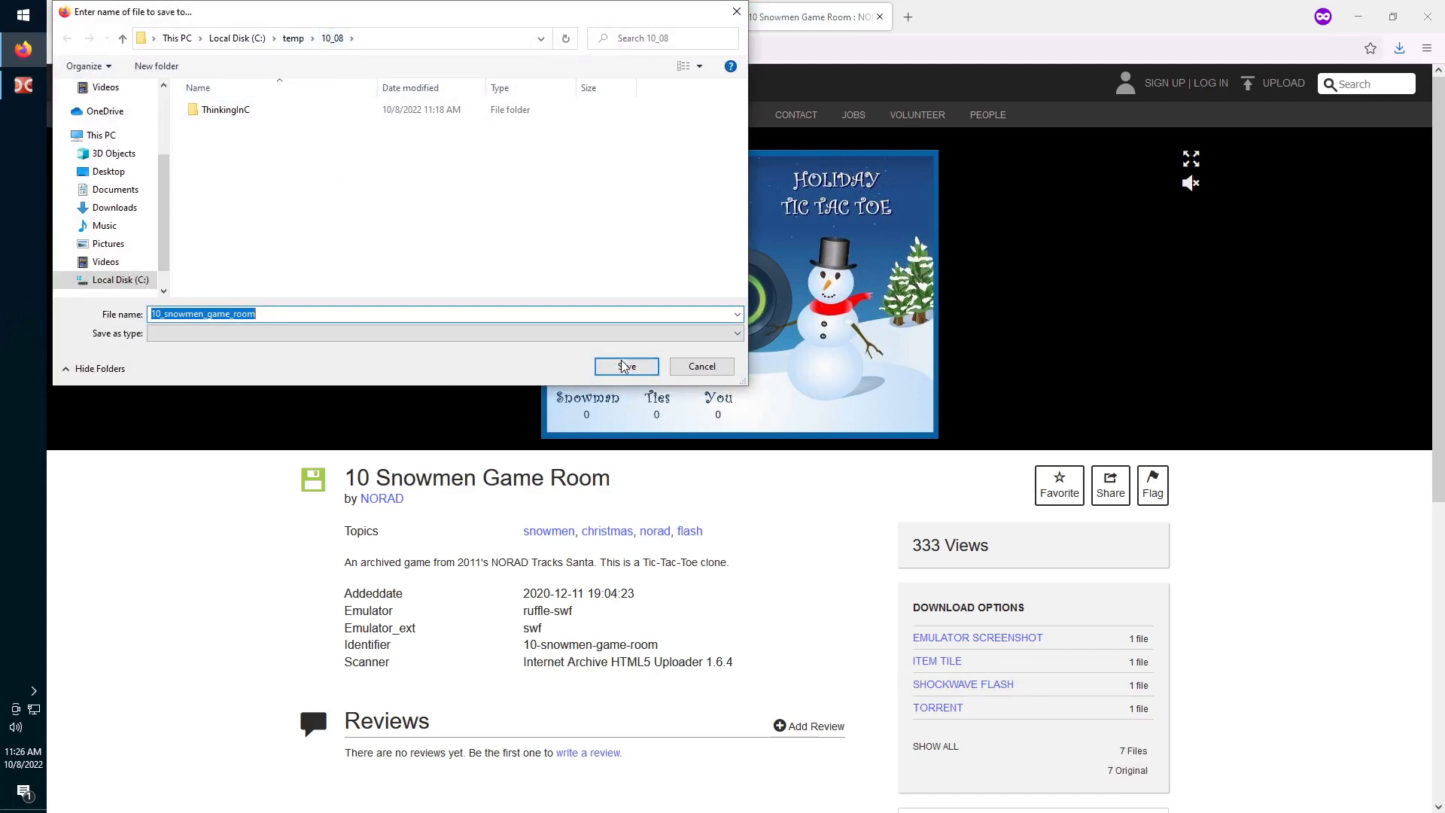
pyautogui.click(625, 366)
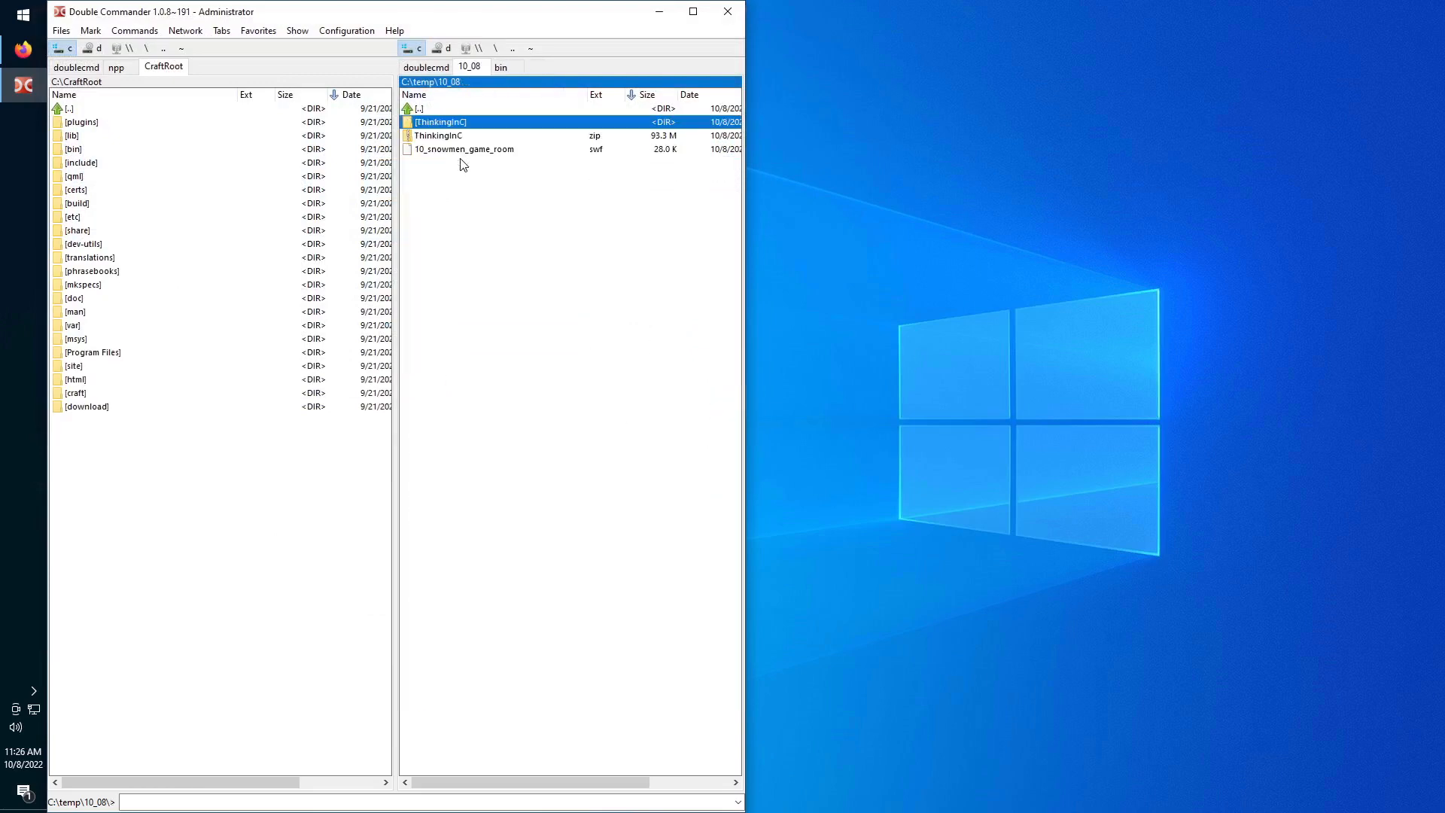
pyautogui.doubleClick(464, 149)
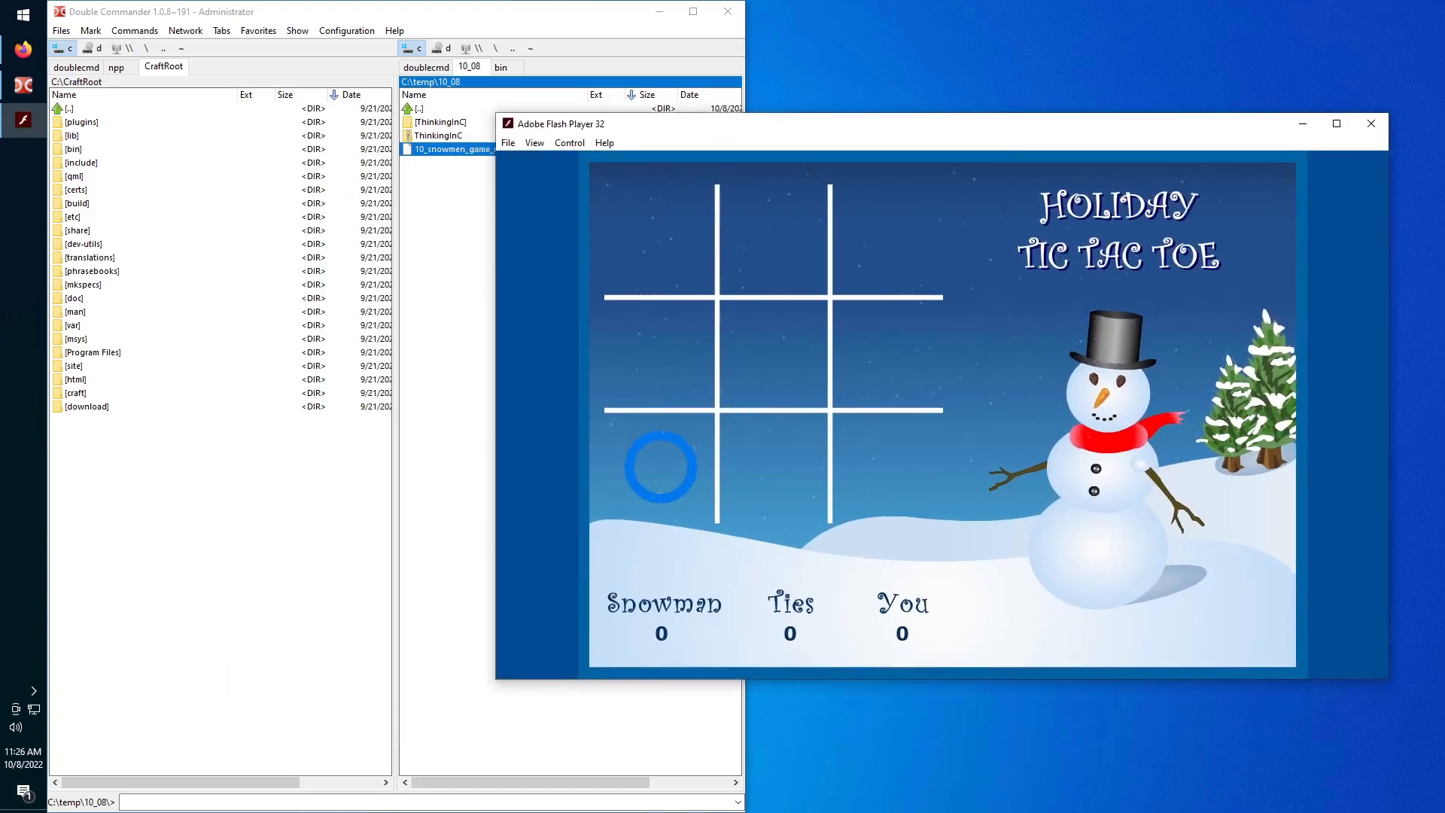
pyautogui.moveTo(870, 381)
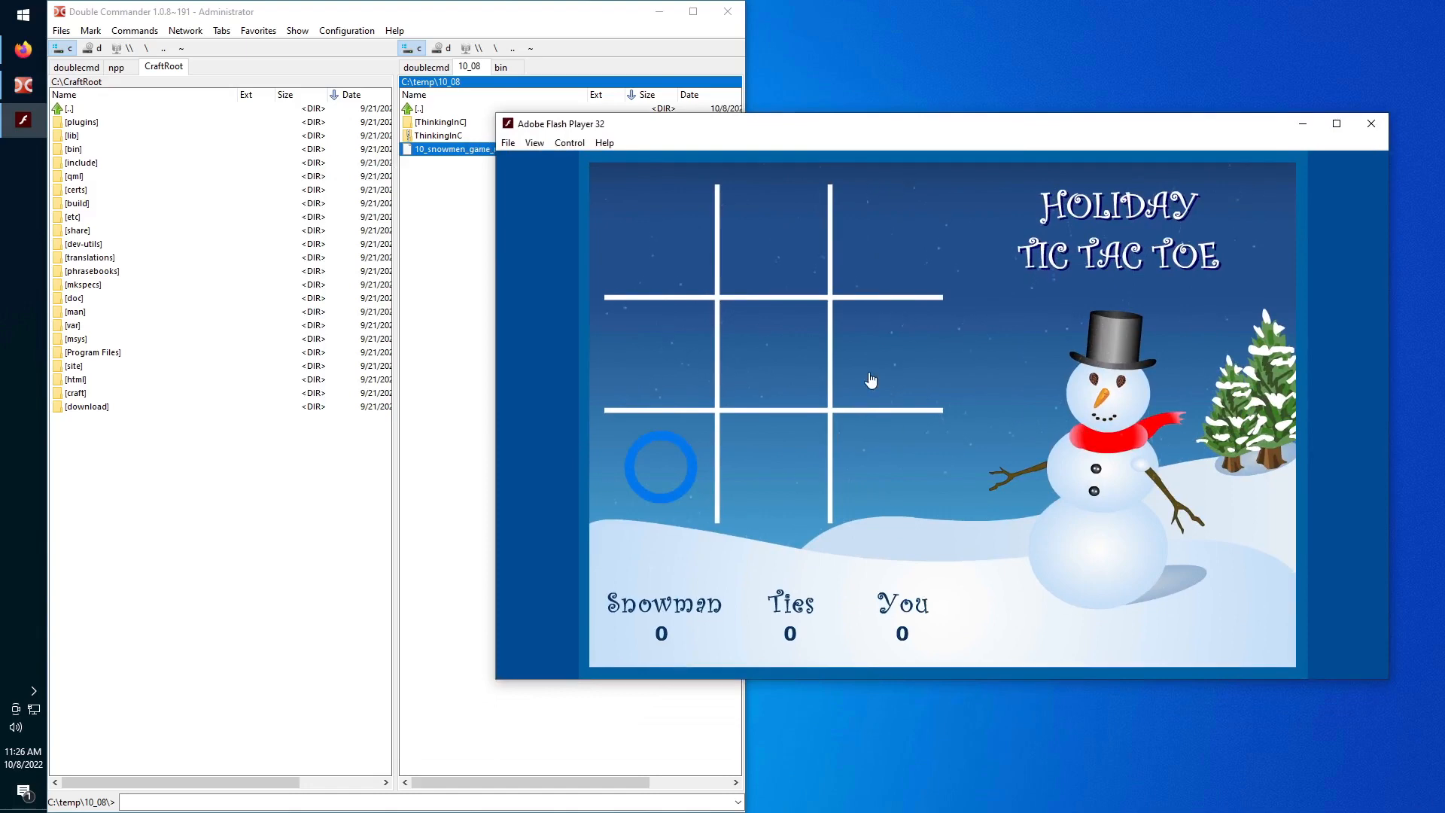
pyautogui.click(1370, 122)
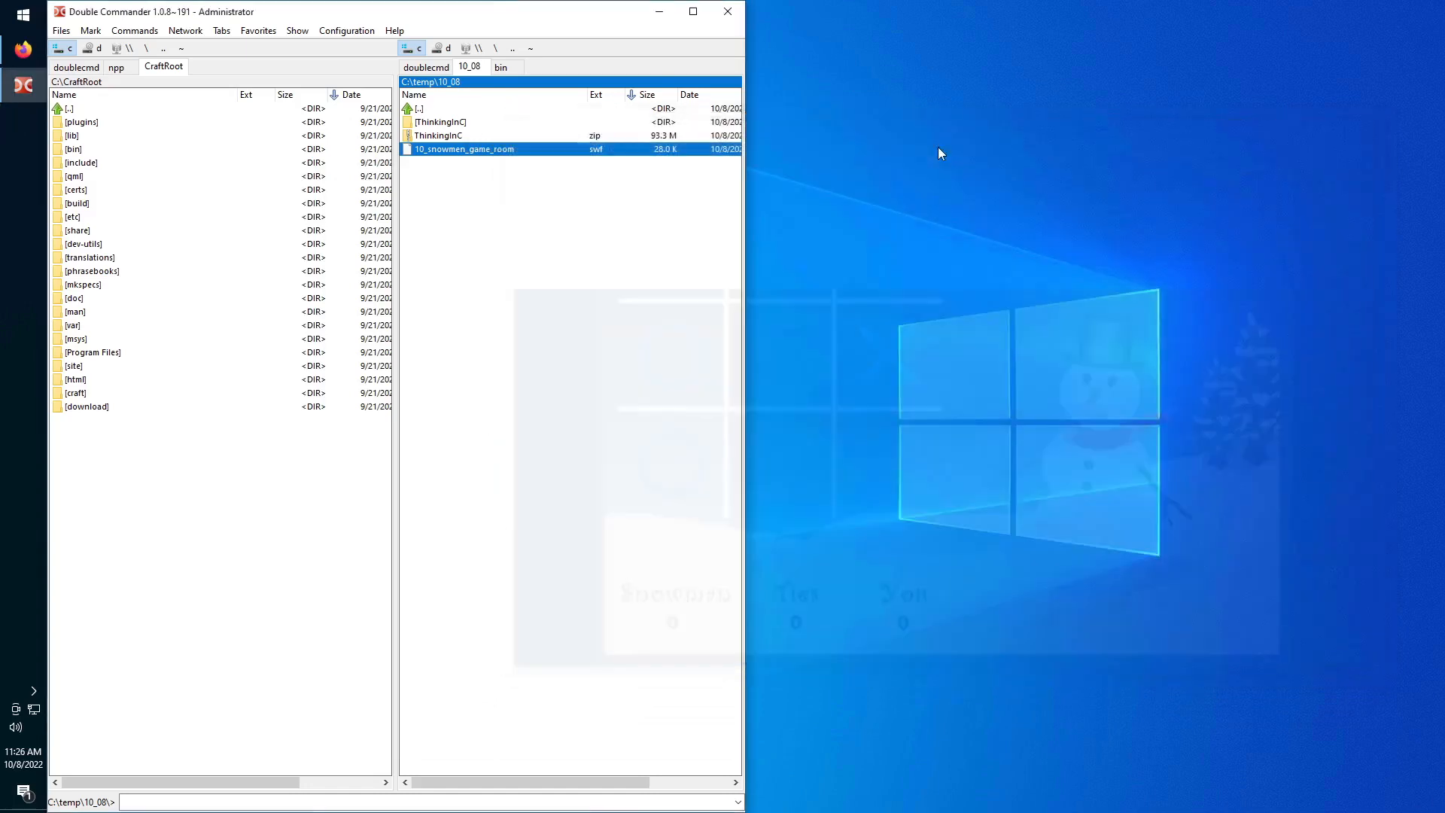
pyautogui.doubleClick(464, 148)
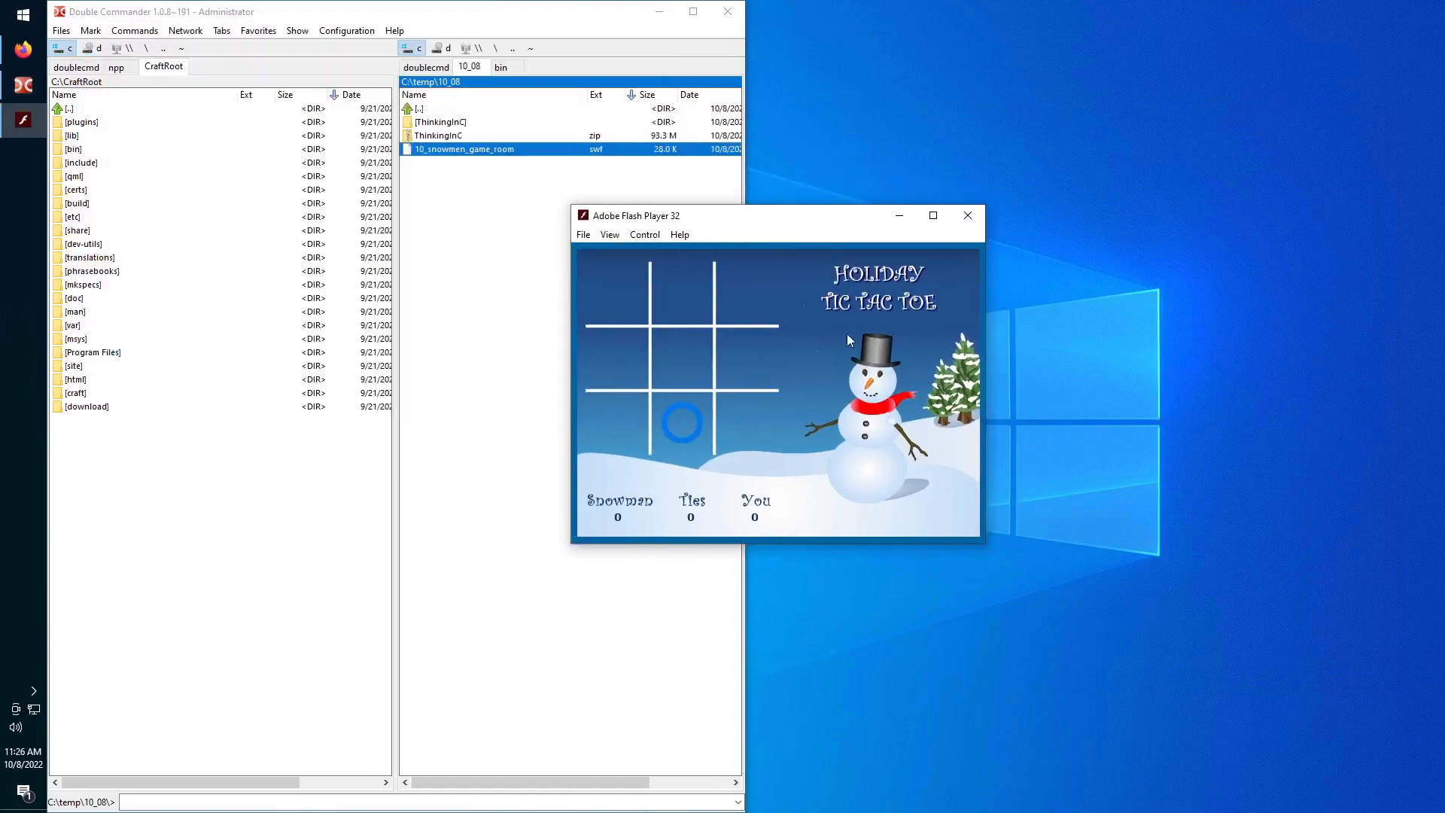
pyautogui.moveTo(967, 216)
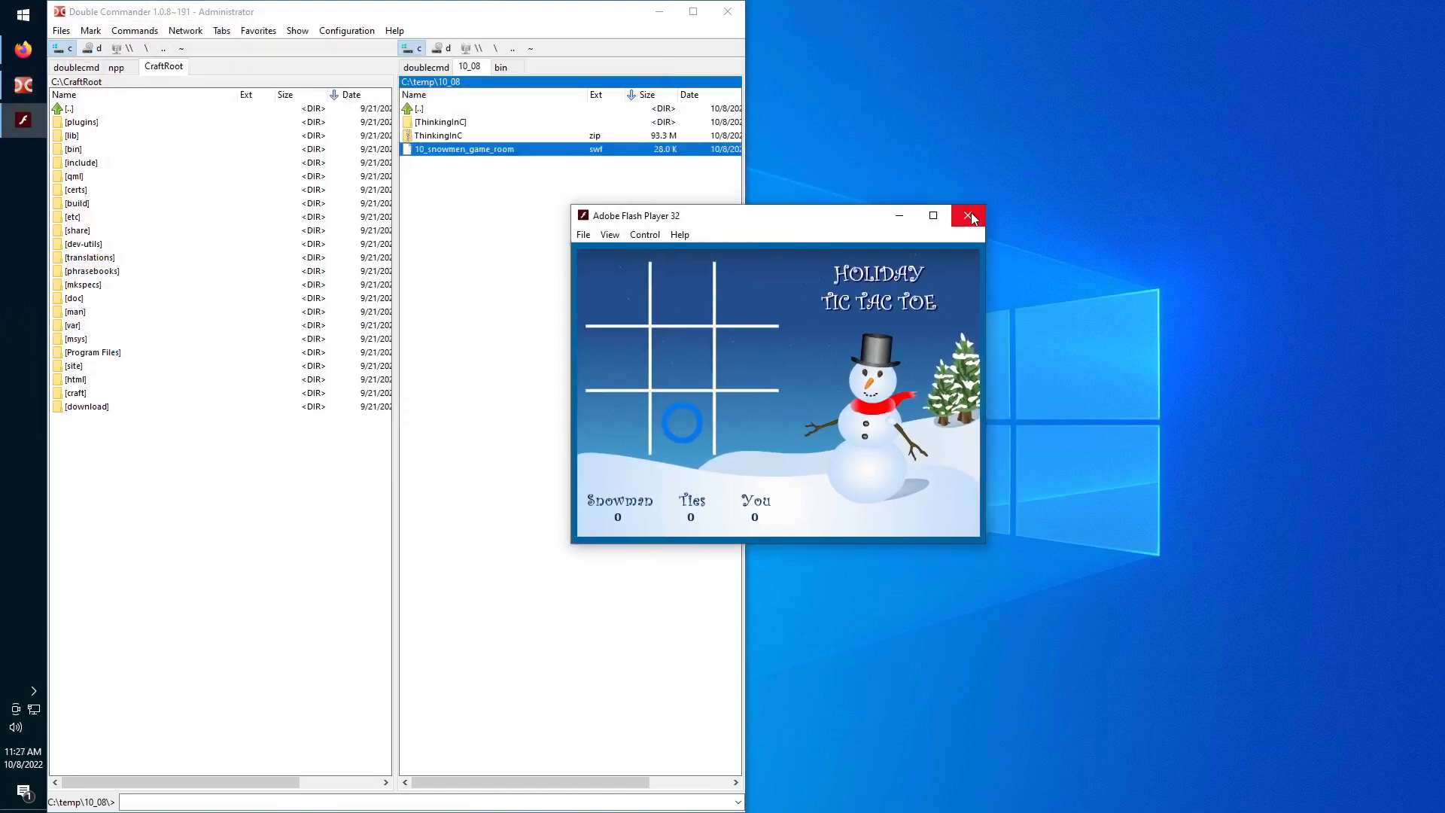
pyautogui.click(969, 216)
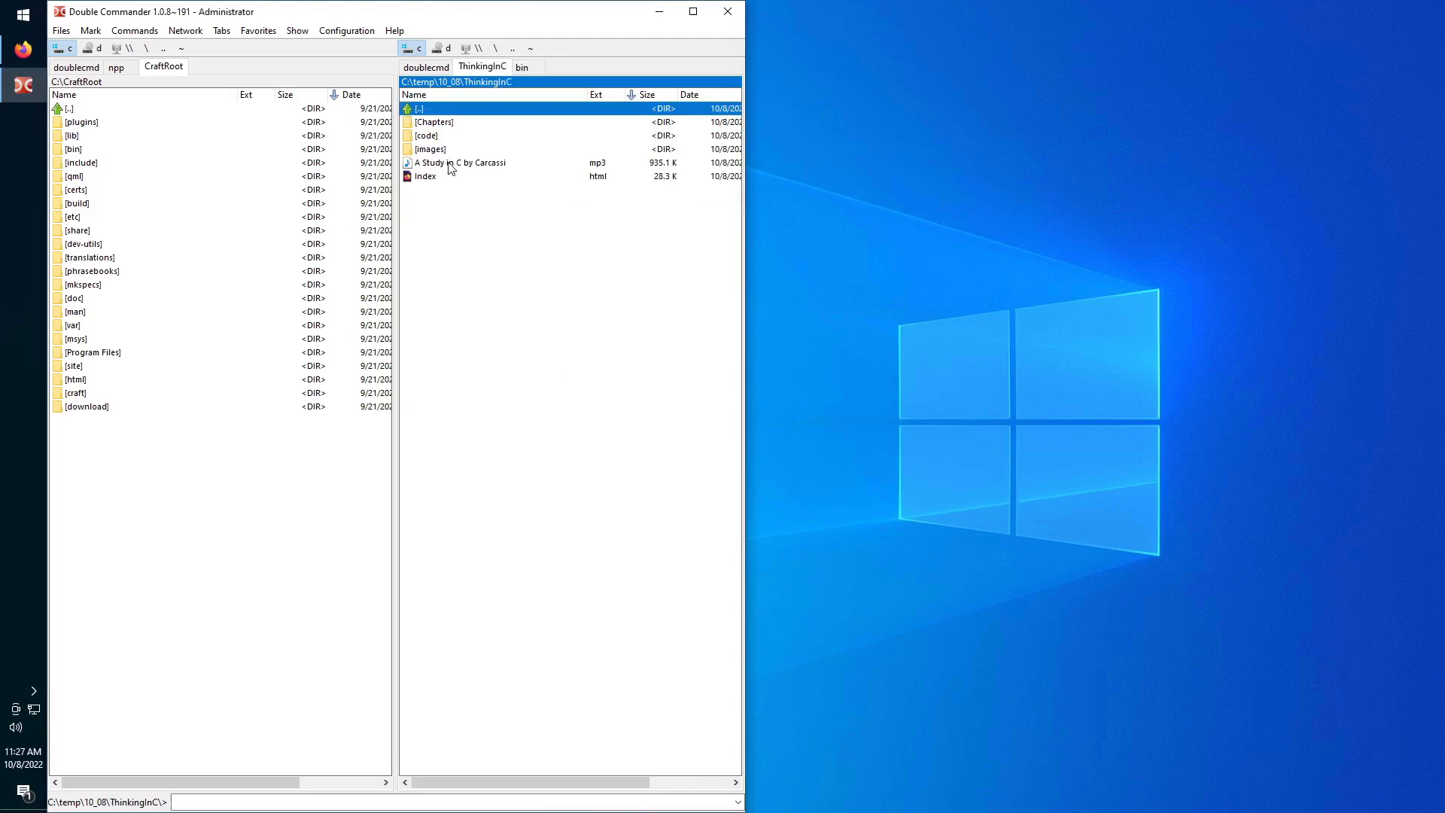
# Run and close the chap1 Lecture.swf, then return to 10_08 and relaunch the tic-tac-toe game.
pyautogui.doubleClick(433, 122)
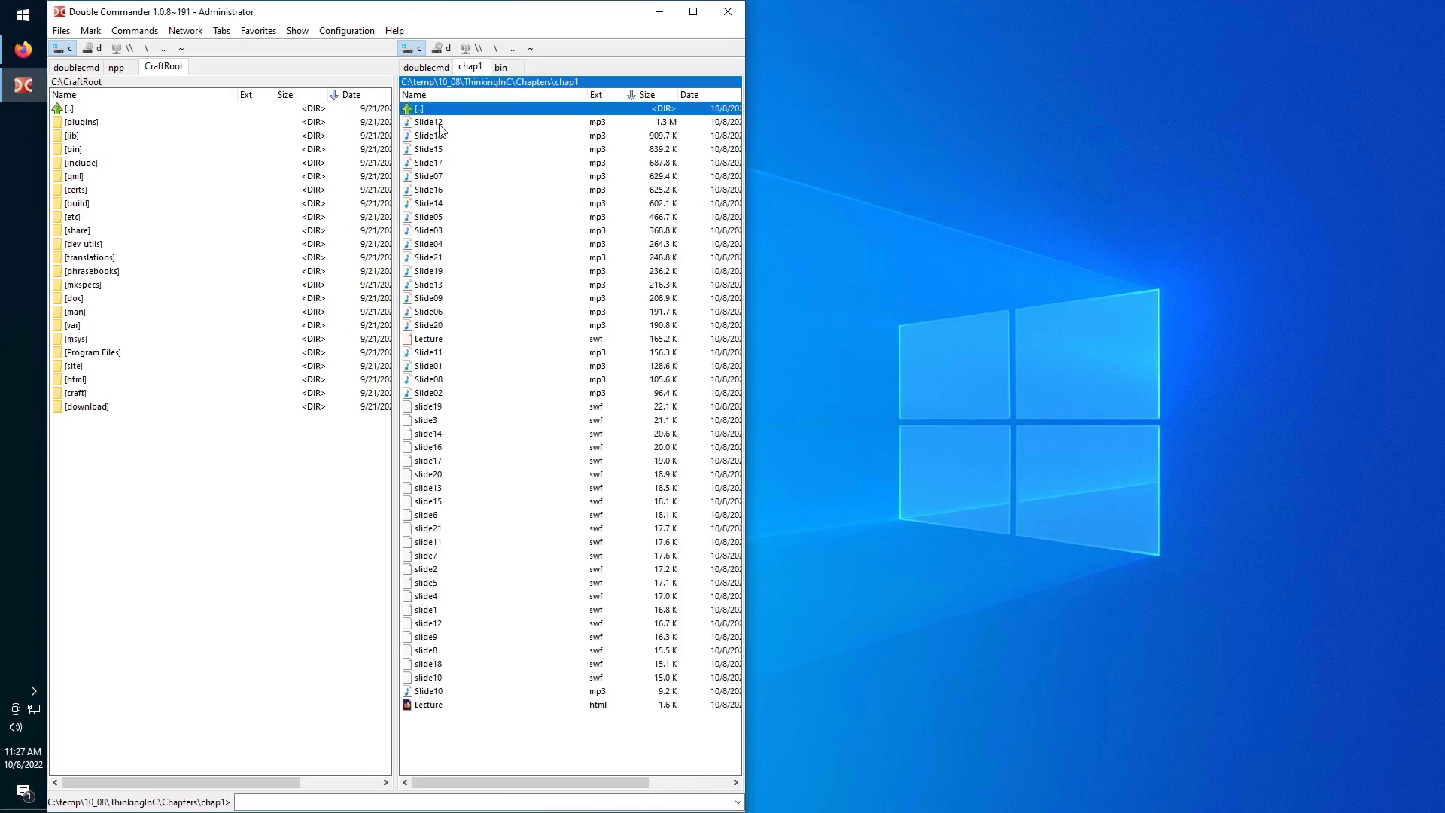
pyautogui.doubleClick(427, 338)
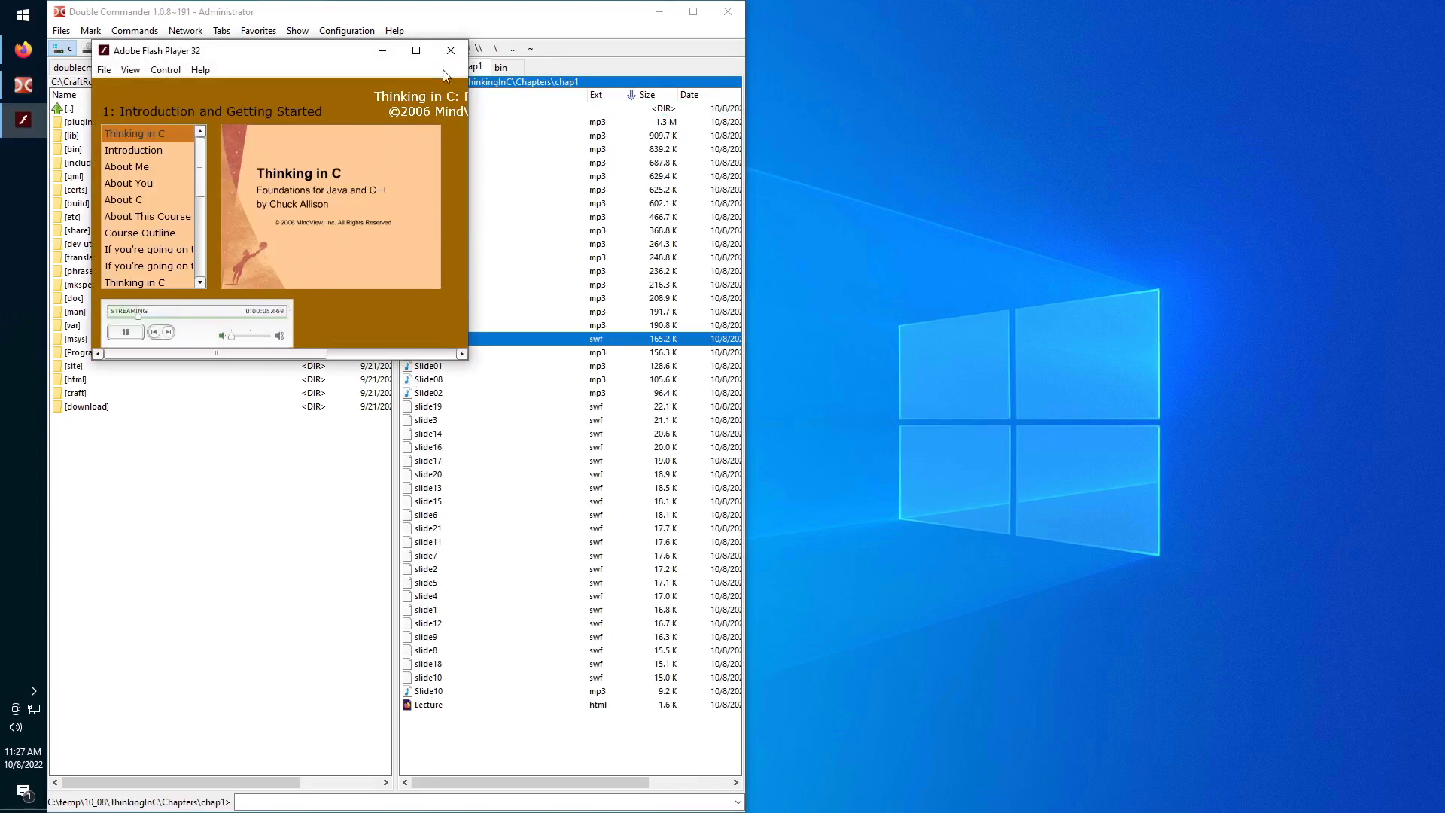
pyautogui.click(451, 50)
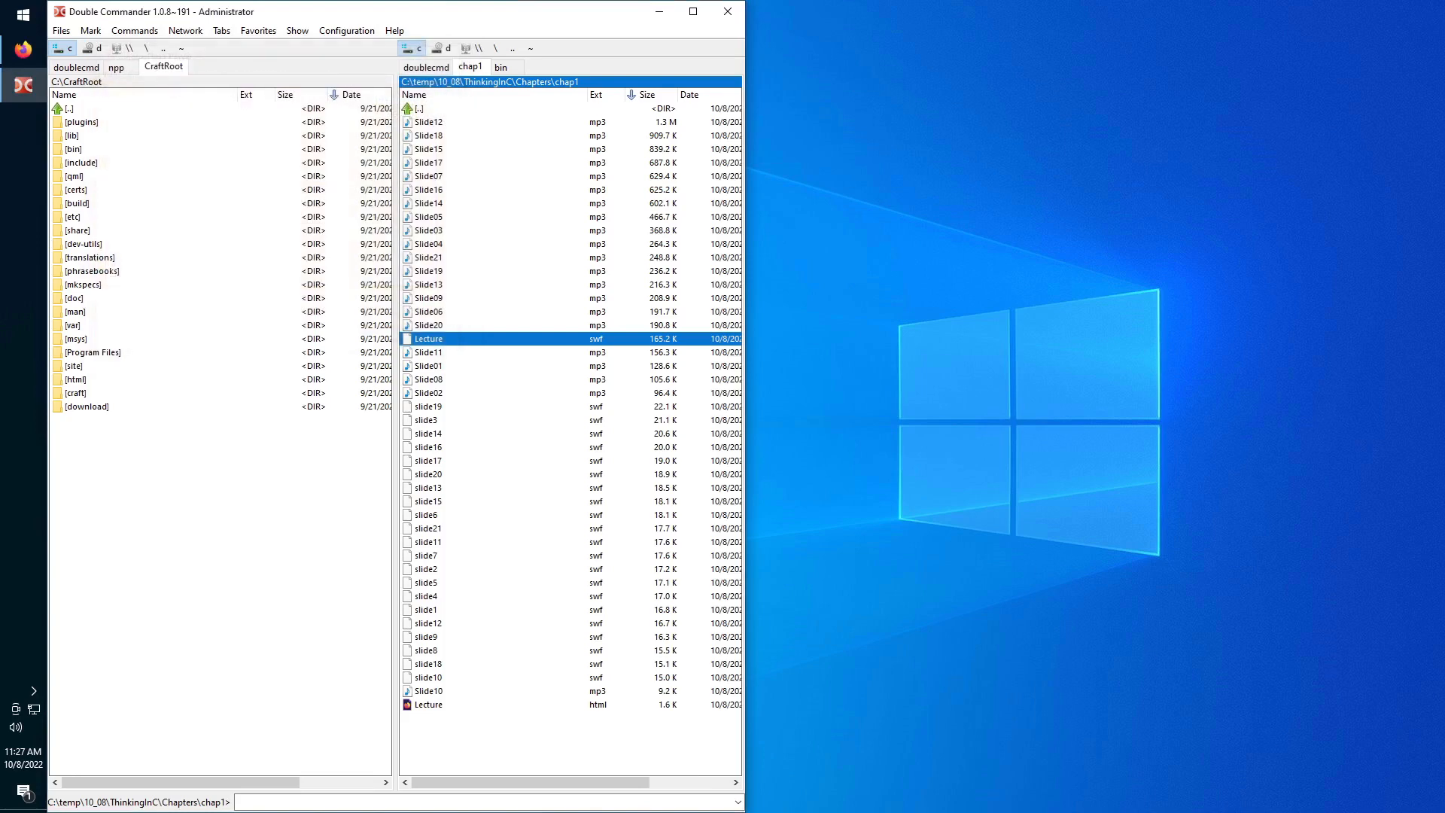
pyautogui.click(427, 217)
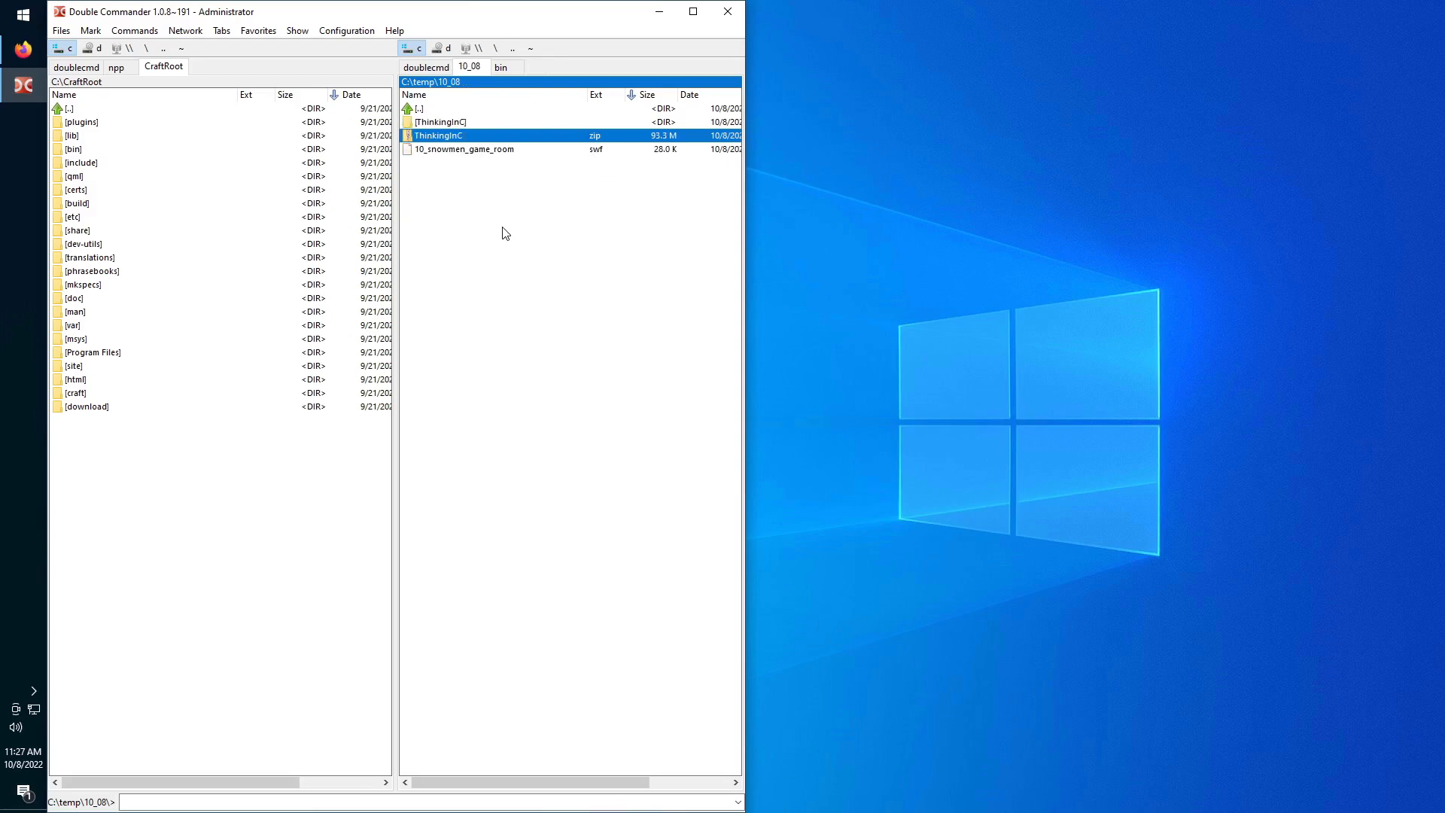
pyautogui.doubleClick(463, 149)
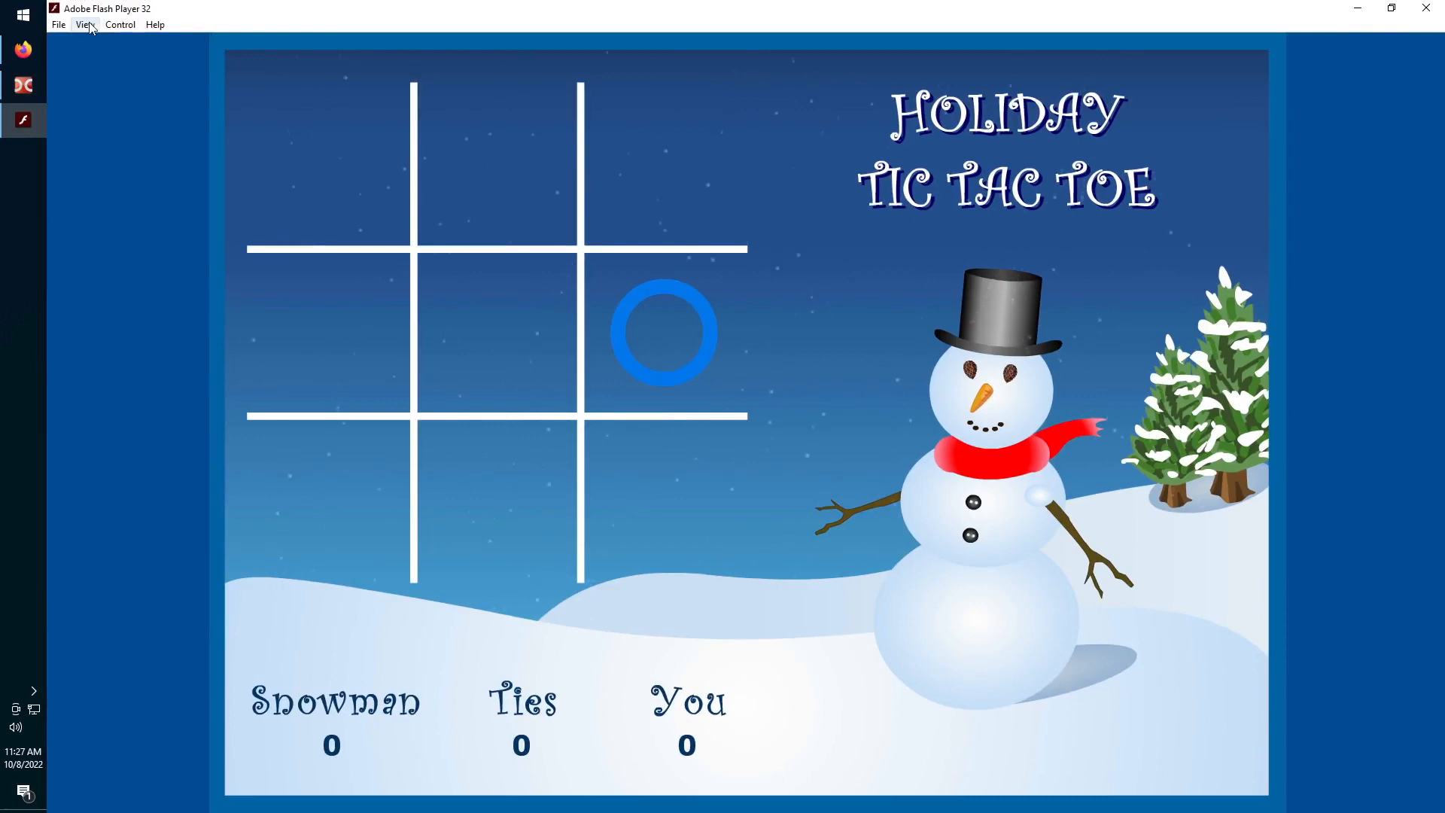
# Switch the game to full screen and place marks, including the bottom middle square.
pyautogui.click(85, 24)
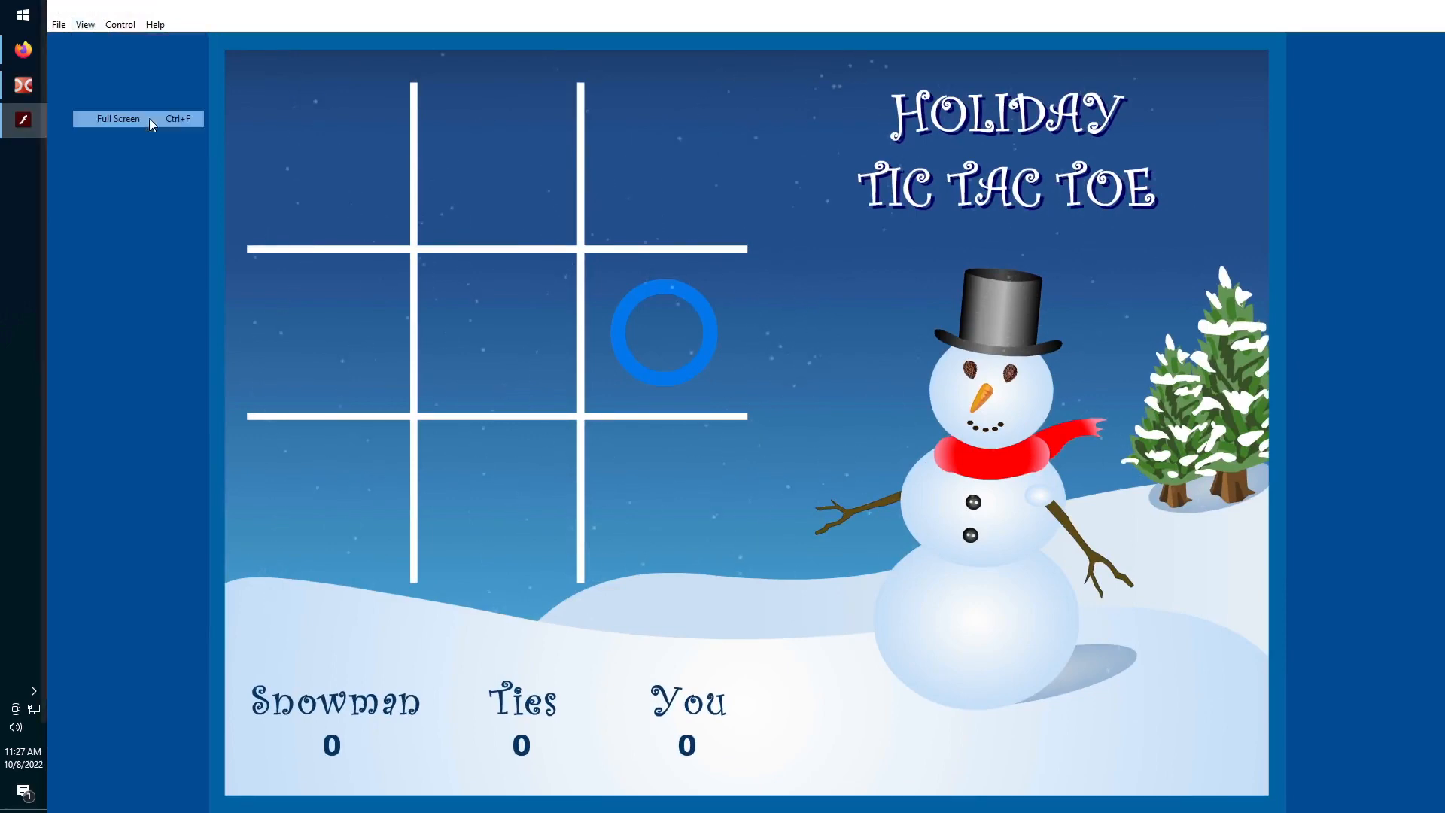
pyautogui.click(118, 119)
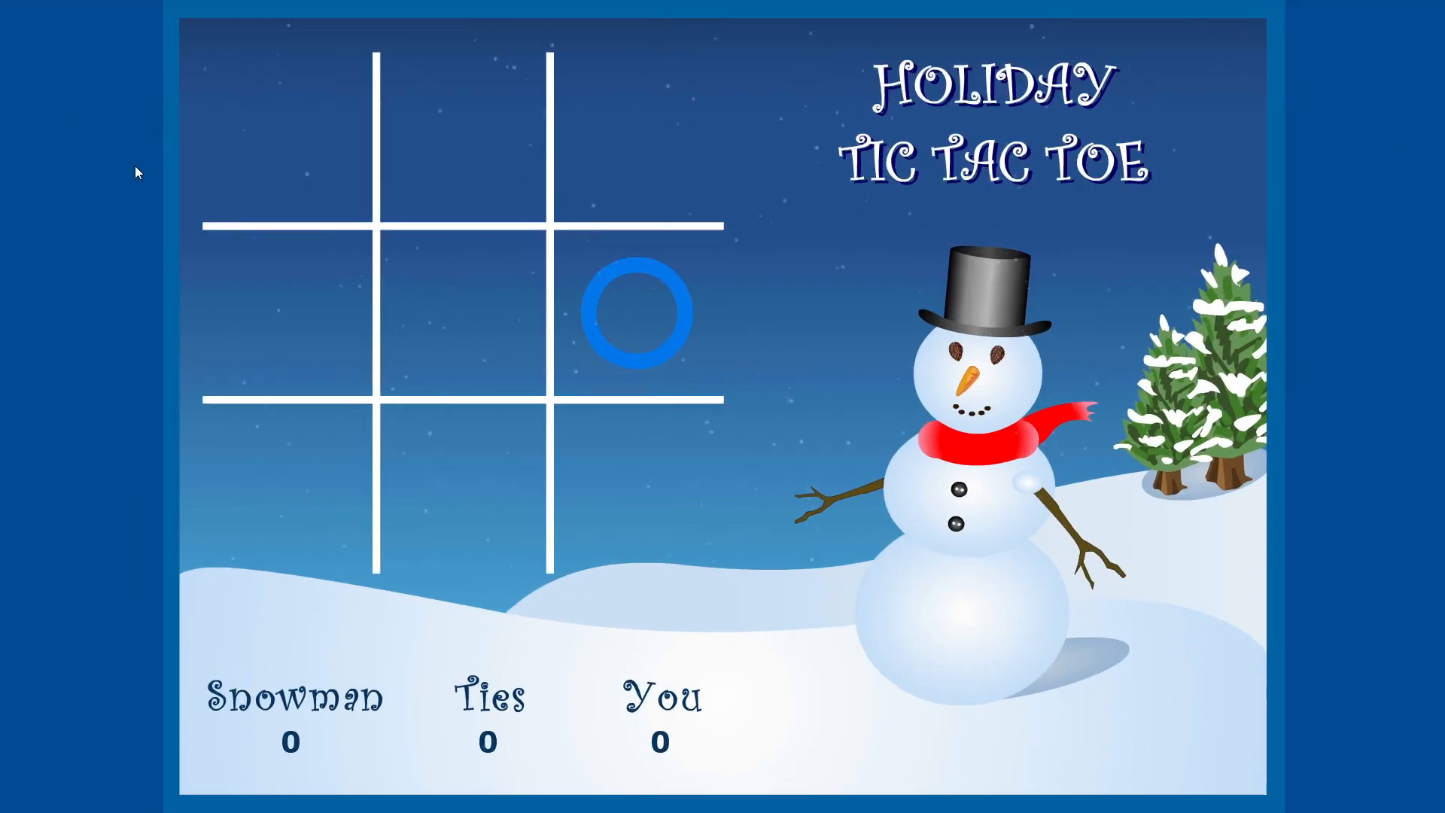
pyautogui.click(464, 313)
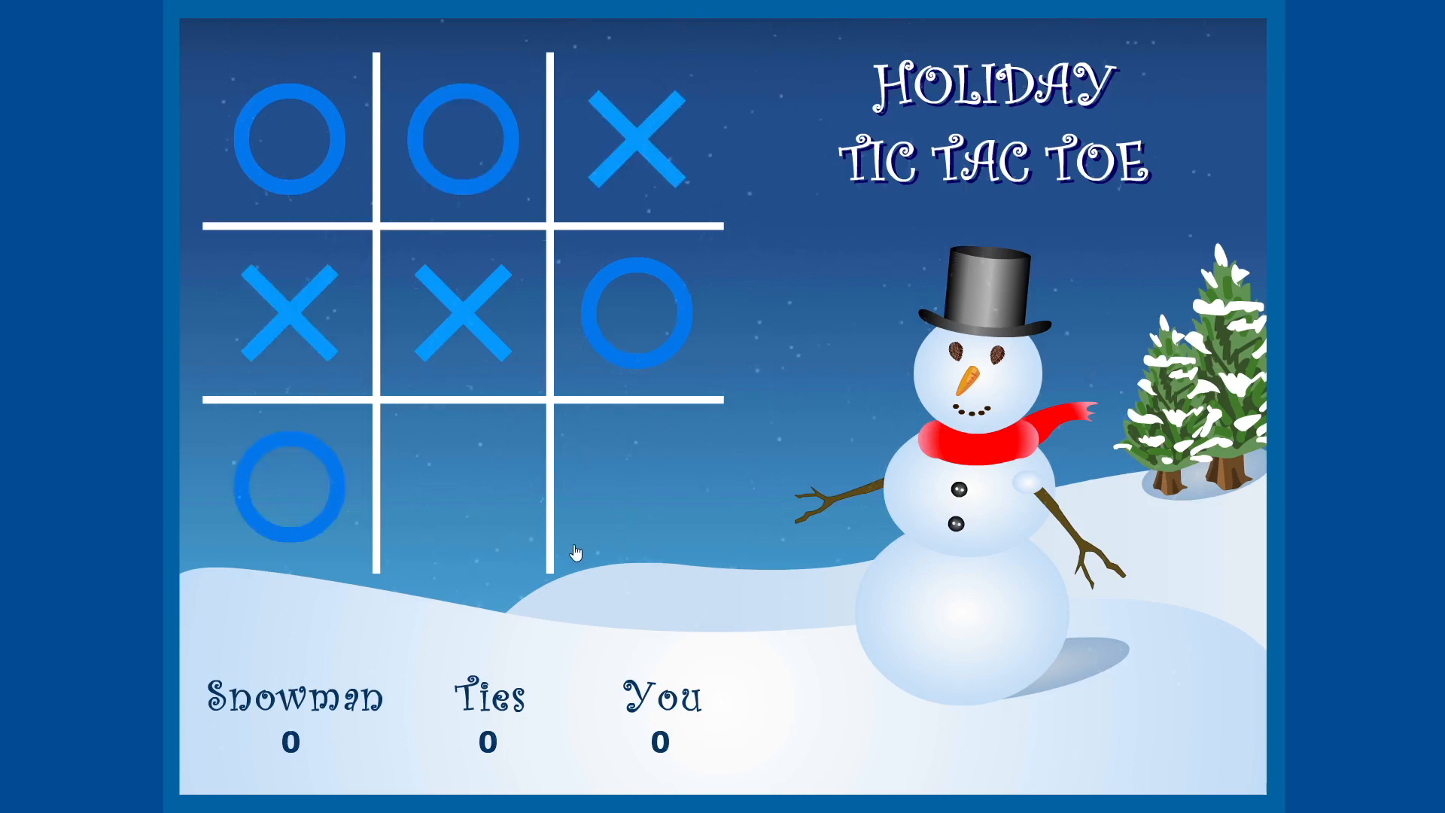
pyautogui.click(475, 485)
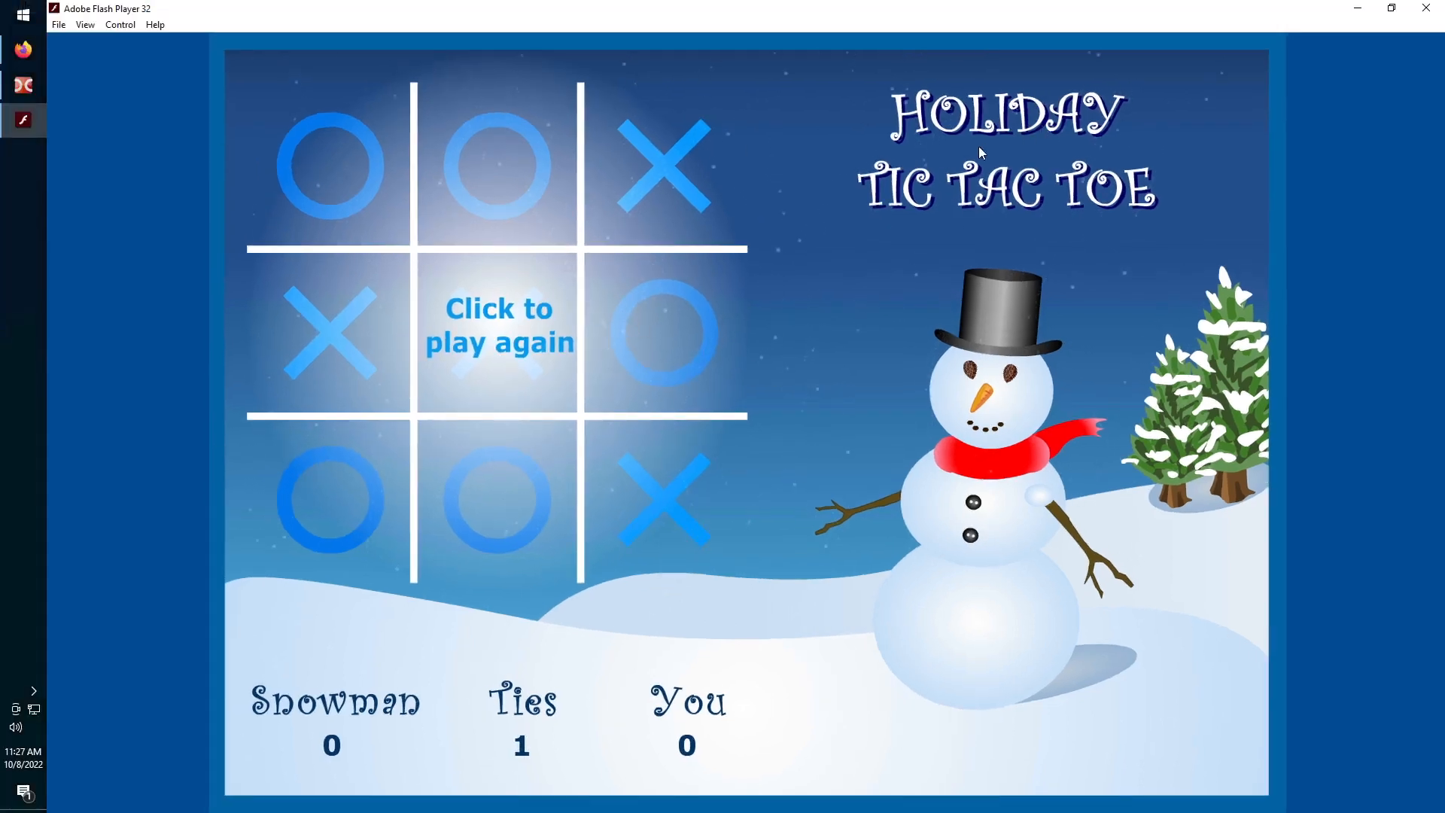
pyautogui.moveTo(1392, 70)
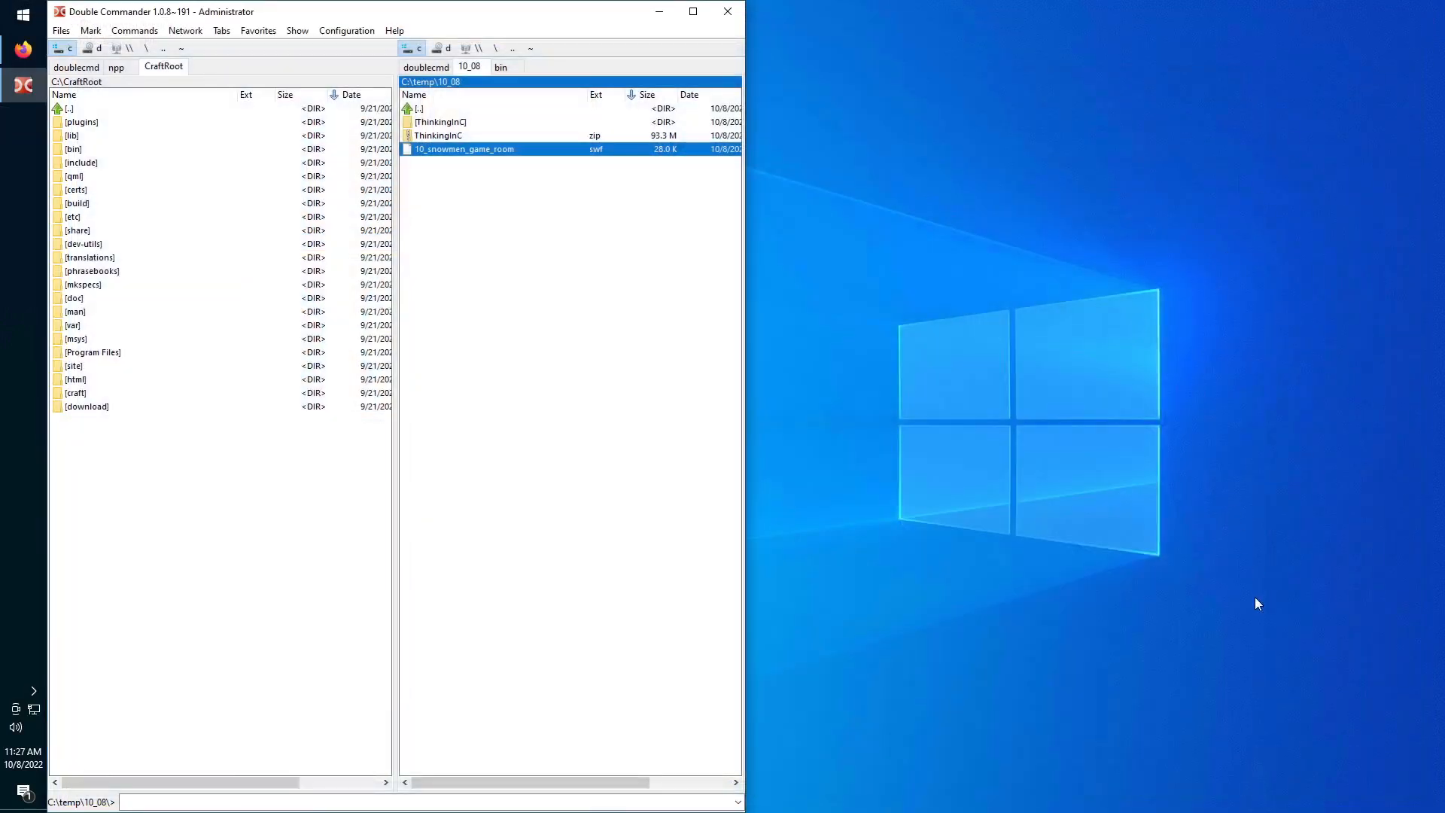
pyautogui.moveTo(1285, 681)
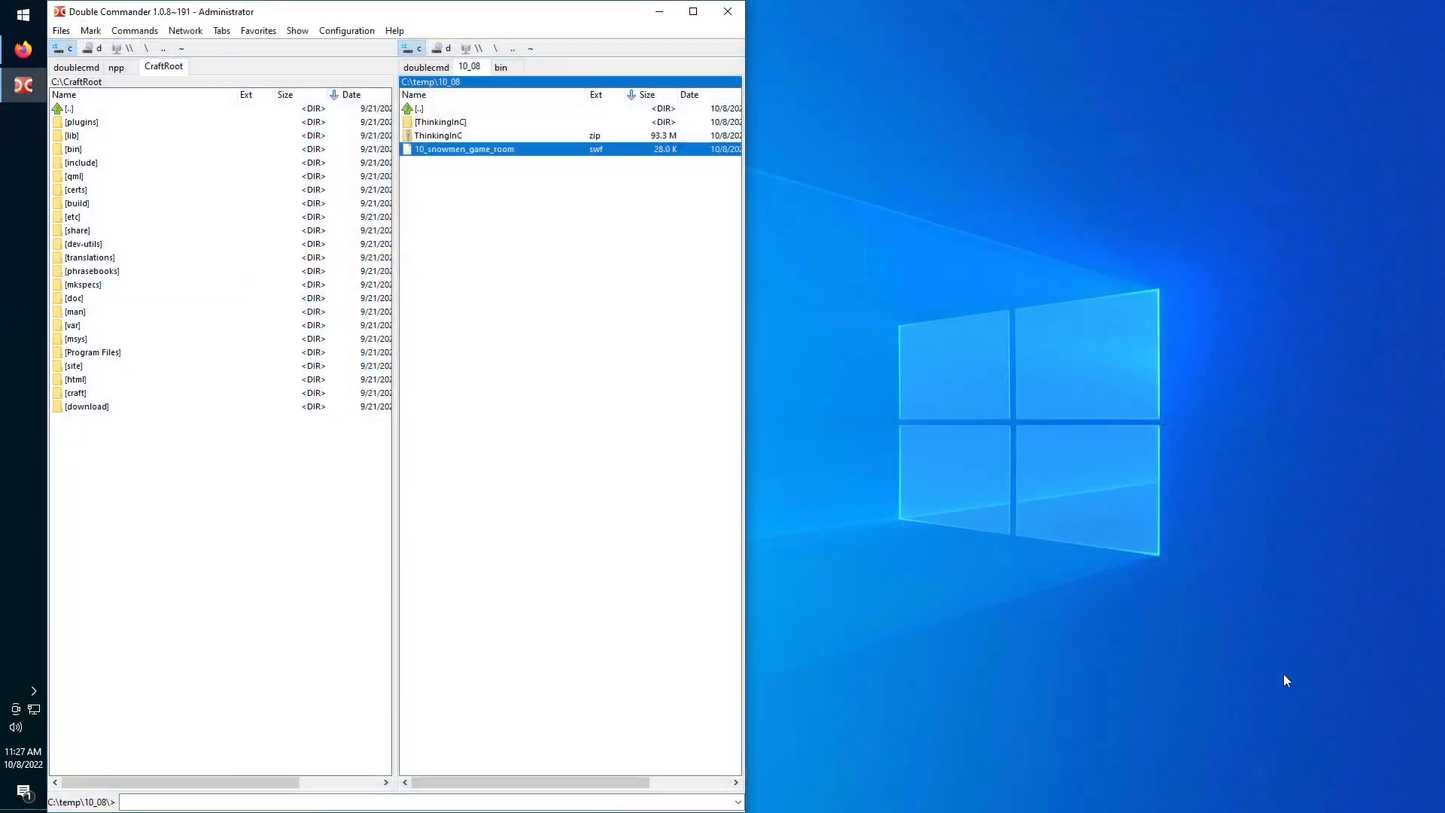